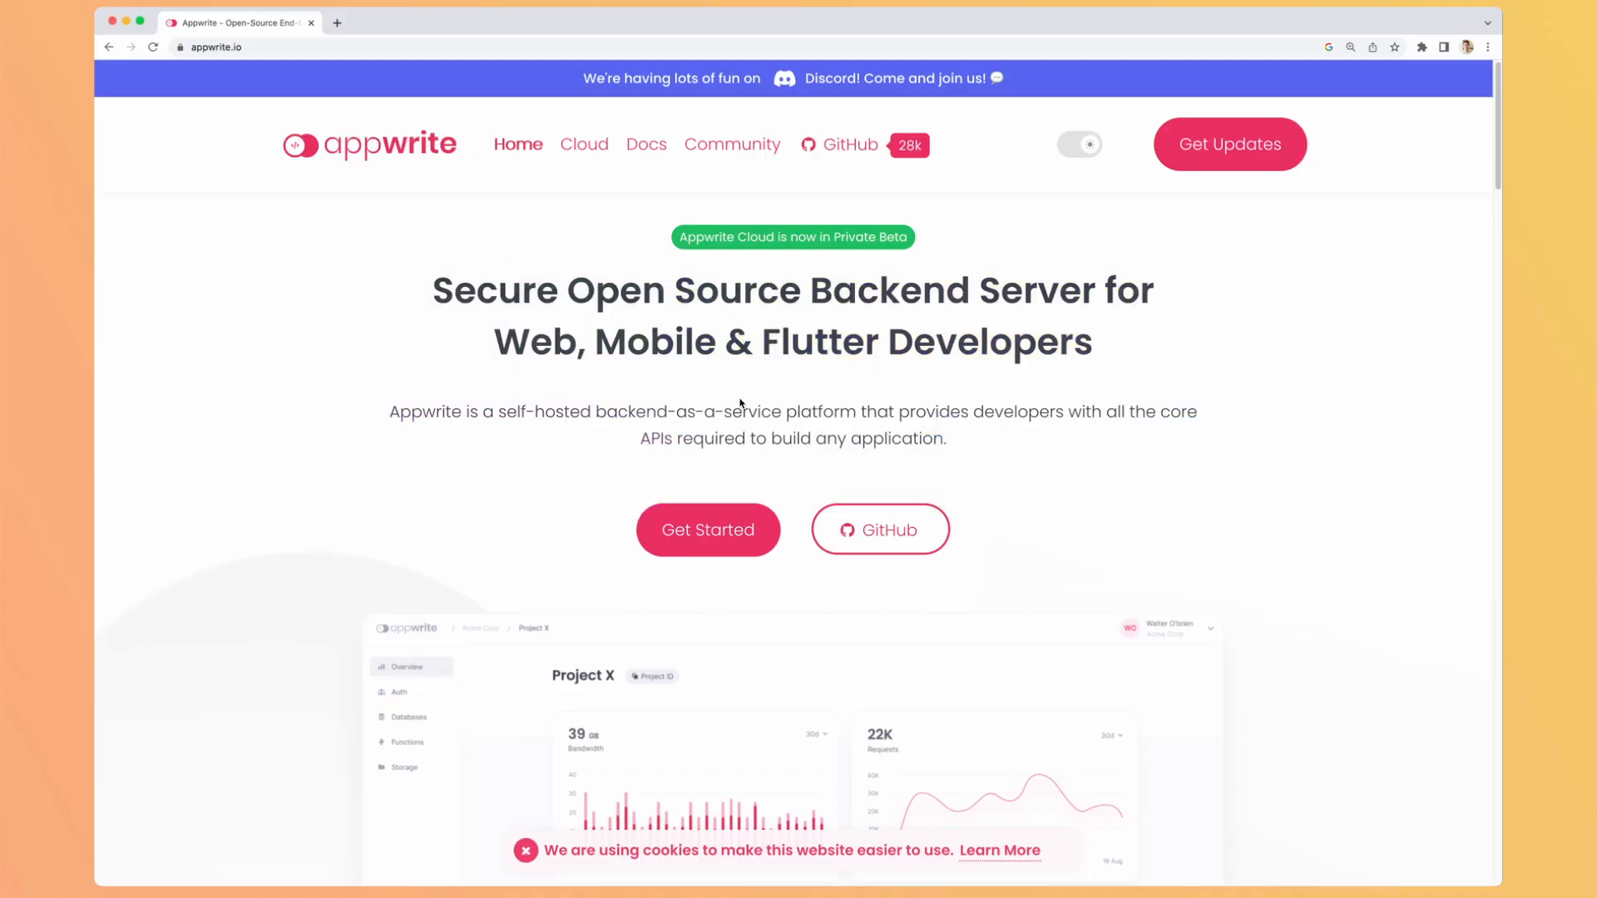
mouse_move(745, 392)
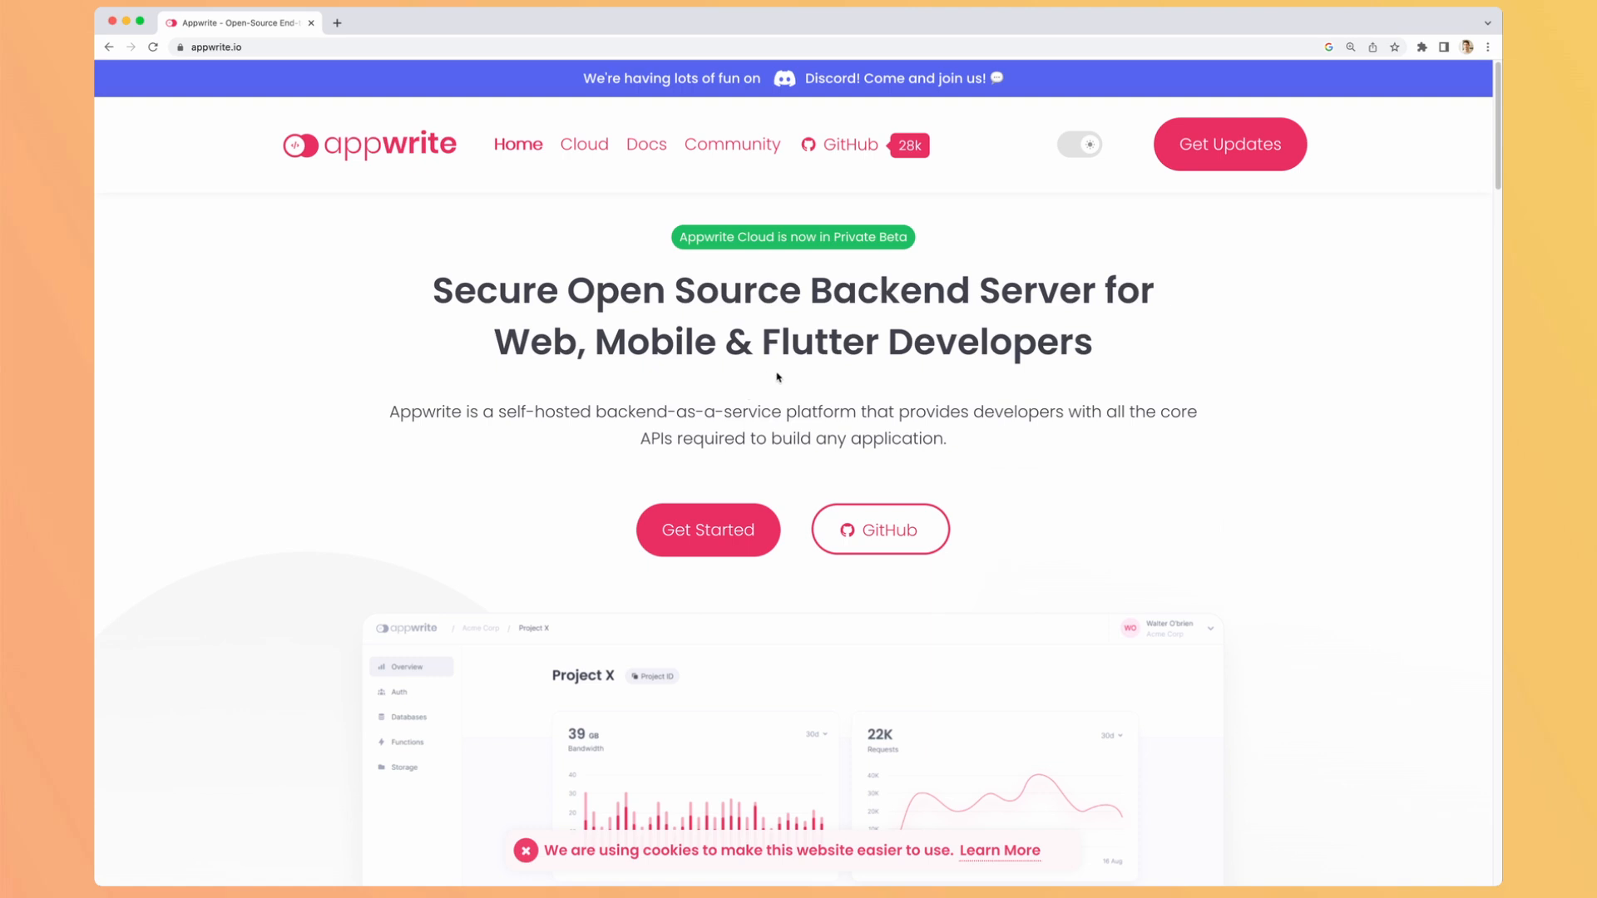
Step: Star the appwrite/appwrite repository from the GitHub link on appwrite.io
click(845, 143)
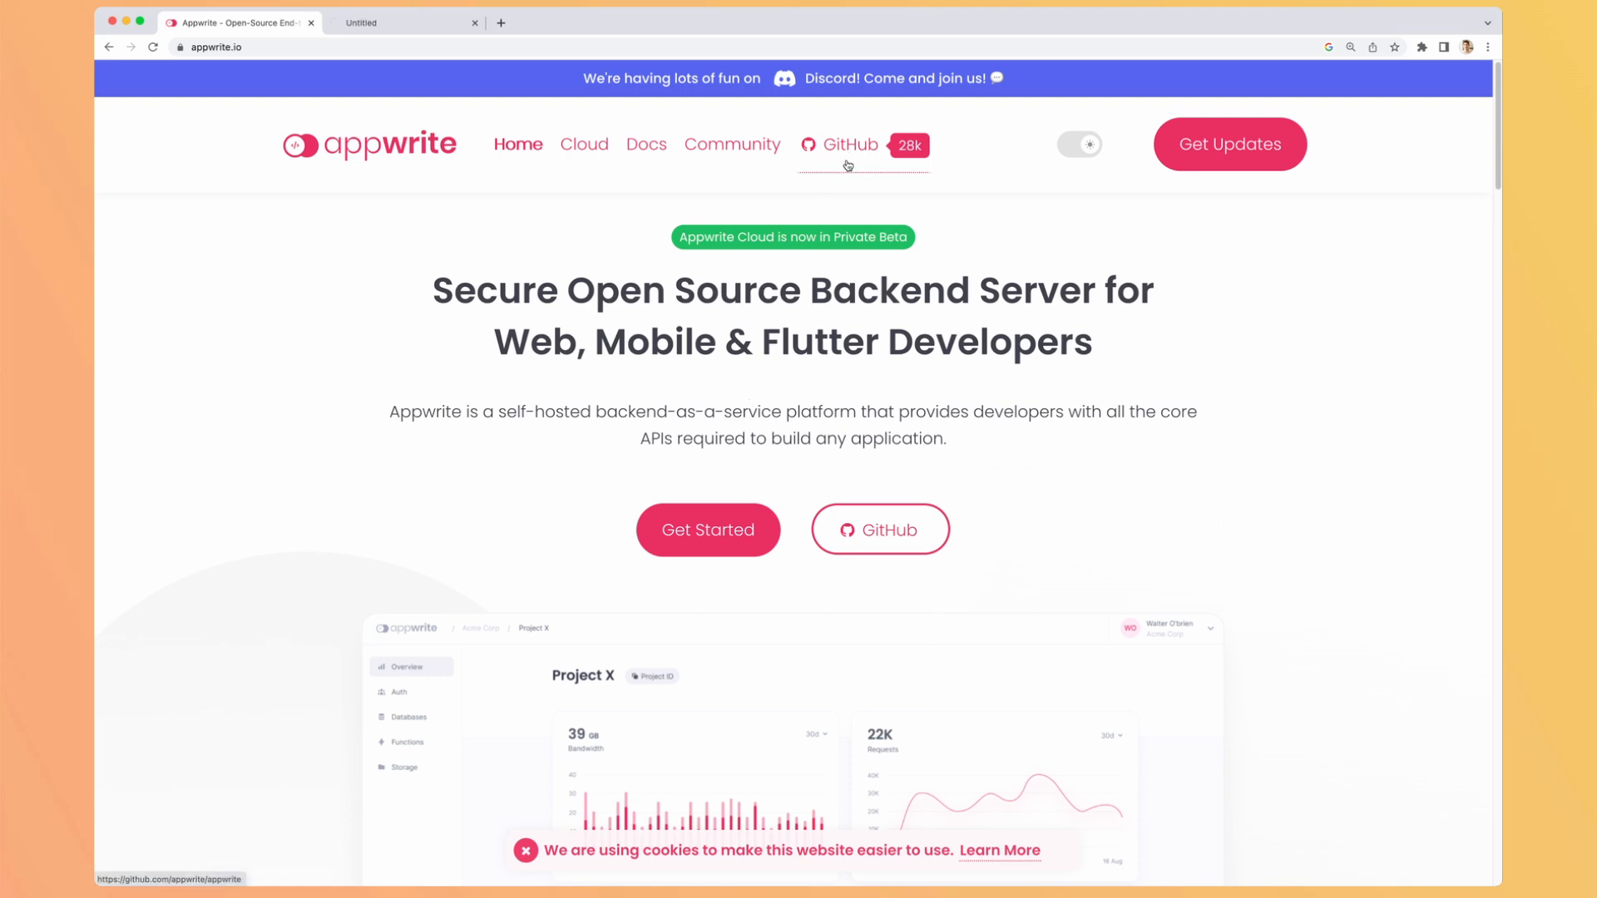
click(848, 144)
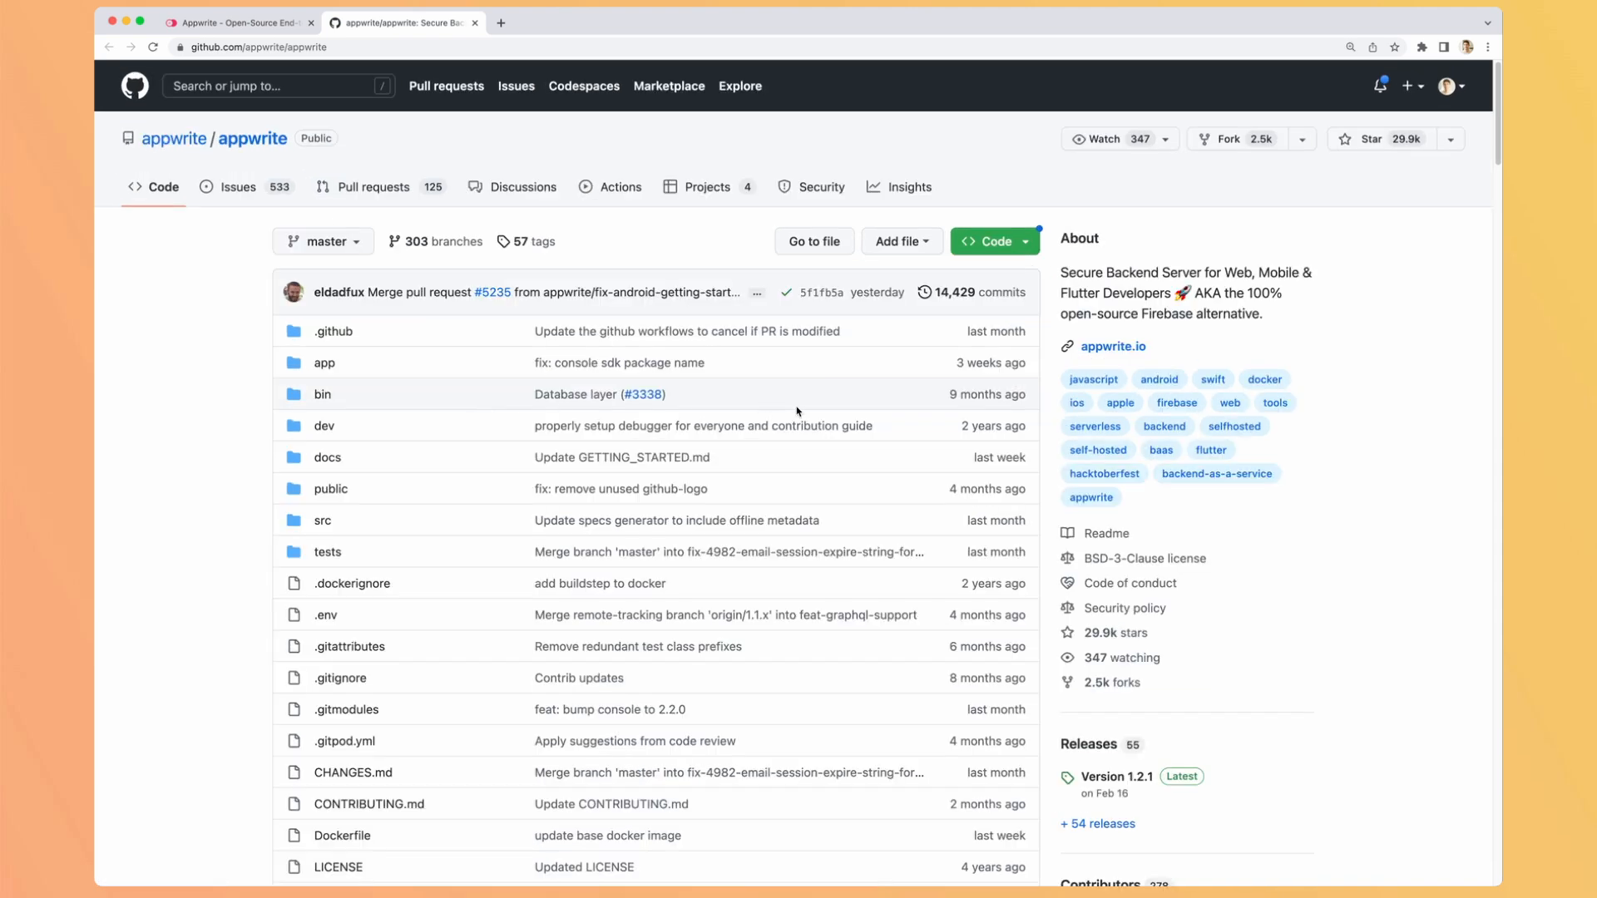
click(1378, 138)
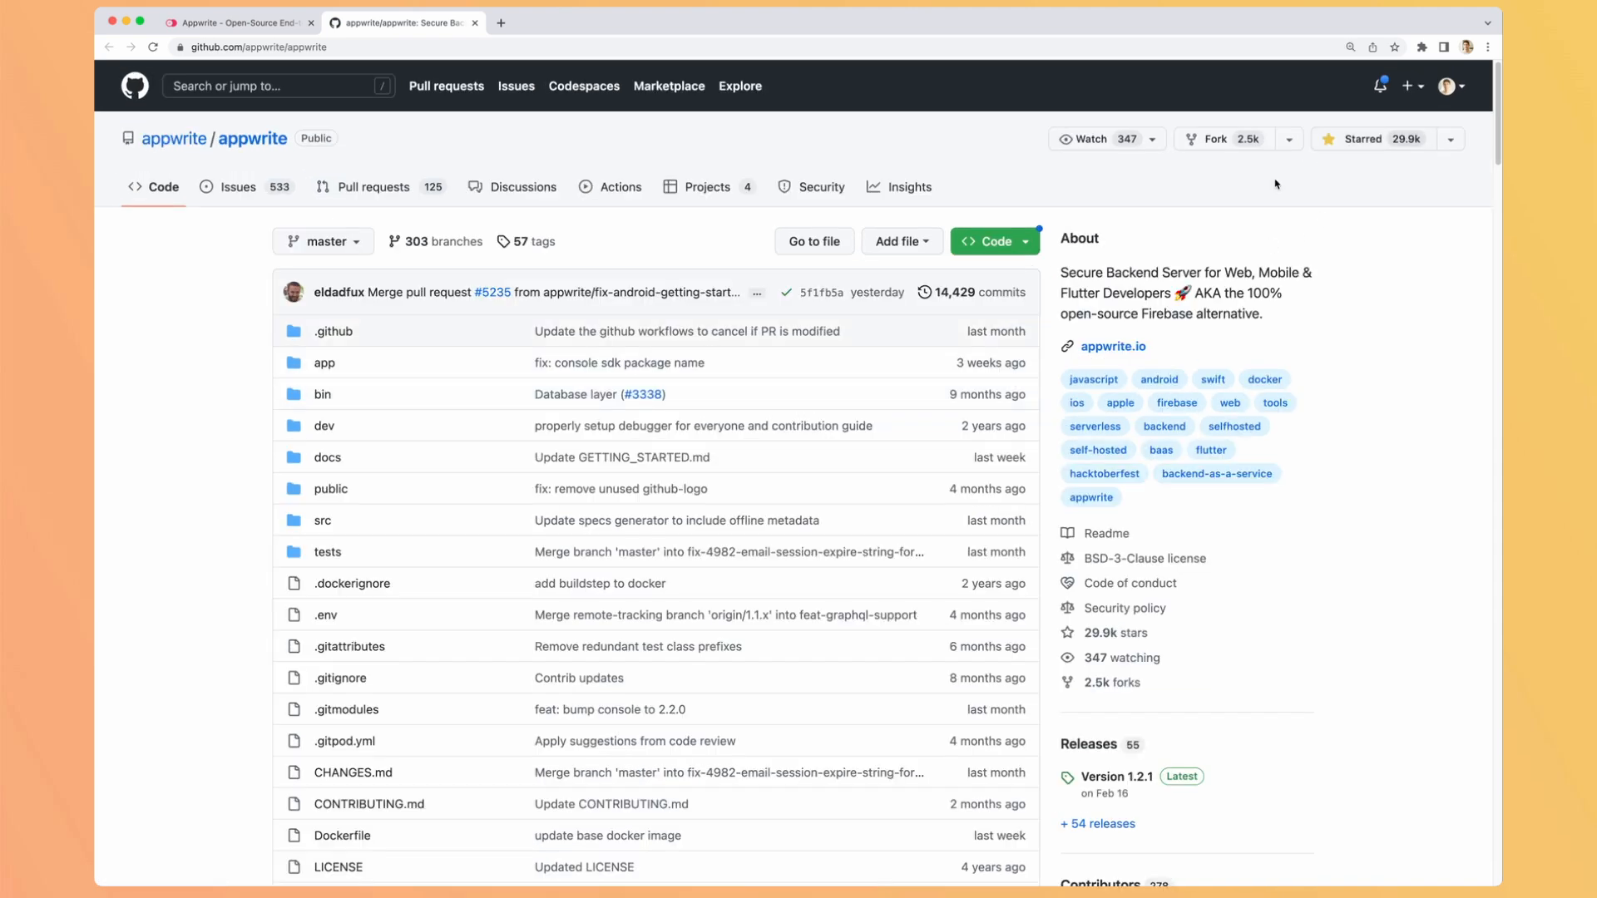
Step: Skim the repository README and return to the Appwrite homepage, closing the GitHub tab
scroll(down, 3)
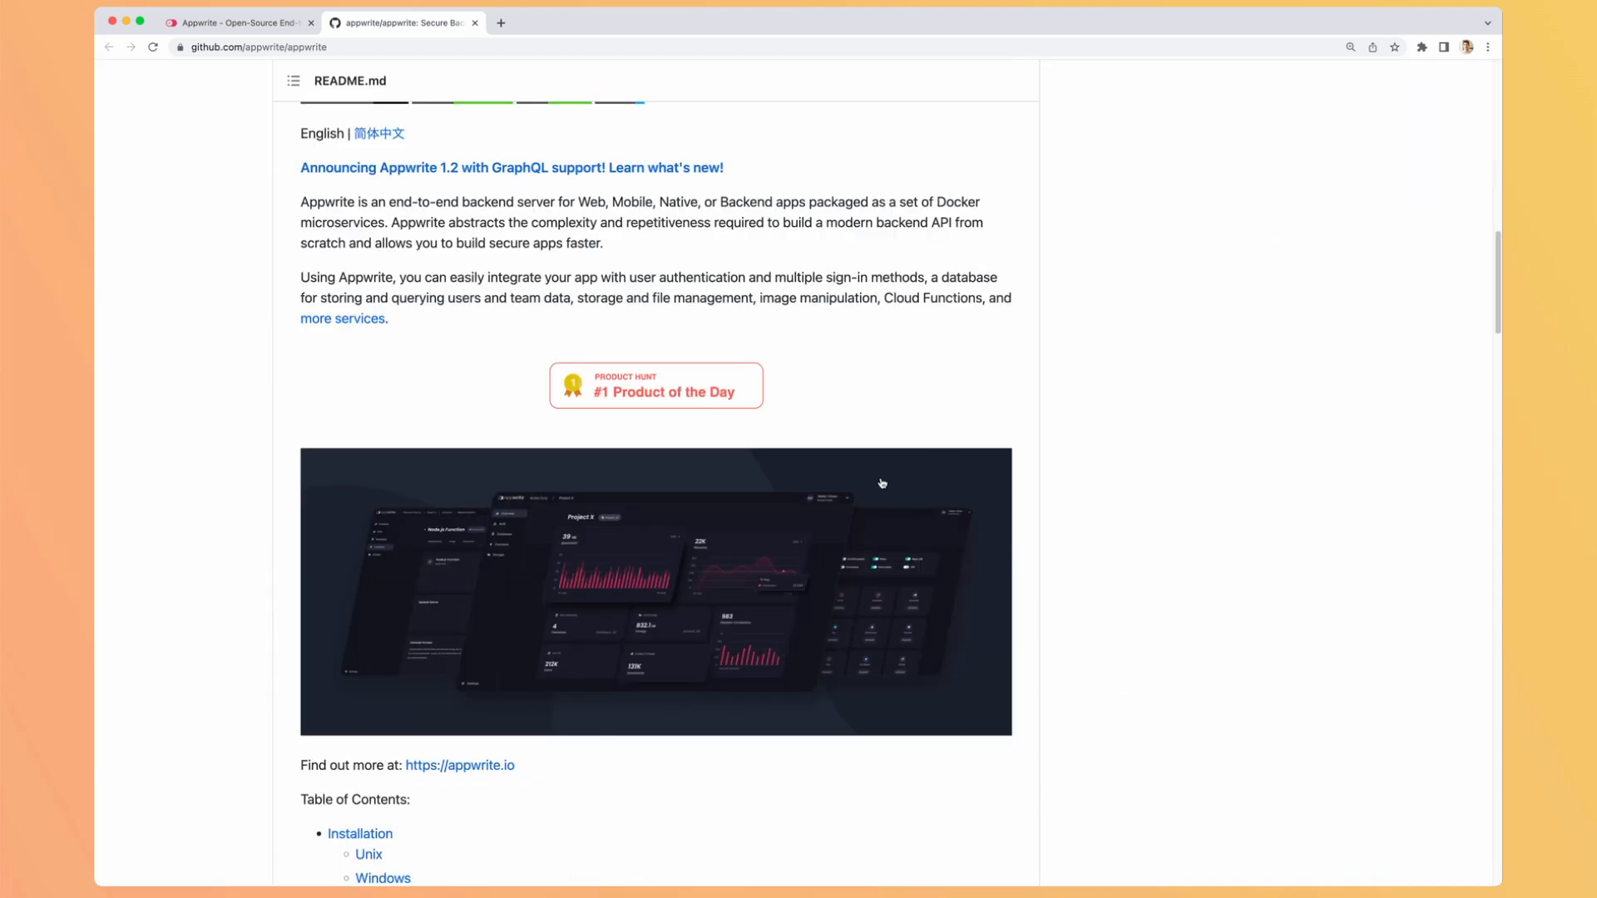
scroll(down, 3)
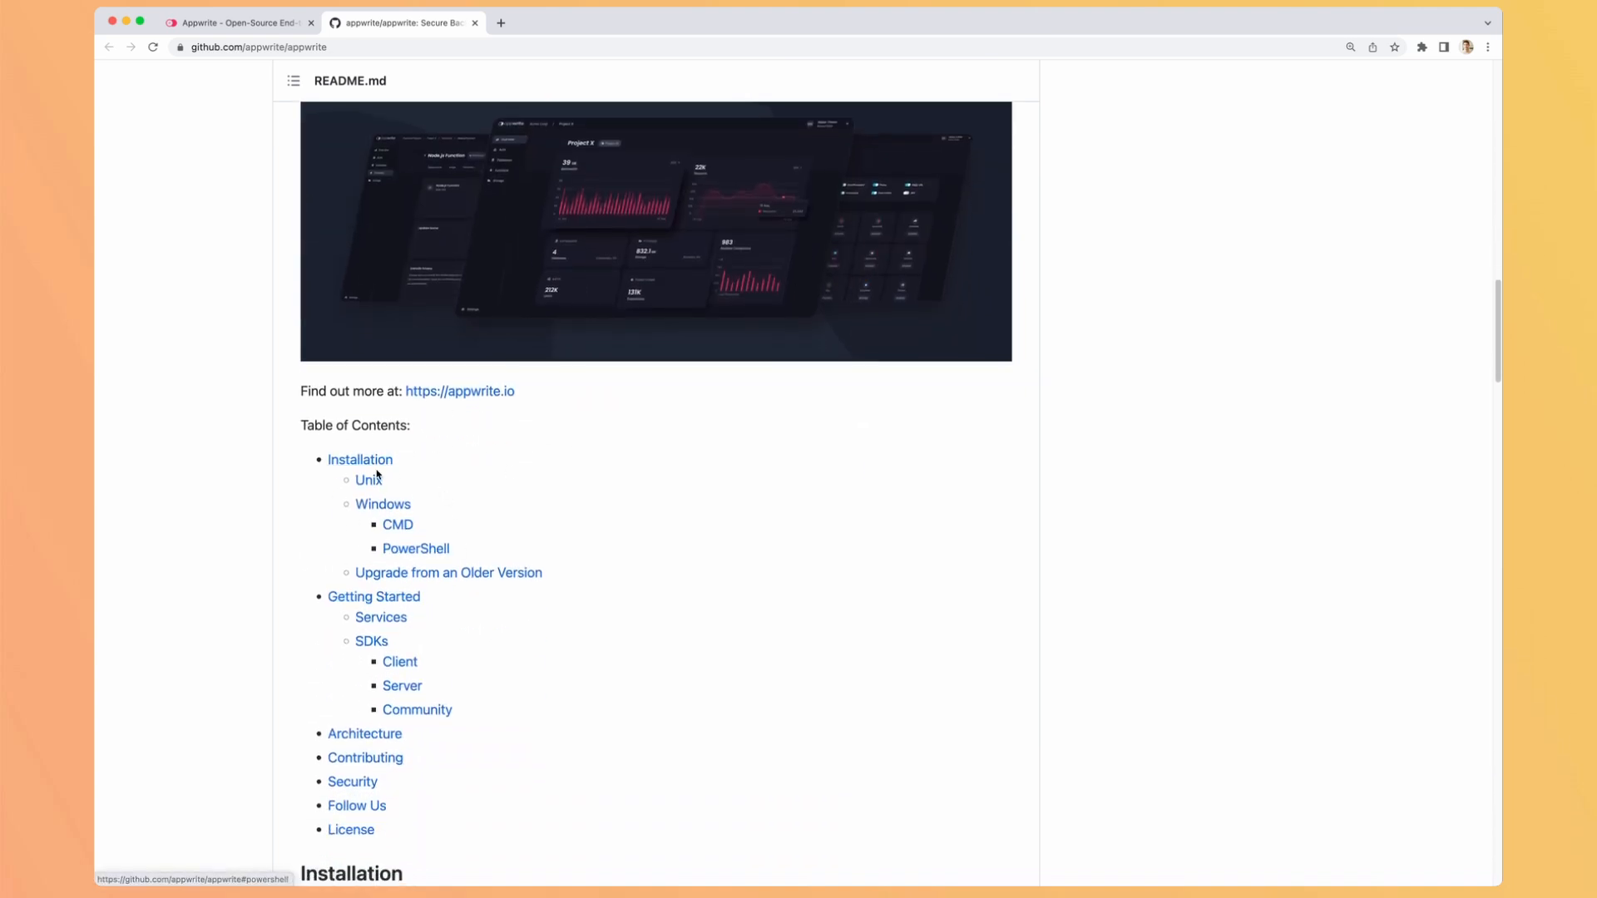
mouse_move(359, 459)
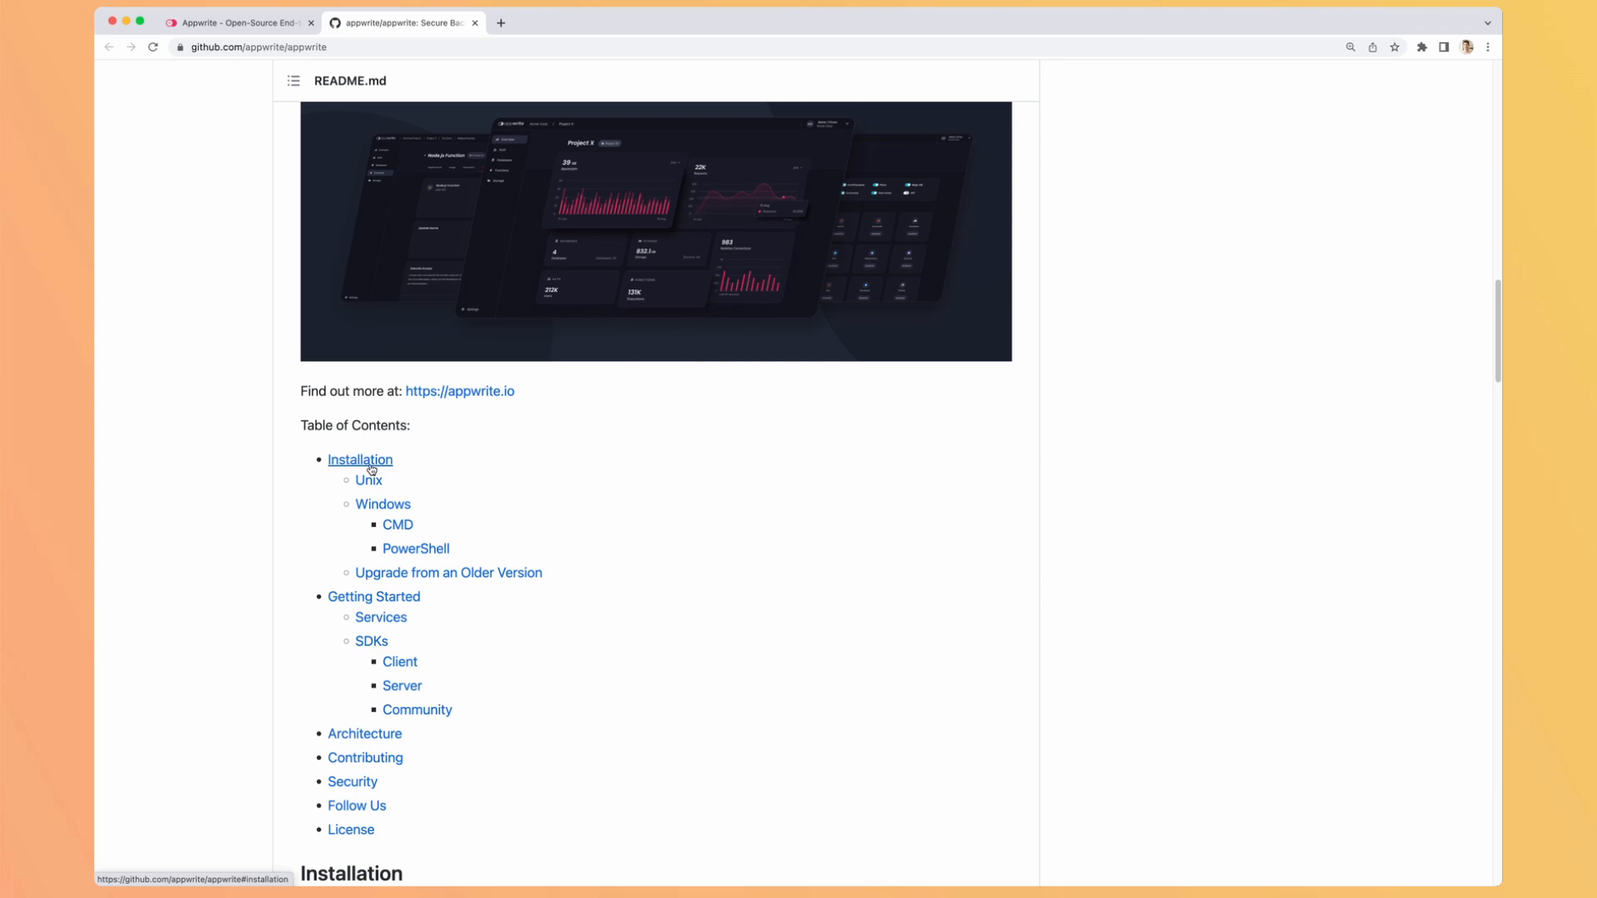
click(240, 22)
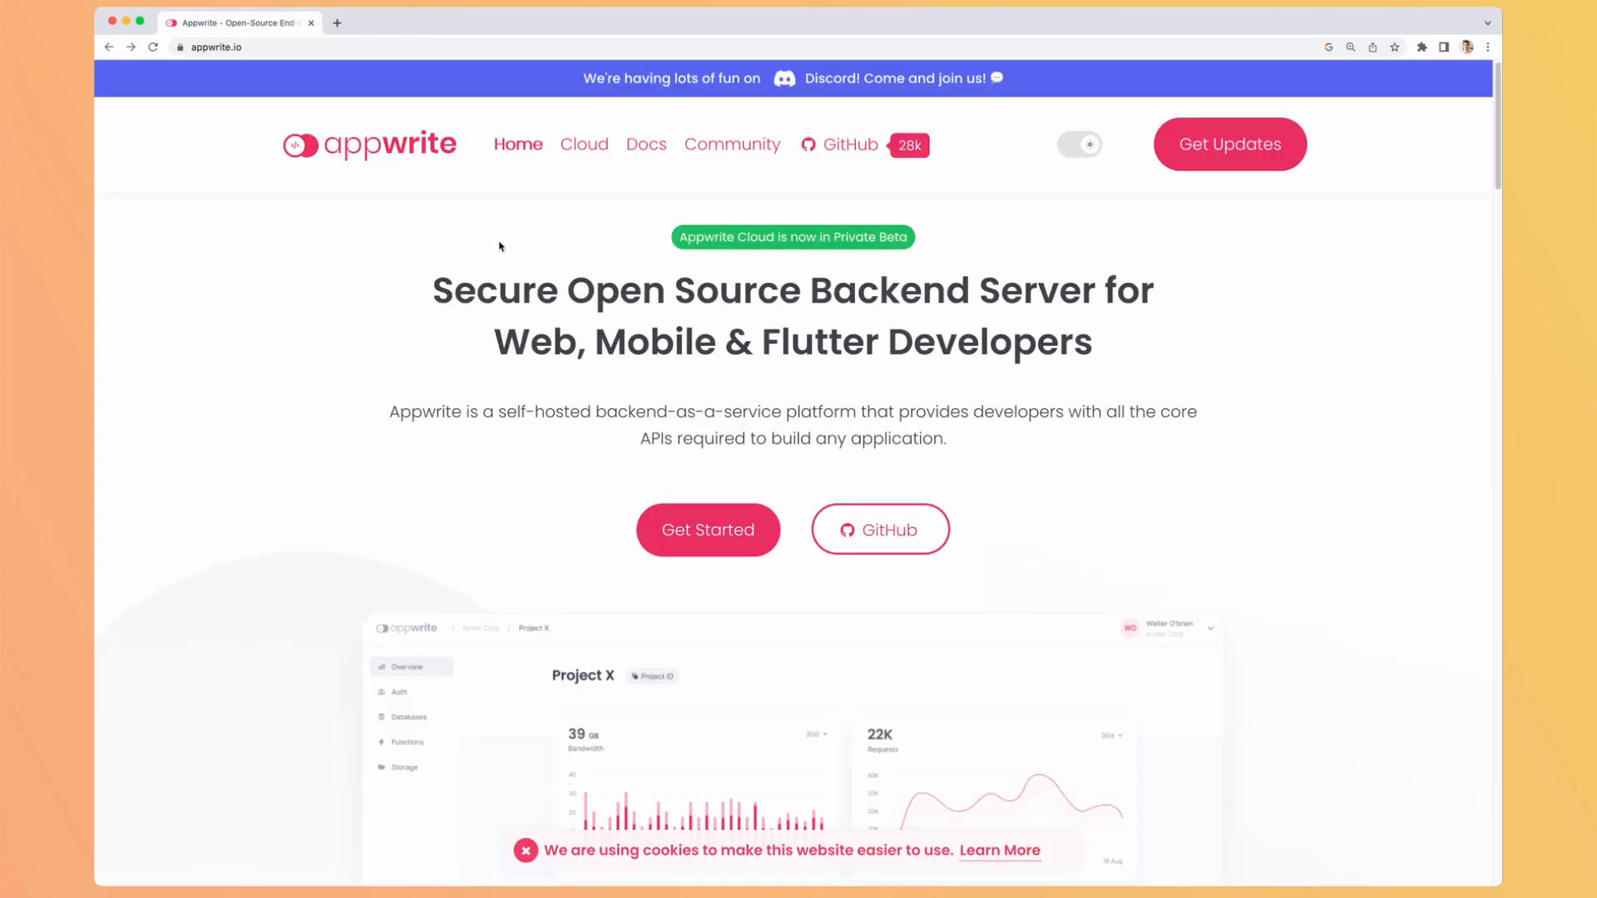
mouse_move(539, 253)
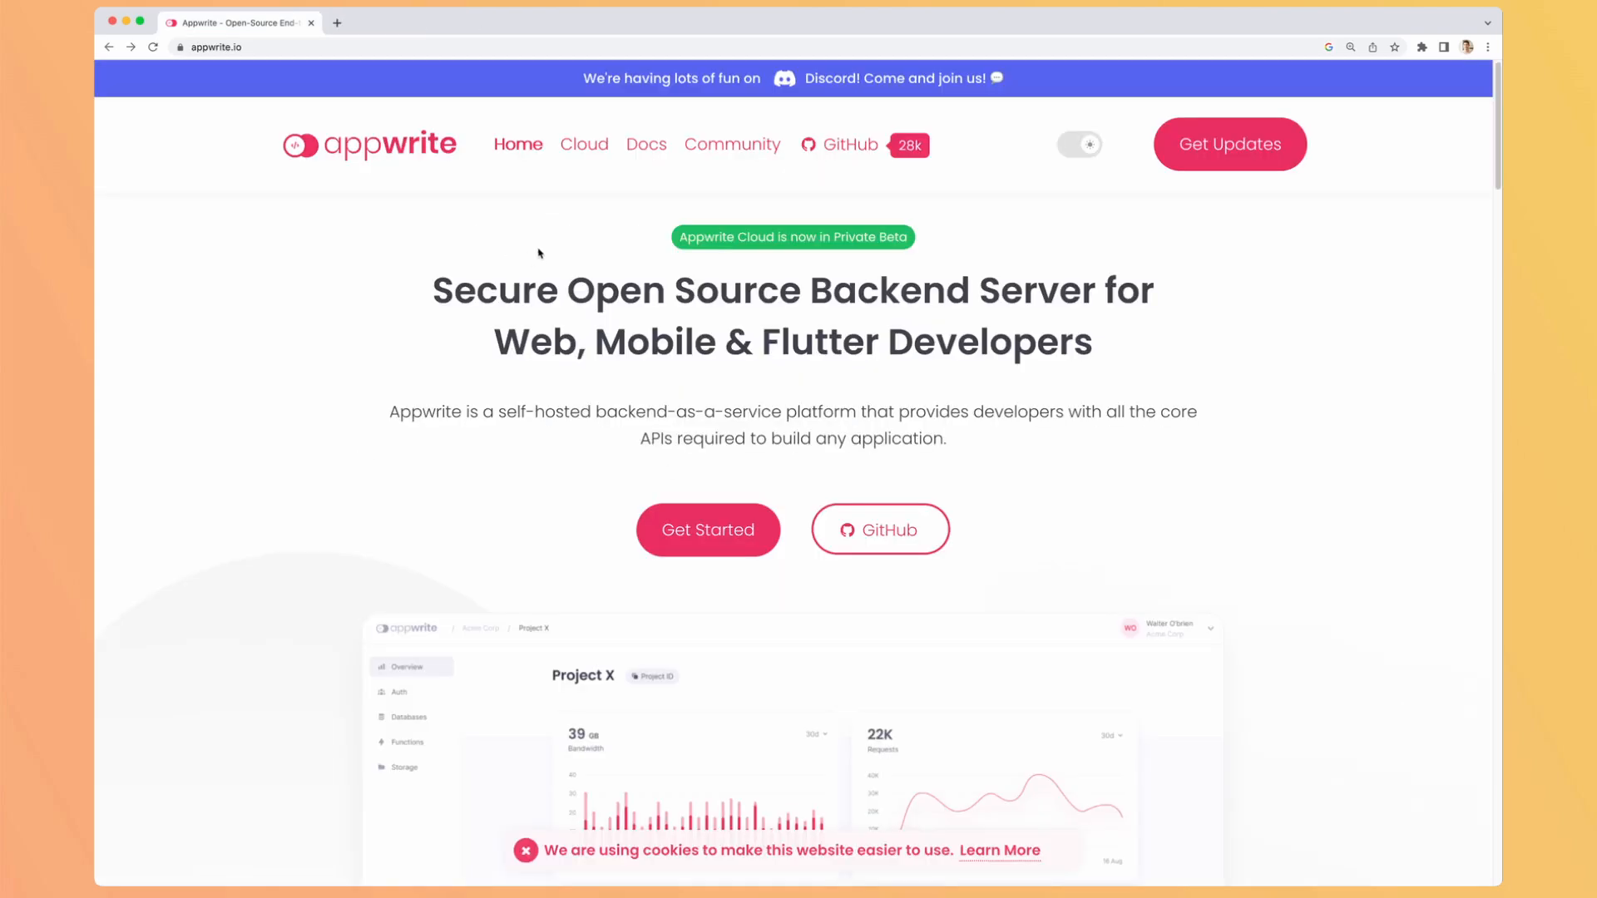
mouse_move(669, 266)
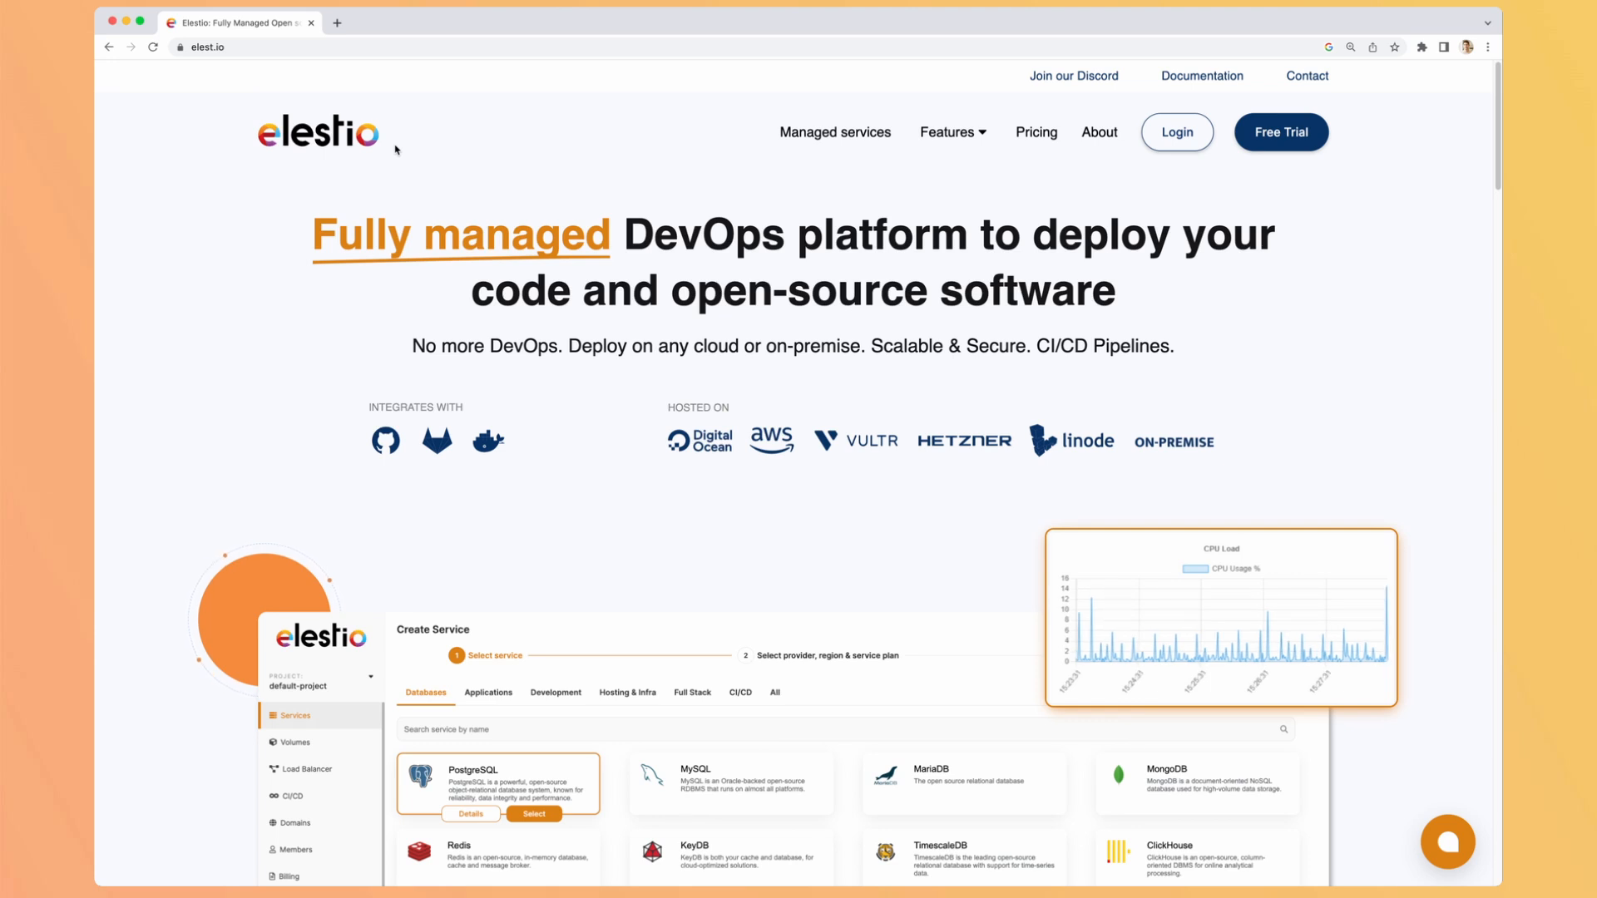
mouse_move(434, 158)
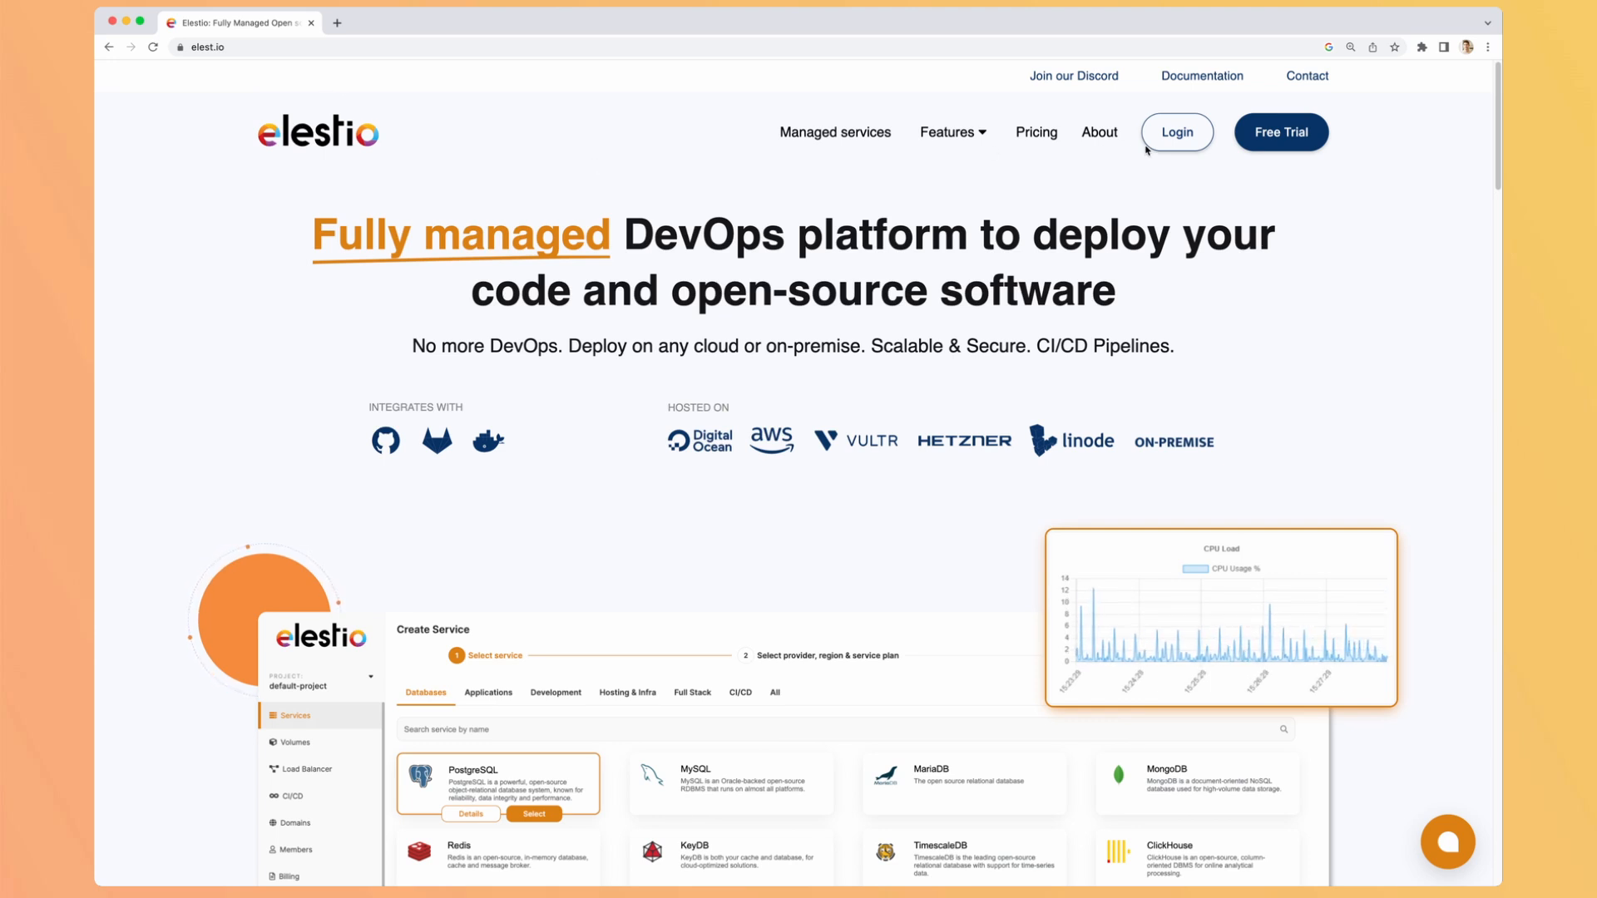
Step: Log in to Elestio and choose Appwrite as the first service to deploy
click(1177, 132)
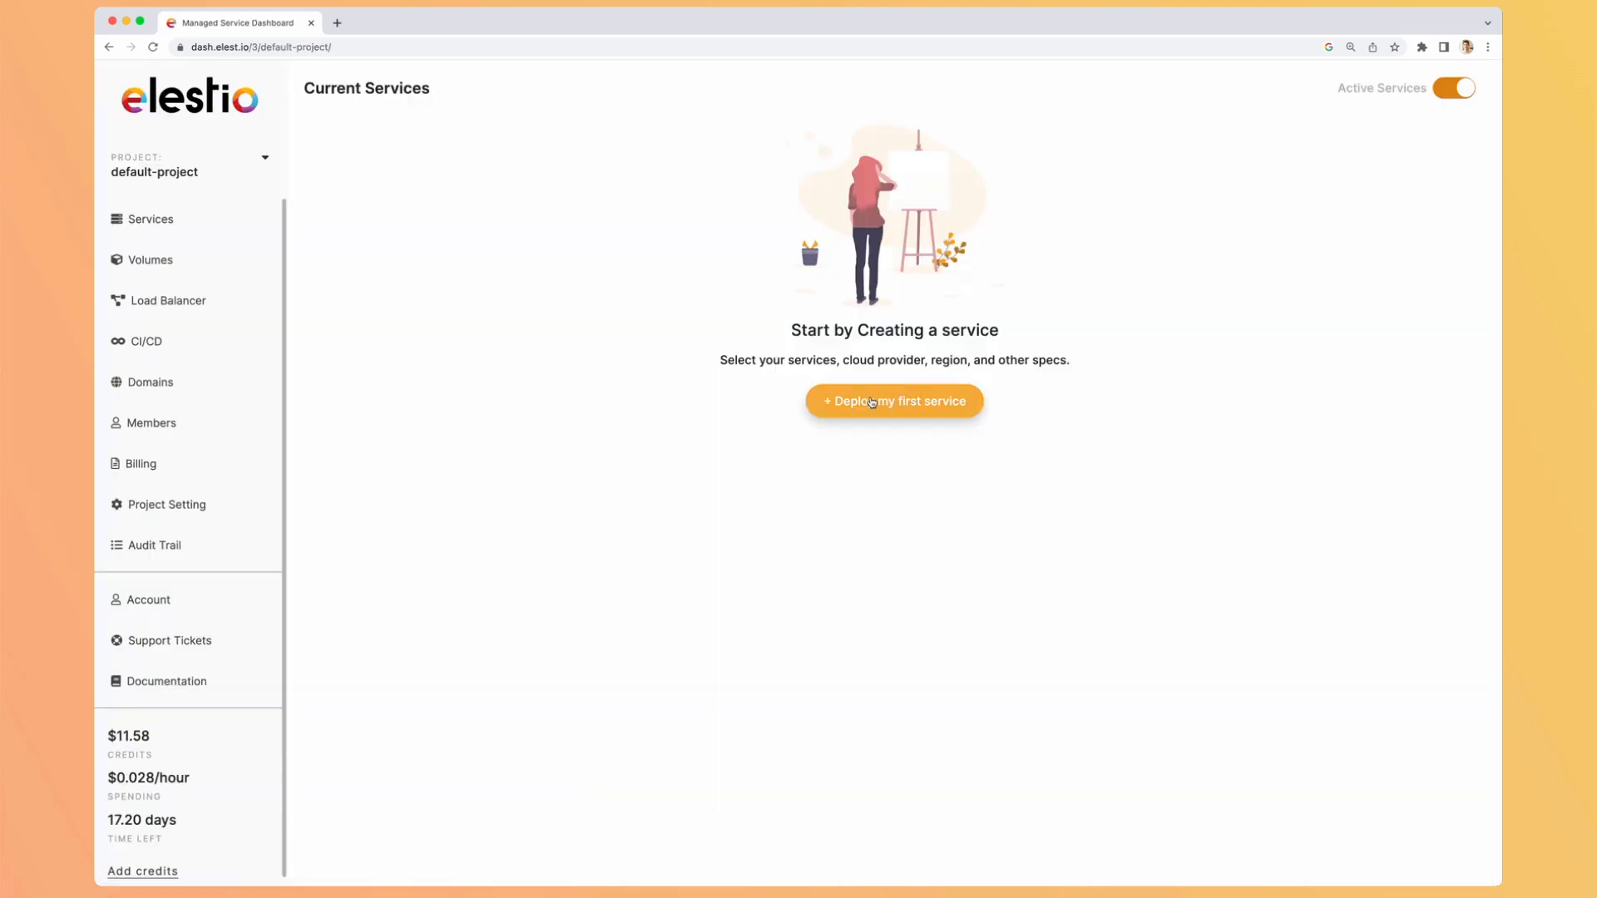
click(893, 401)
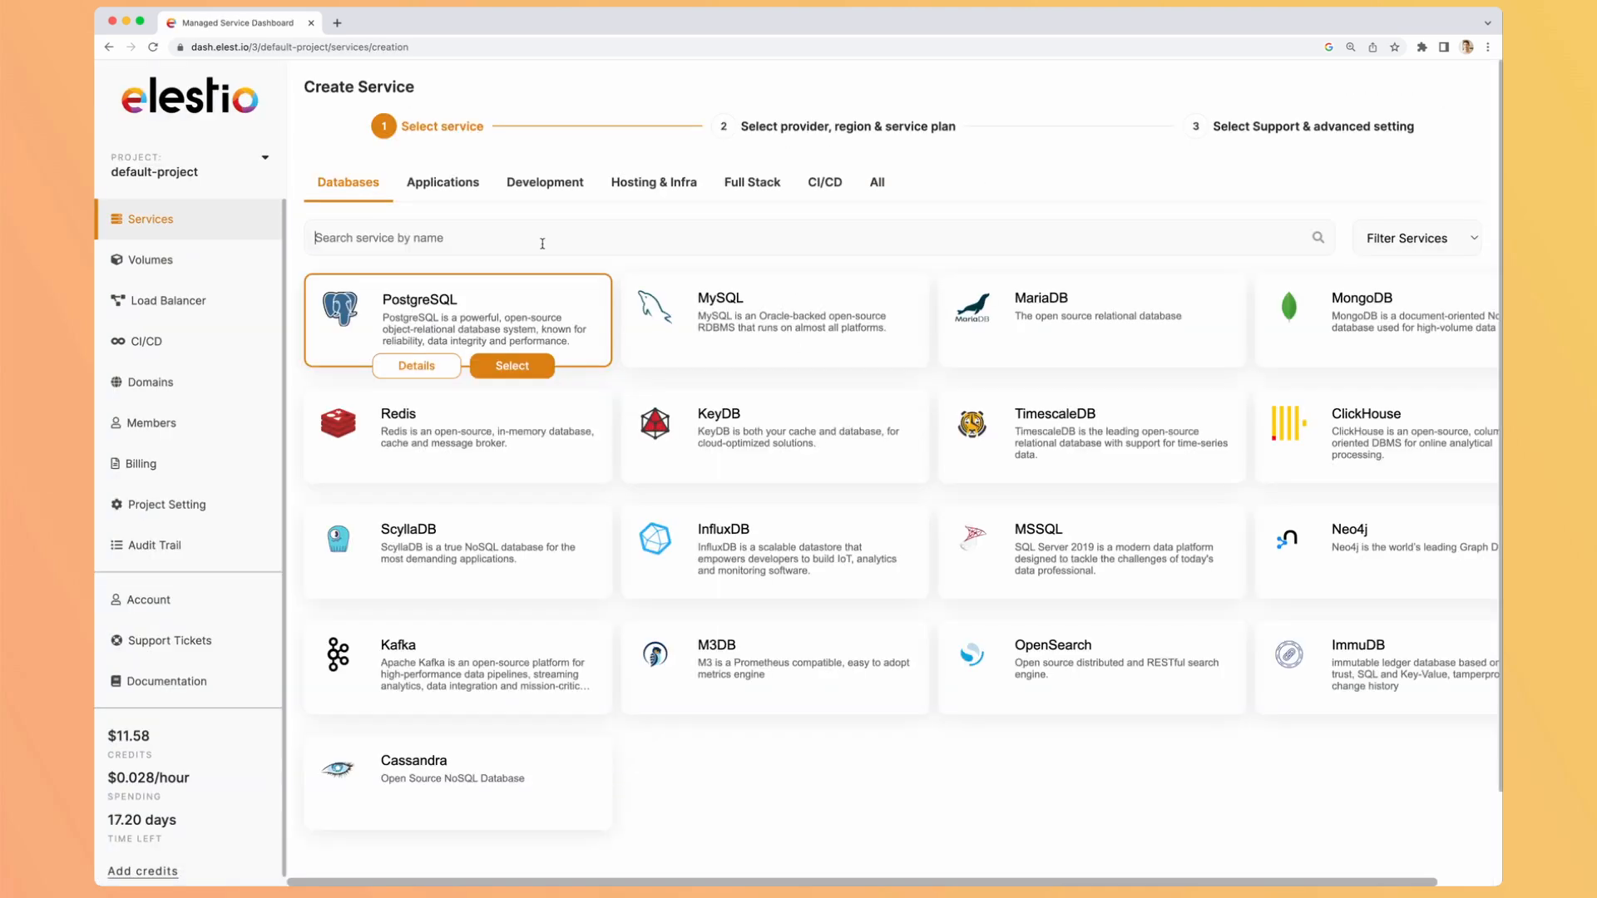
click(511, 366)
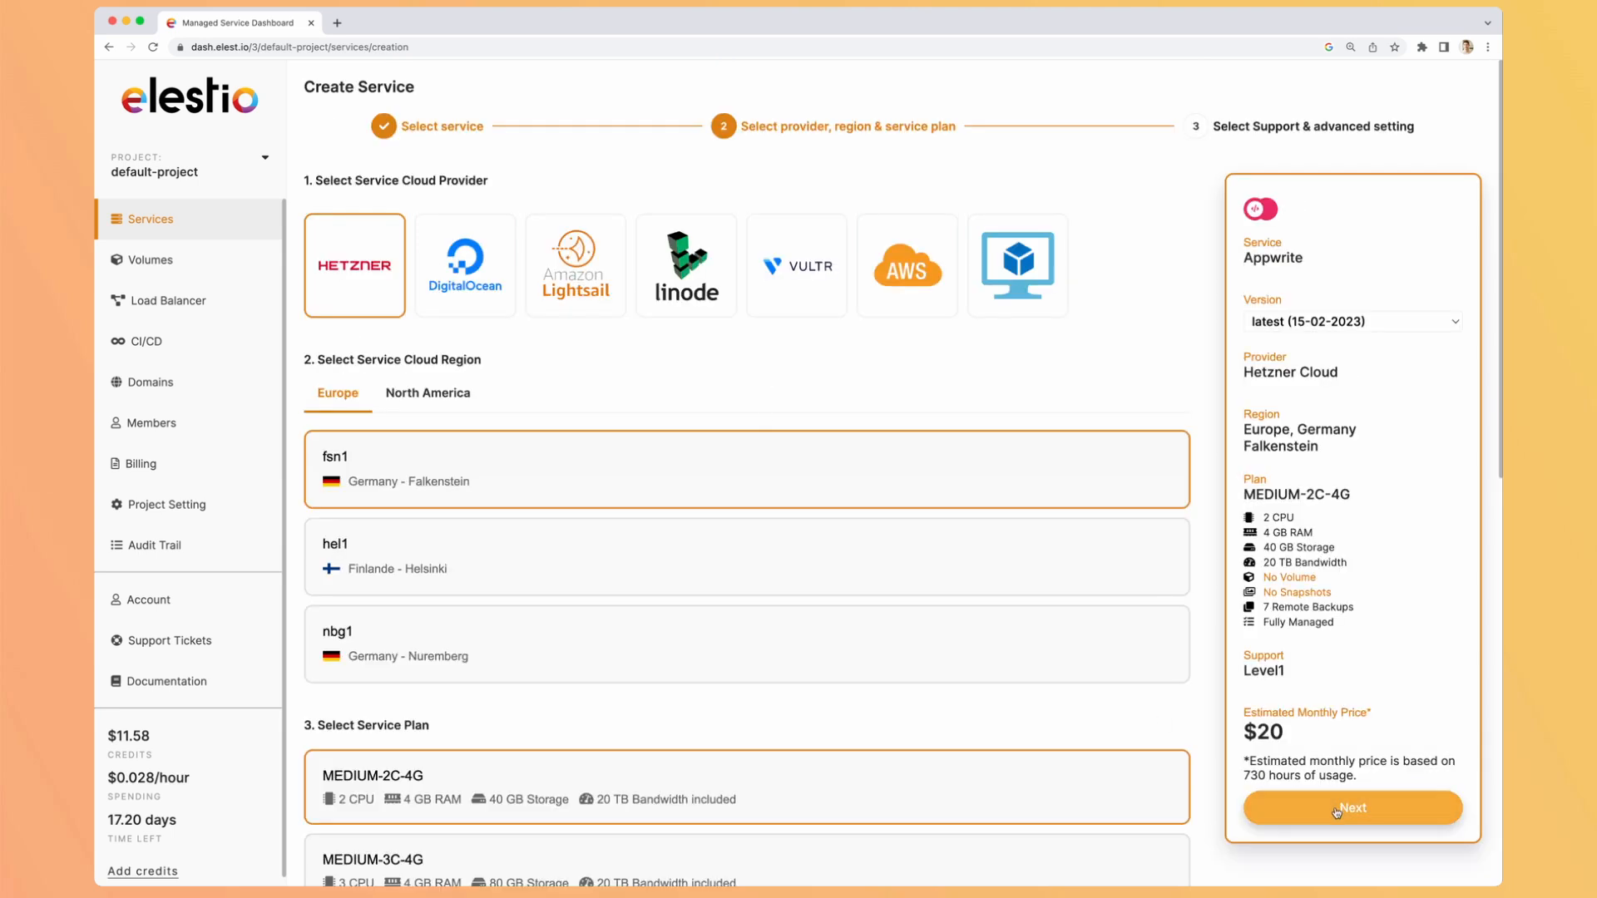
Step: Create the Appwrite service on Hetzner Cloud fsn1 with the MEDIUM-2C-4G plan
click(1351, 808)
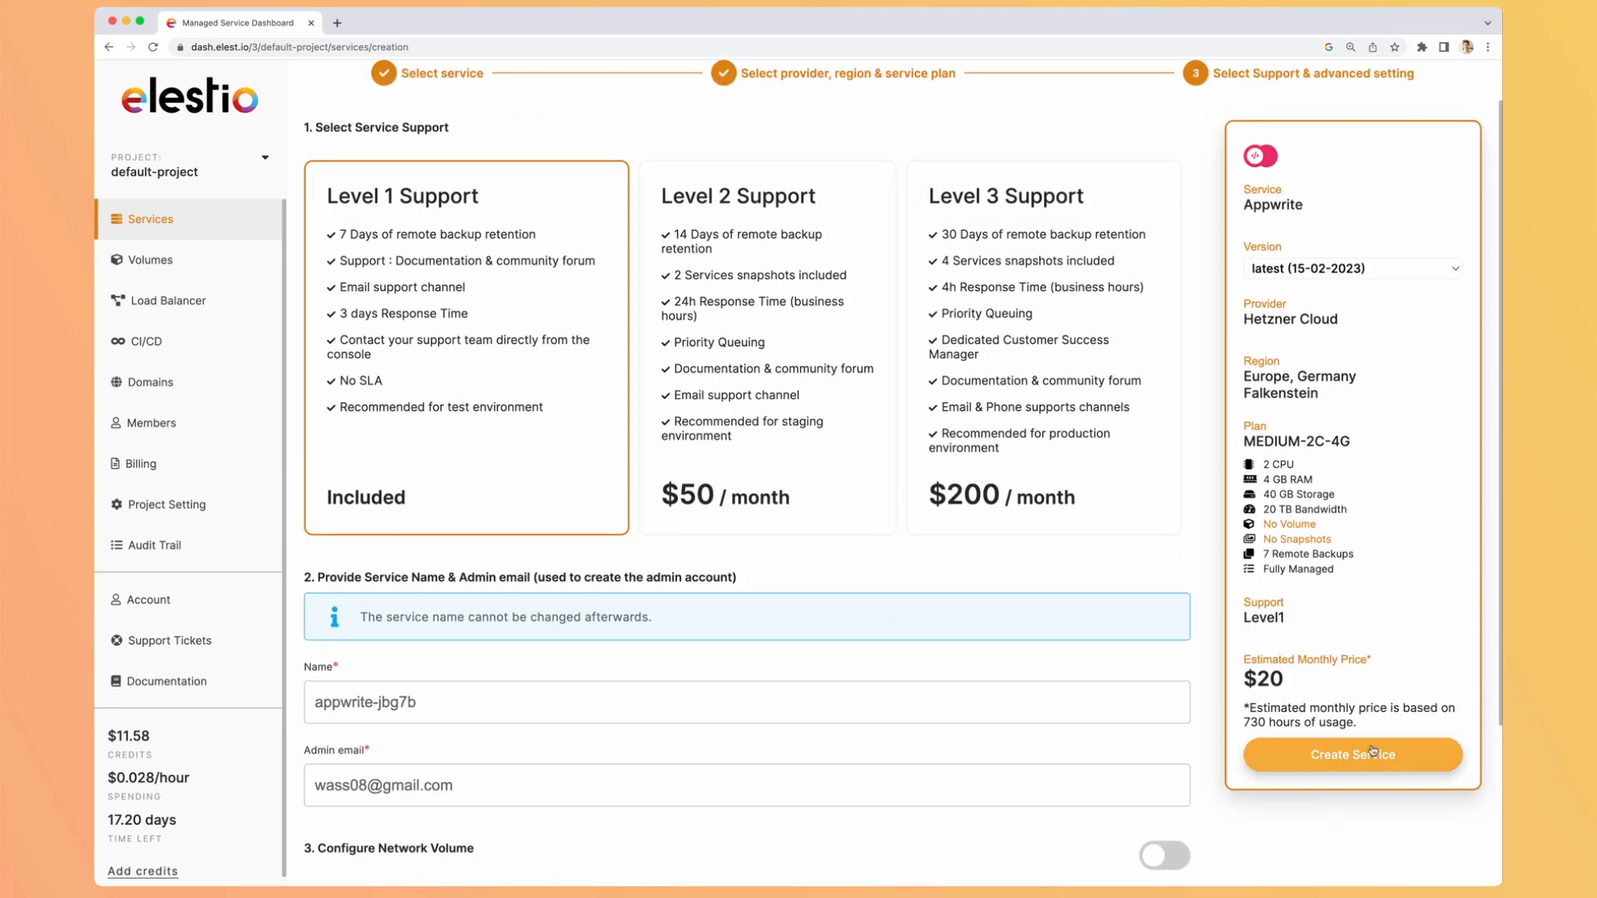
click(1351, 755)
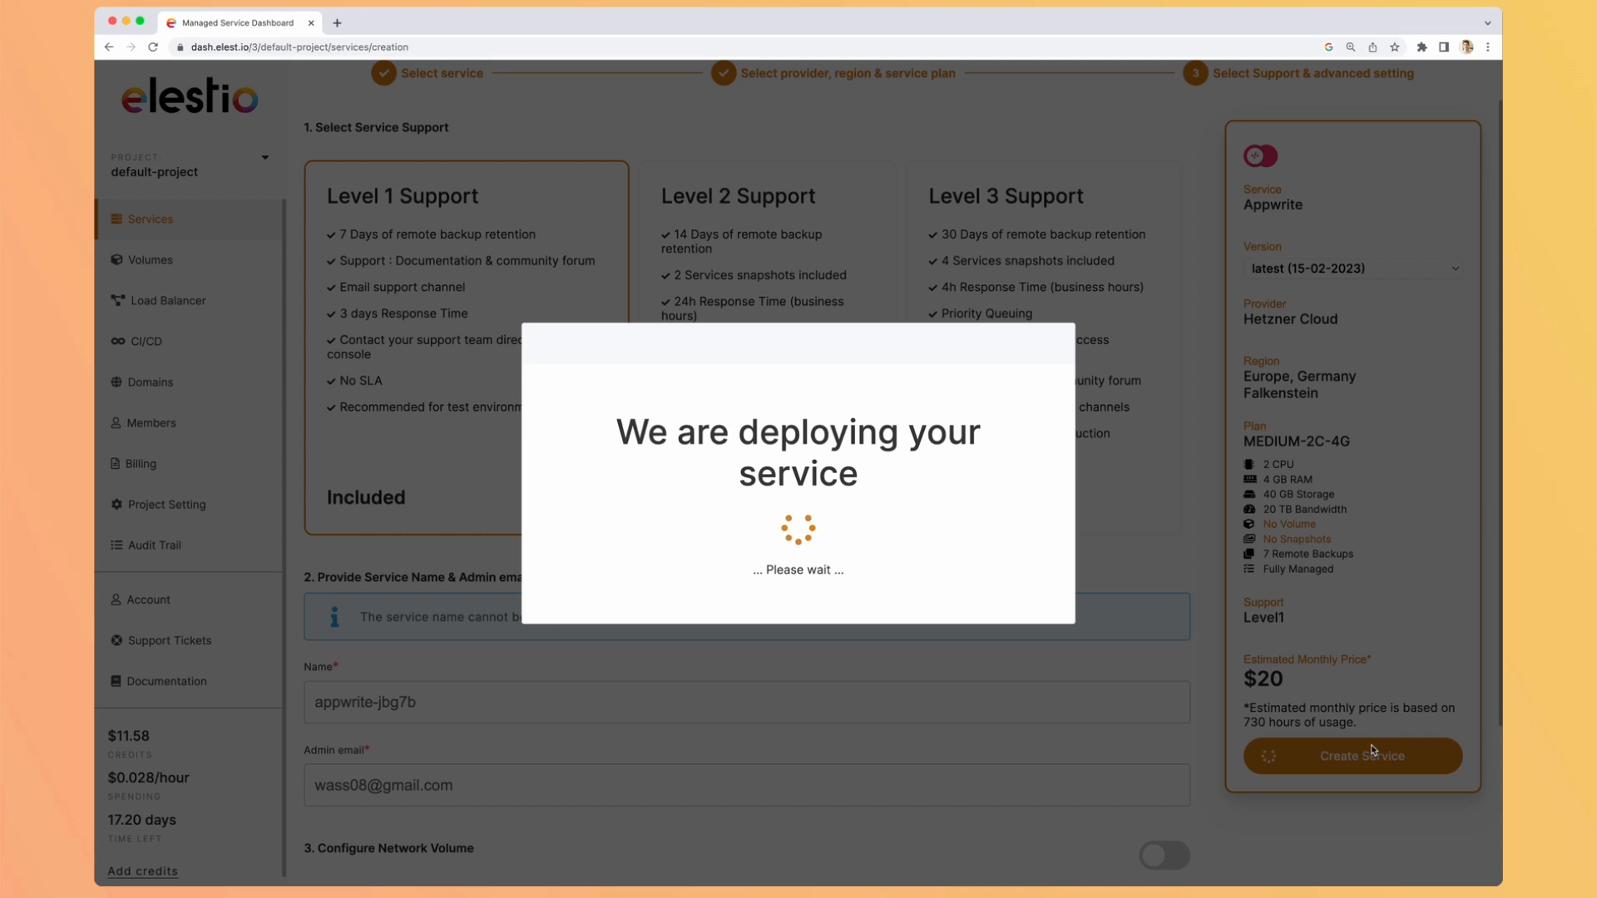
click(1351, 755)
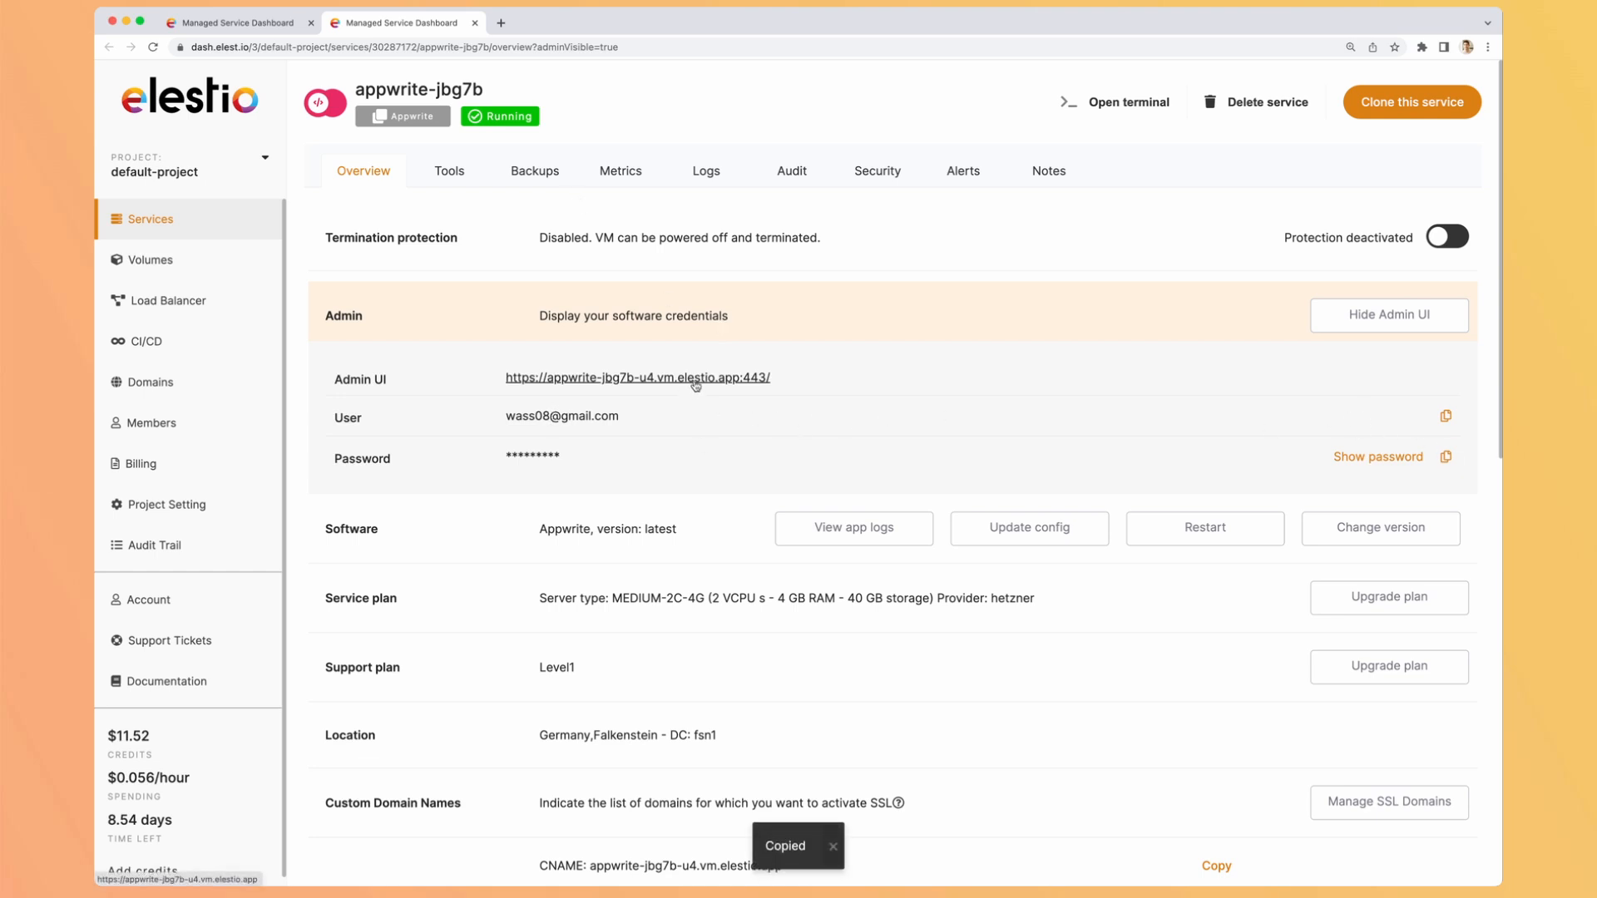
Step: Launch the appwrite-jbg7b service's Admin UI, reaching the Appwrite sign-in page
click(637, 378)
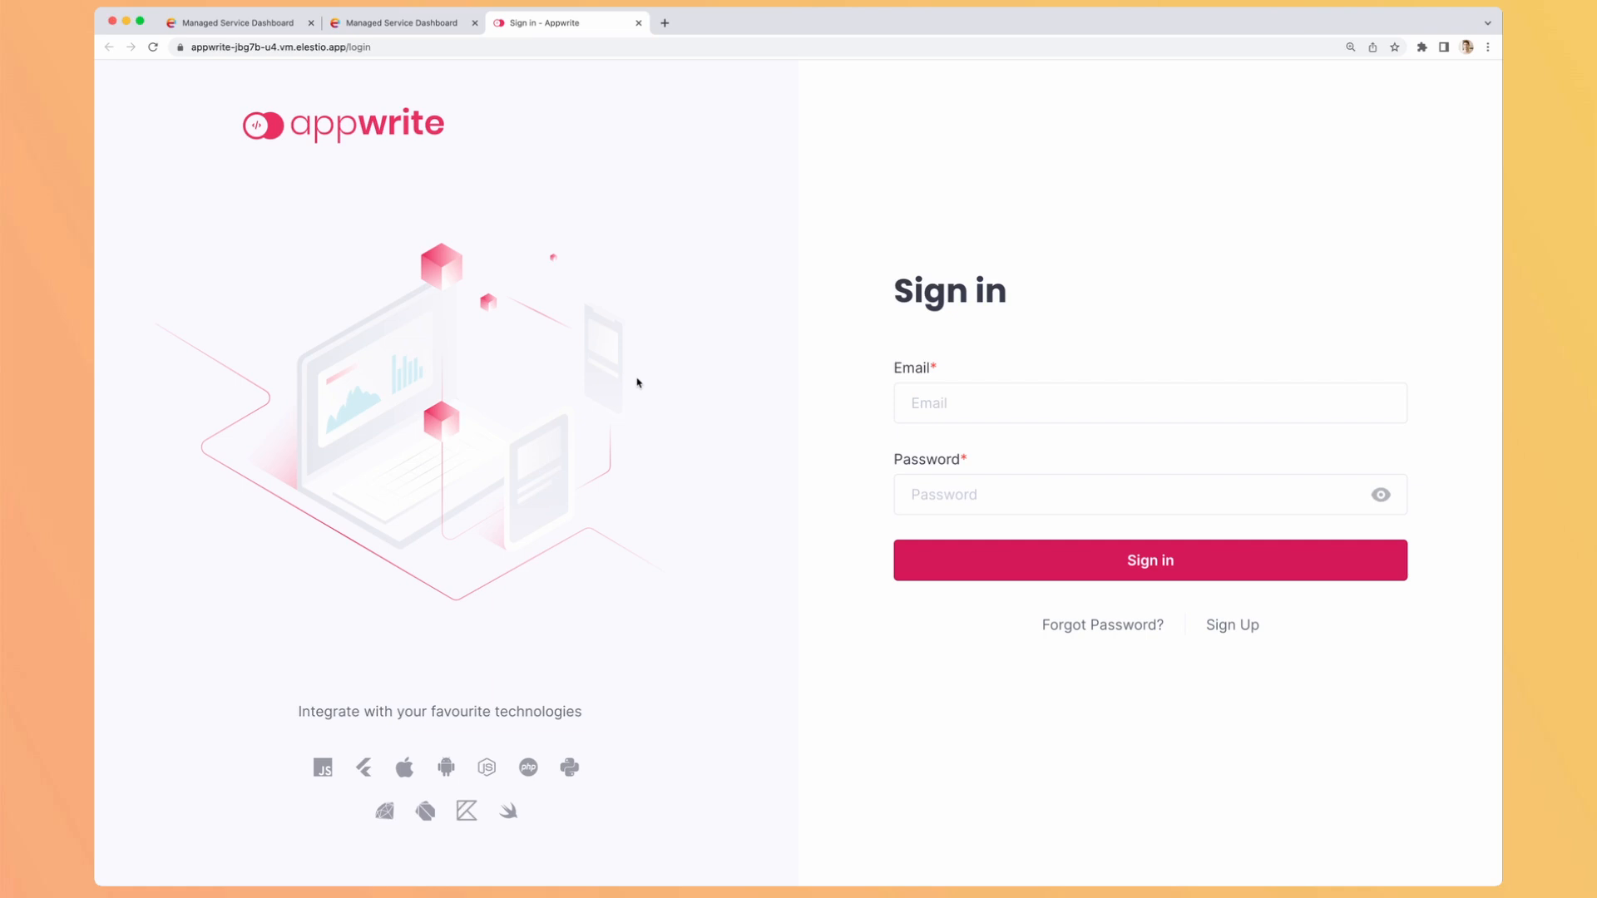
Step: Sign in to the Appwrite console with the browser's saved admin credentials
click(1149, 402)
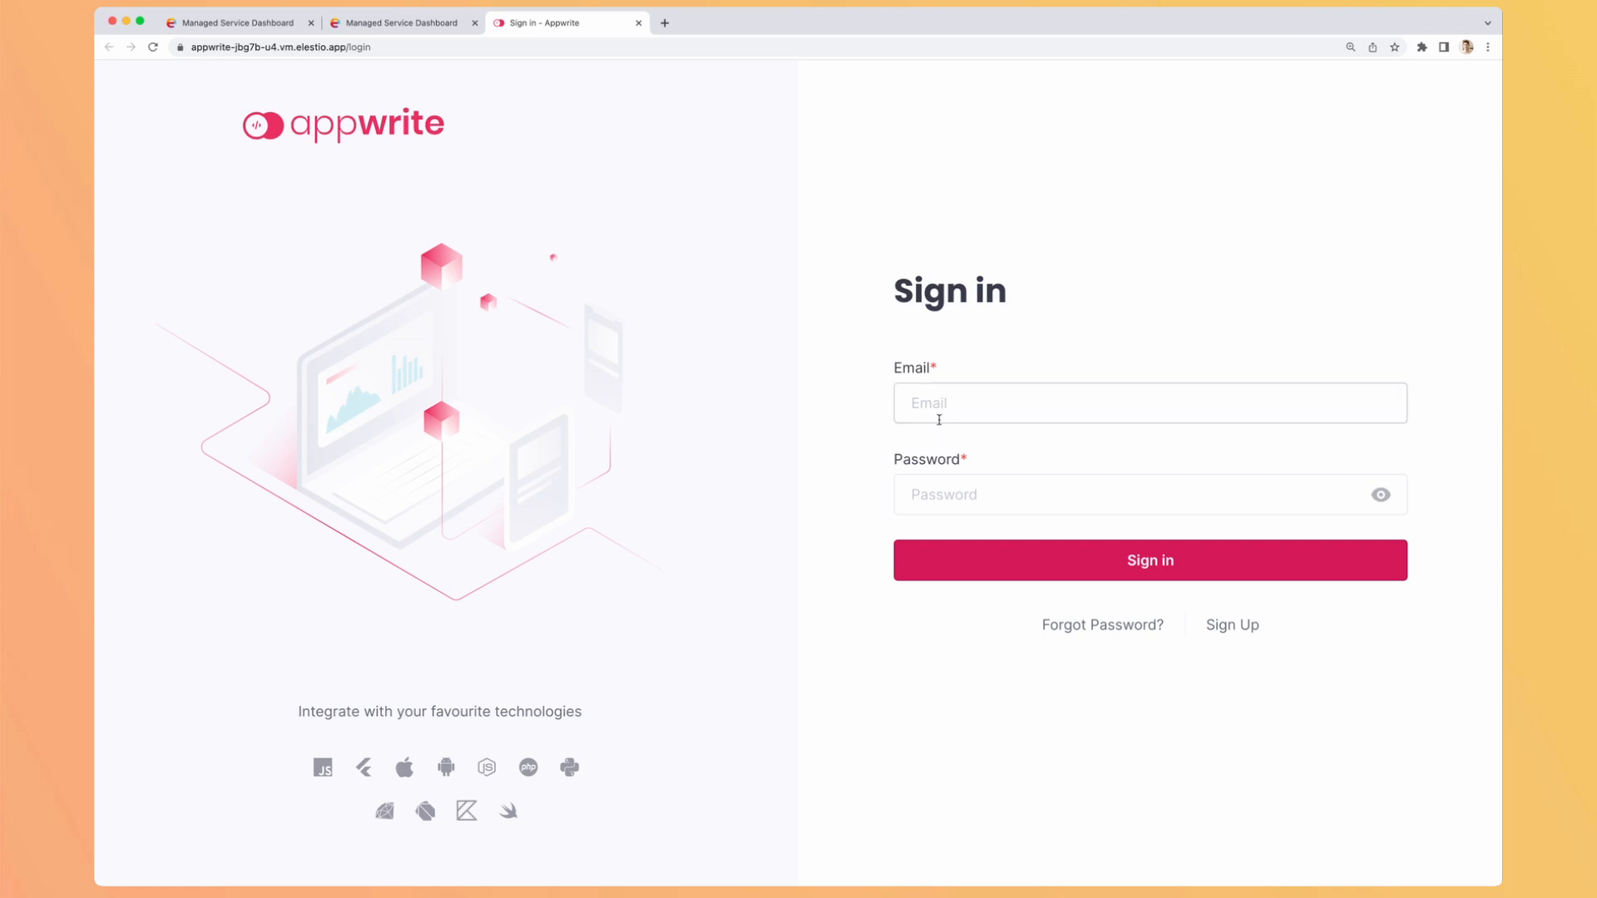
click(1150, 402)
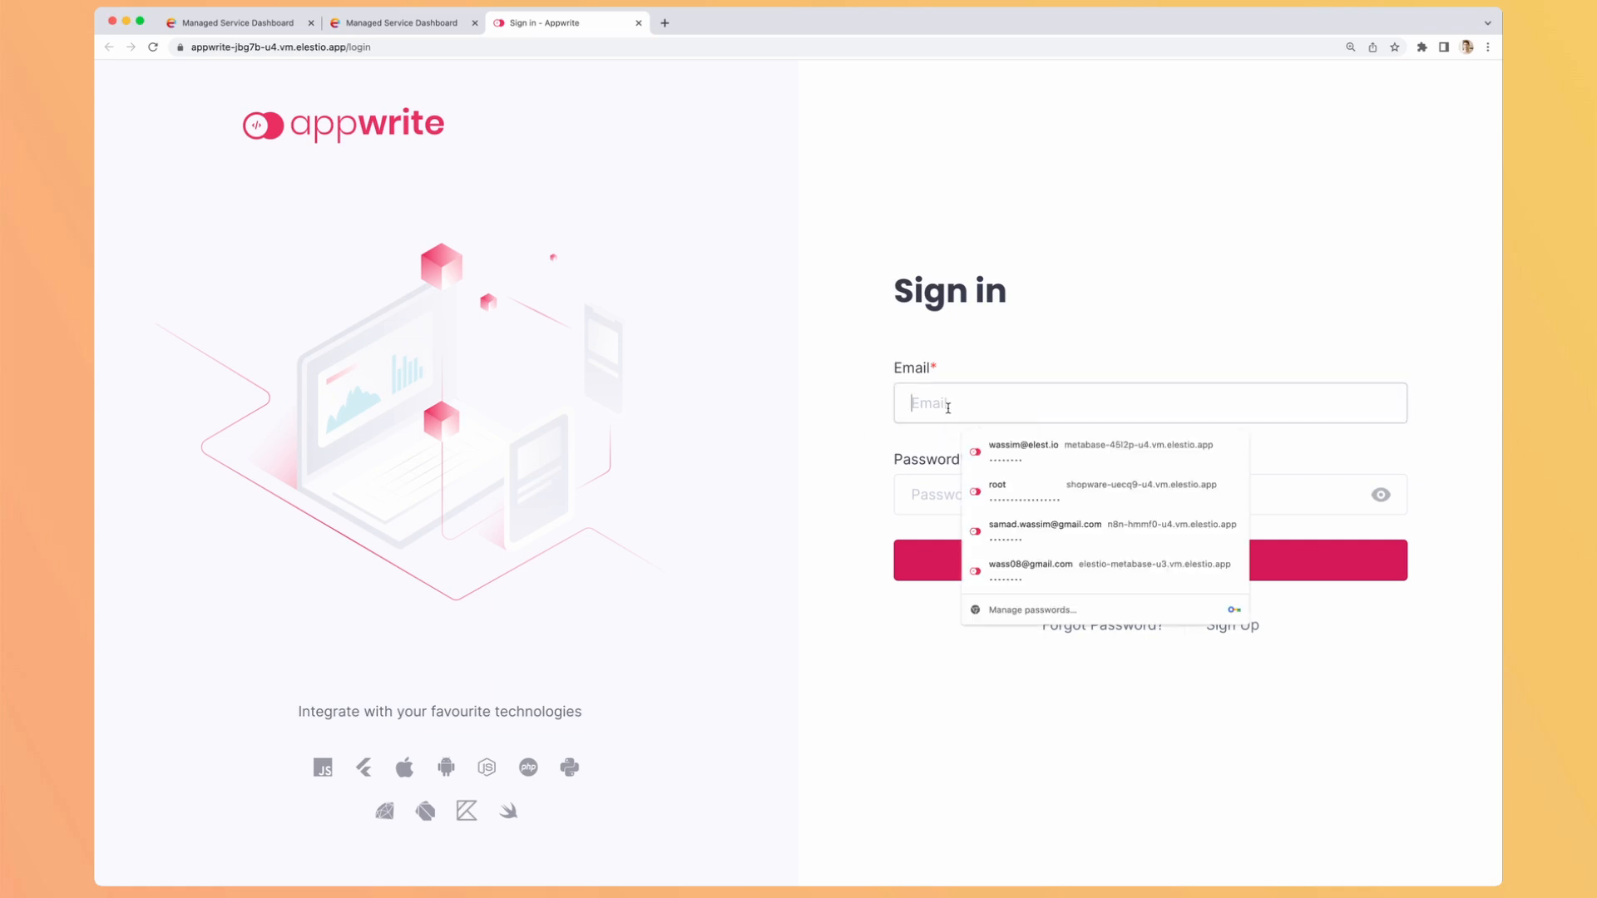
click(1030, 570)
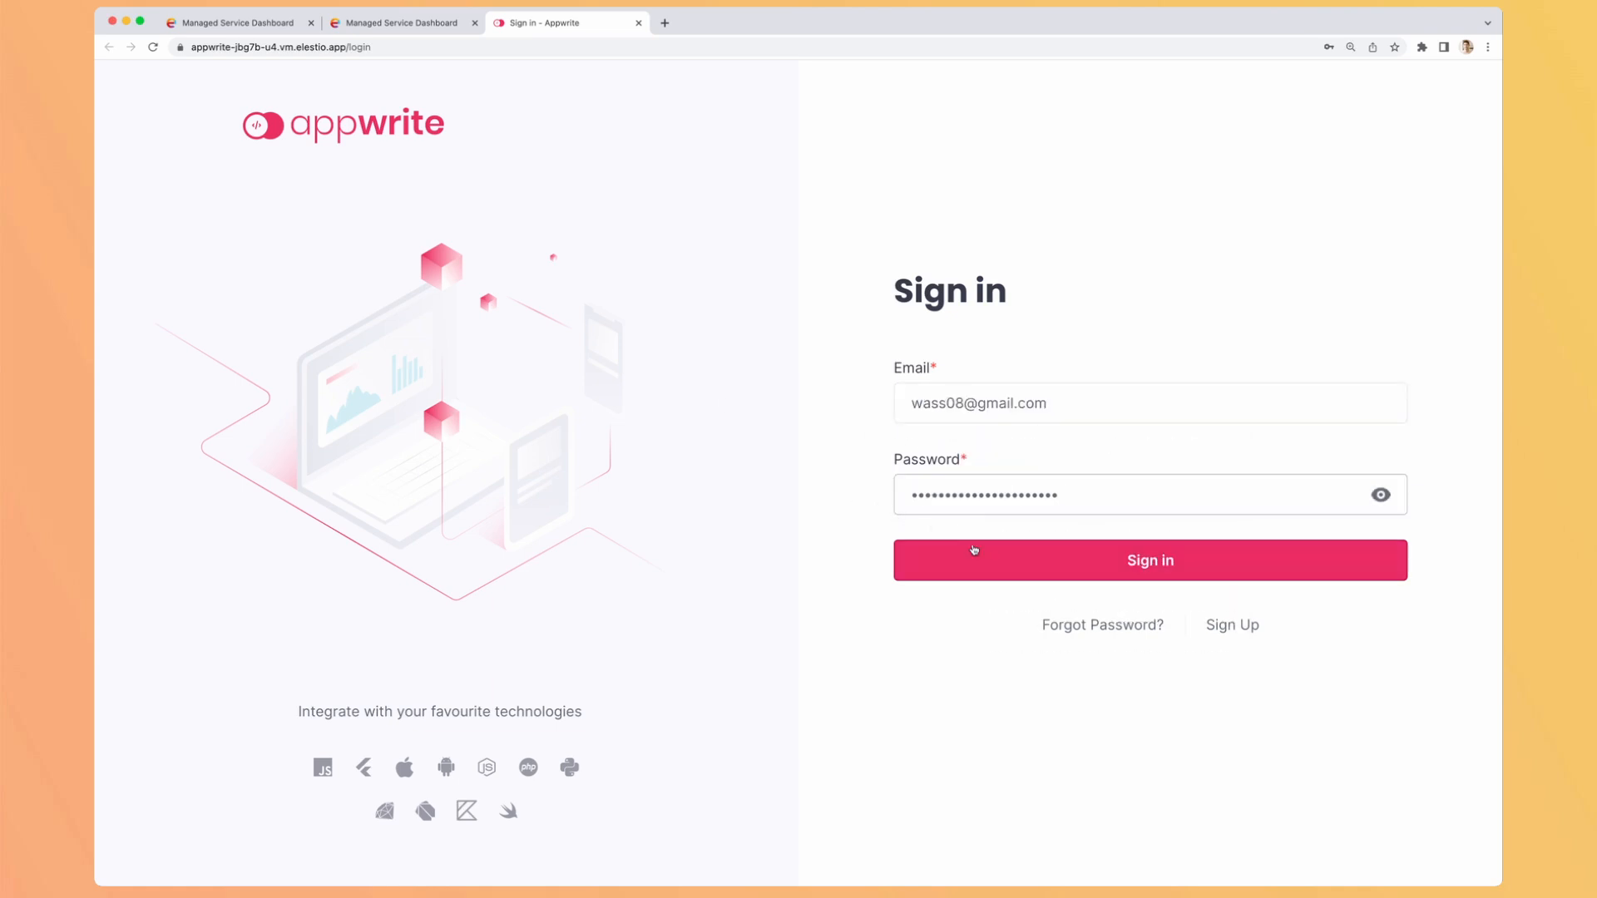
click(1150, 560)
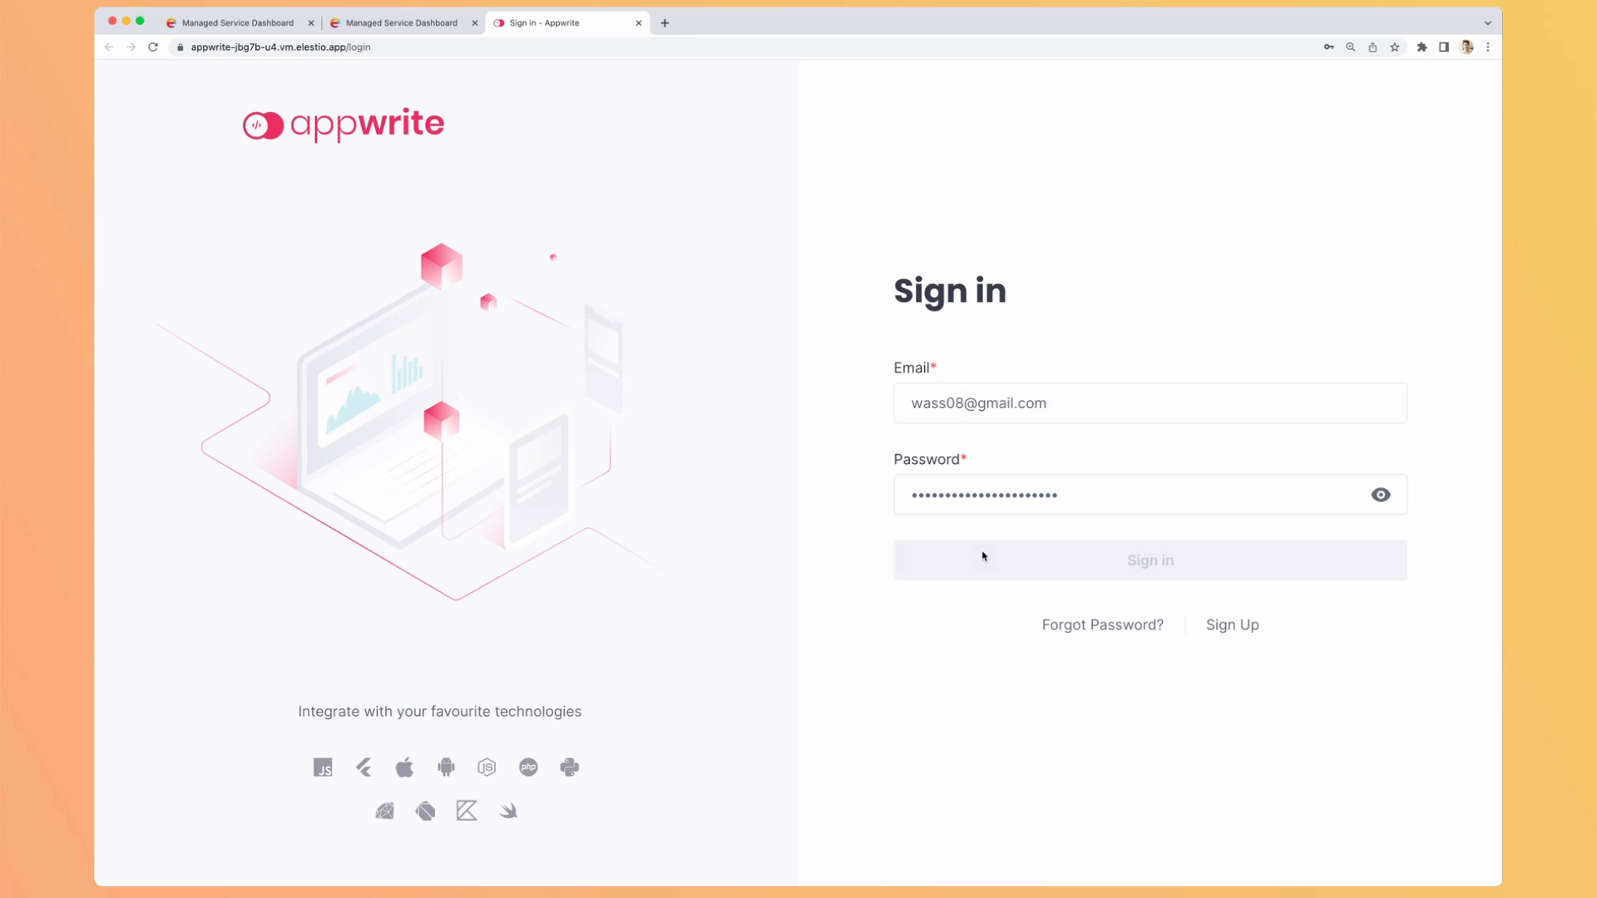
click(1150, 561)
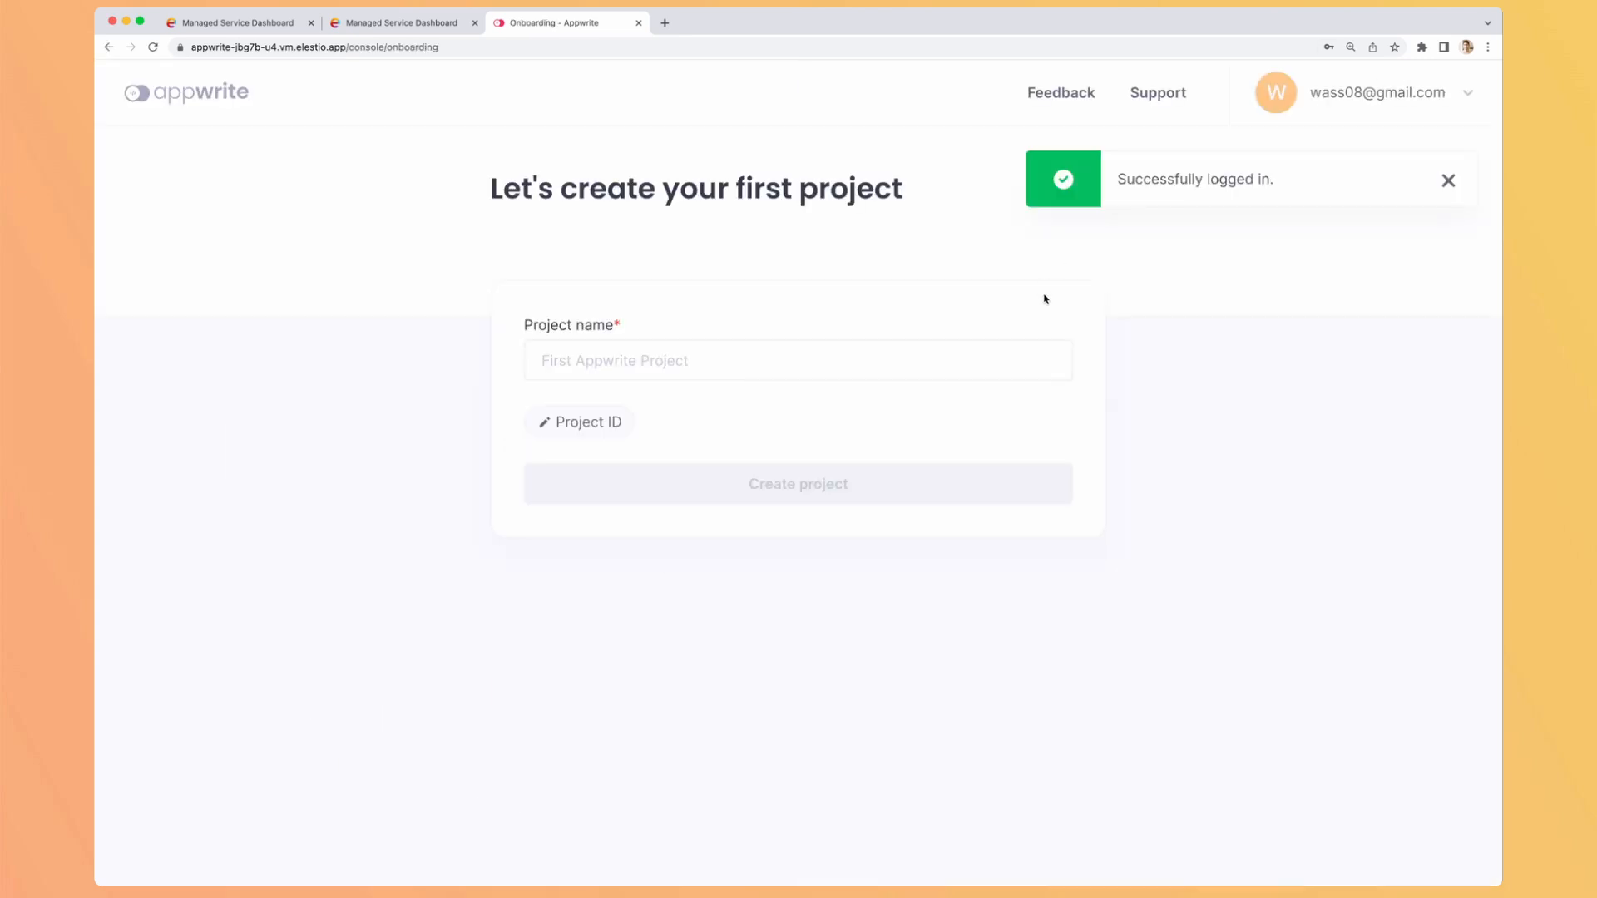
Step: Create the first Appwrite project with the name 'todoapp'
click(797, 359)
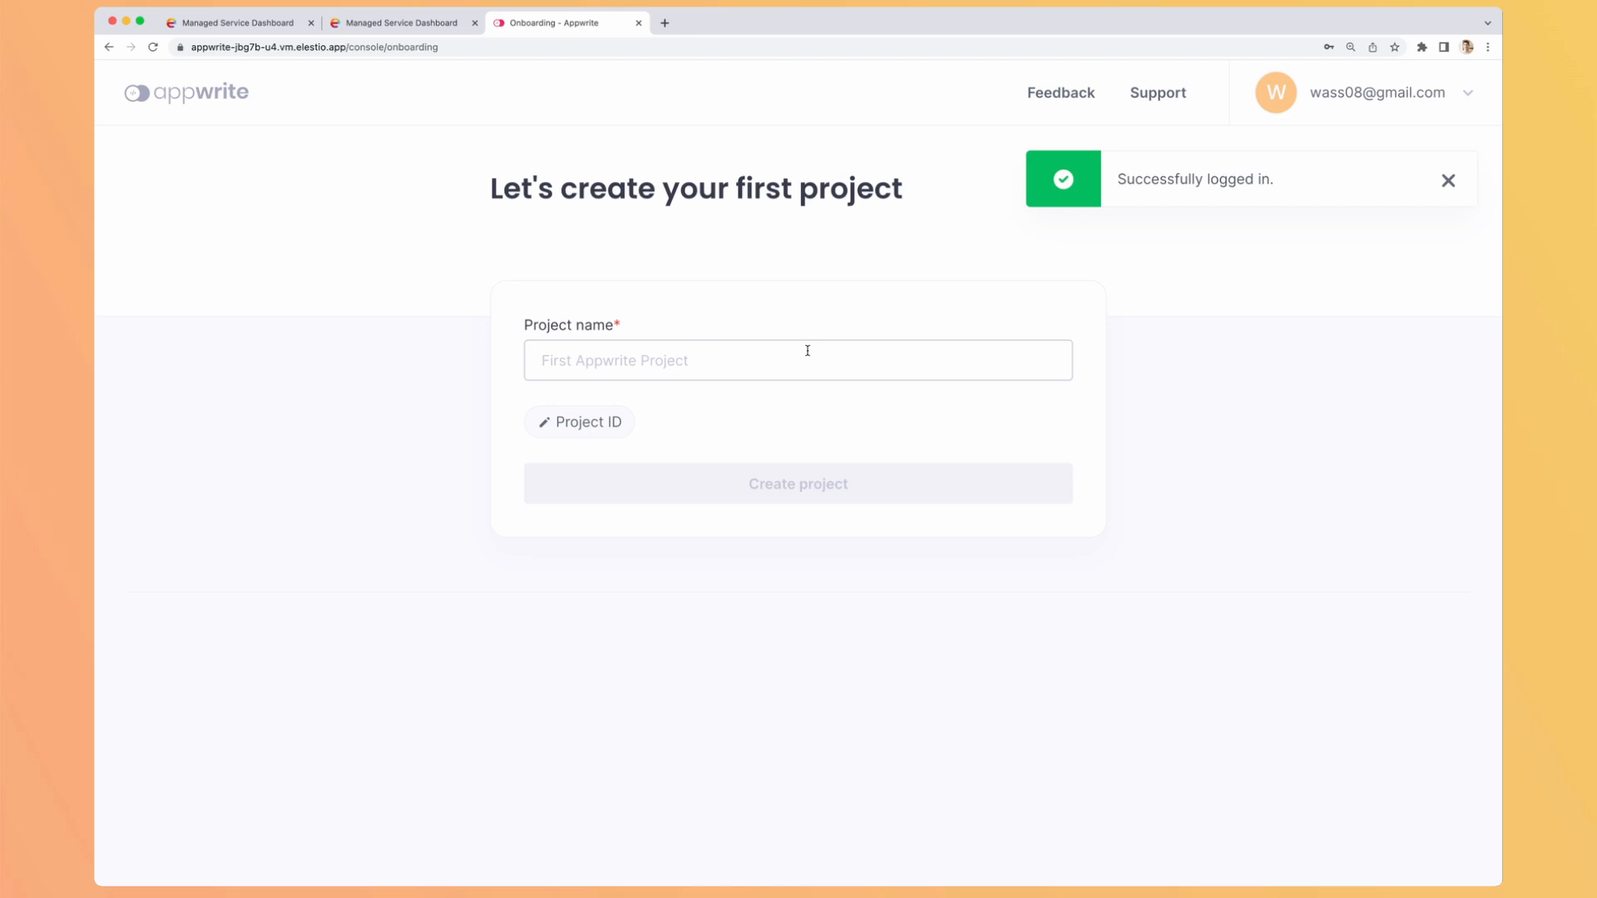
text(todo)
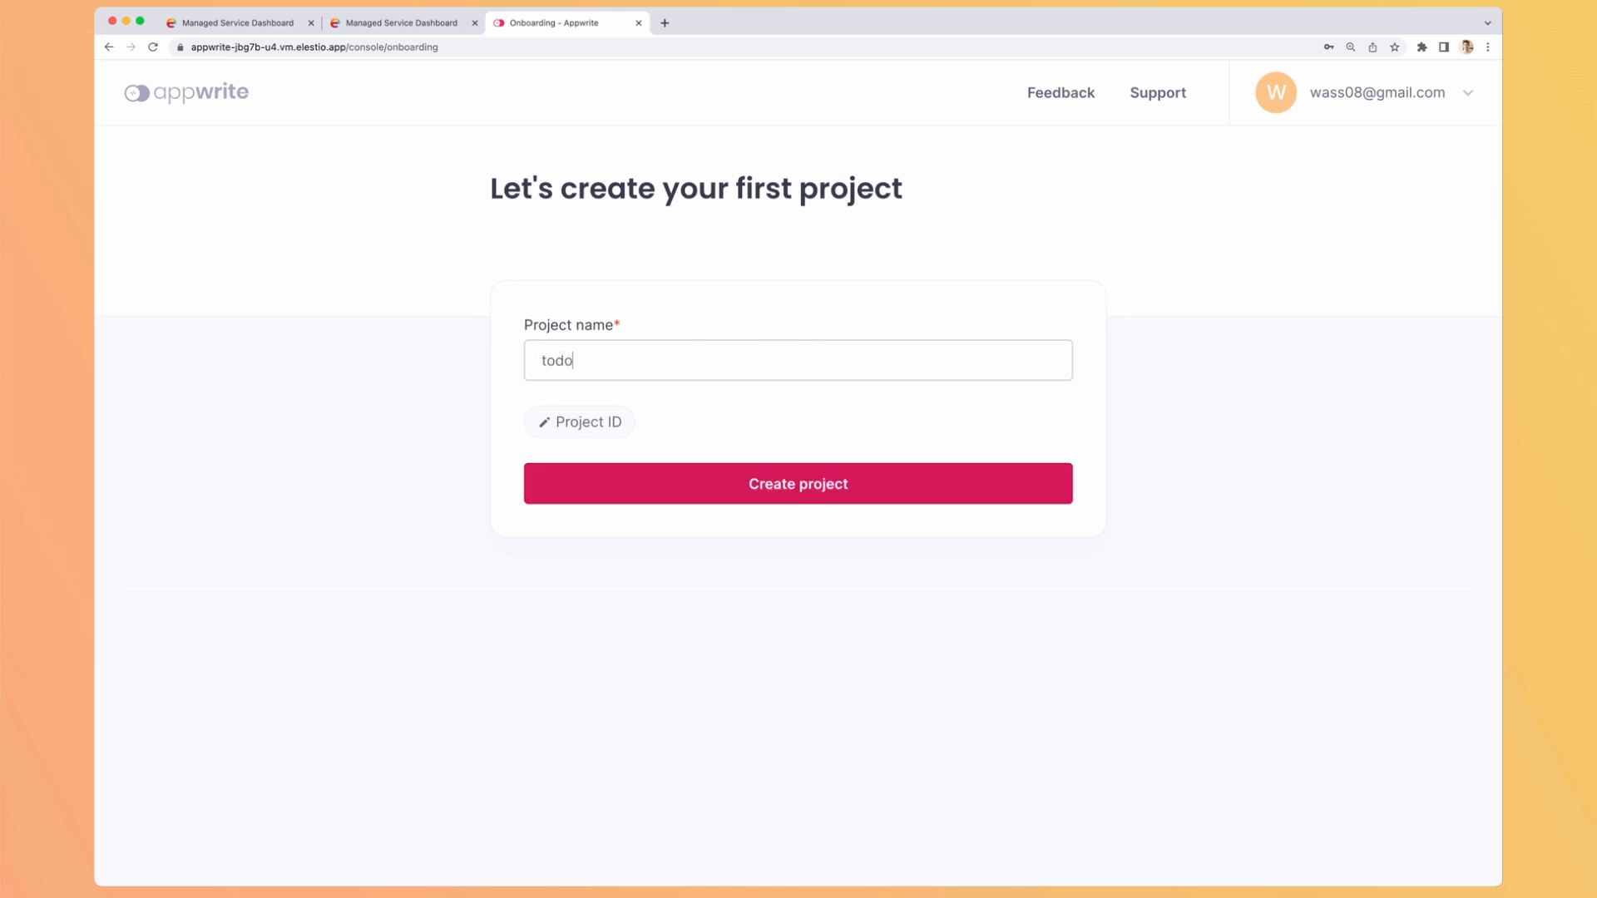
text(app)
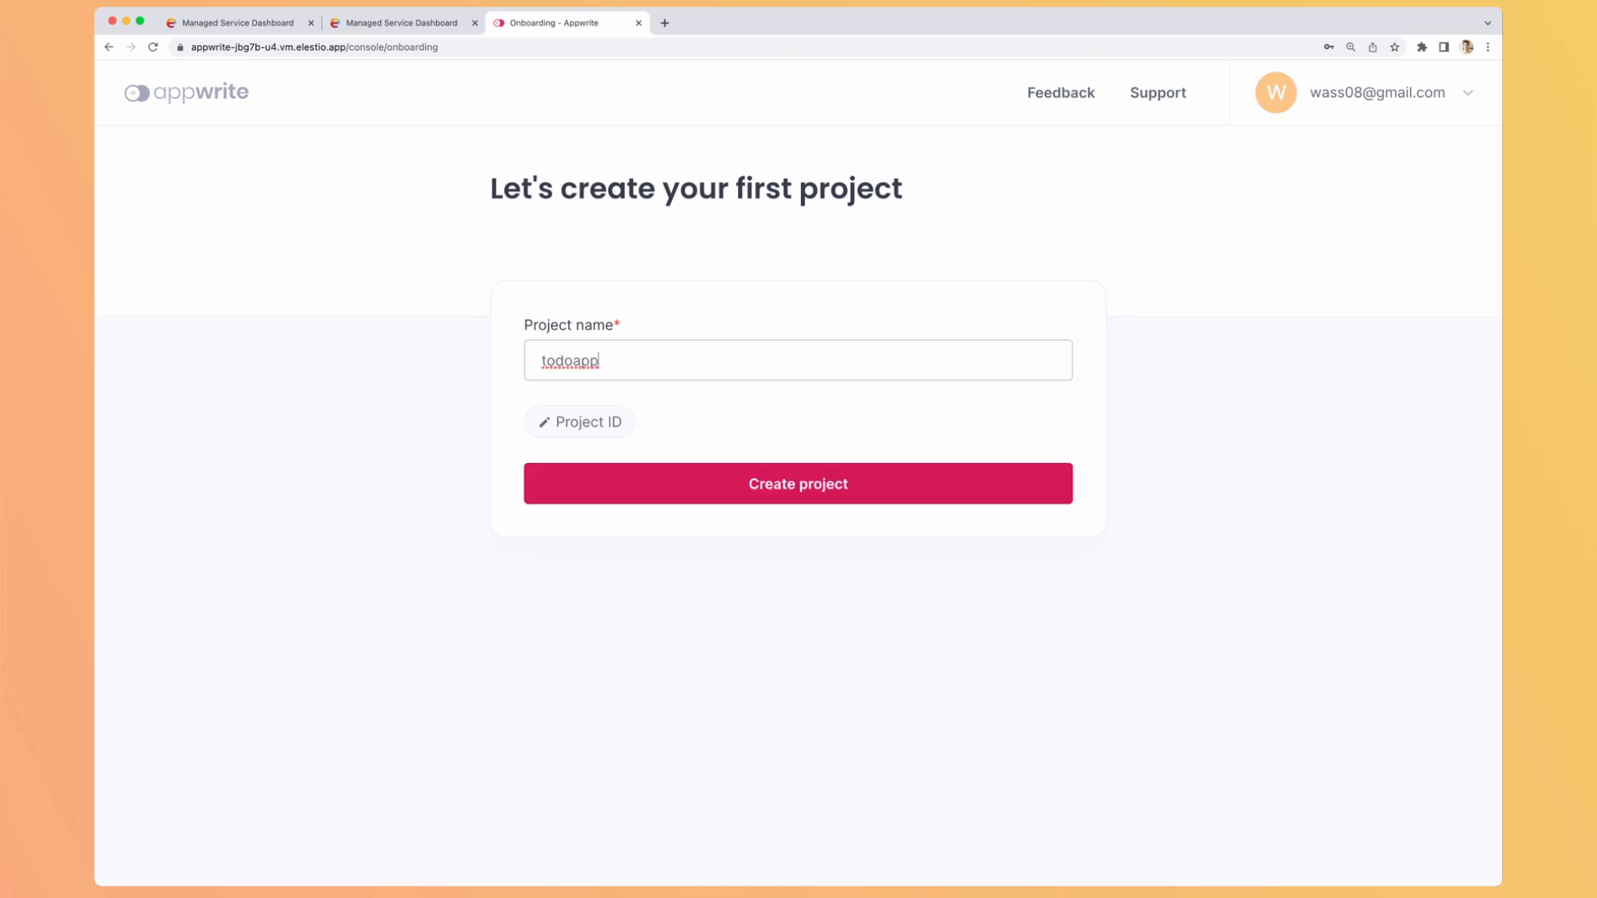
click(797, 482)
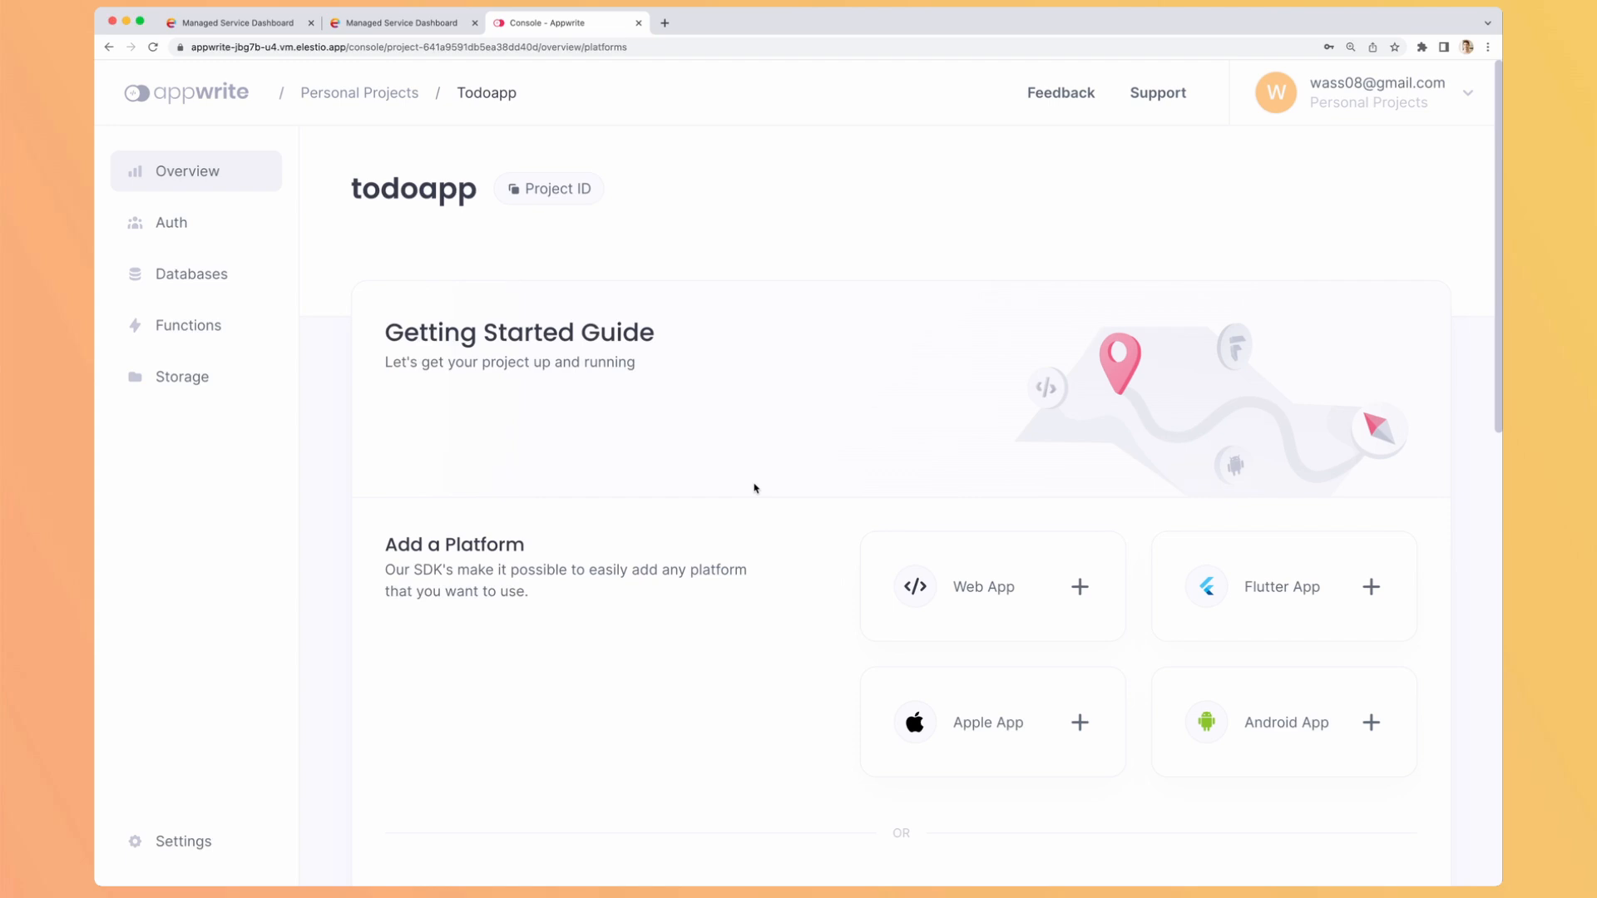
mouse_move(736, 411)
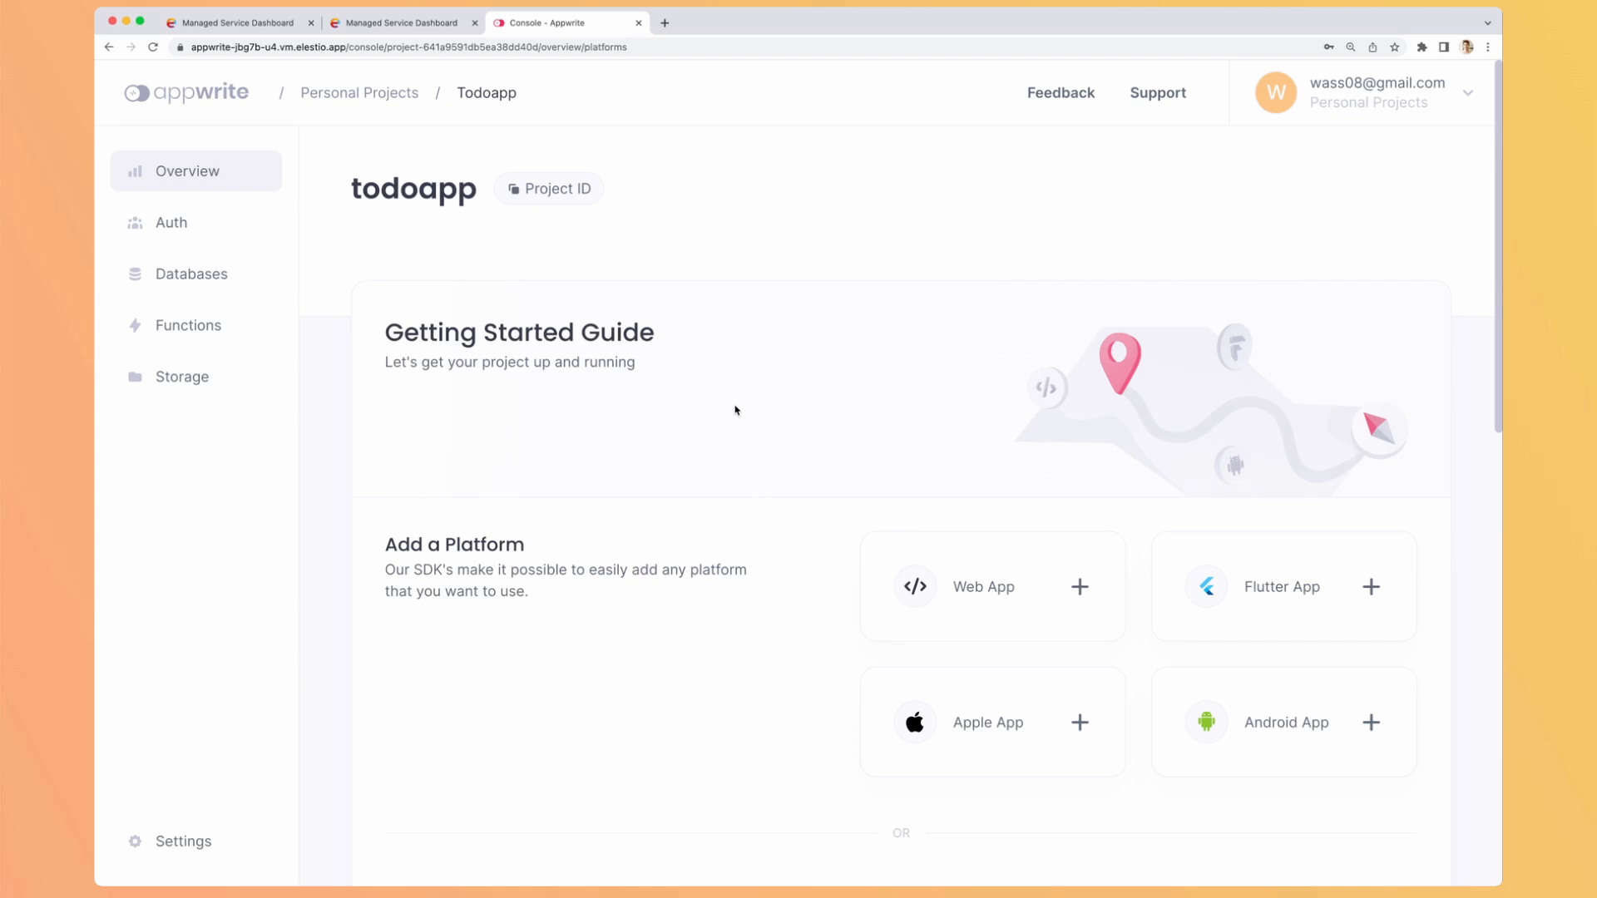
mouse_move(881, 414)
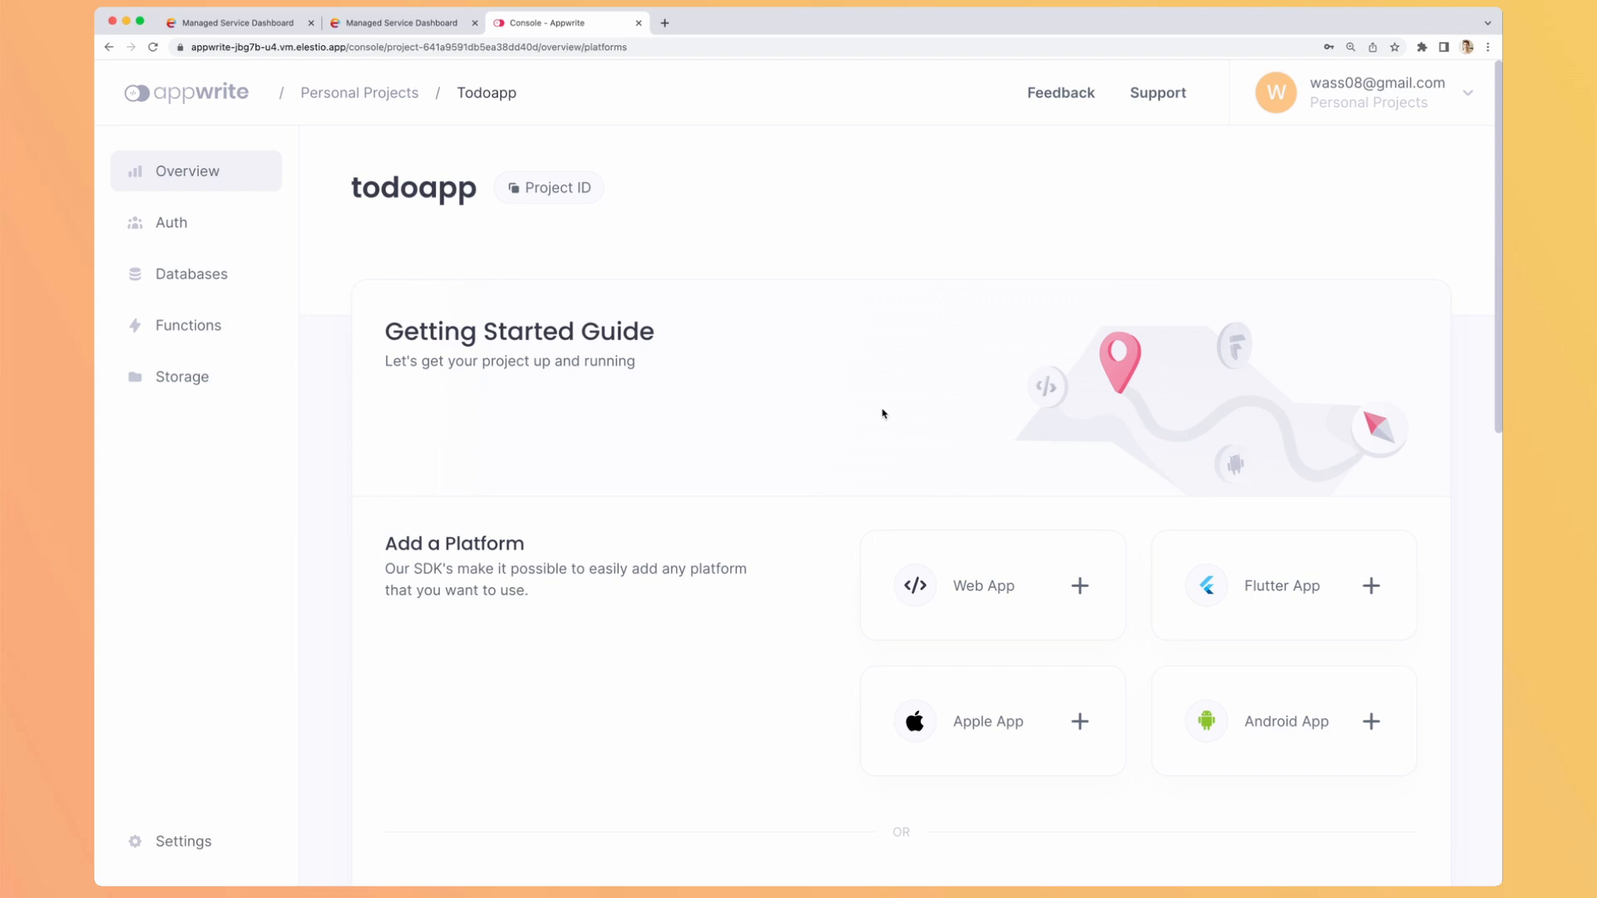
scroll(down, 3)
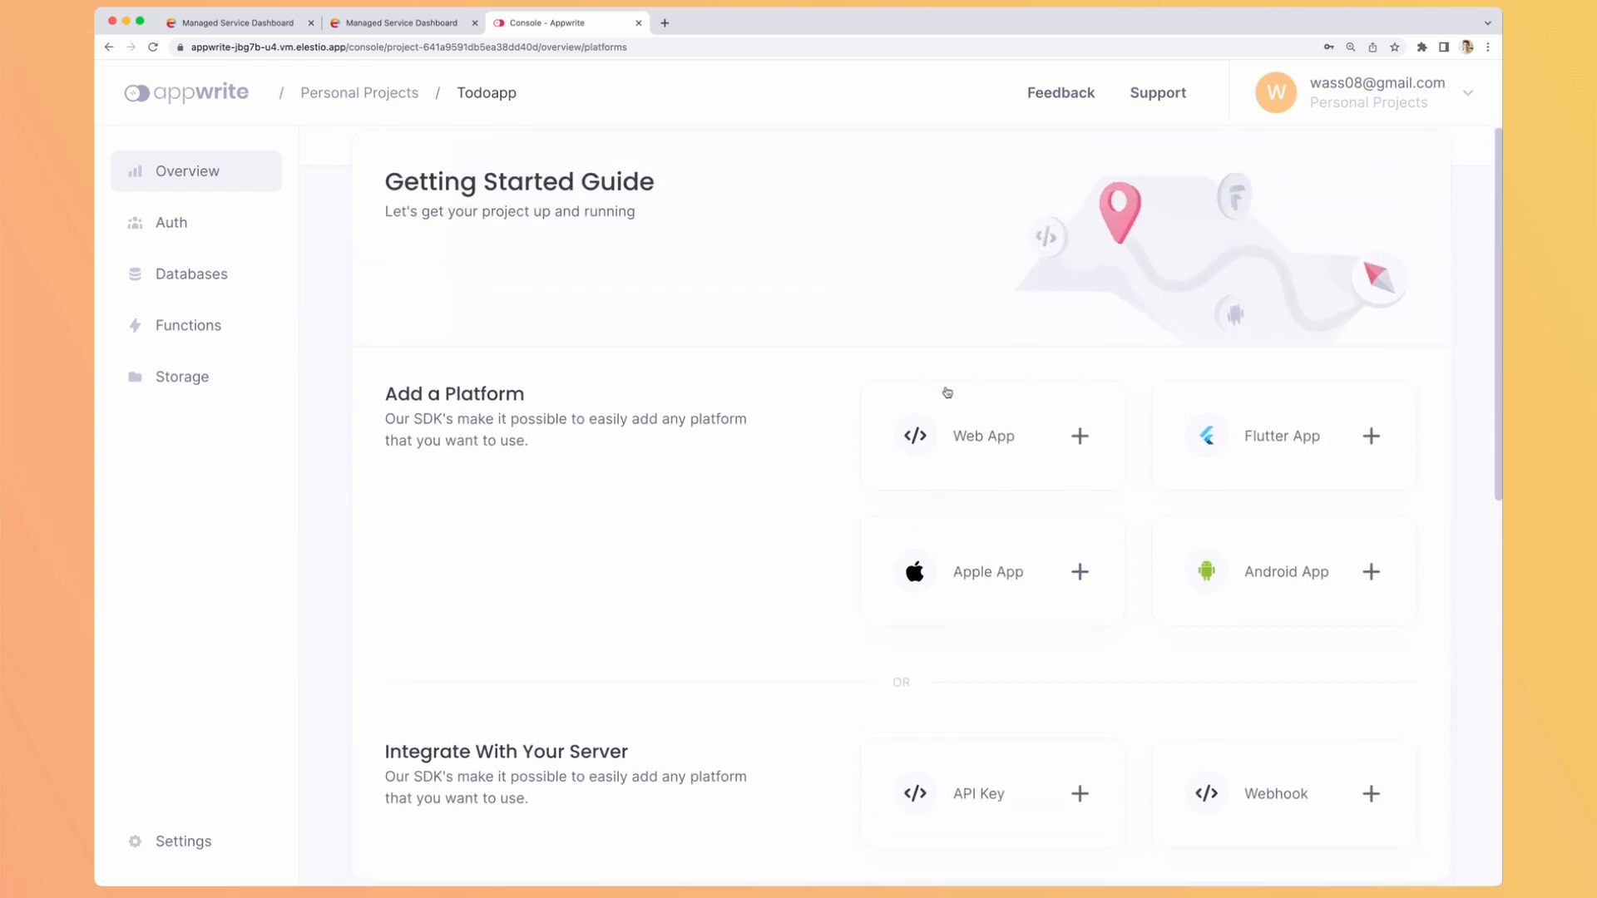
mouse_move(1128, 448)
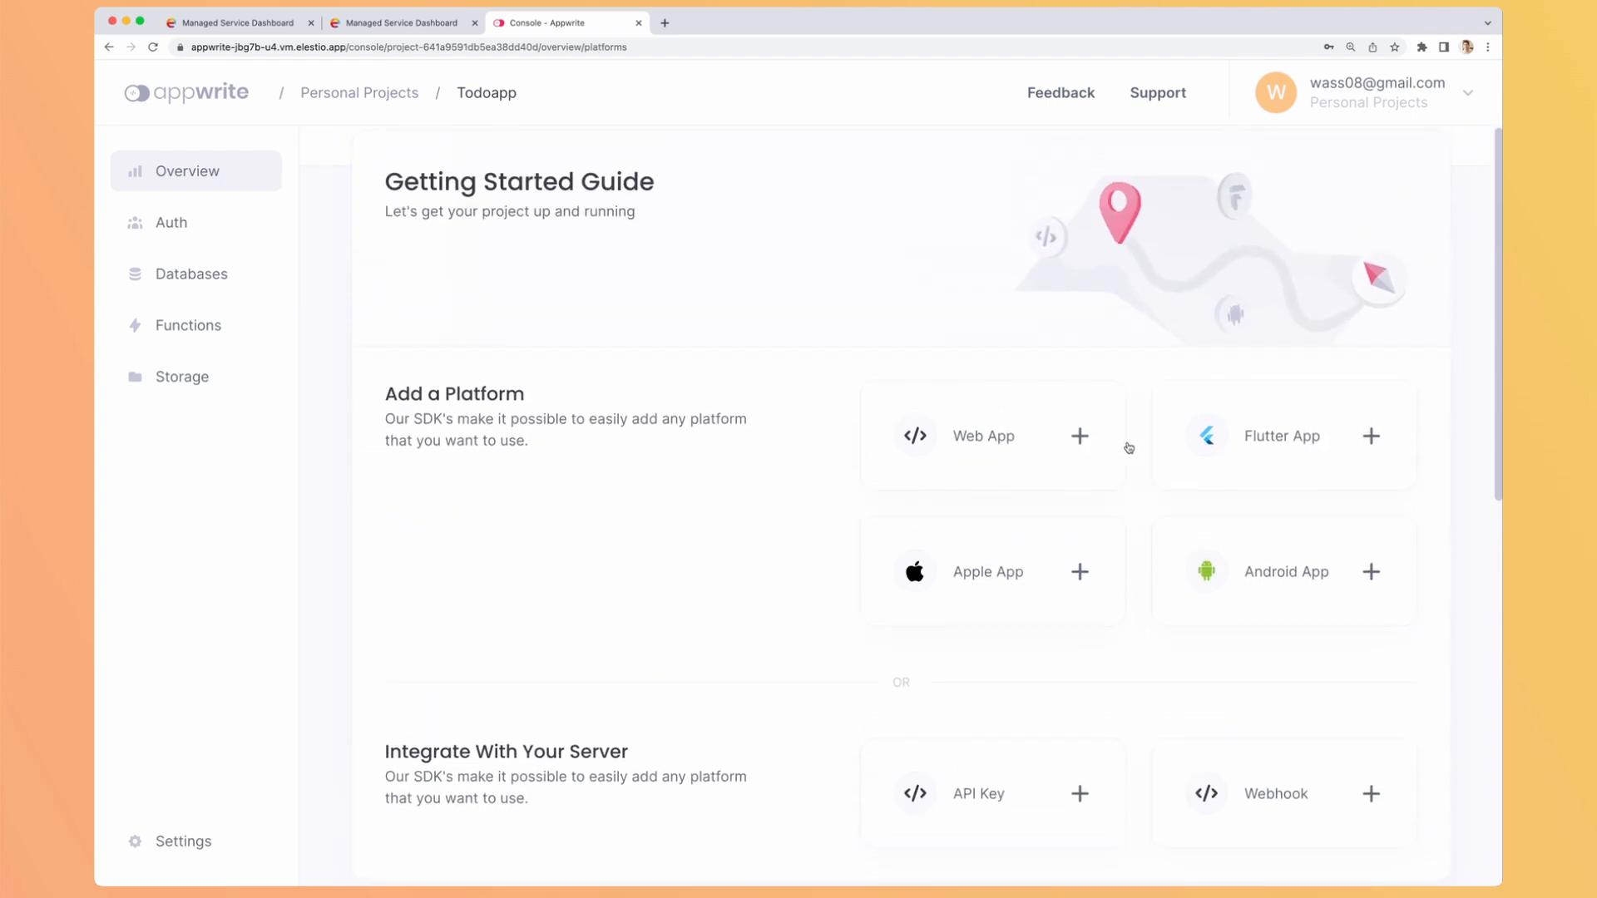
mouse_move(1078, 517)
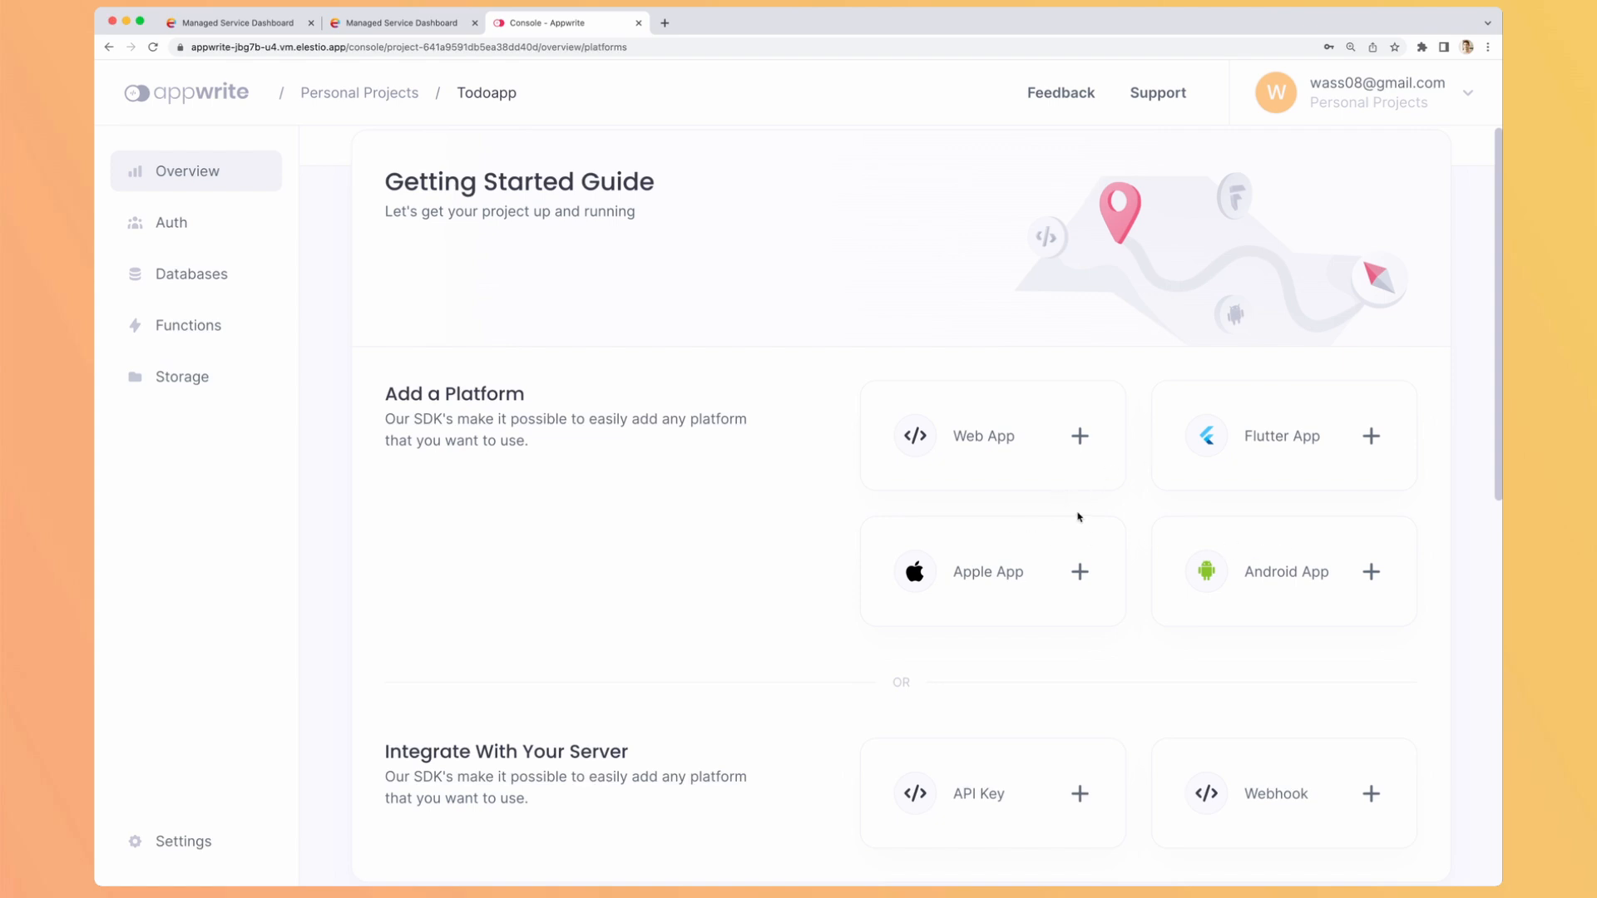
scroll(down, 3)
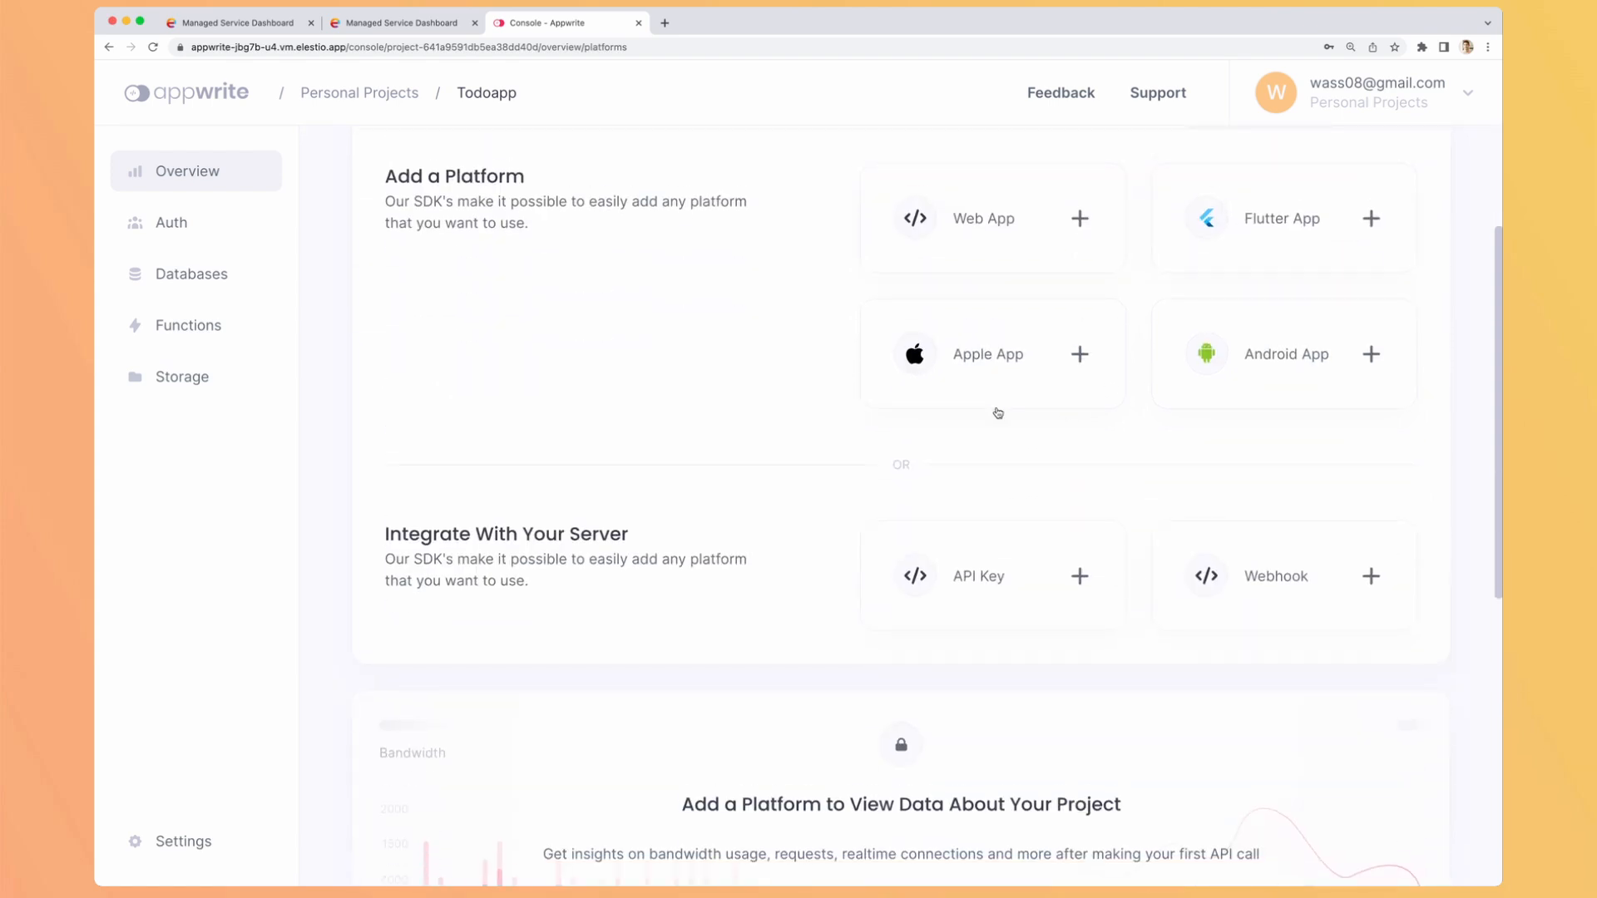
mouse_move(1055, 490)
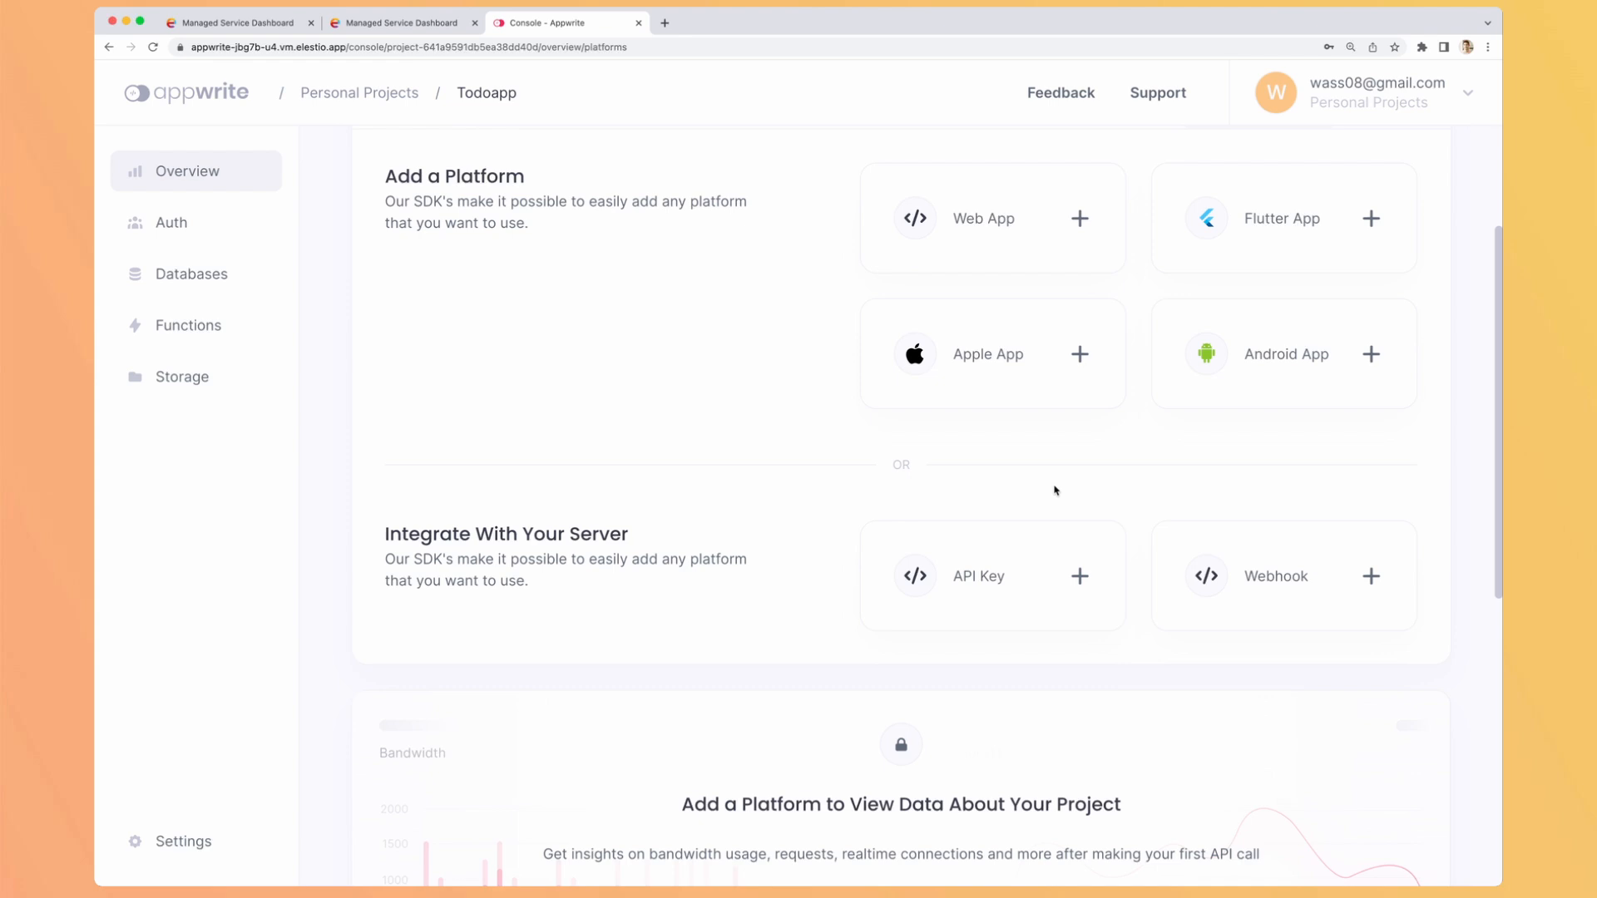
scroll(down, 3)
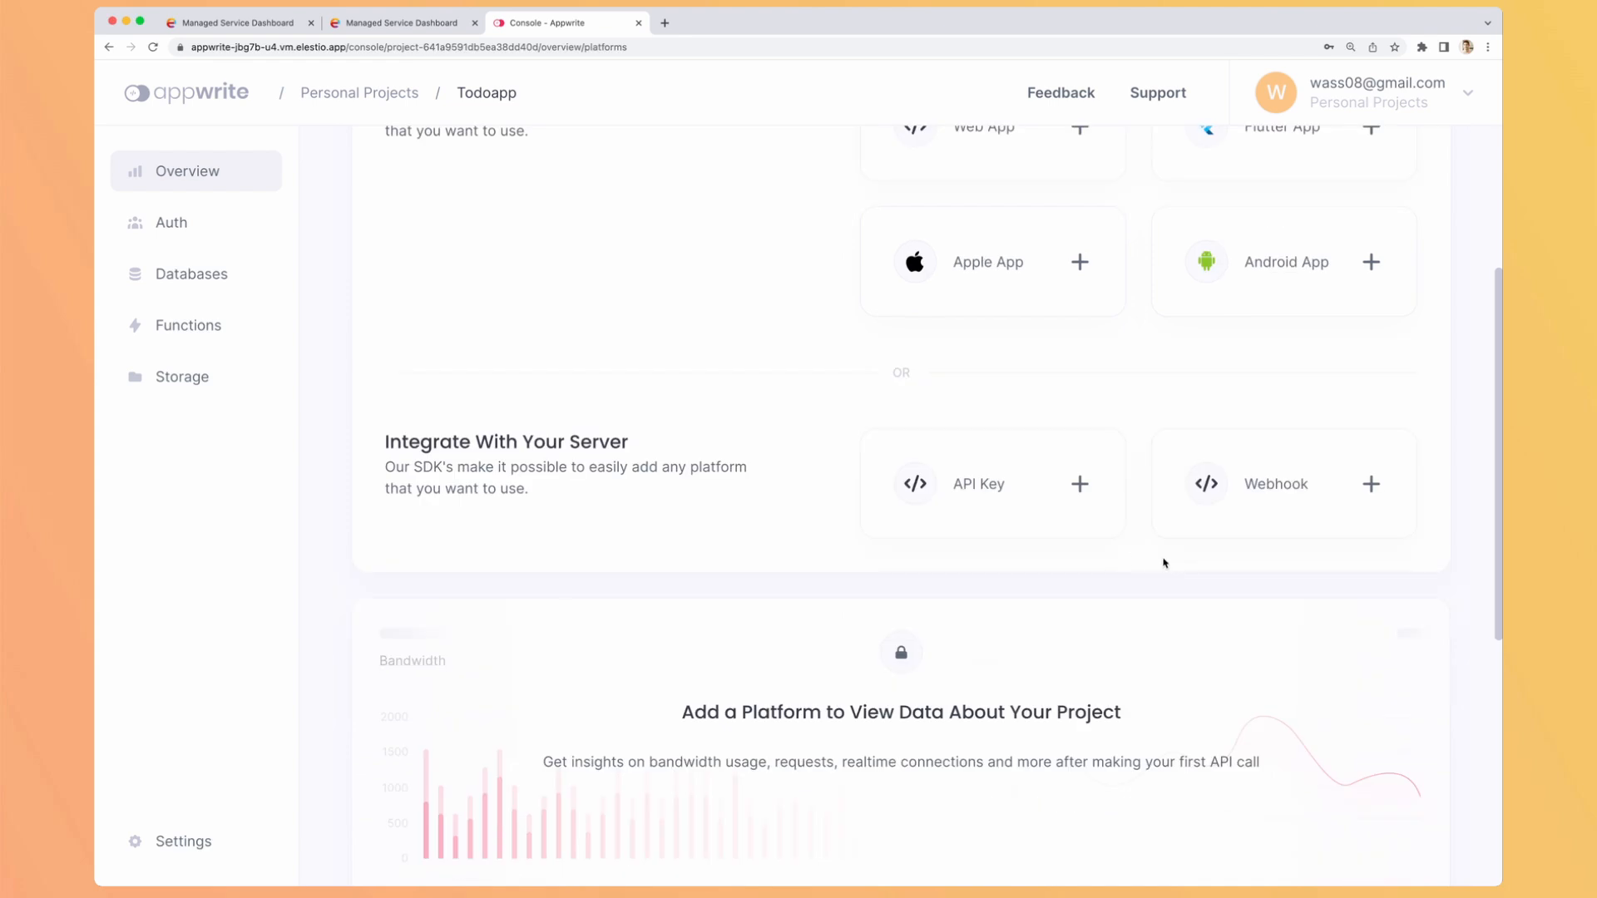
mouse_move(955, 514)
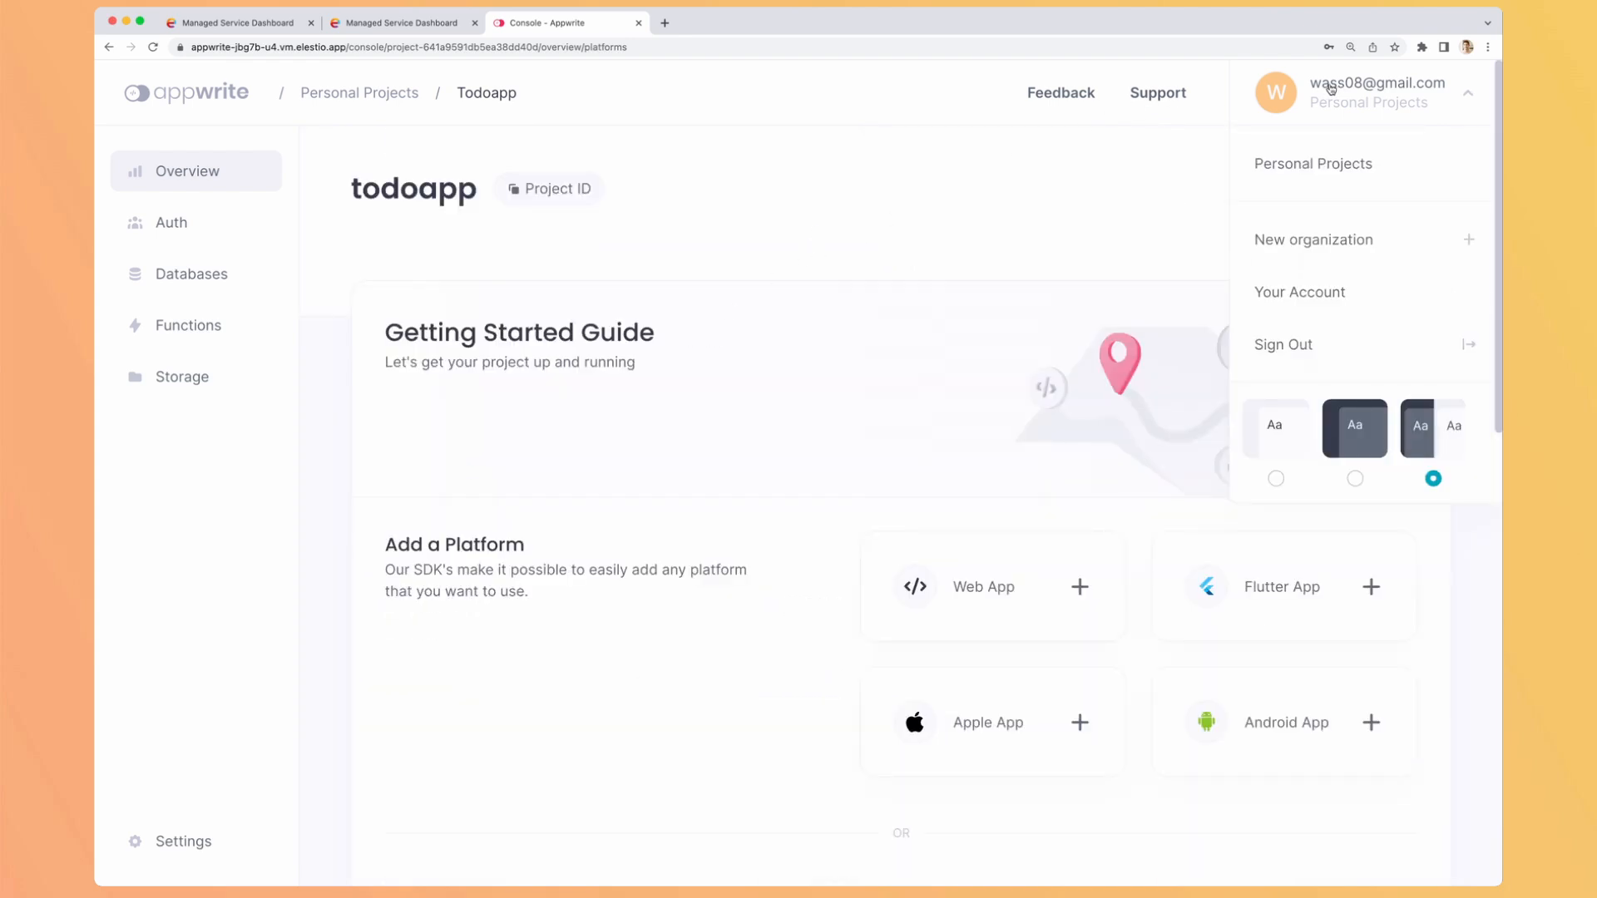
Step: Reach the Appwrite documentation via Support and read the Installation guide
click(1158, 93)
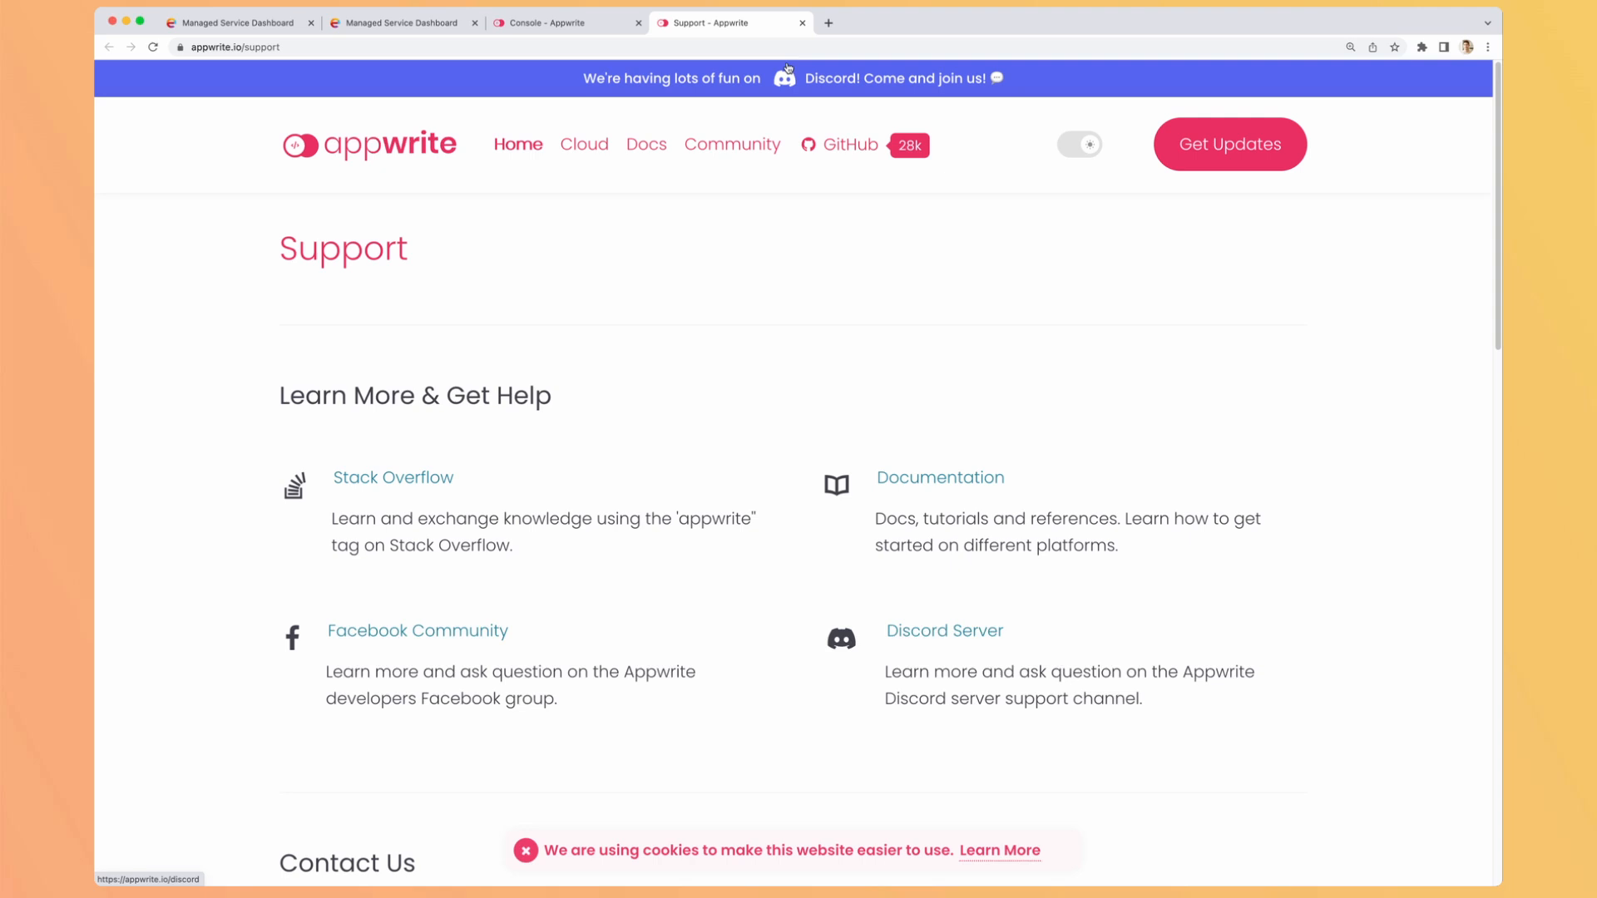
click(645, 143)
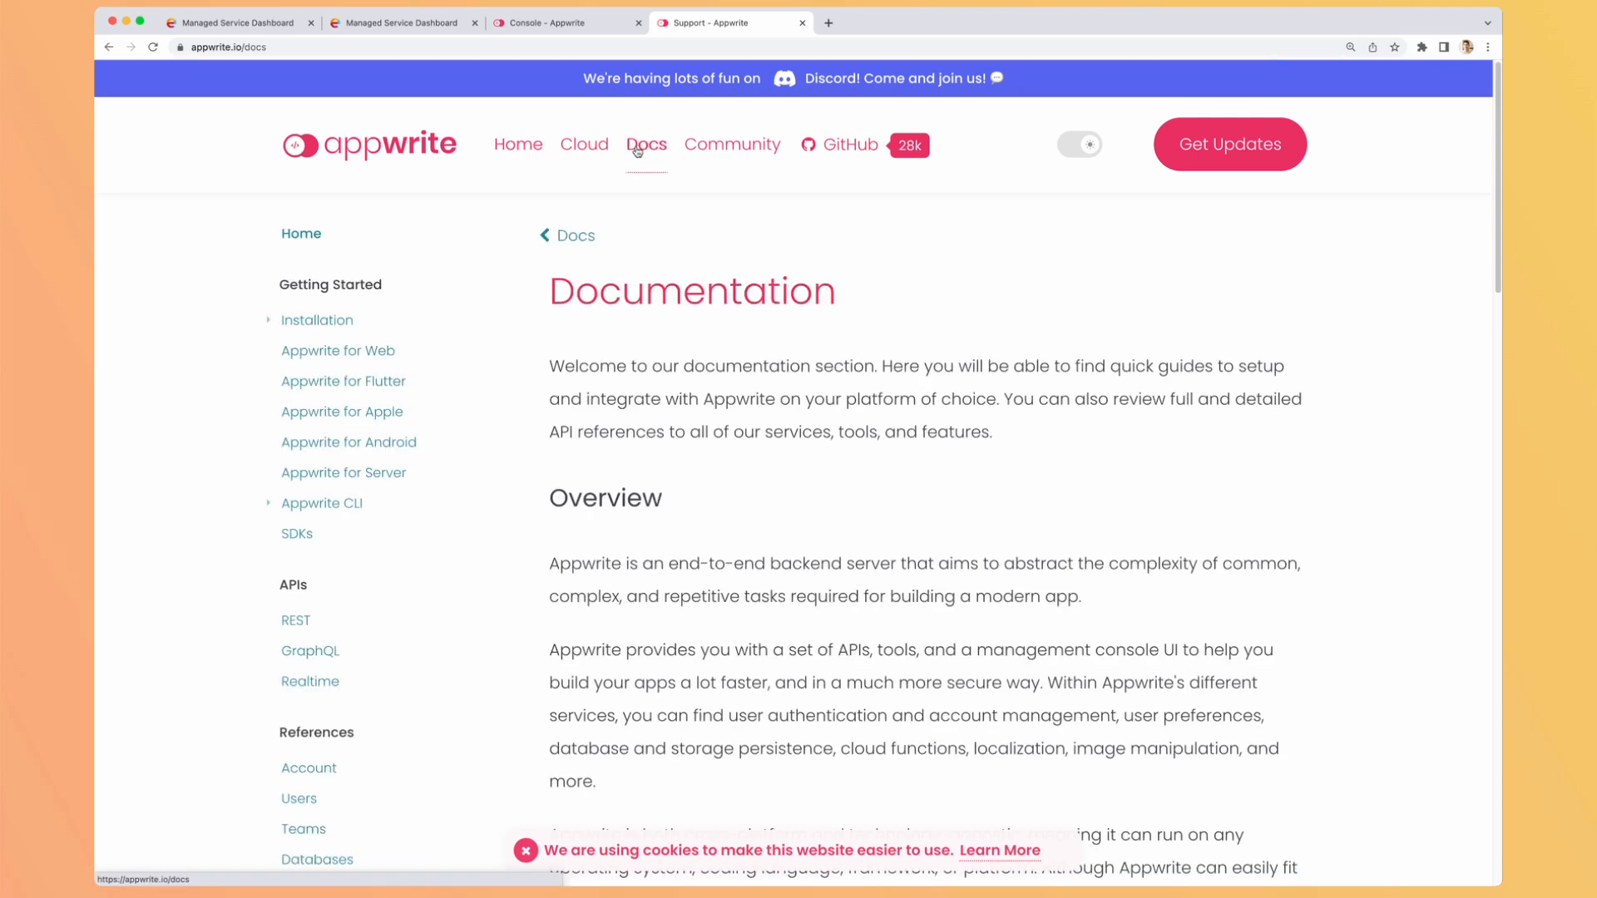
click(645, 145)
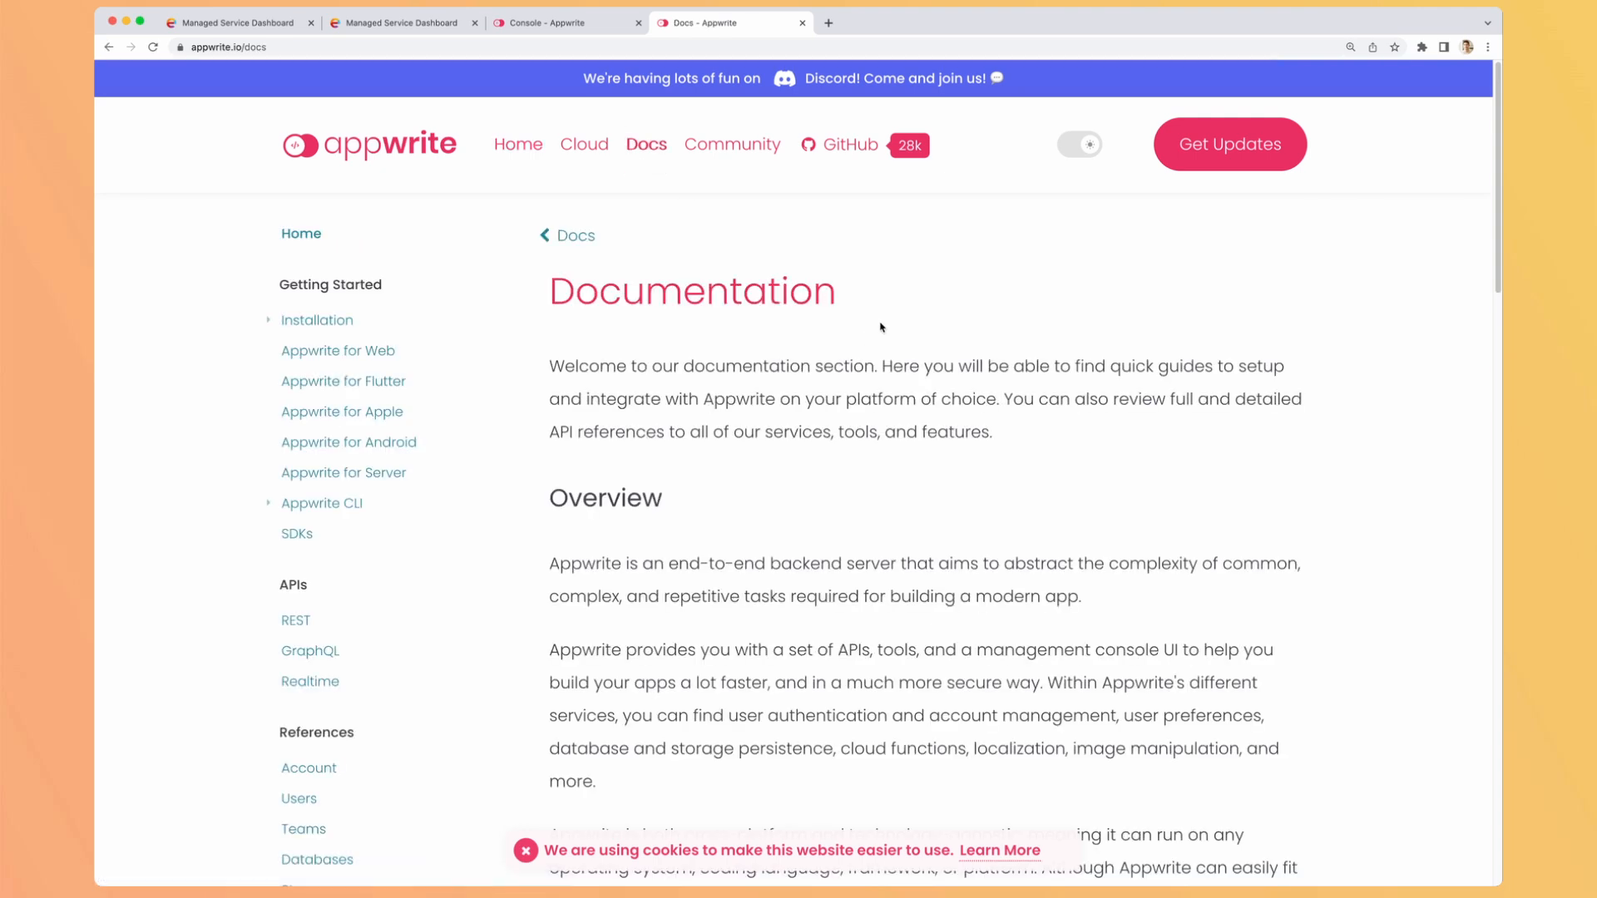
scroll(down, 3)
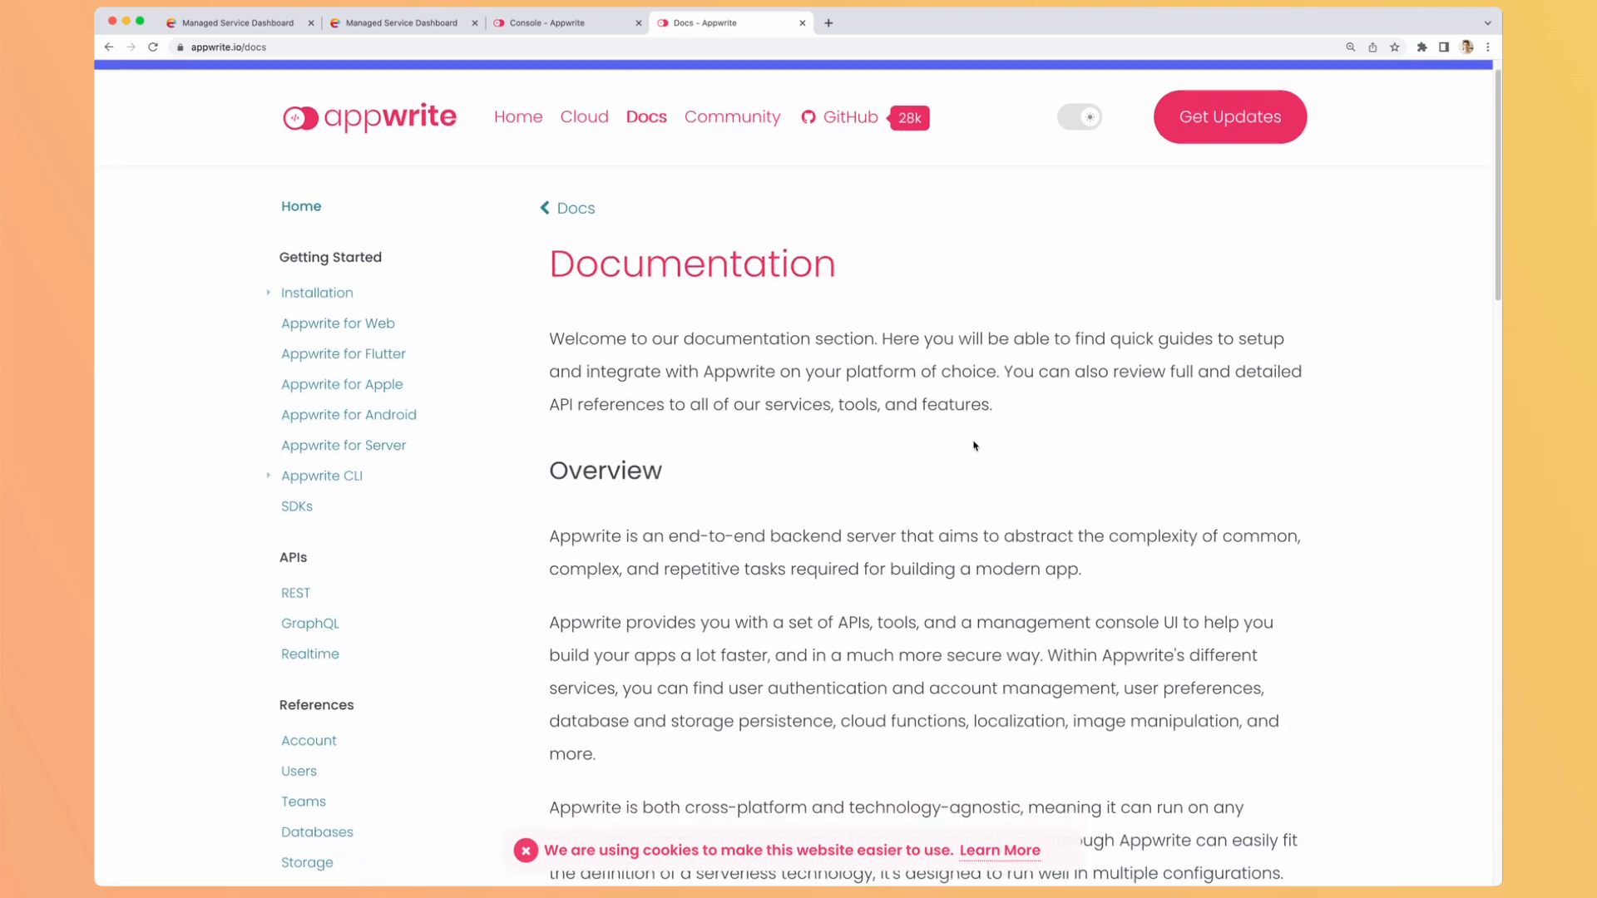
click(316, 292)
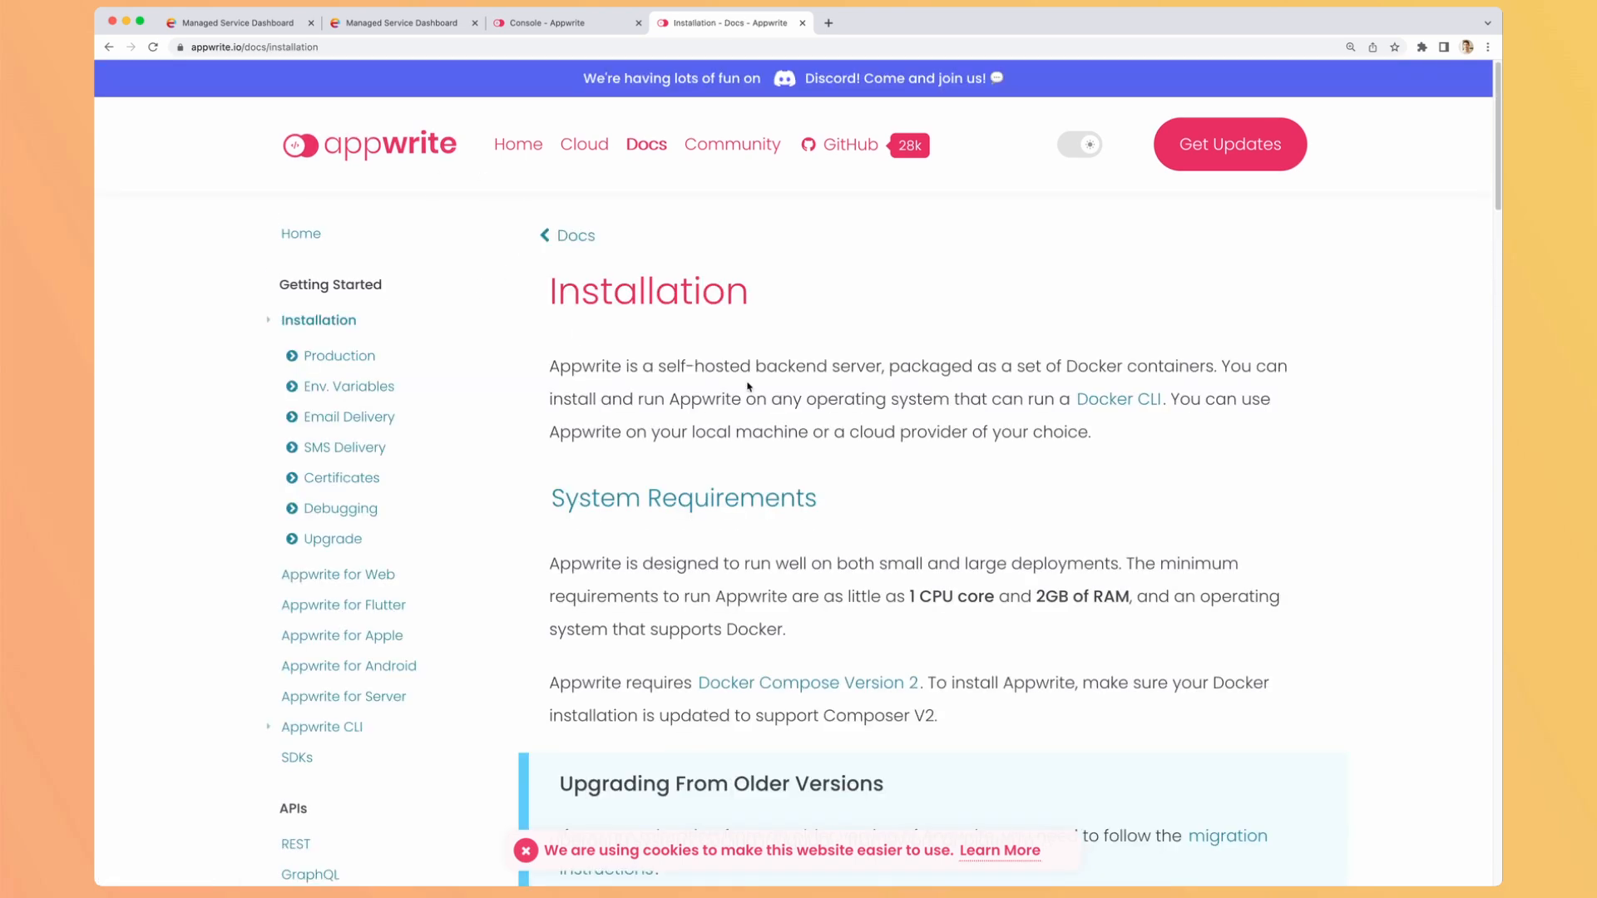
Step: Browse the Getting Started for Web guide, then return to the todoapp console
scroll(down, 3)
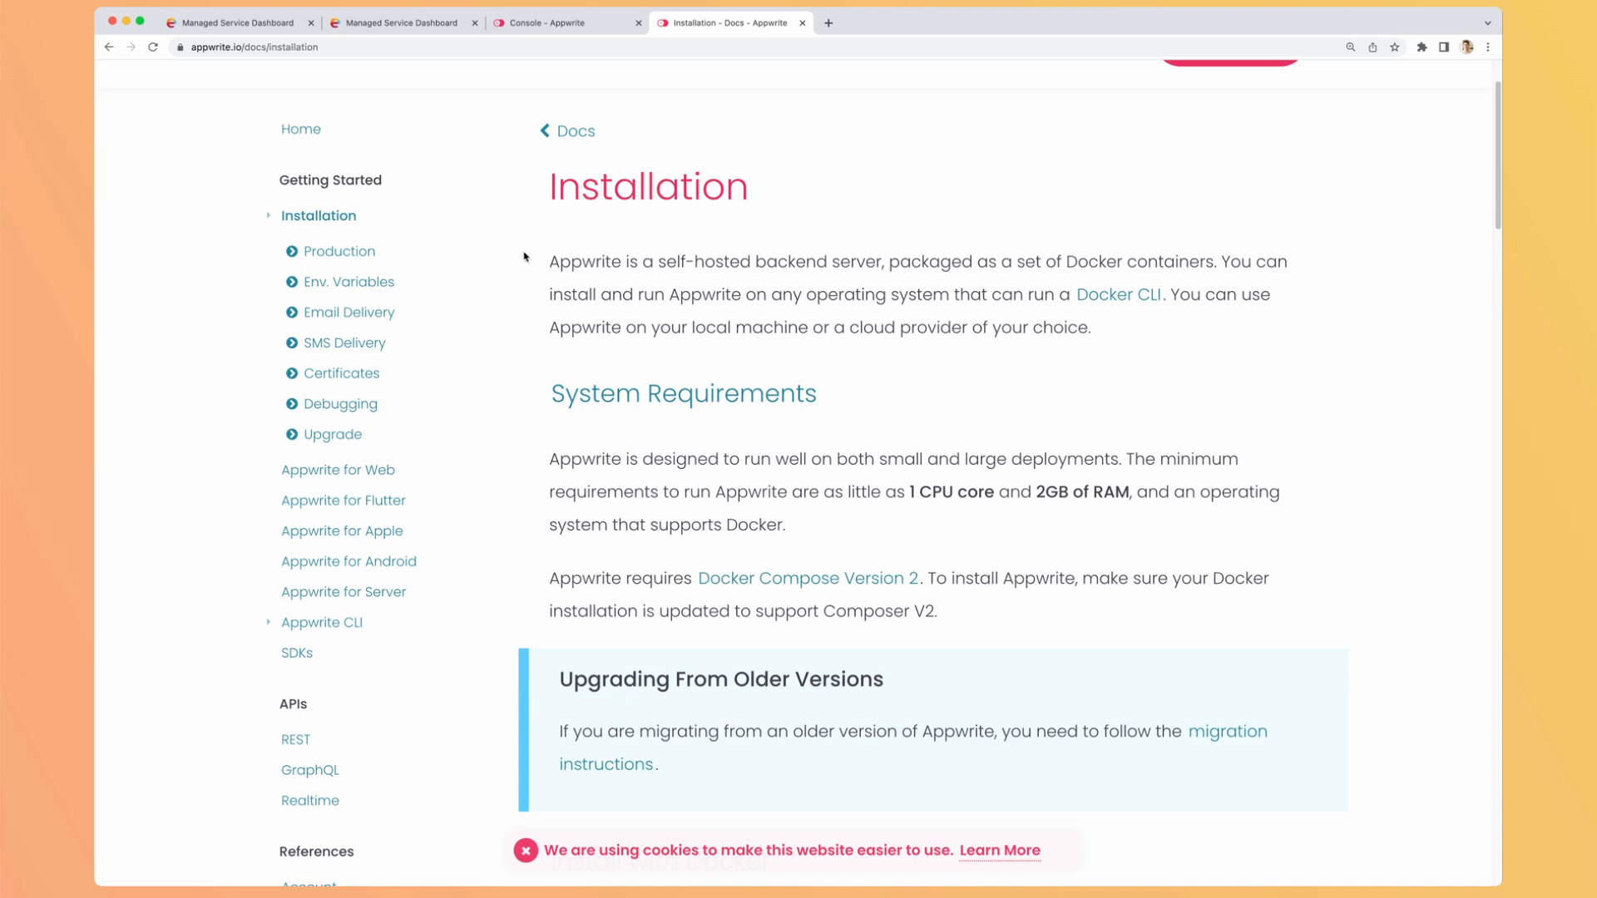
mouse_move(639, 333)
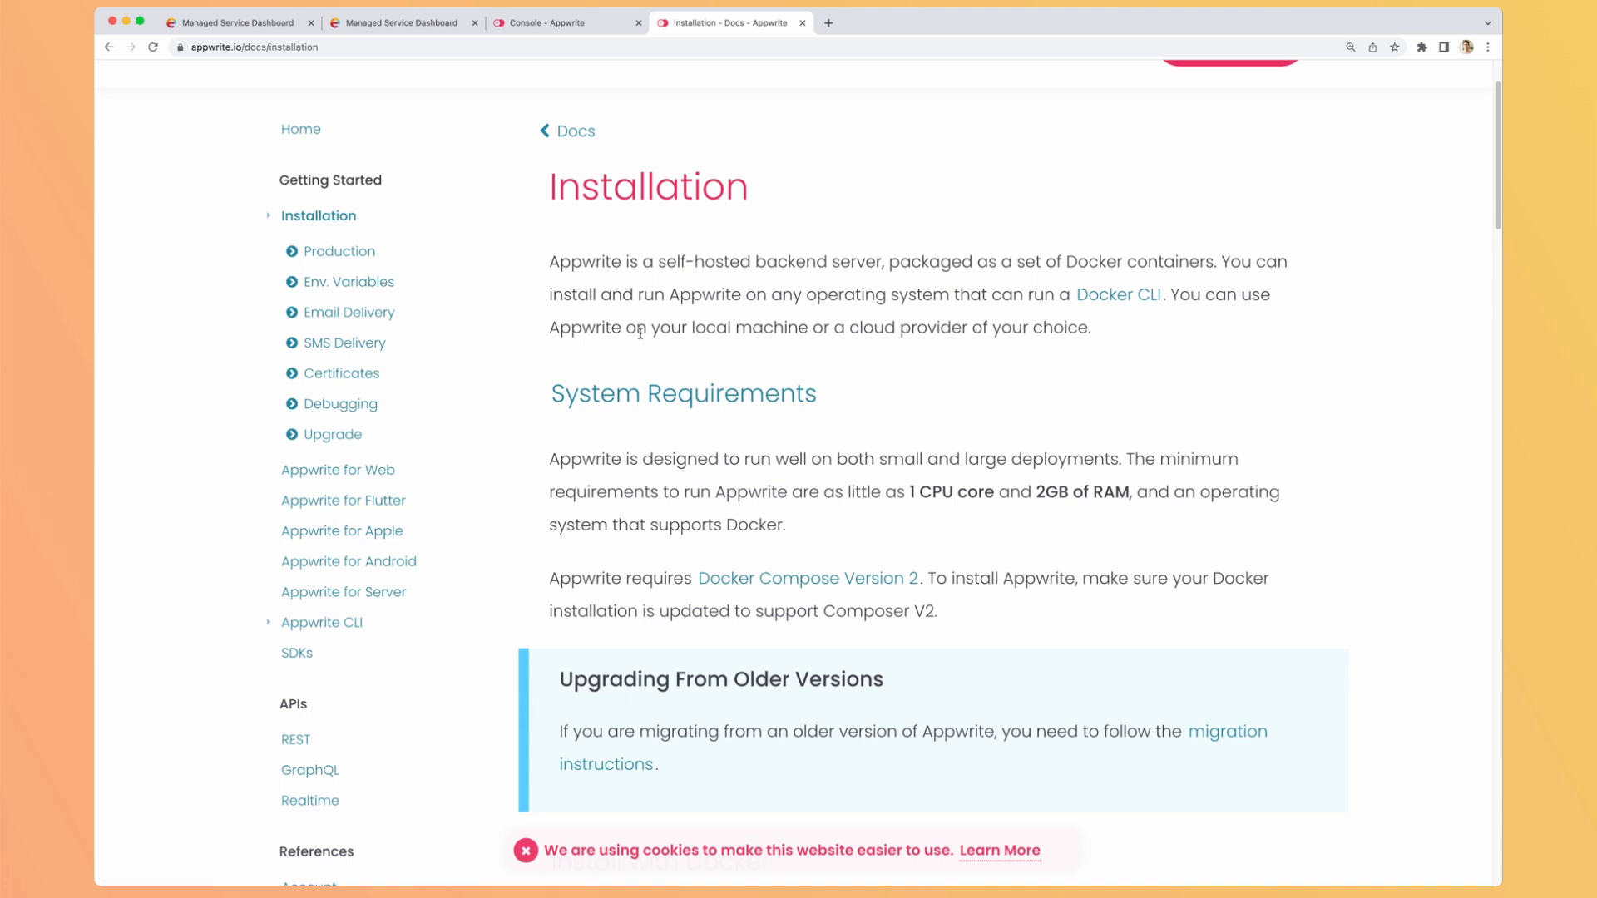
scroll(down, 3)
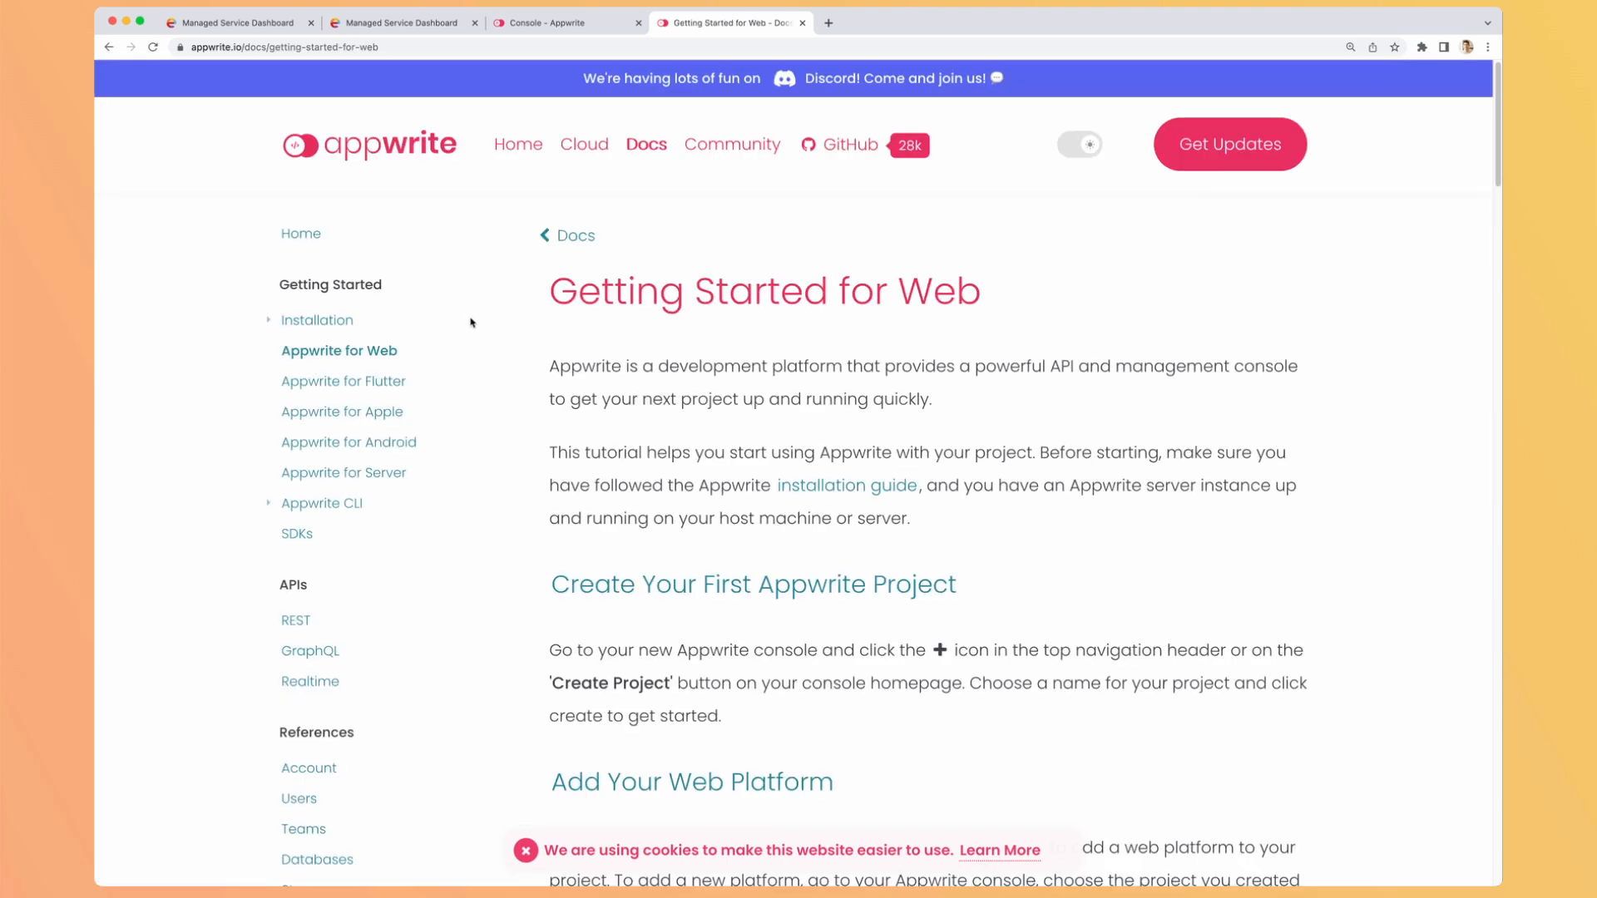
scroll(down, 3)
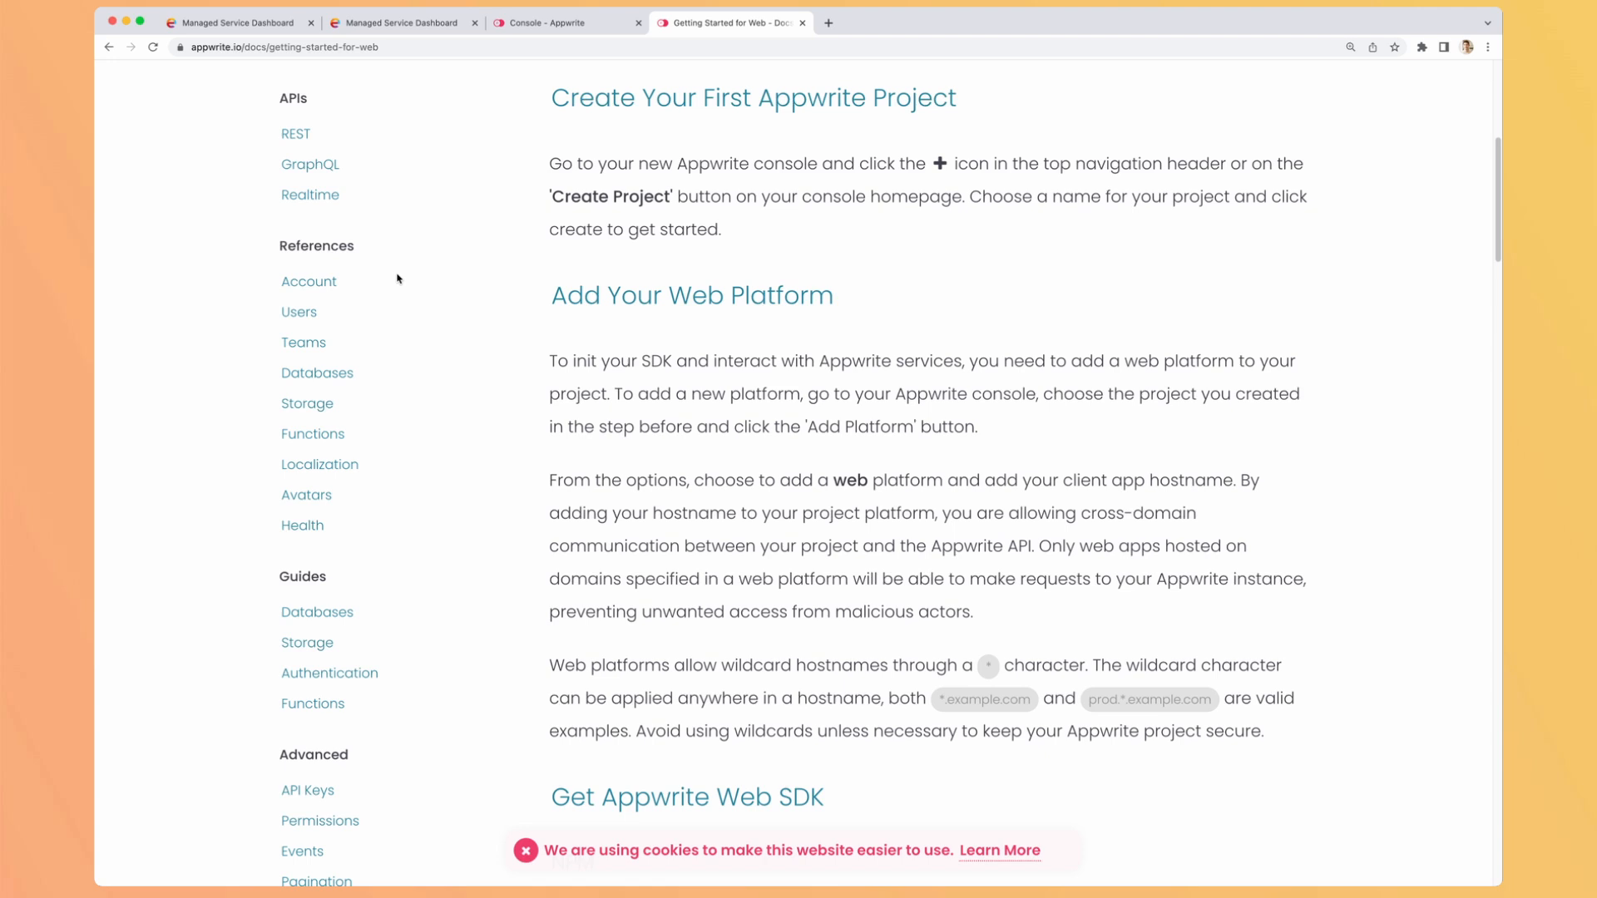
click(564, 22)
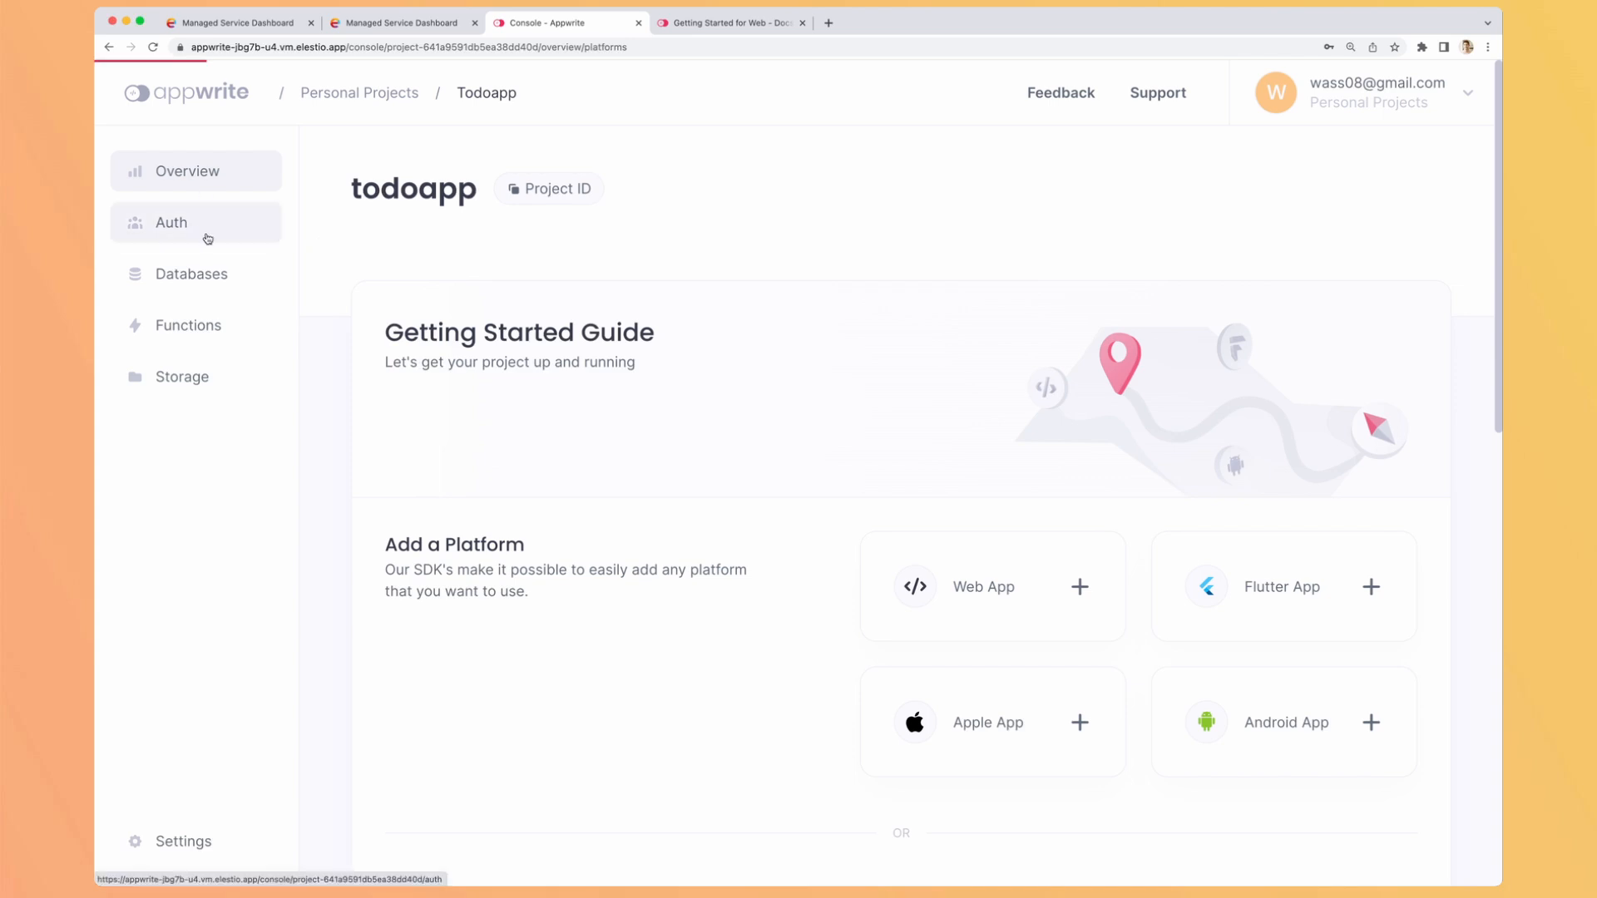
Step: Explore the todoapp Auth section's Users, Teams and Security tabs
click(169, 221)
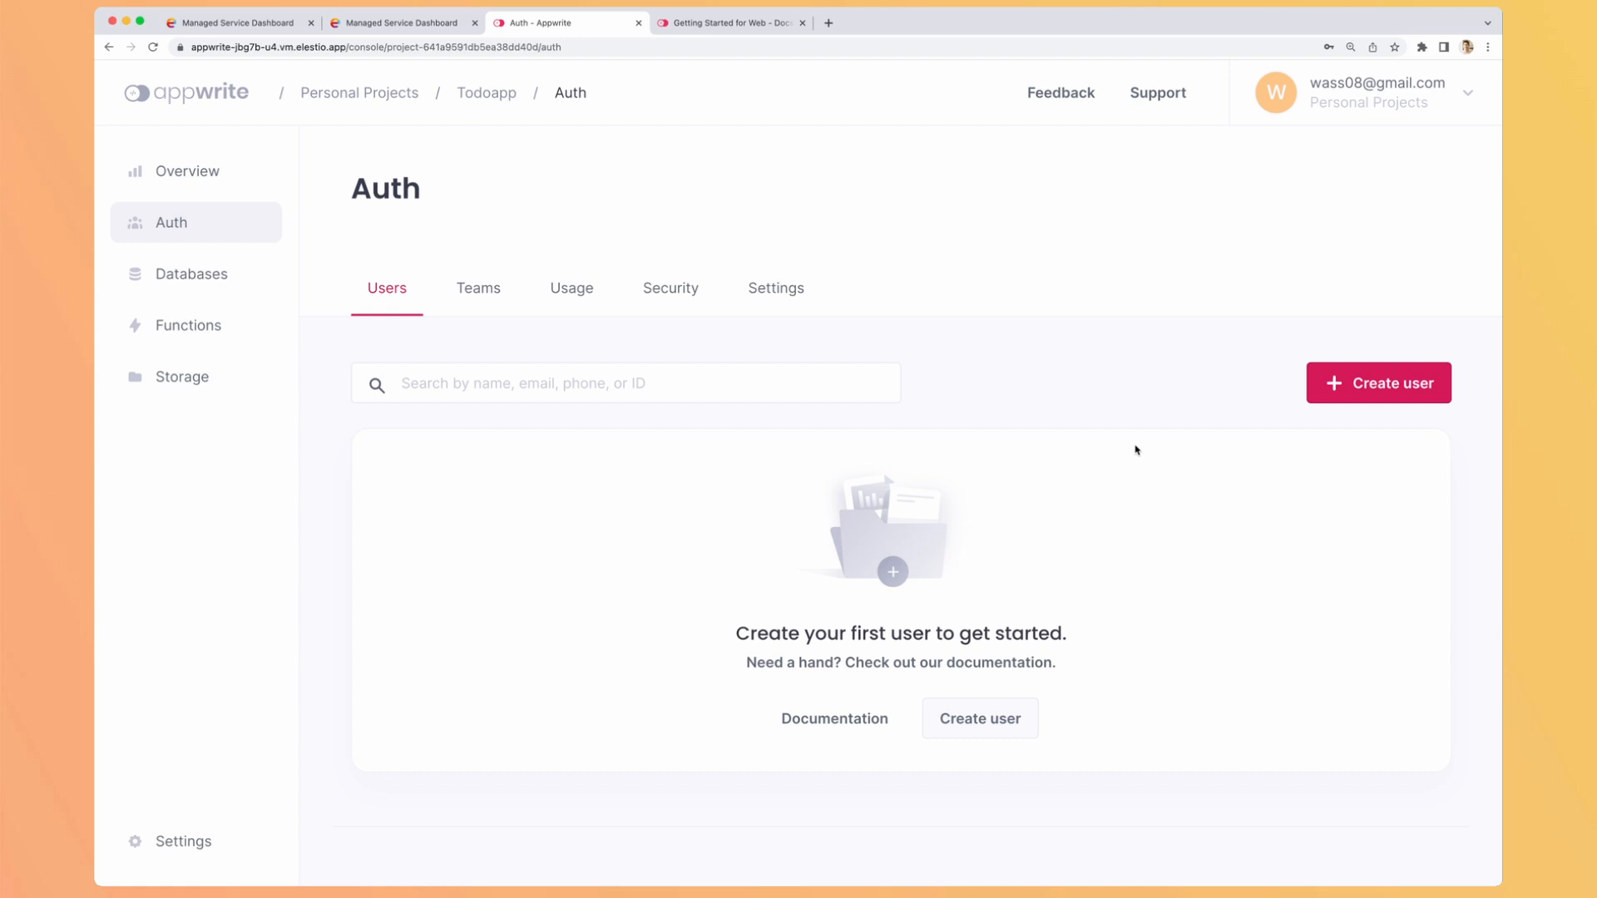
mouse_move(1201, 421)
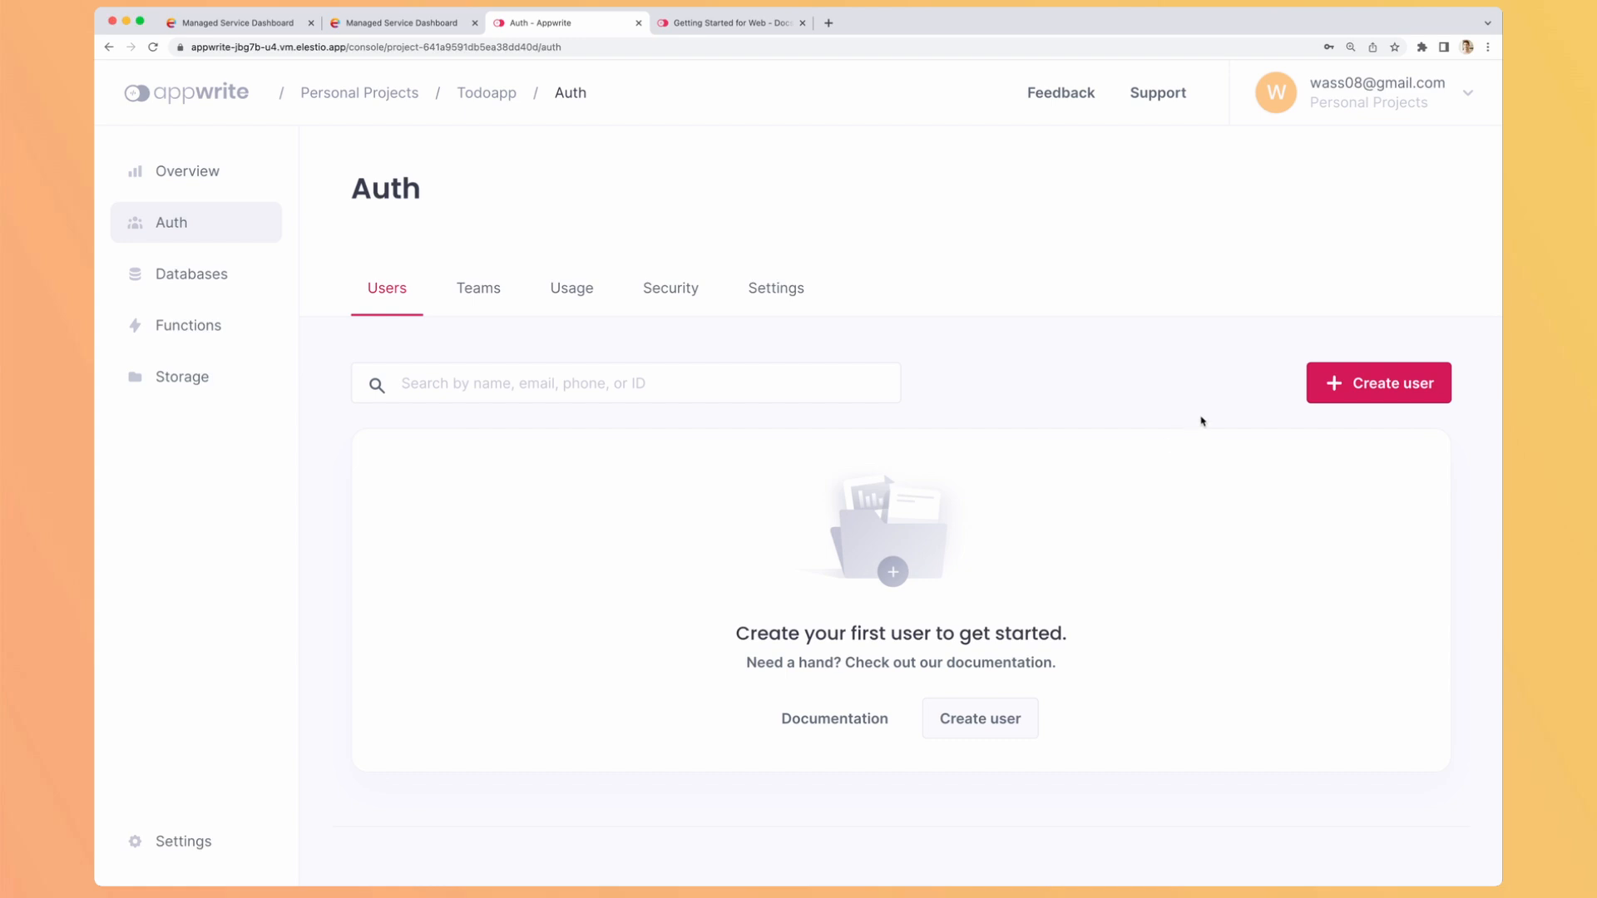
click(478, 288)
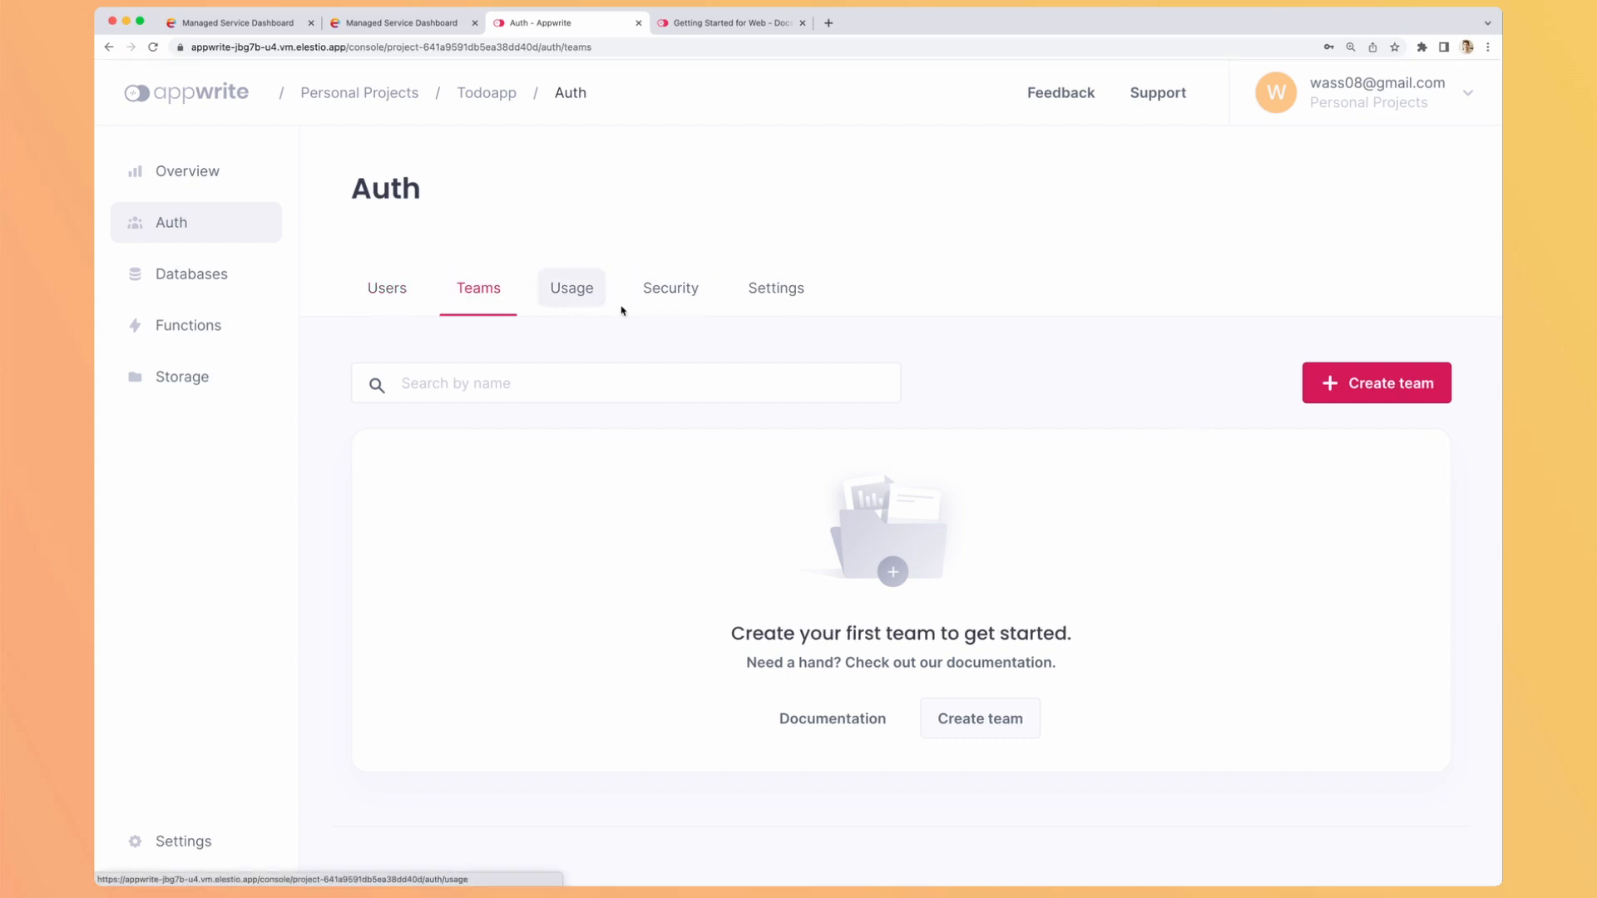
click(671, 287)
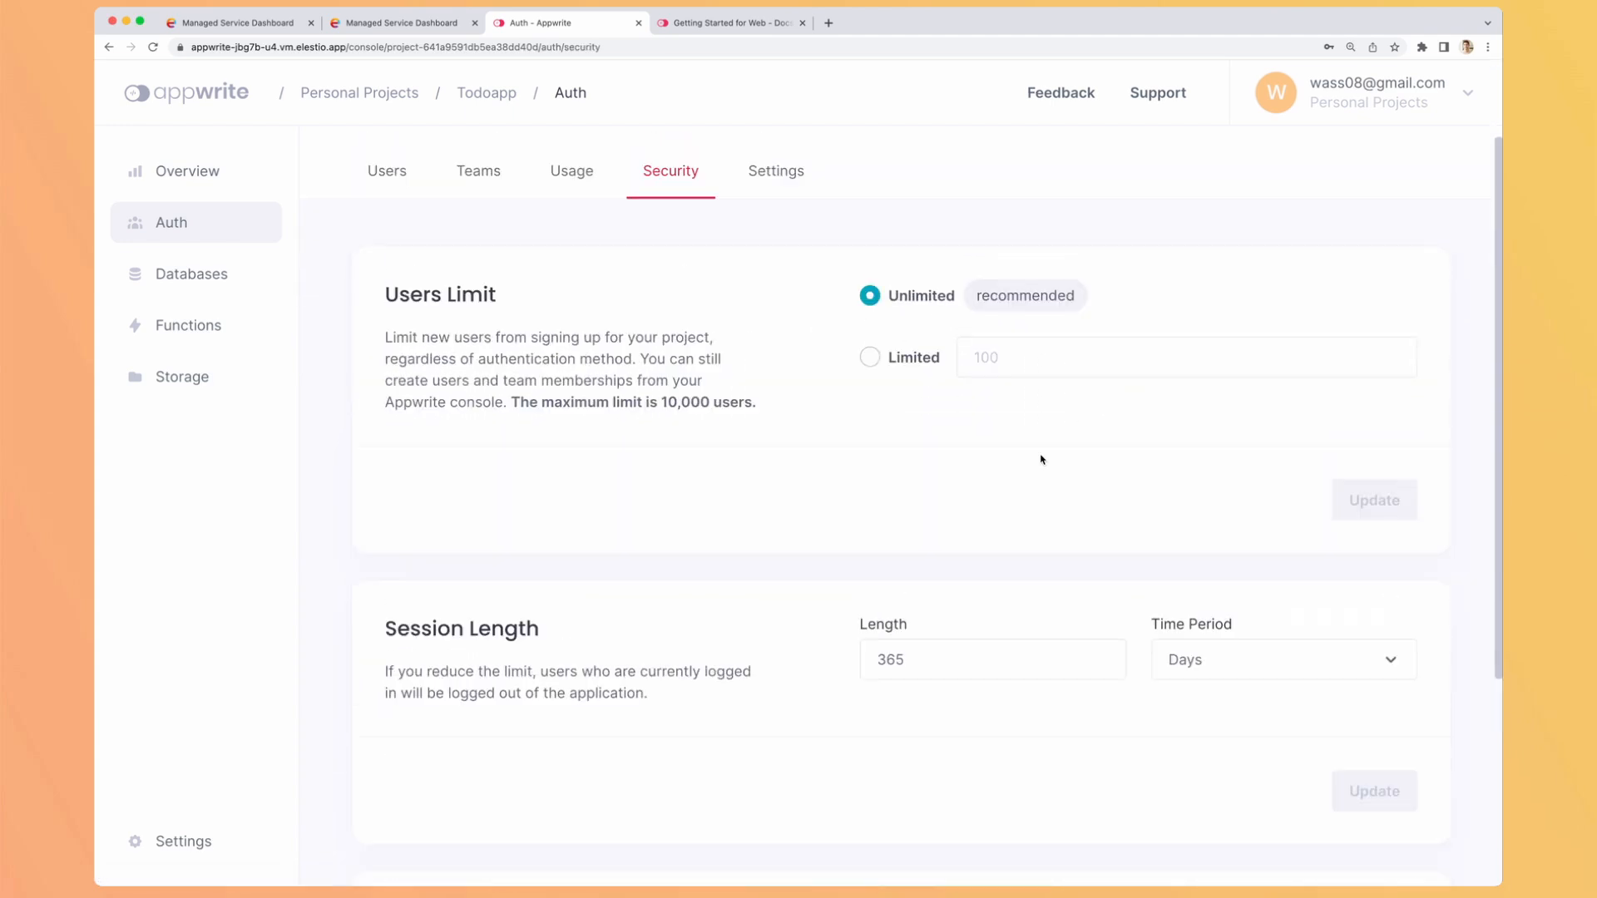
Step: Review the security limits, then show the authentication method Settings
scroll(down, 3)
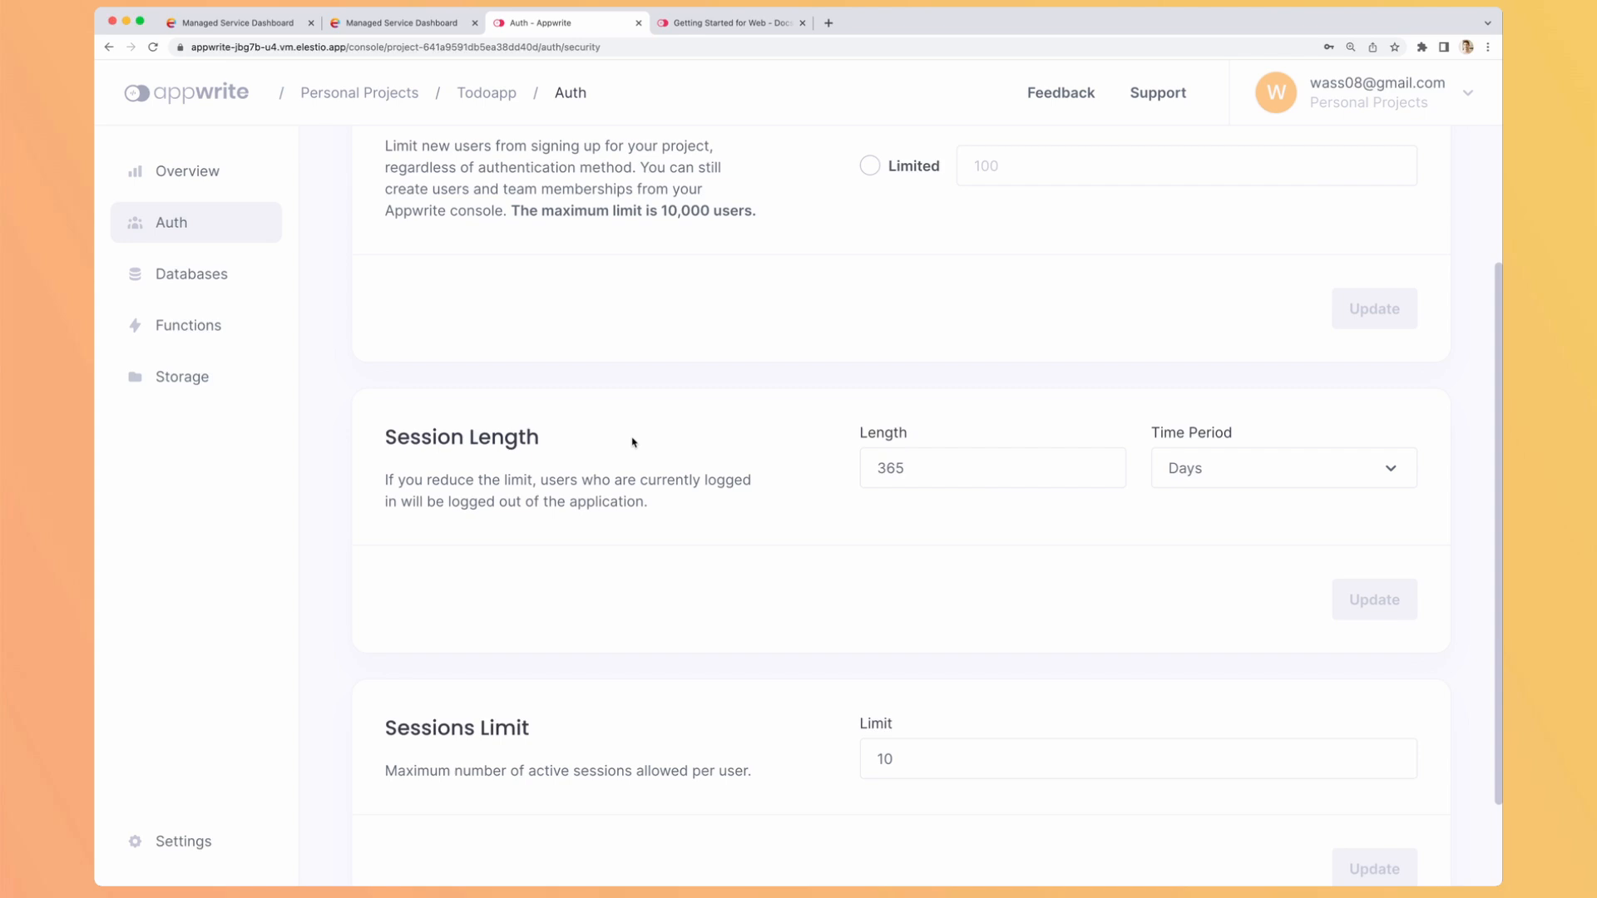
scroll(down, 3)
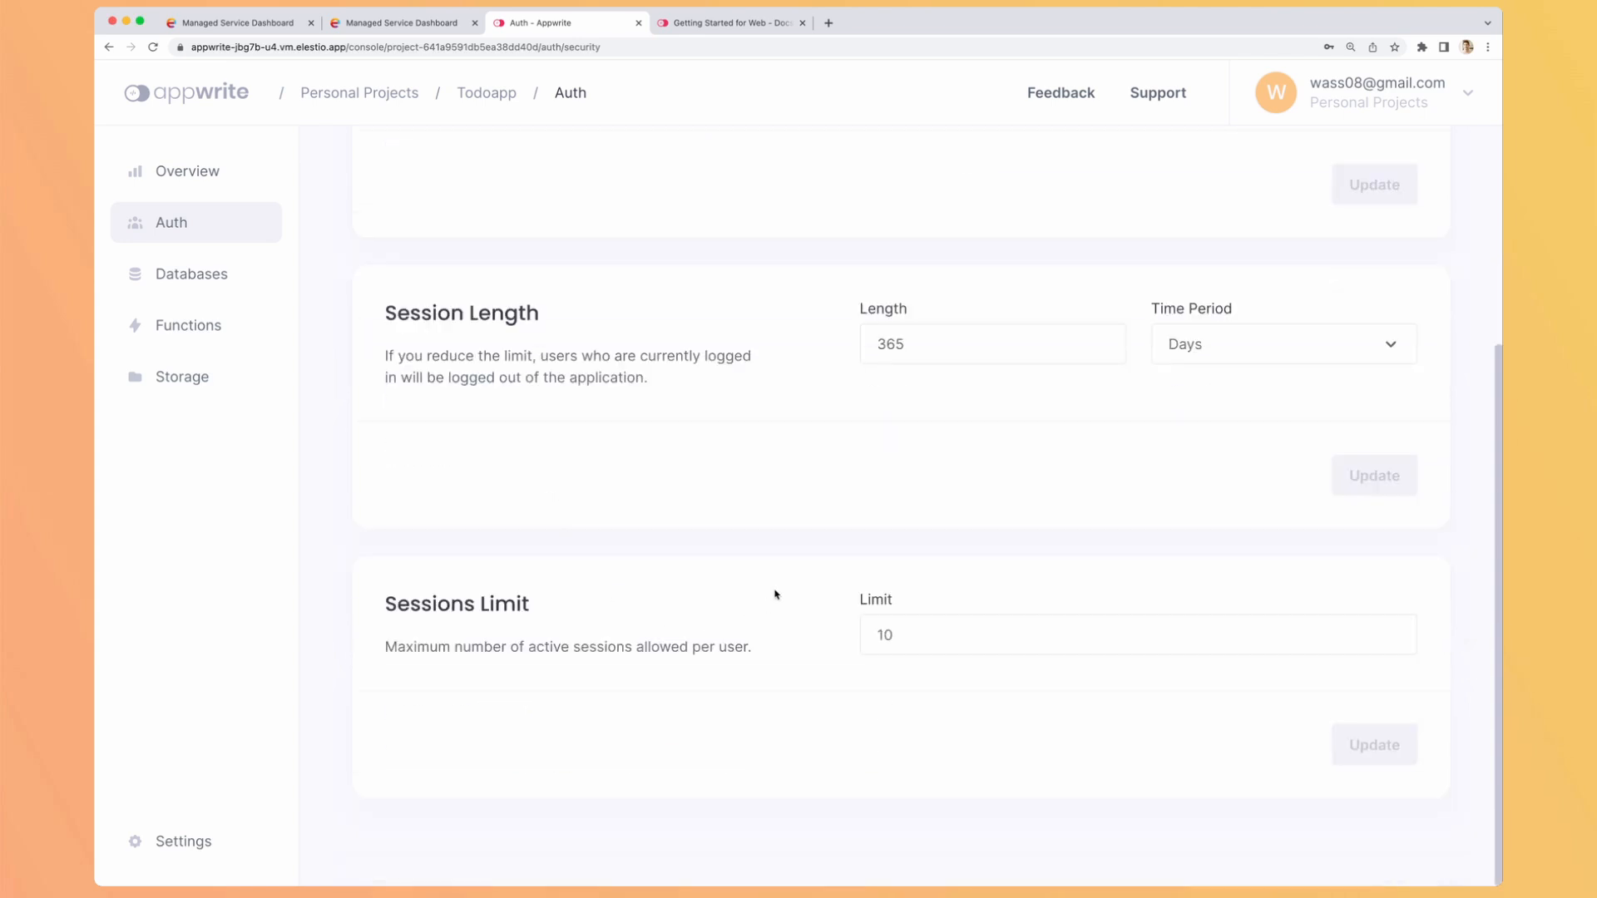
scroll(up, 3)
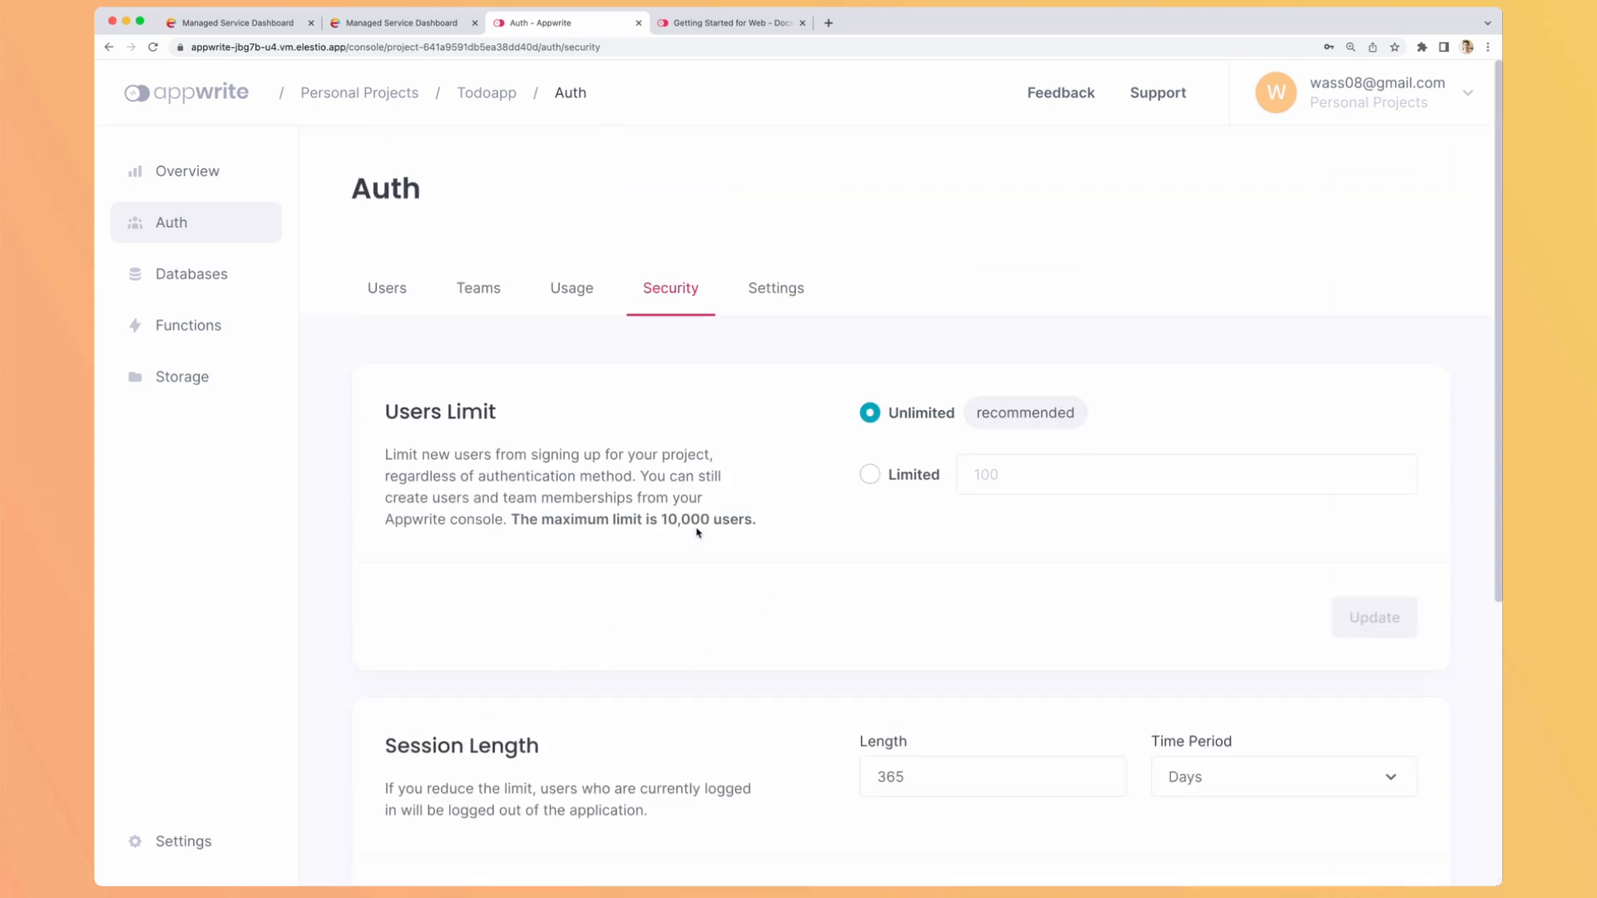
click(775, 288)
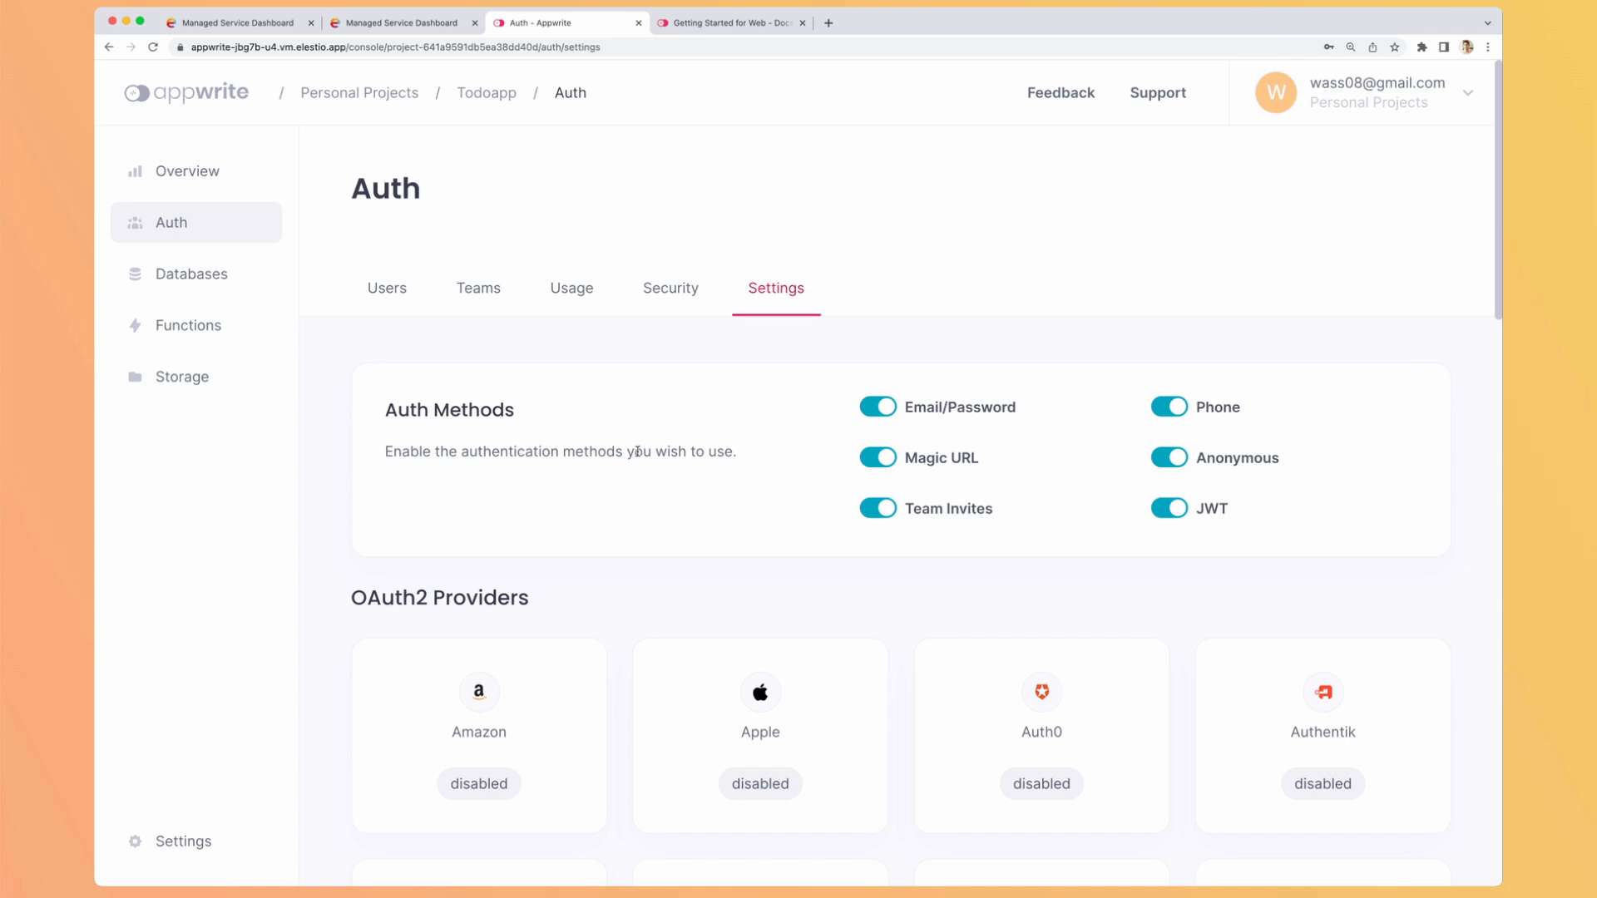
scroll(down, 3)
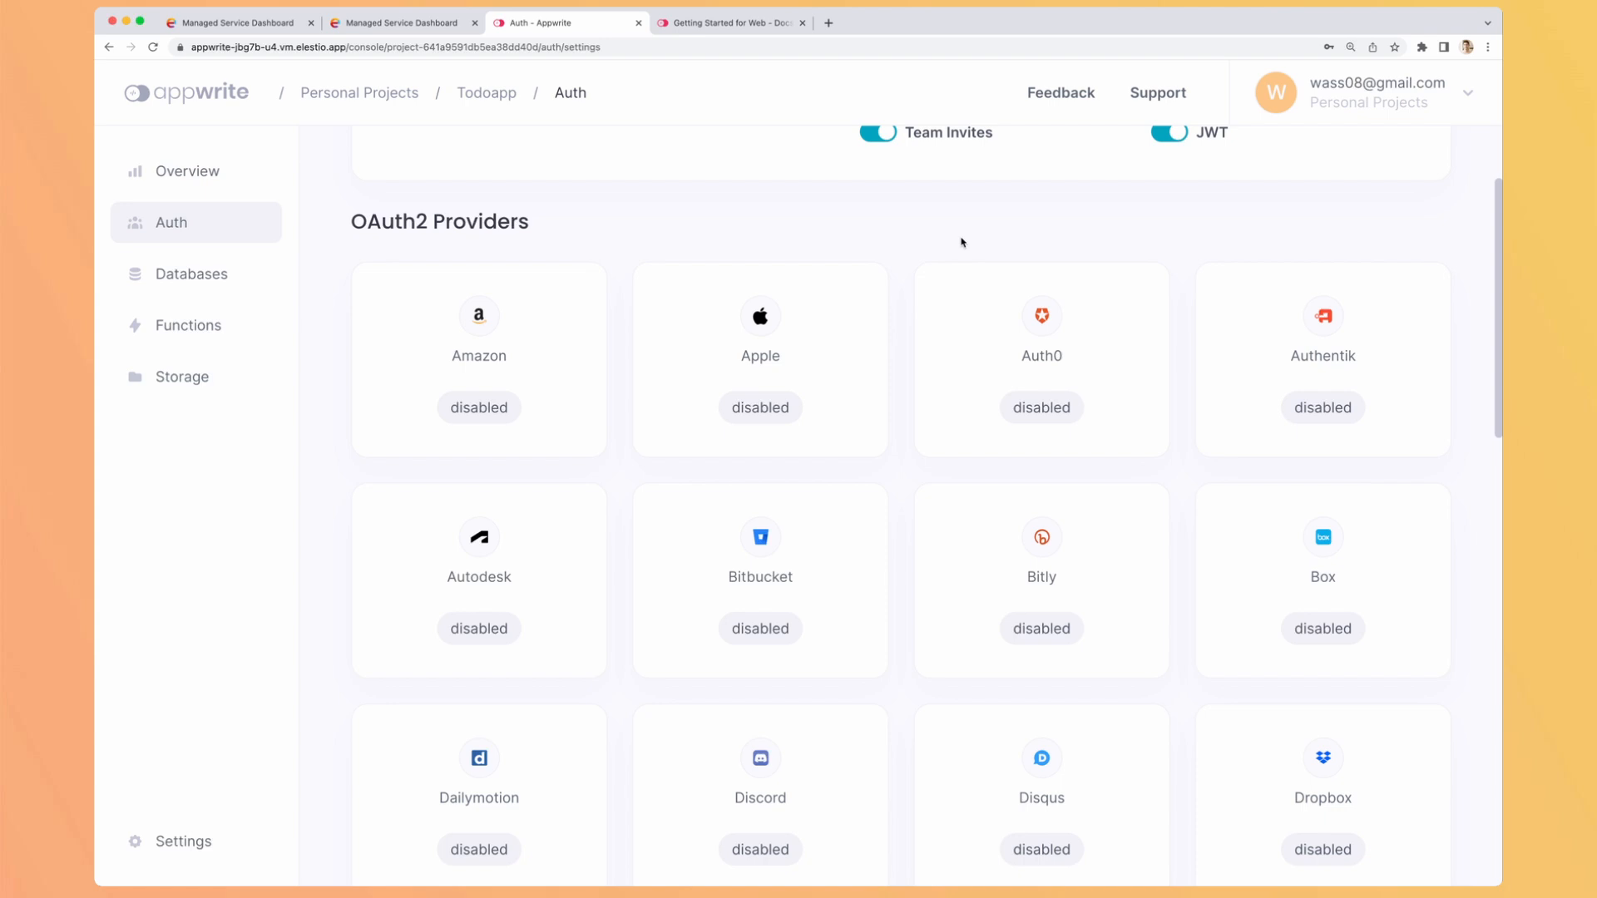
mouse_move(1027, 427)
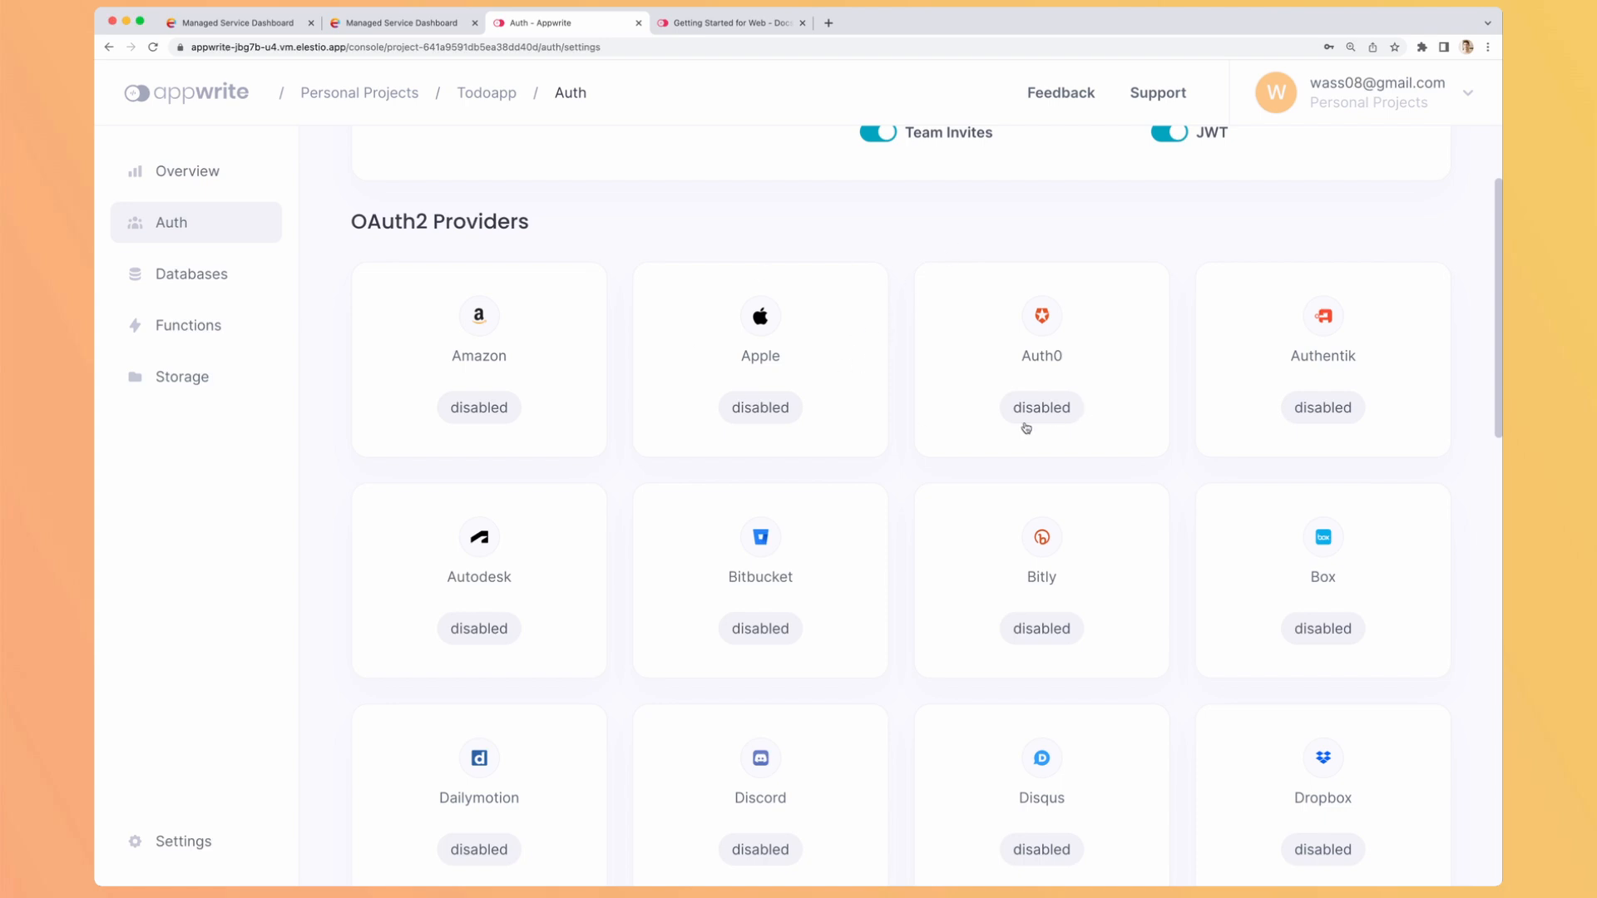
scroll(down, 3)
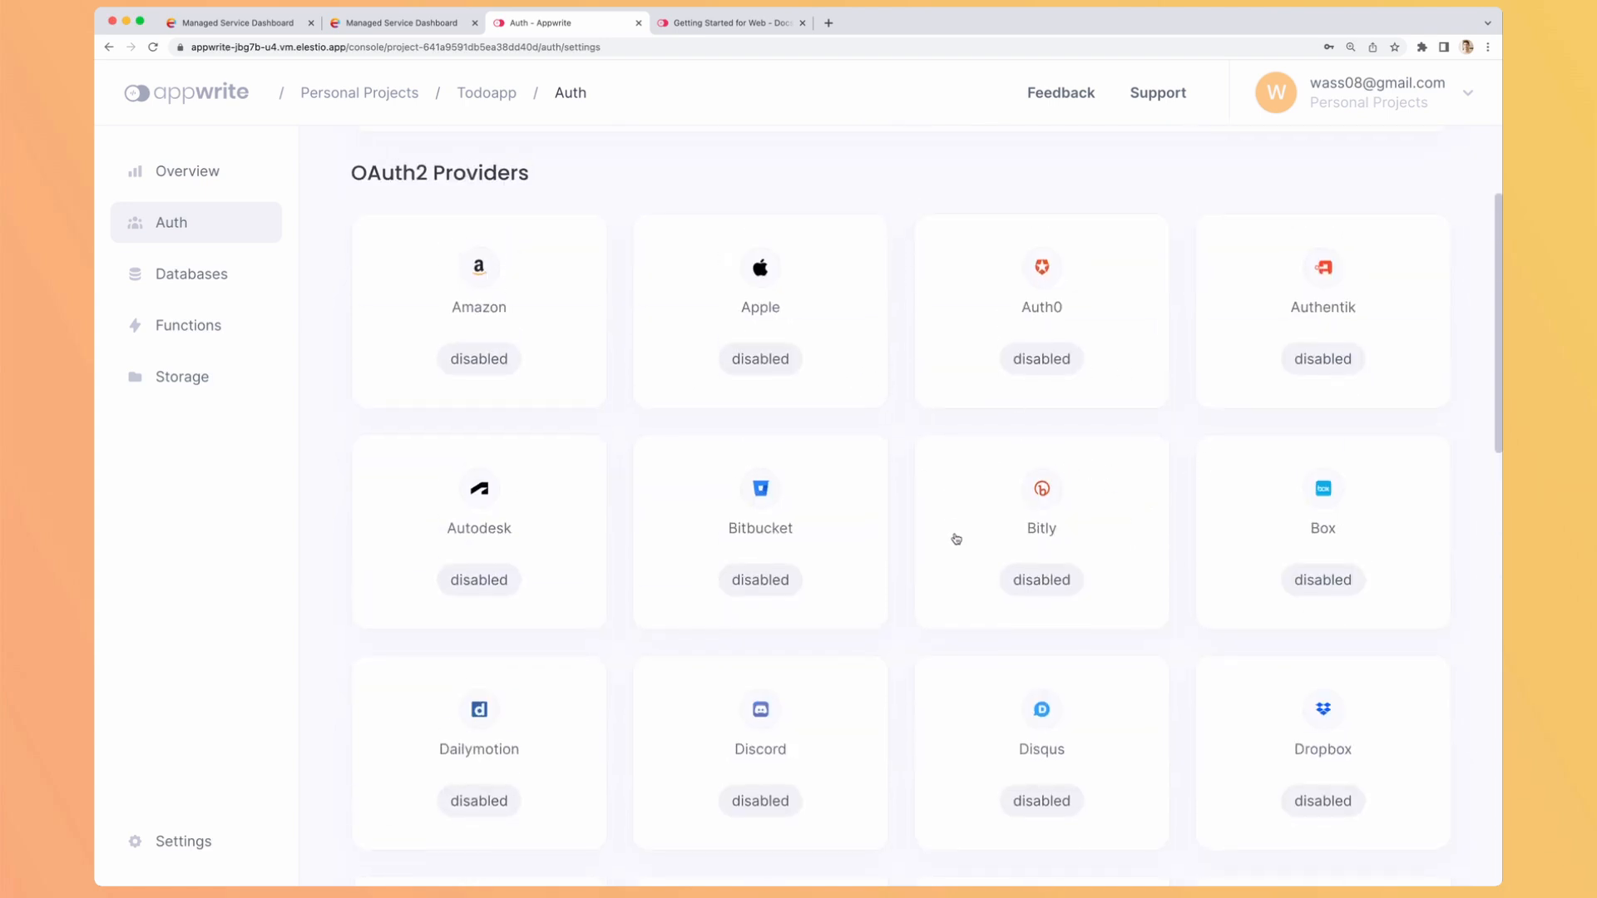
Step: Inspect the Discord OAuth2 provider settings and consult Discord's OAuth2 documentation
click(760, 752)
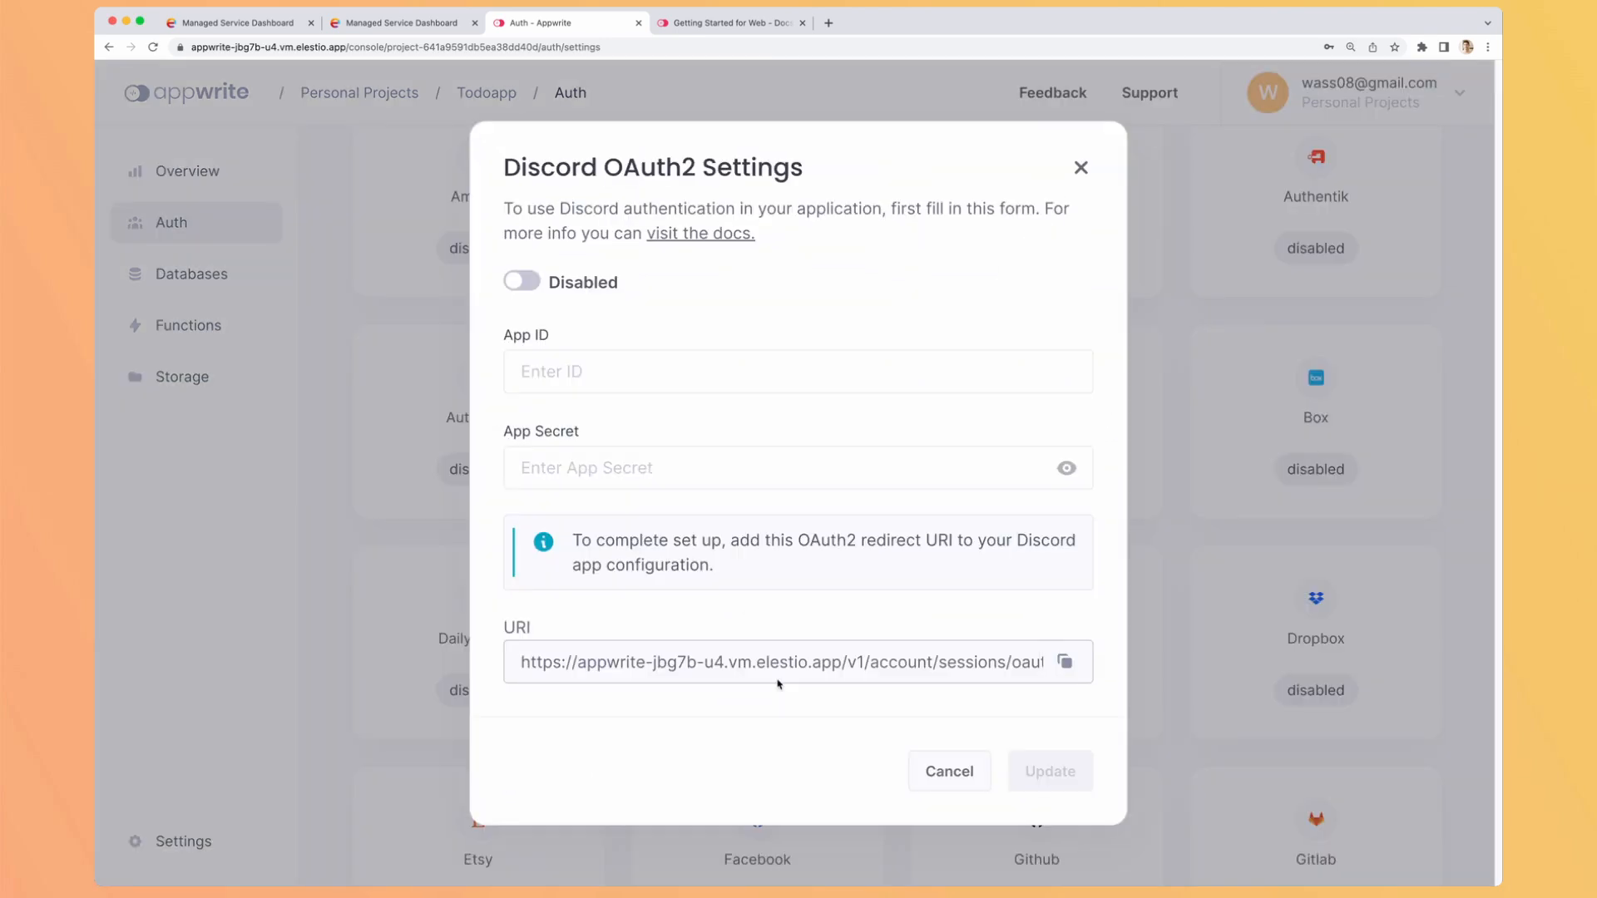
click(797, 371)
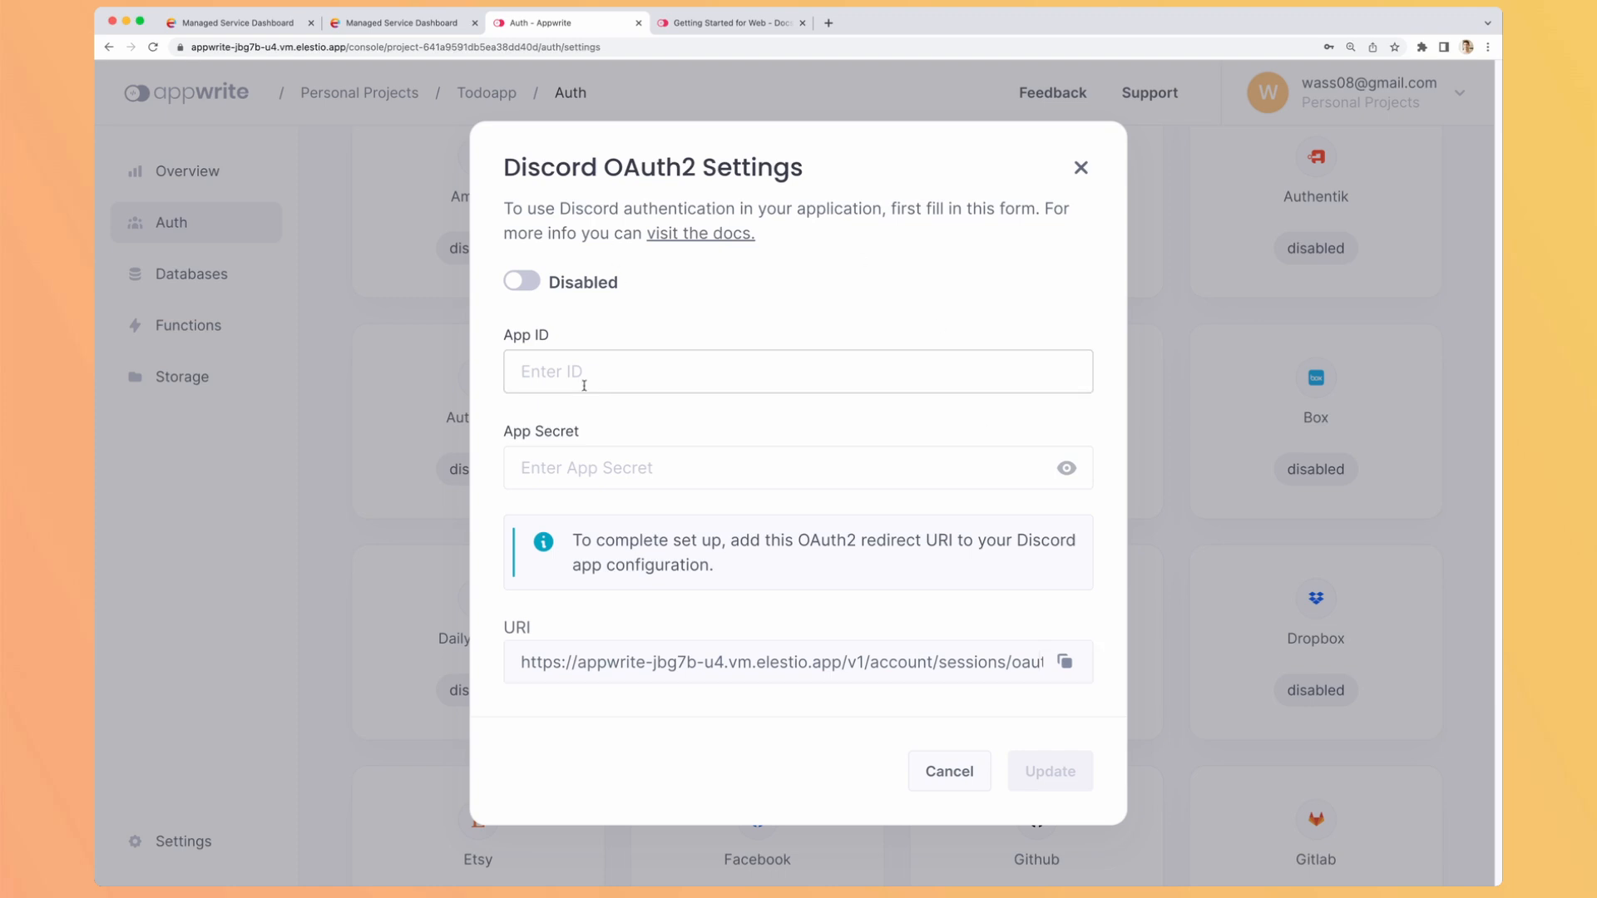
click(699, 233)
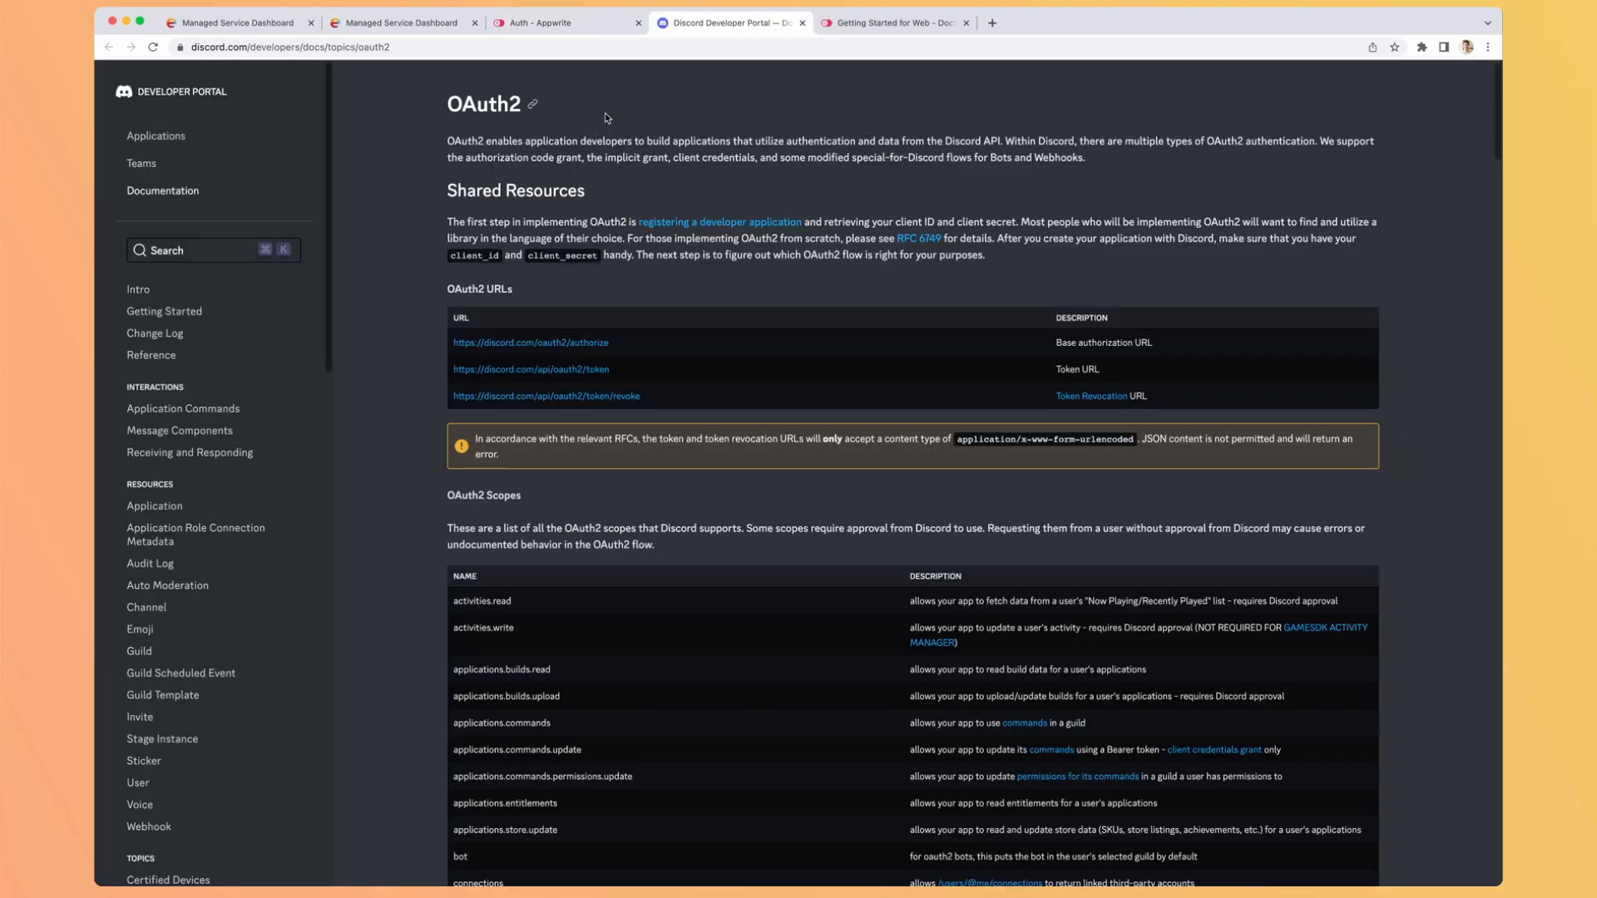
Step: Dismiss the Discord OAuth2 settings unchanged, leaving the provider disabled
click(564, 22)
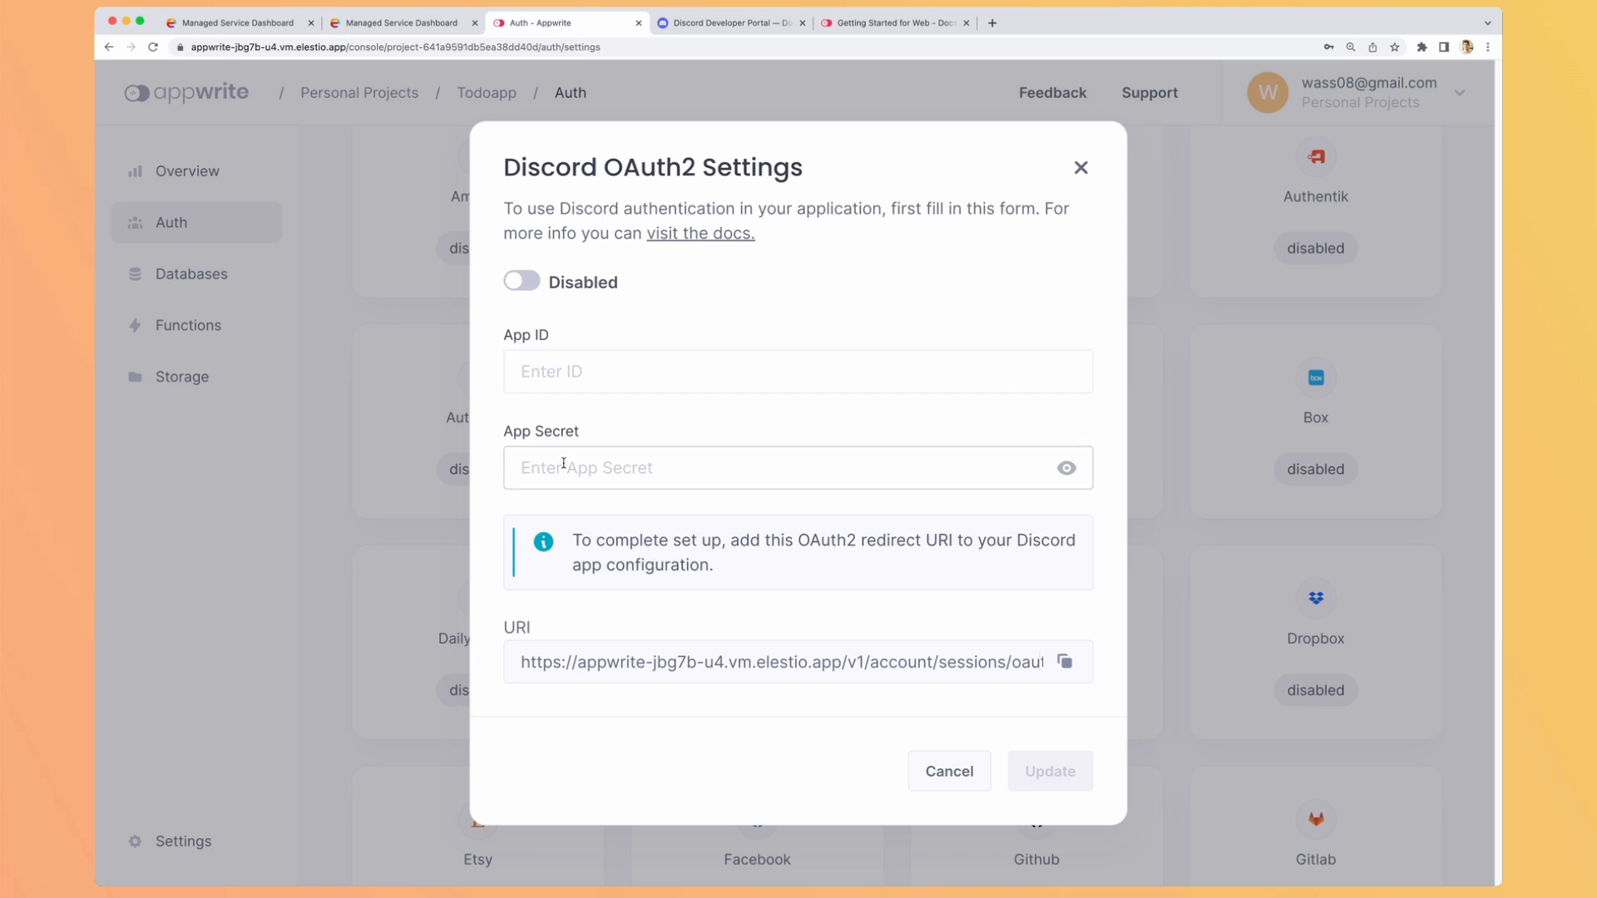
mouse_move(737, 667)
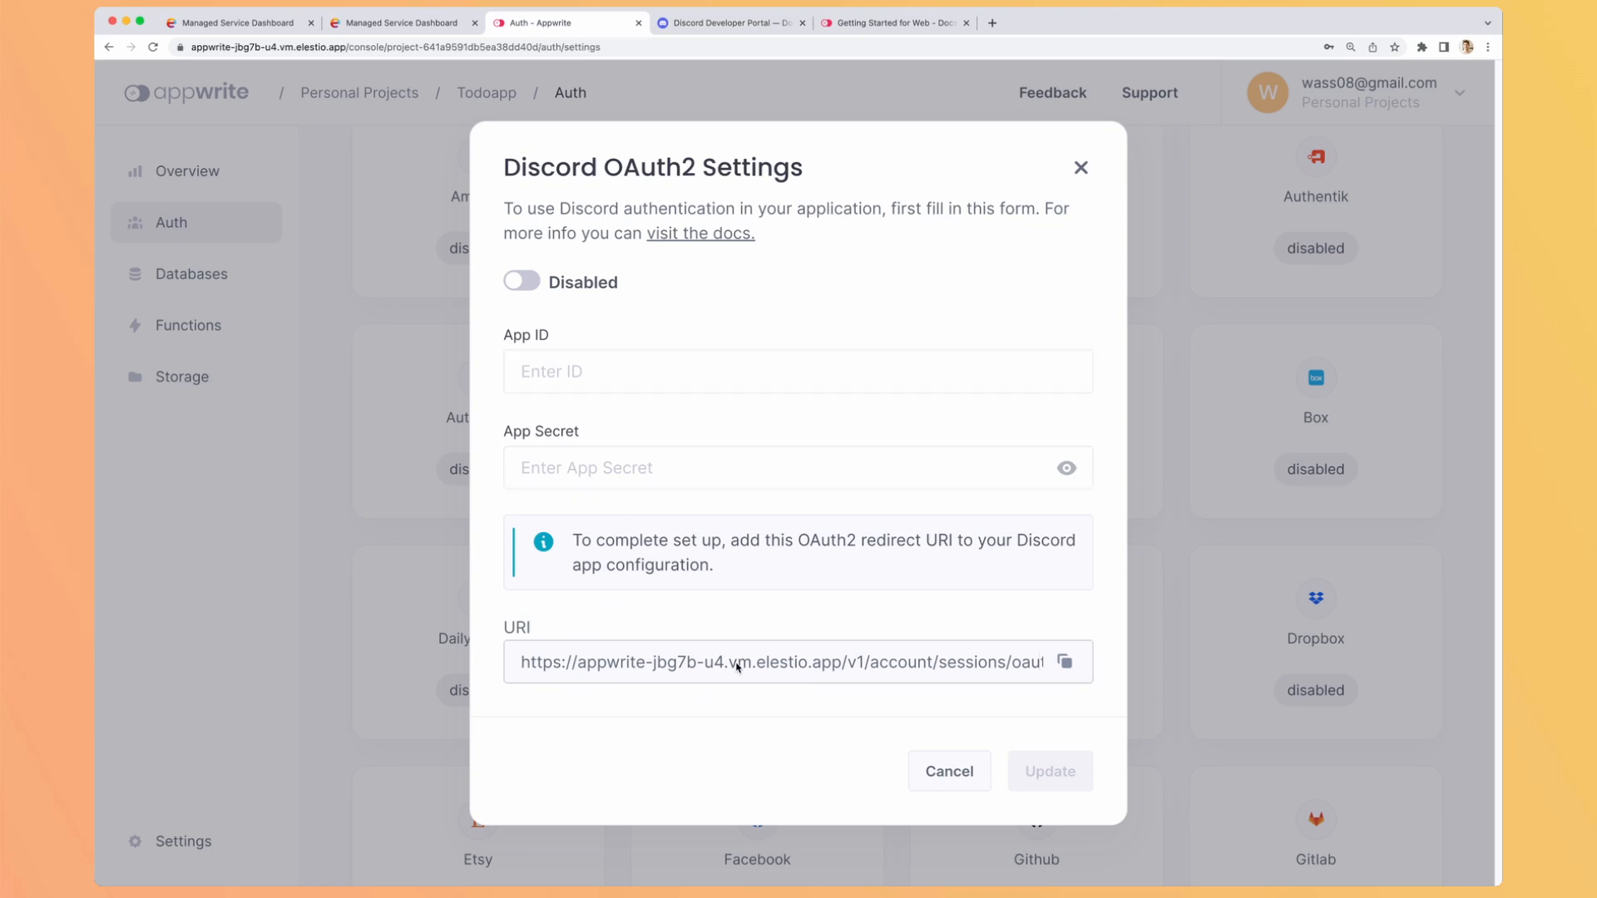
mouse_move(403, 356)
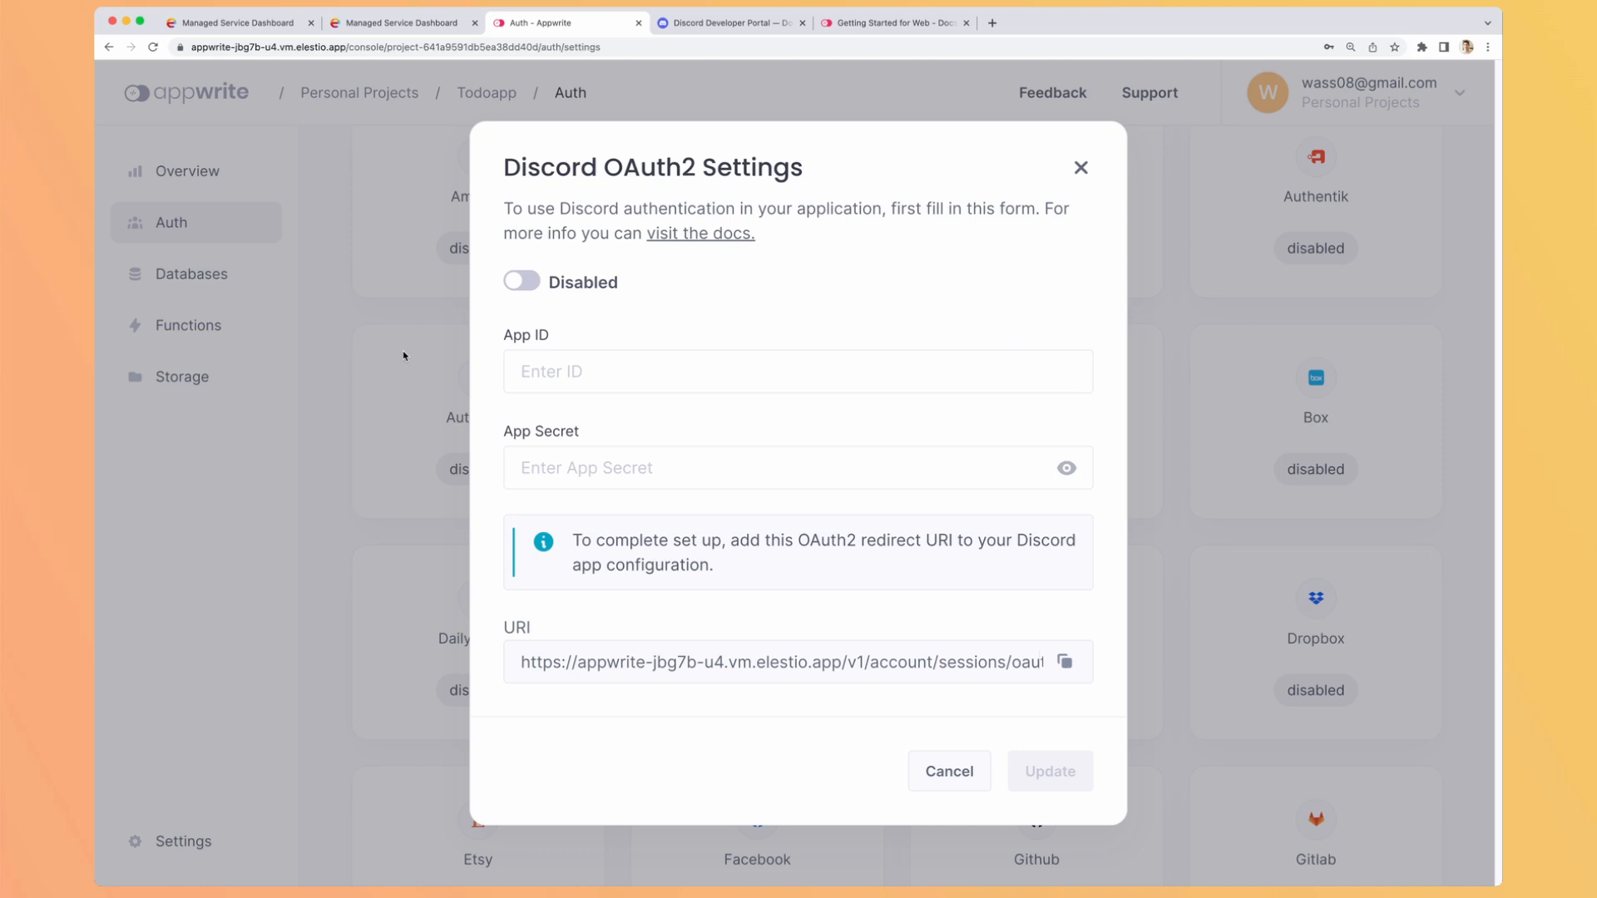
click(948, 770)
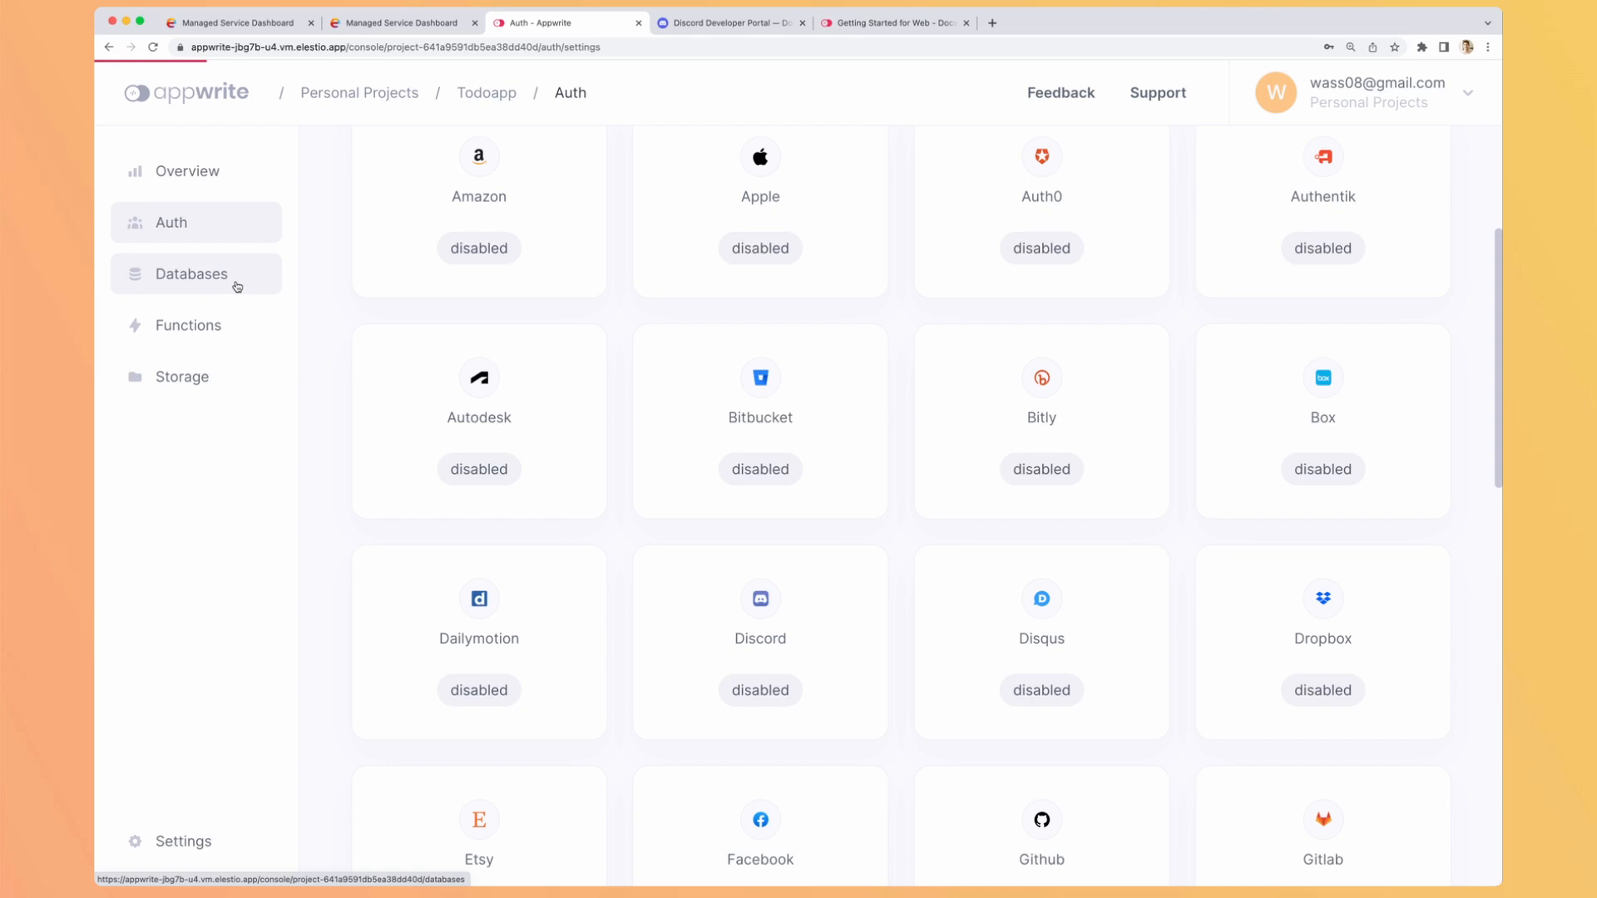
Step: Visit the todoapp project's empty Databases, Functions and Storage sections
click(193, 273)
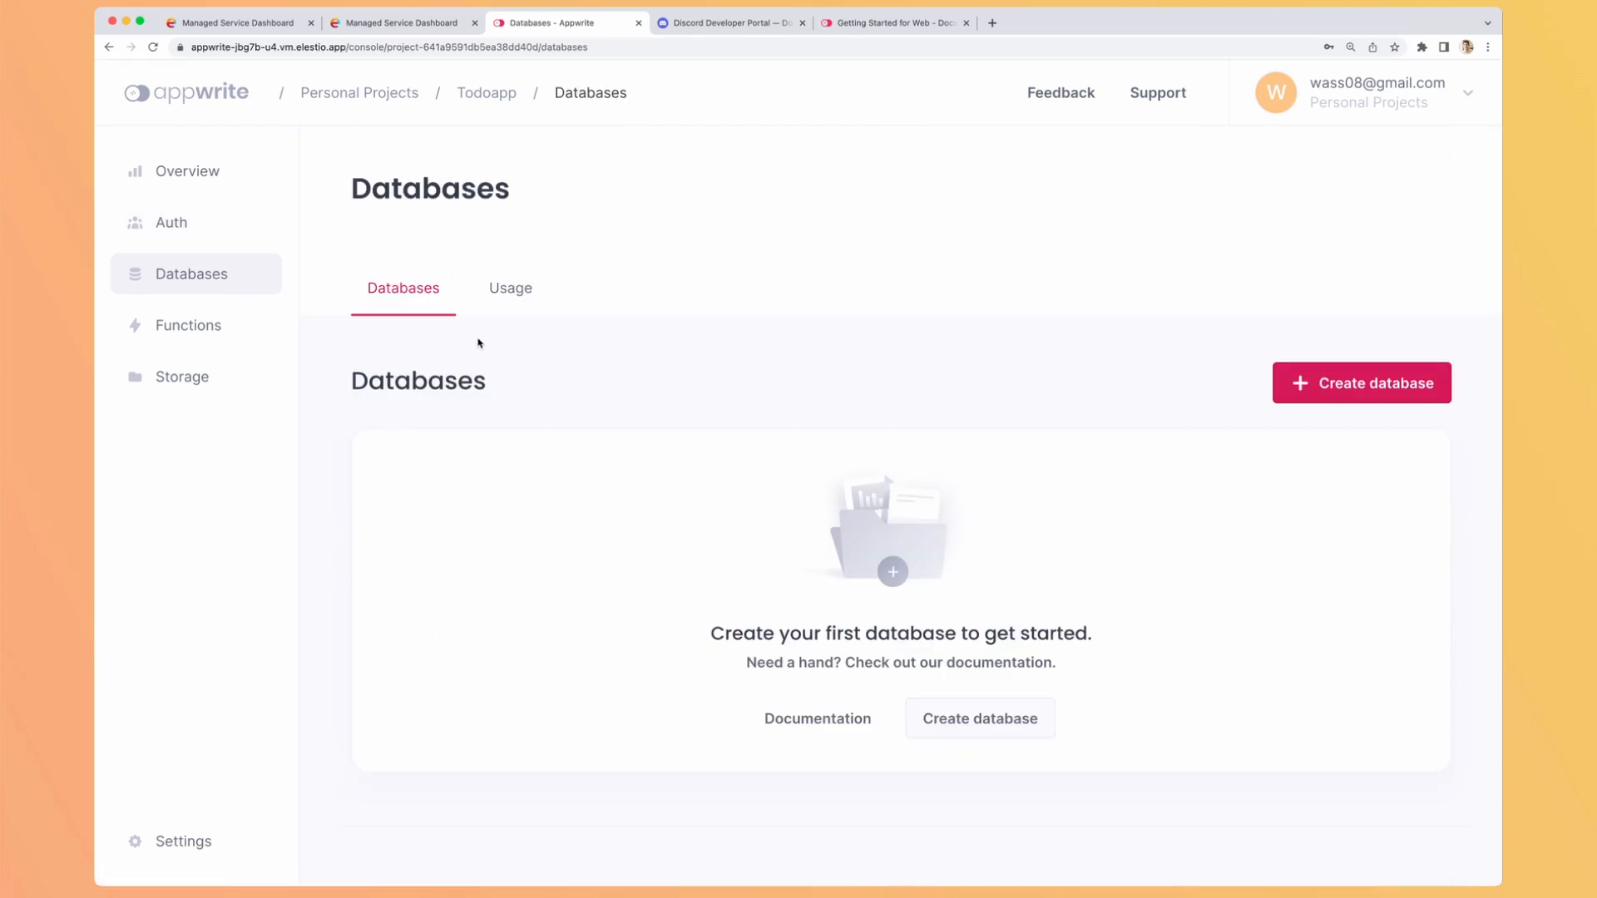
mouse_move(687, 339)
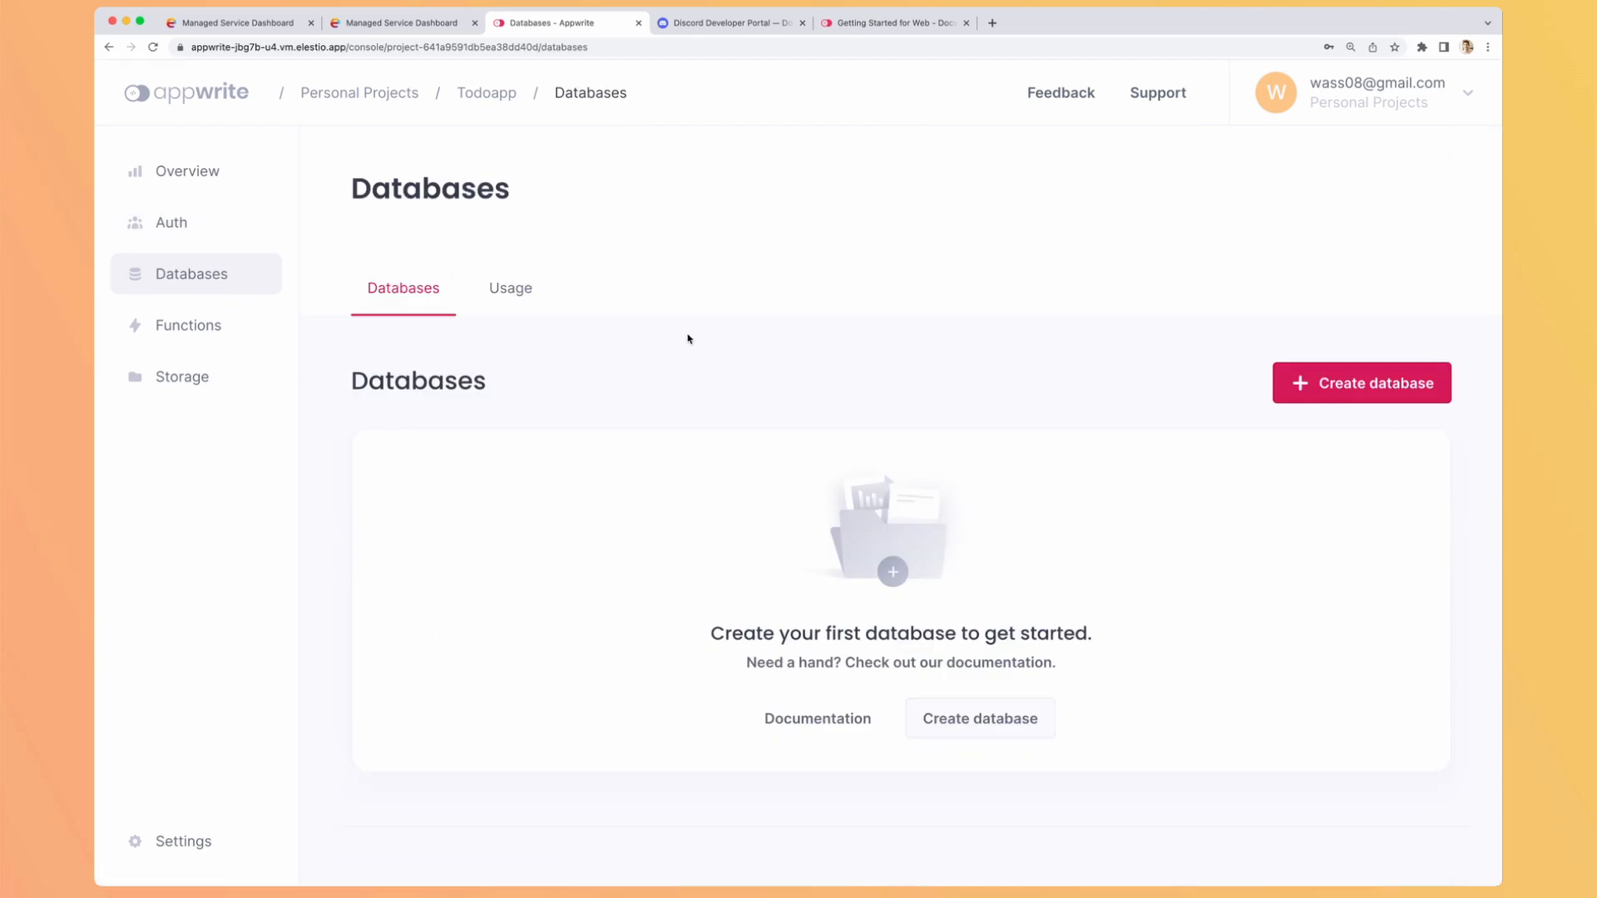
click(188, 324)
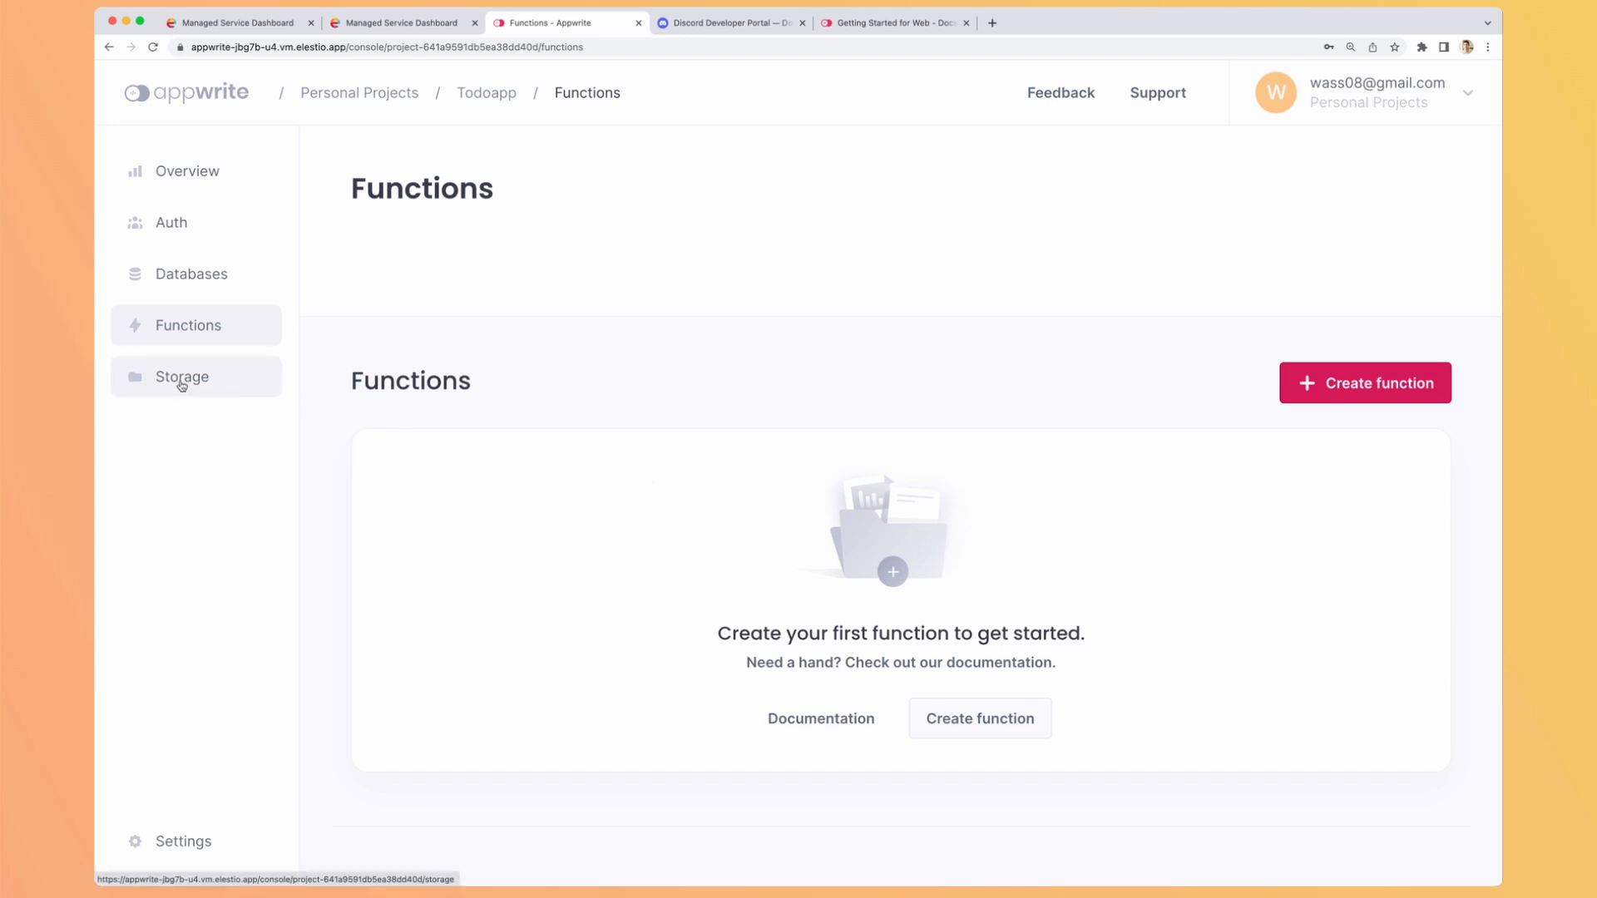
click(181, 378)
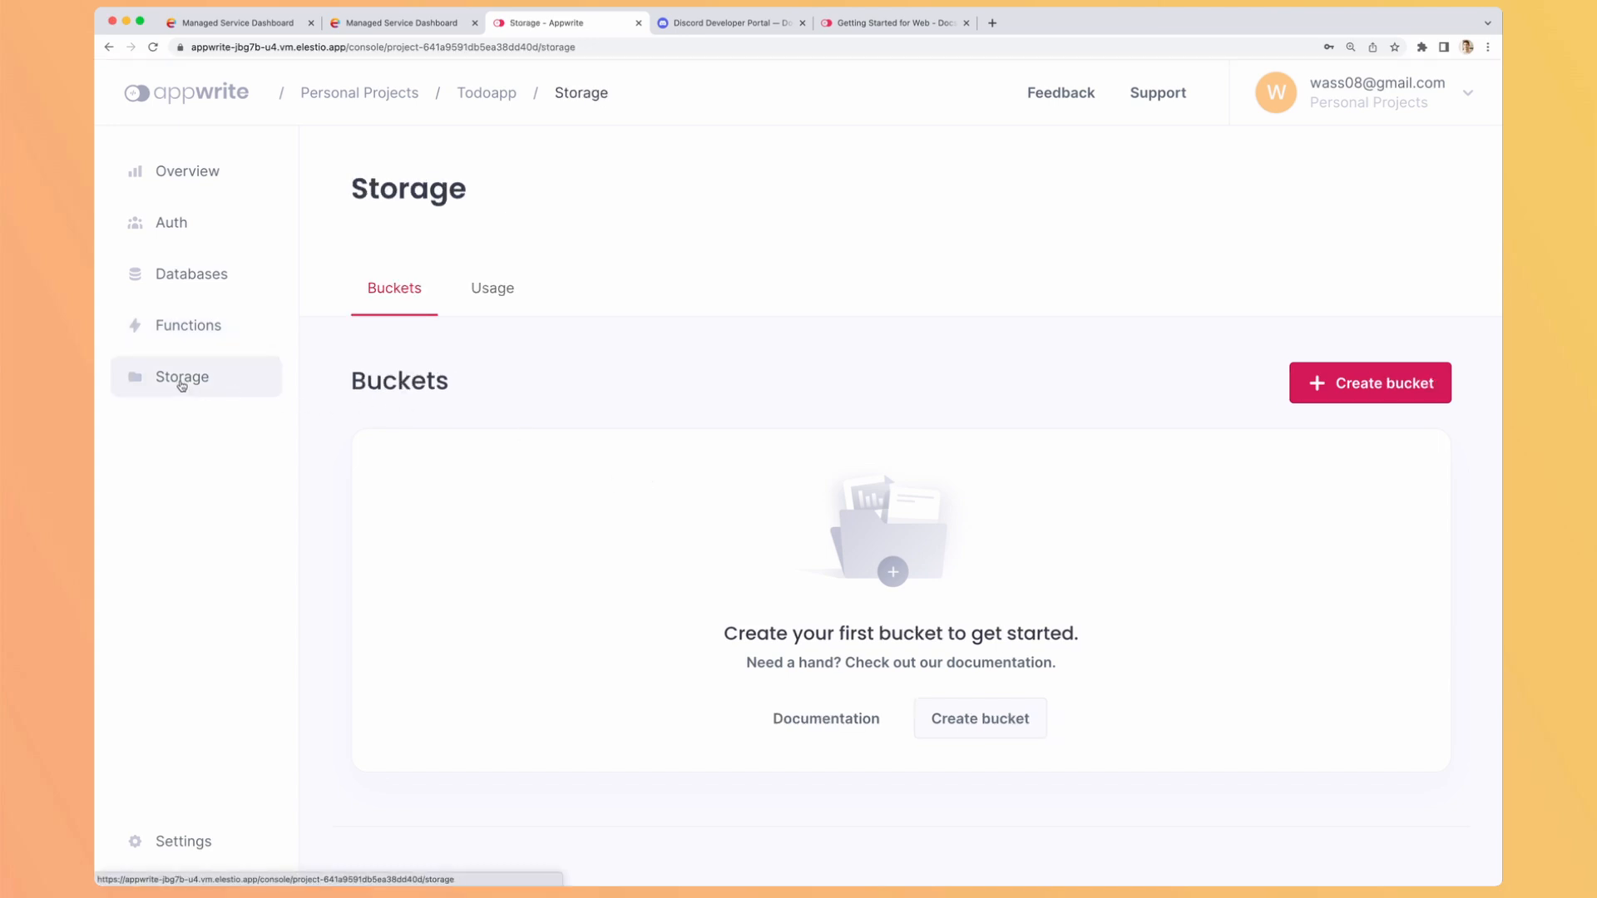
mouse_move(329, 389)
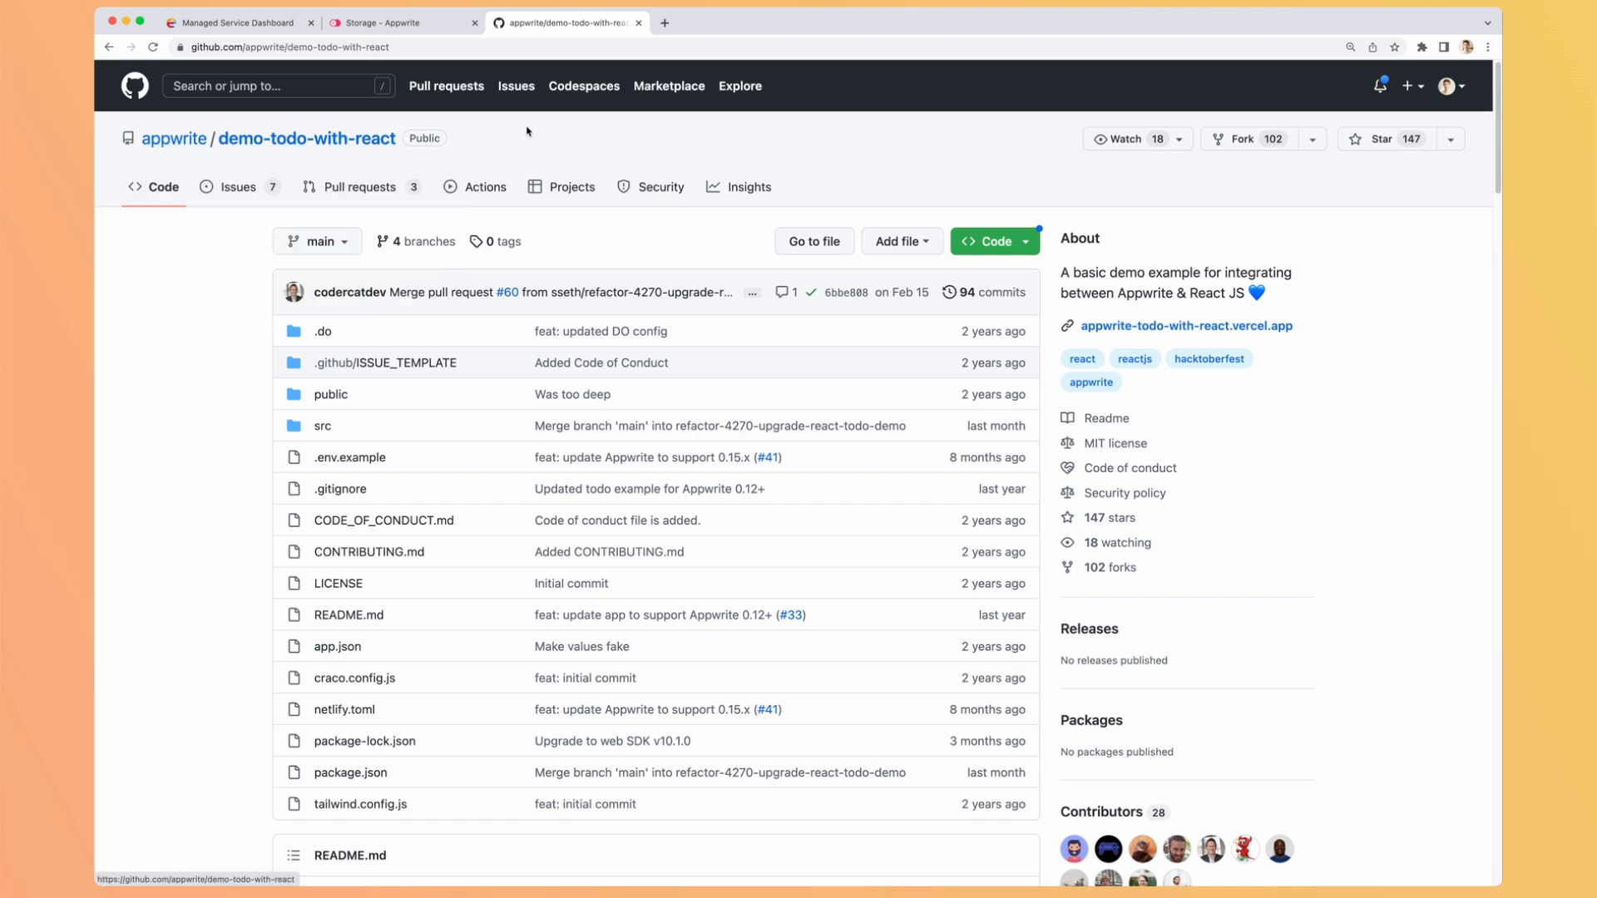
mouse_move(184, 378)
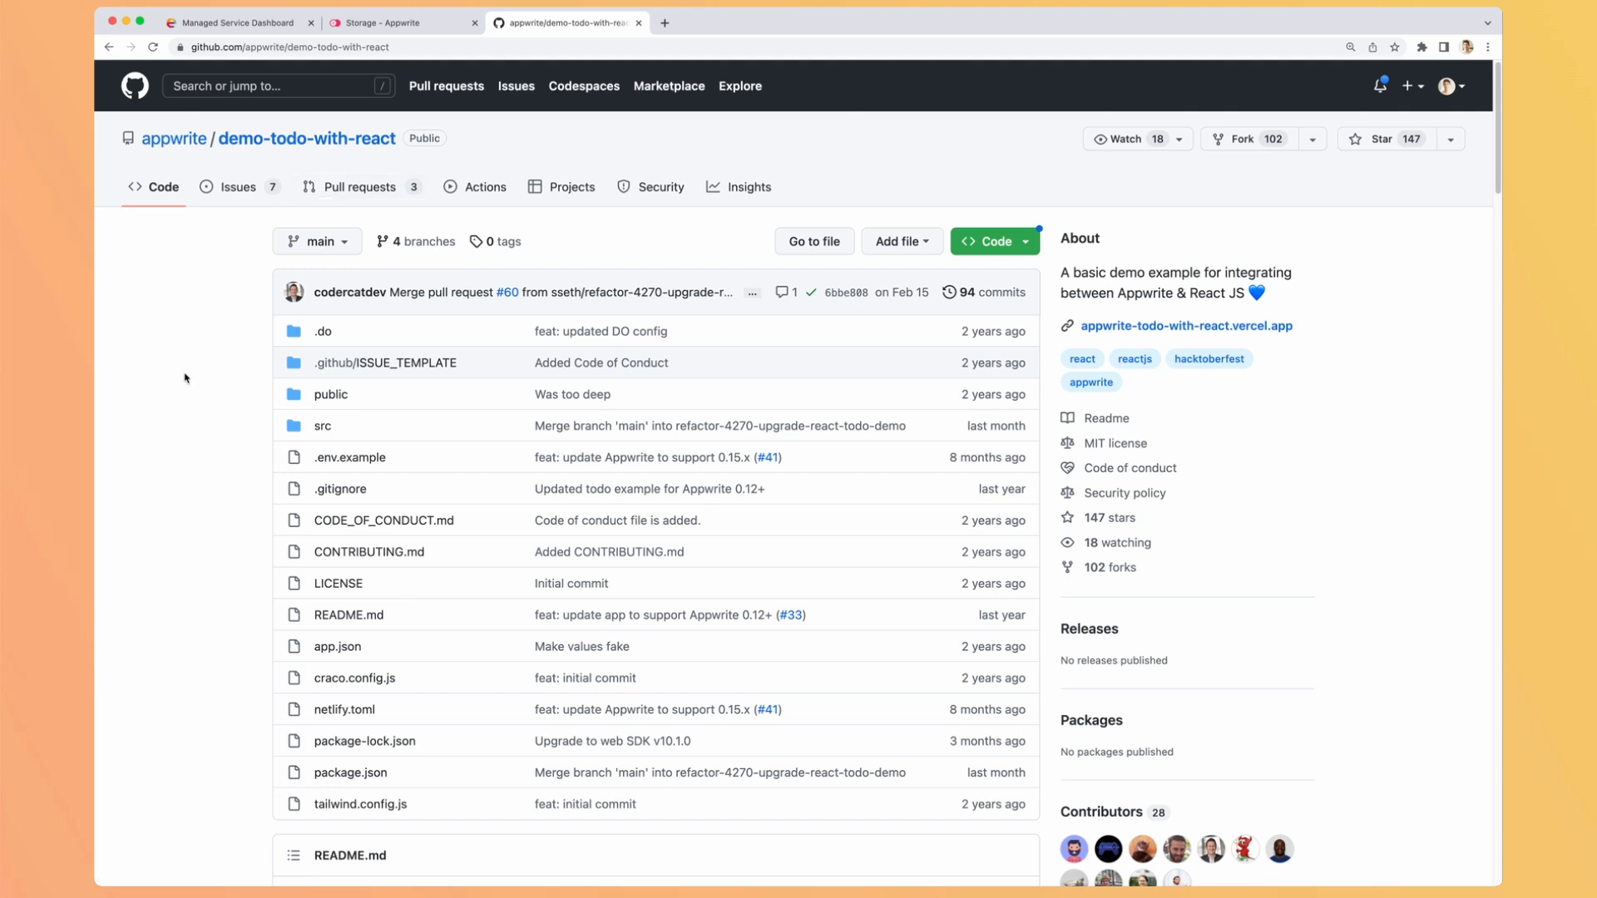
Step: Scroll the demo-todo-with-react README to its Appwrite web app and collection setup steps
scroll(down, 3)
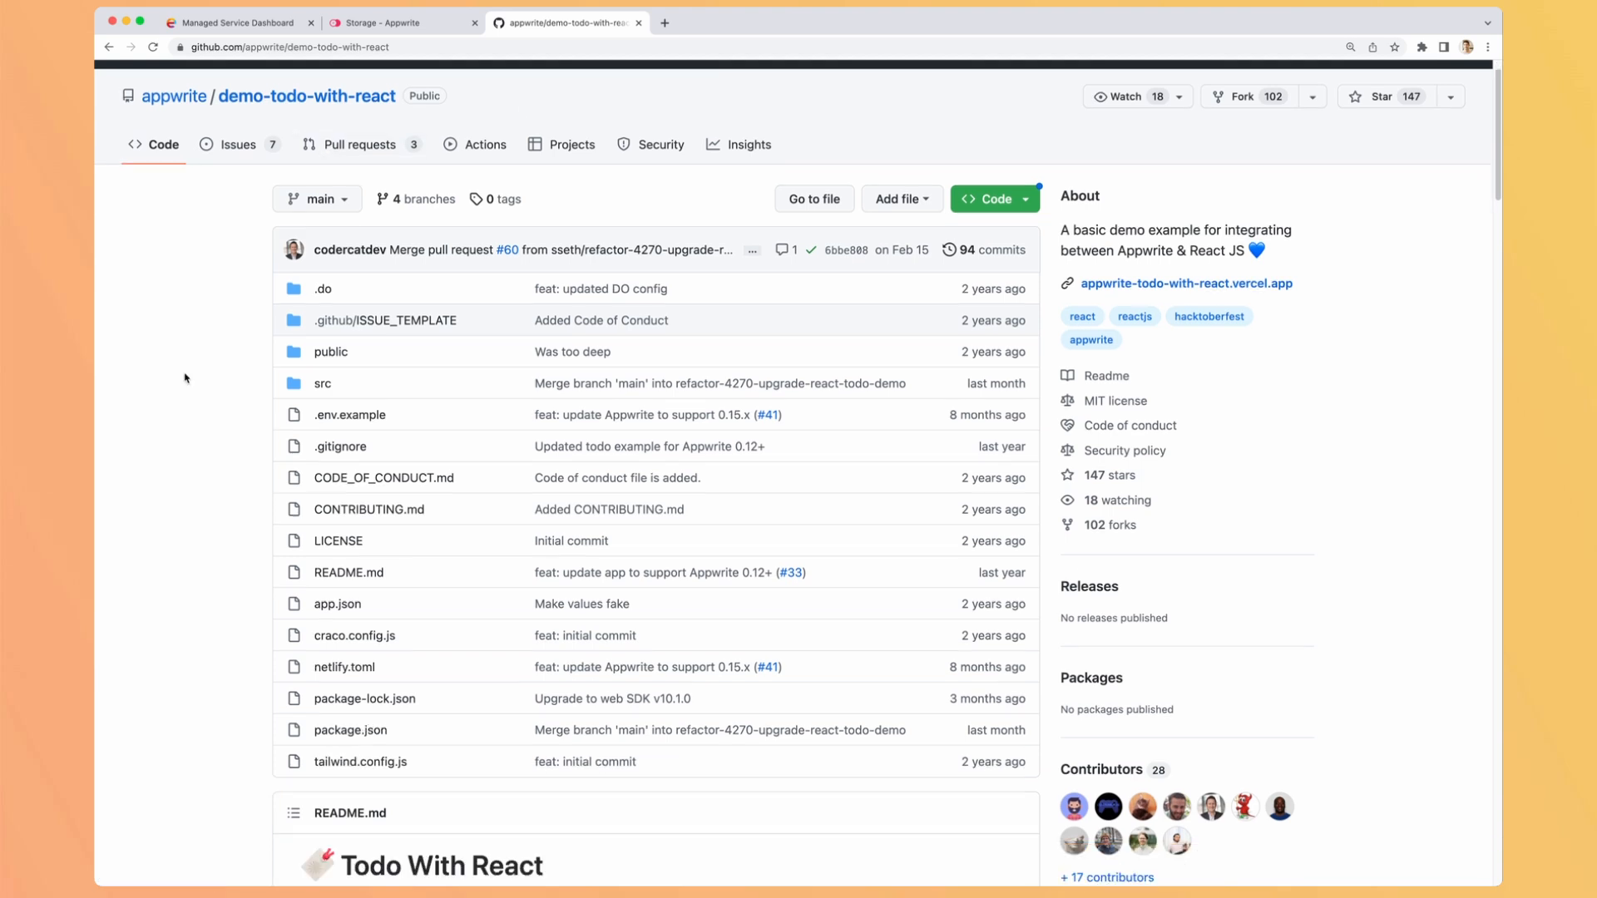
scroll(down, 3)
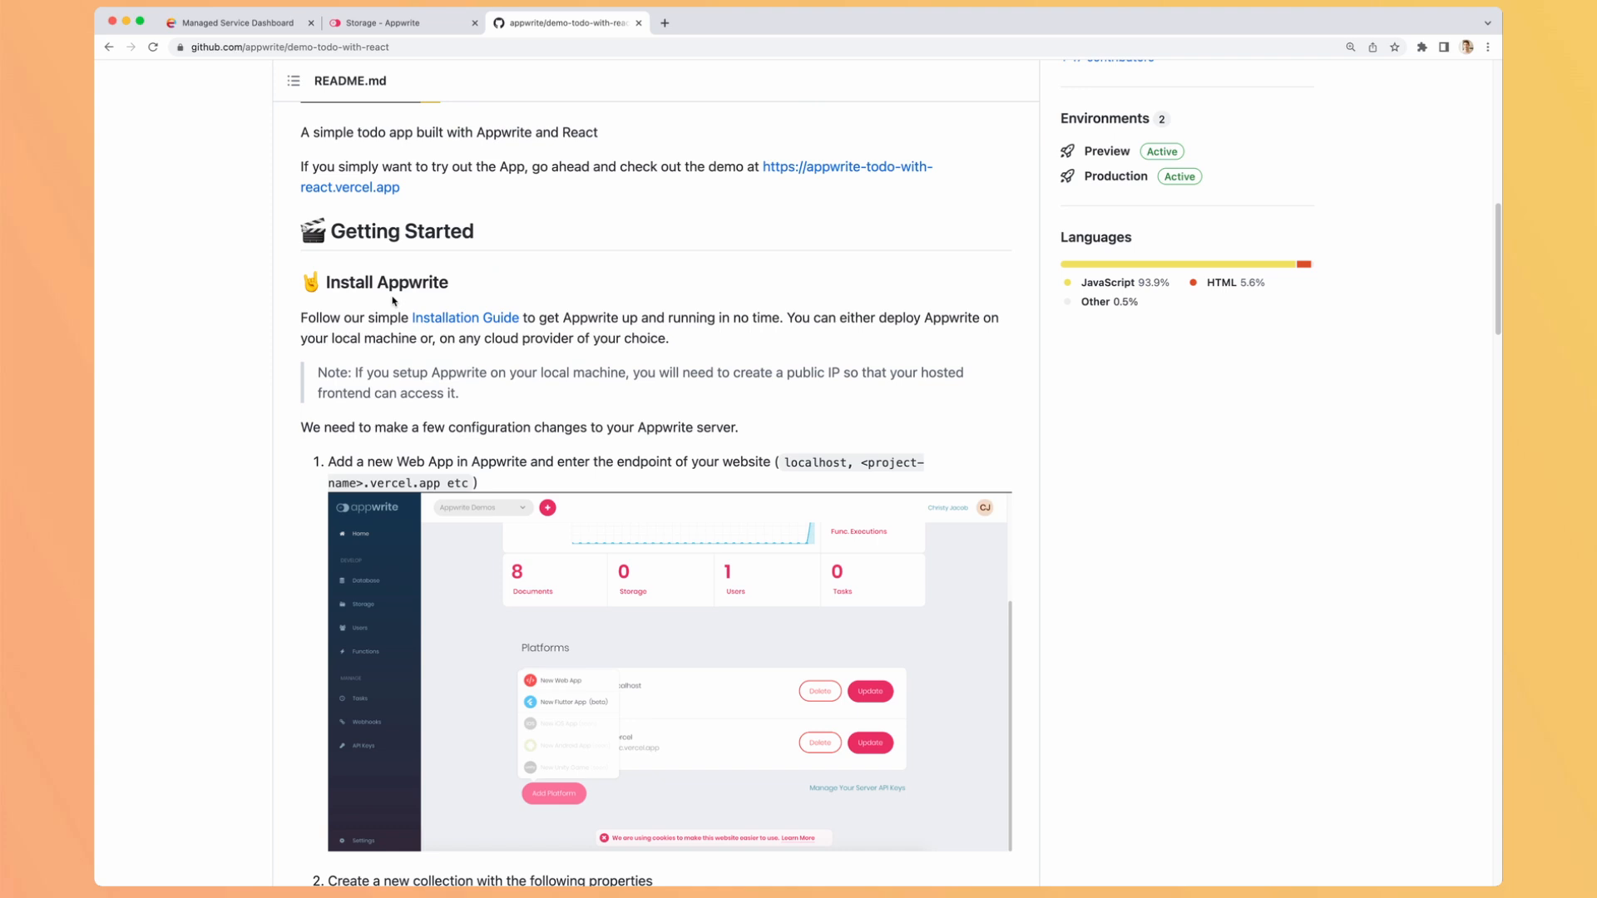
scroll(down, 3)
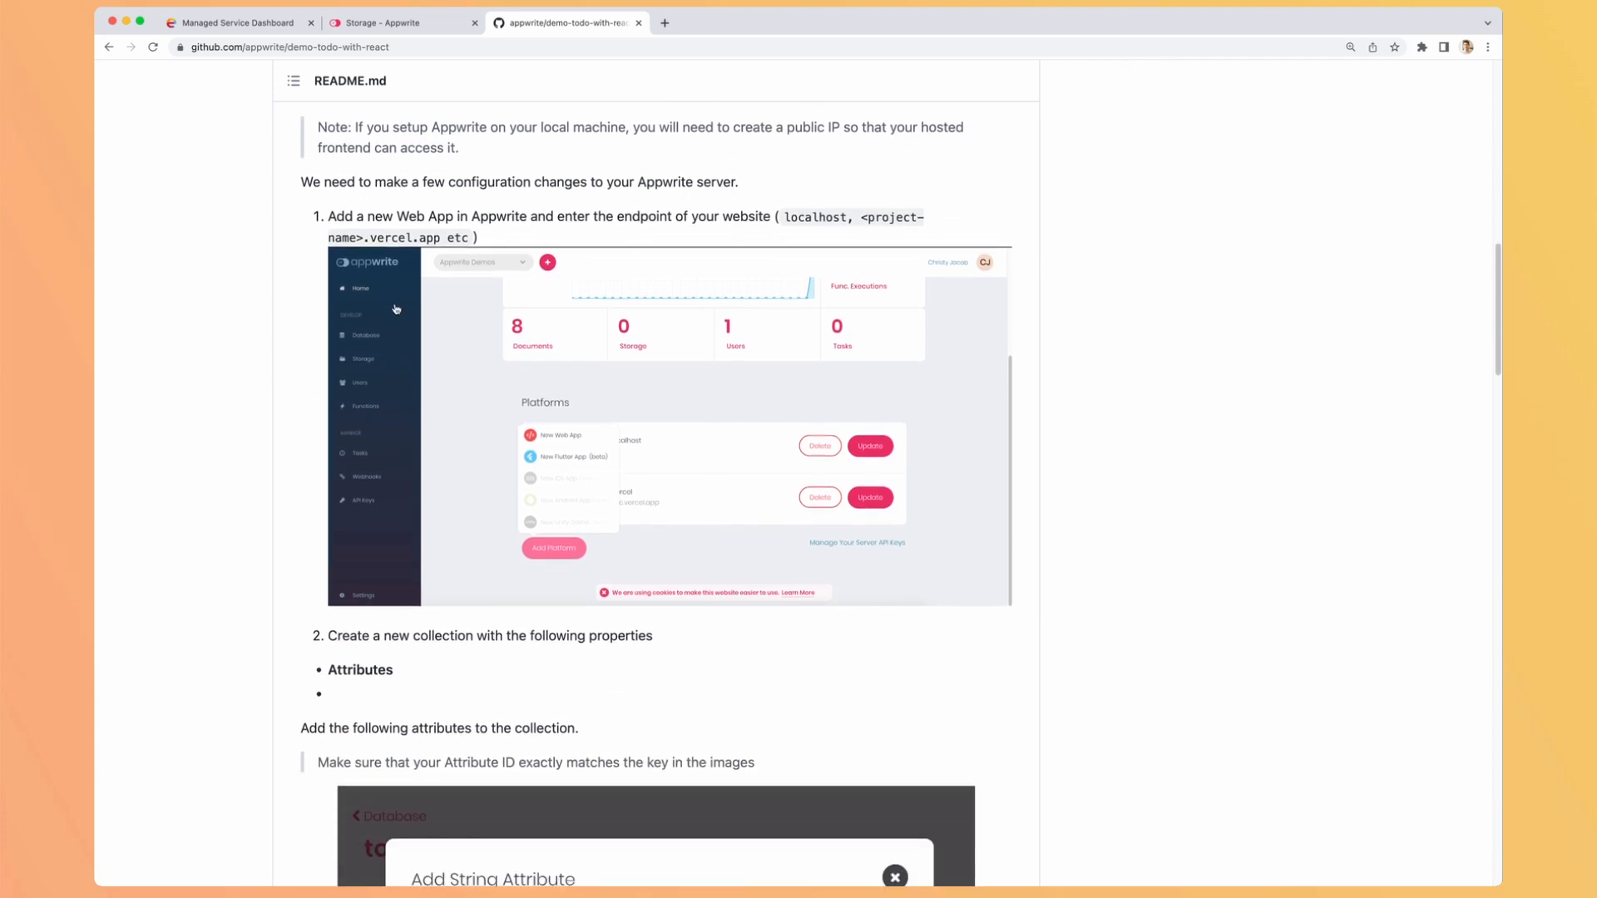
mouse_move(244, 333)
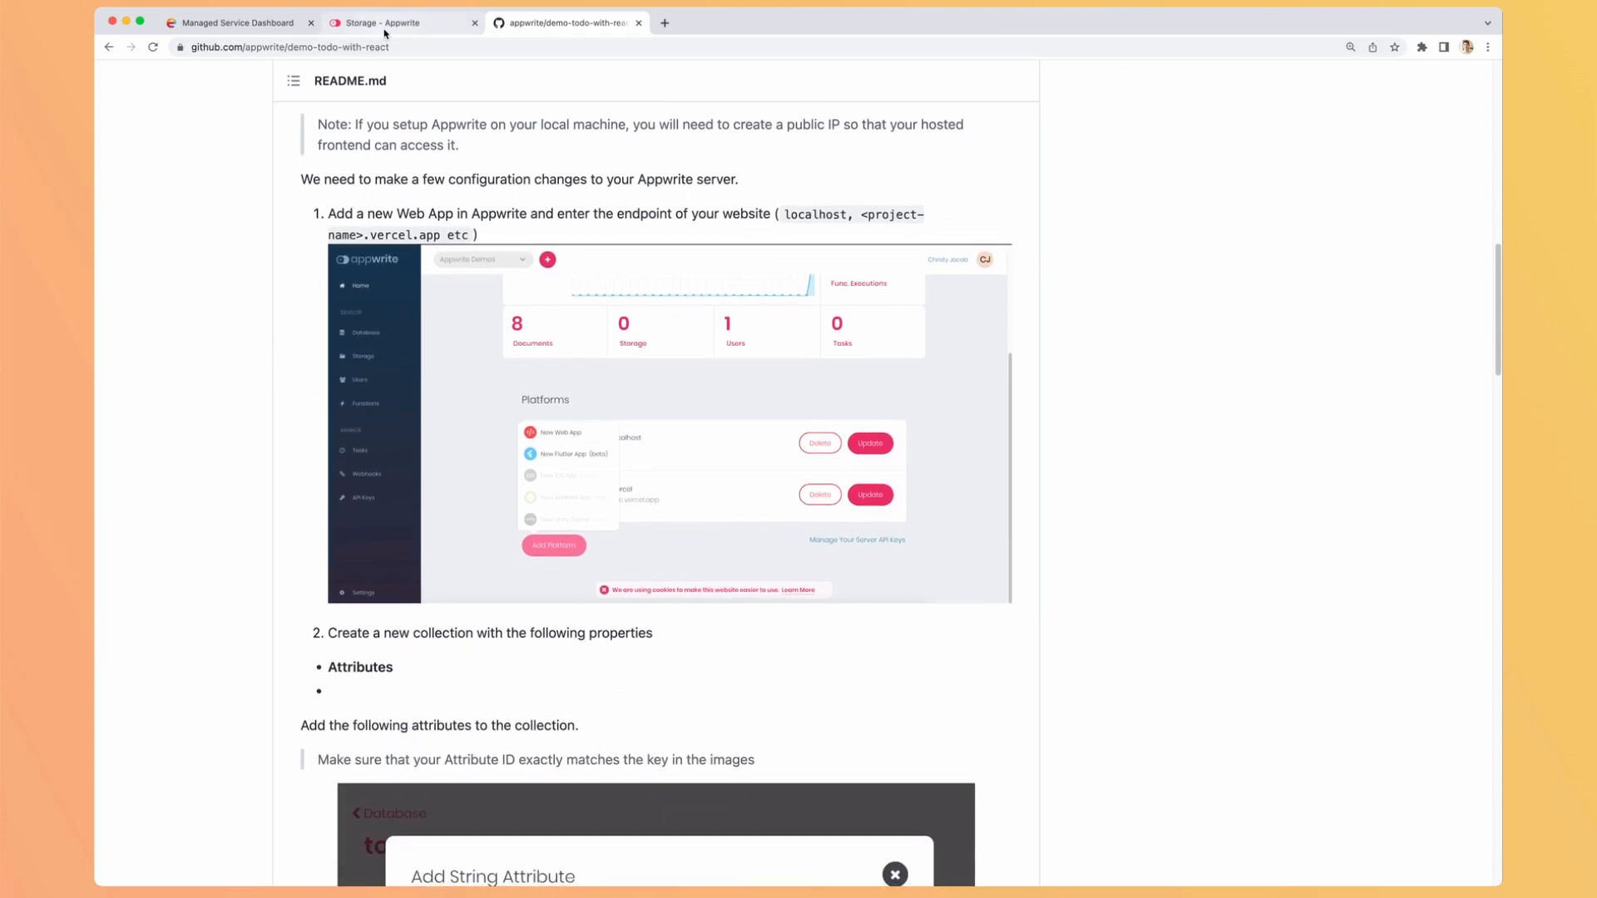
Step: Register a Web platform named TodoApp with hostname localhost for the todoapp project
click(400, 22)
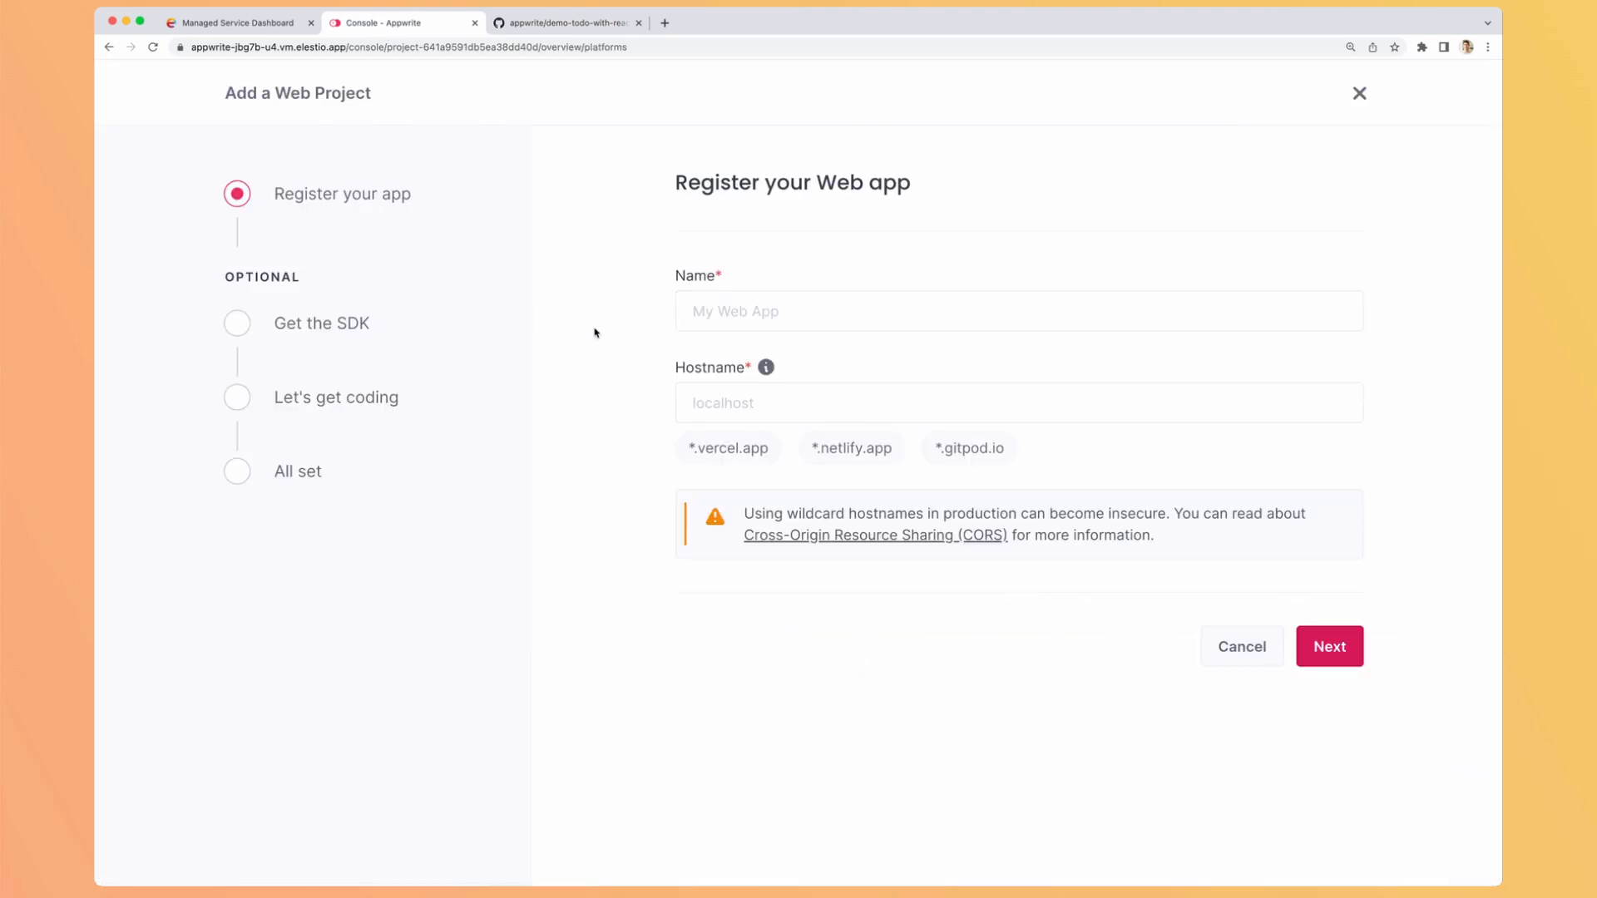
text(TodoApp)
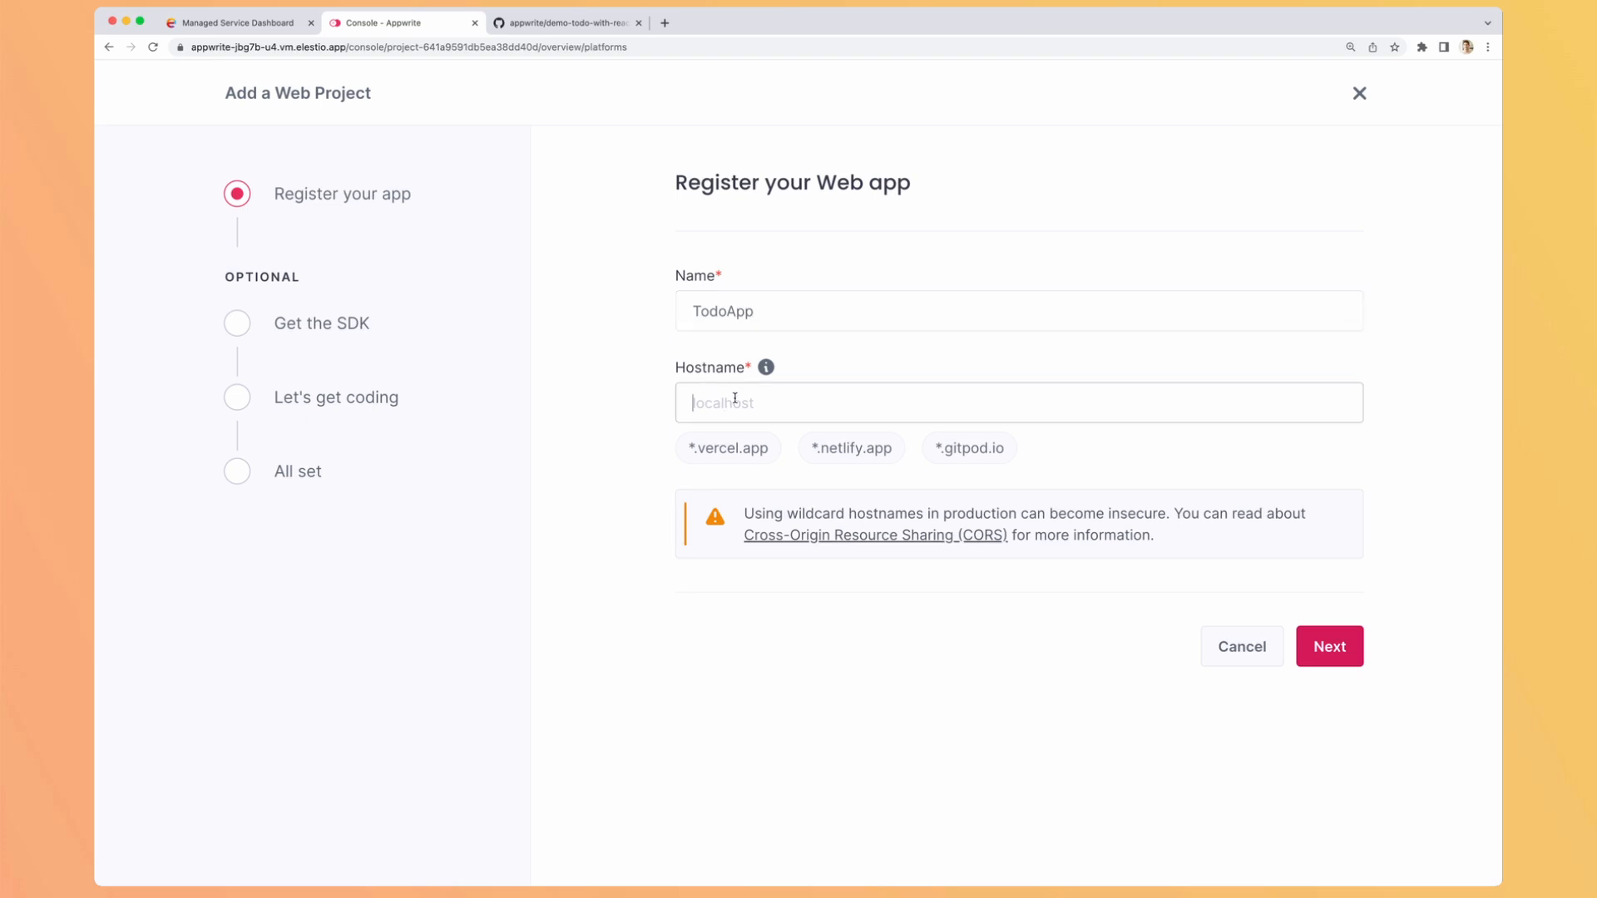
text(localhost)
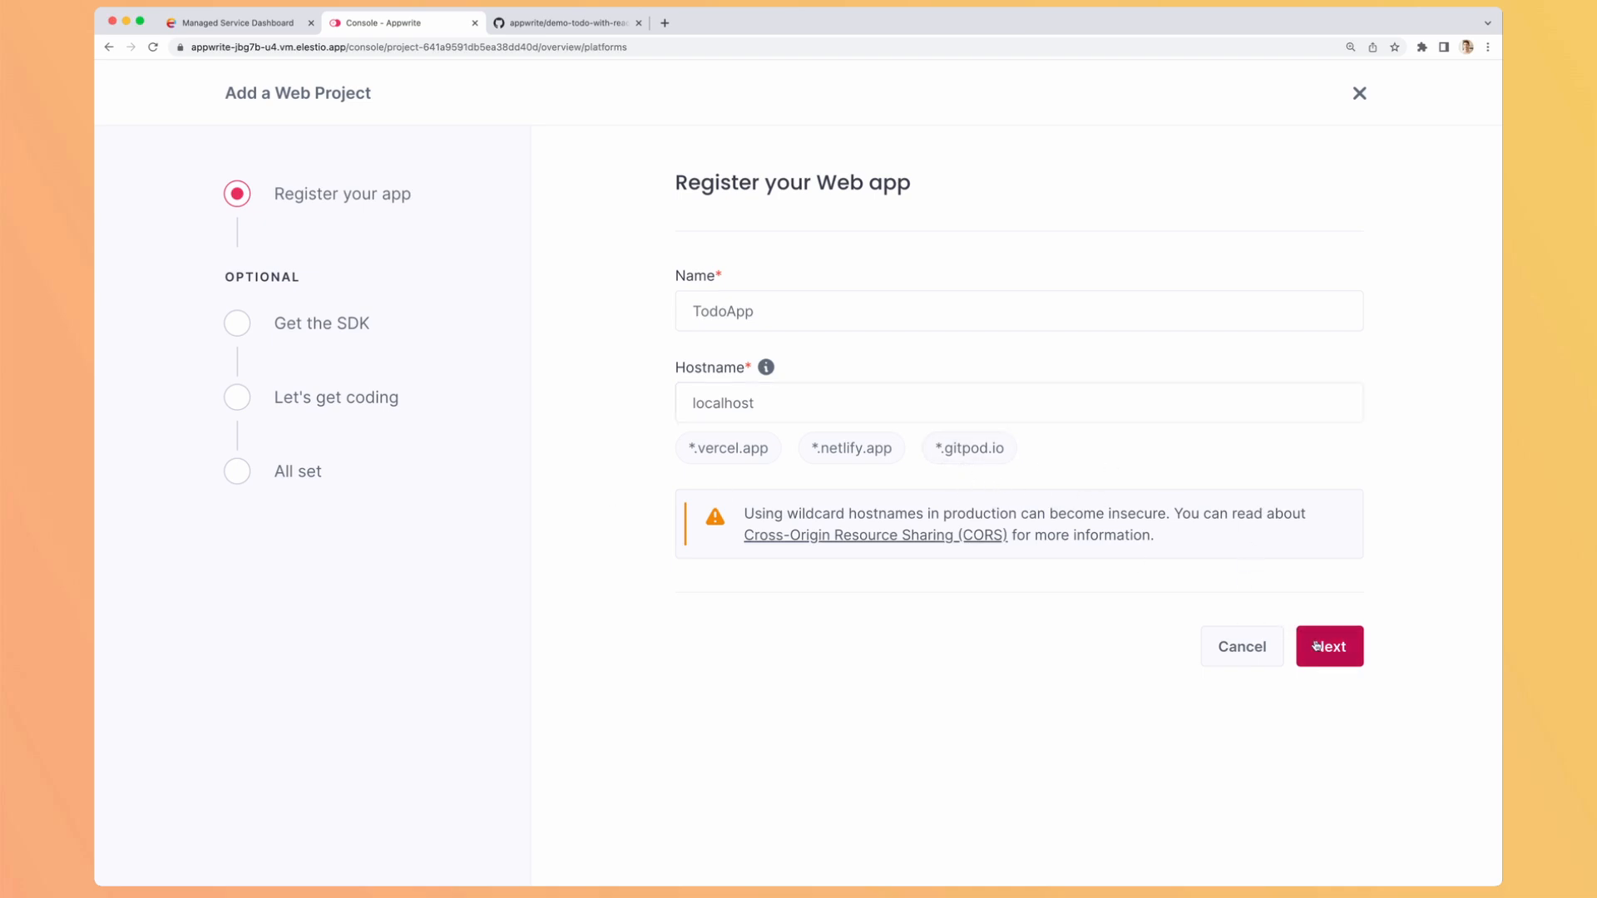
click(565, 22)
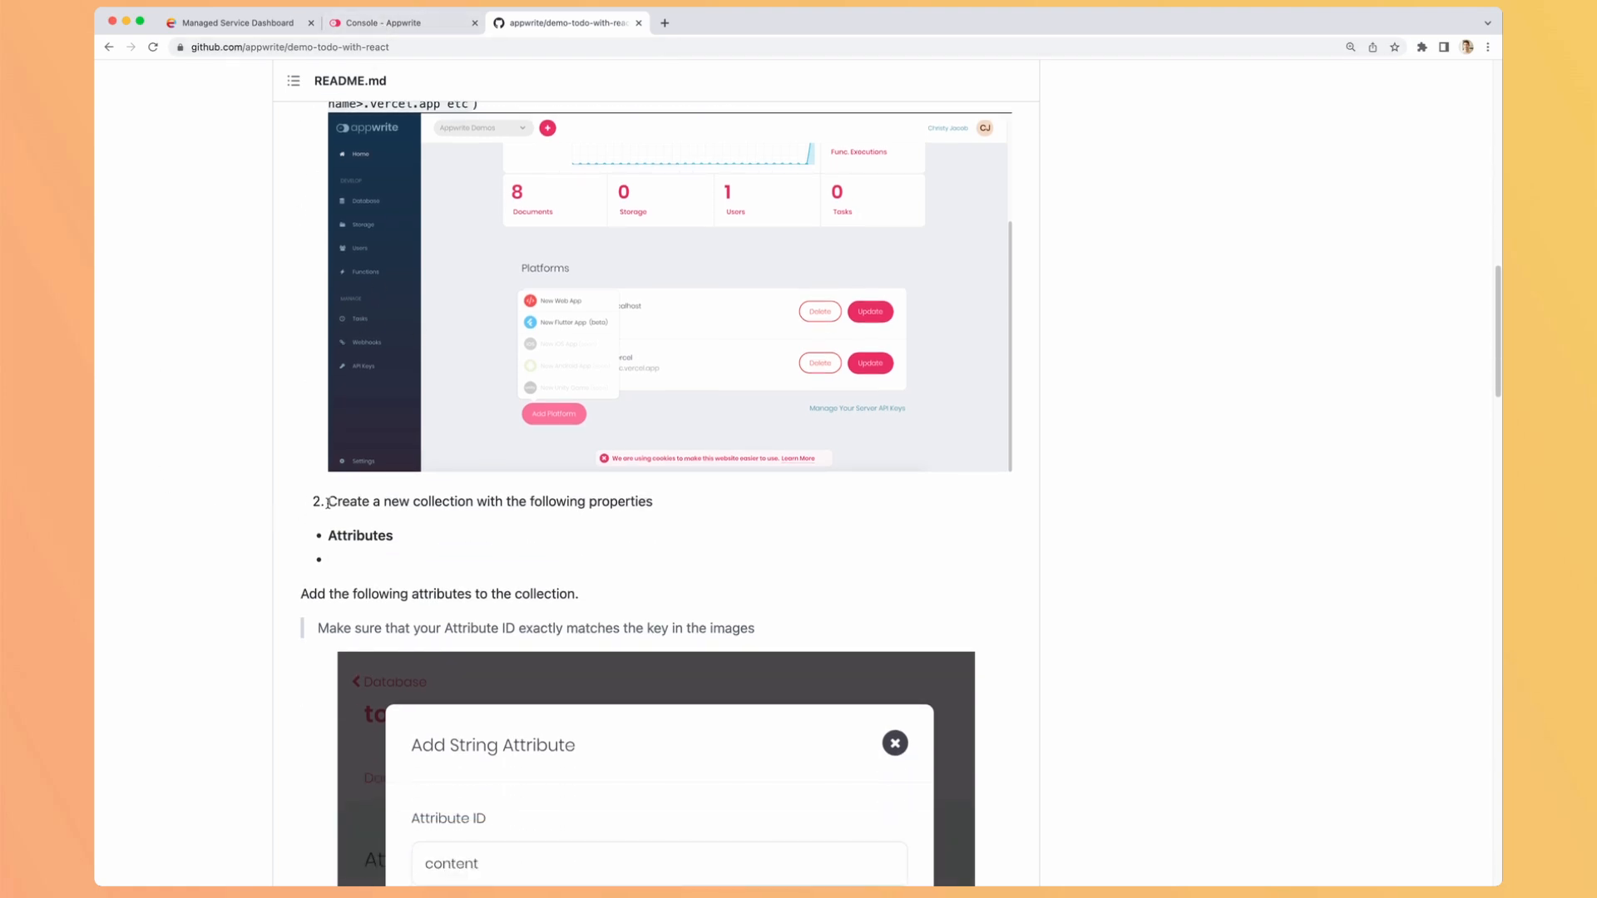
scroll(down, 3)
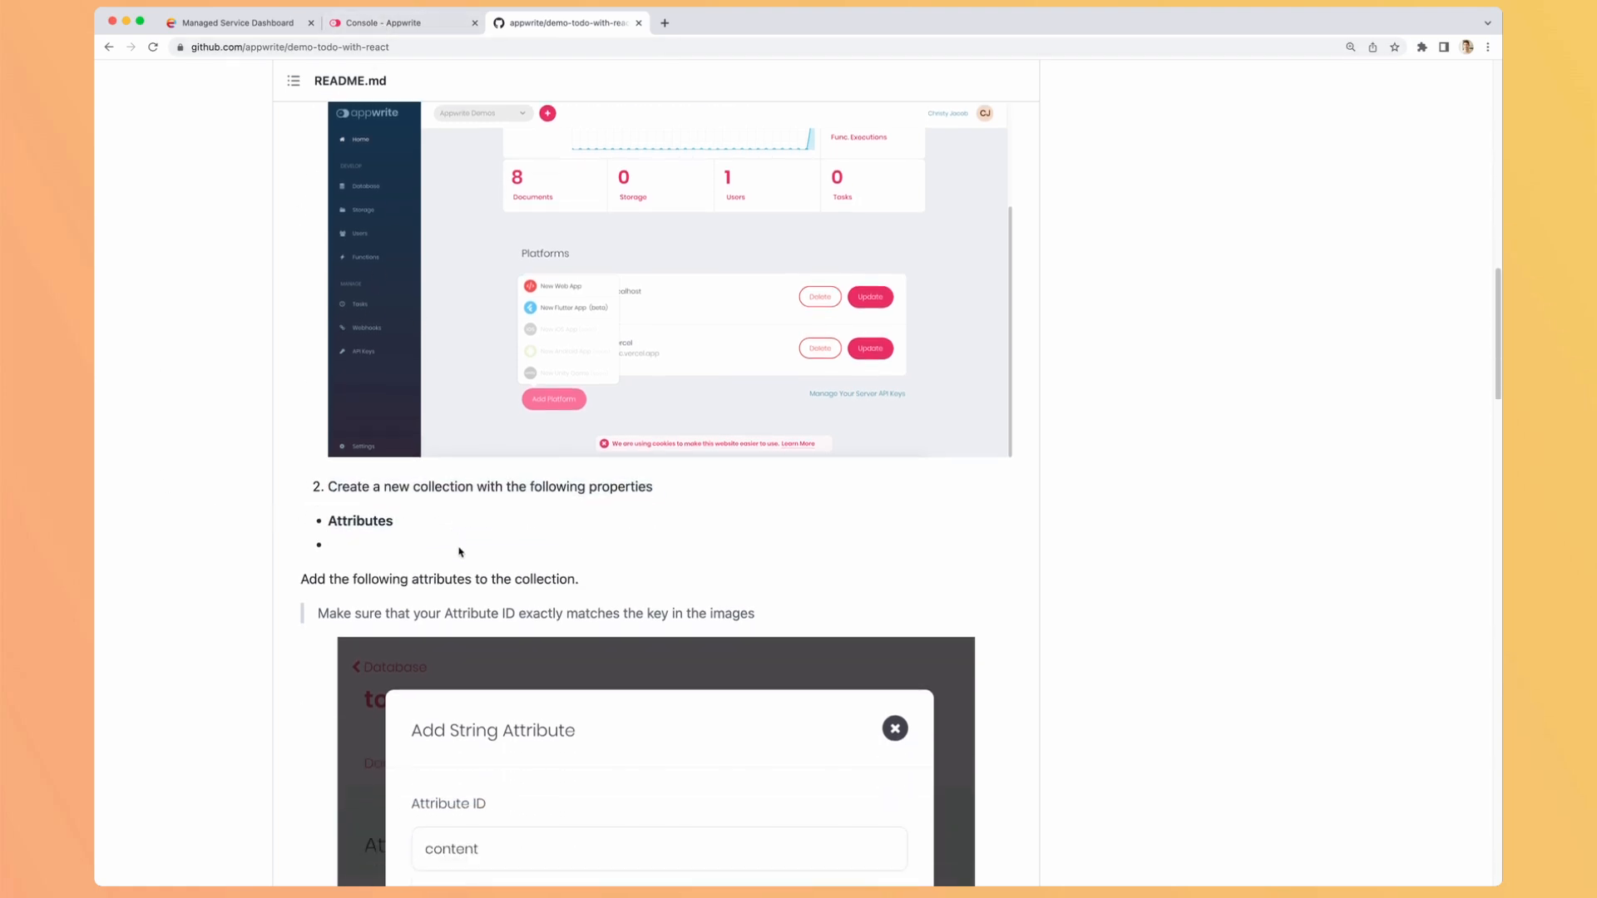
click(403, 22)
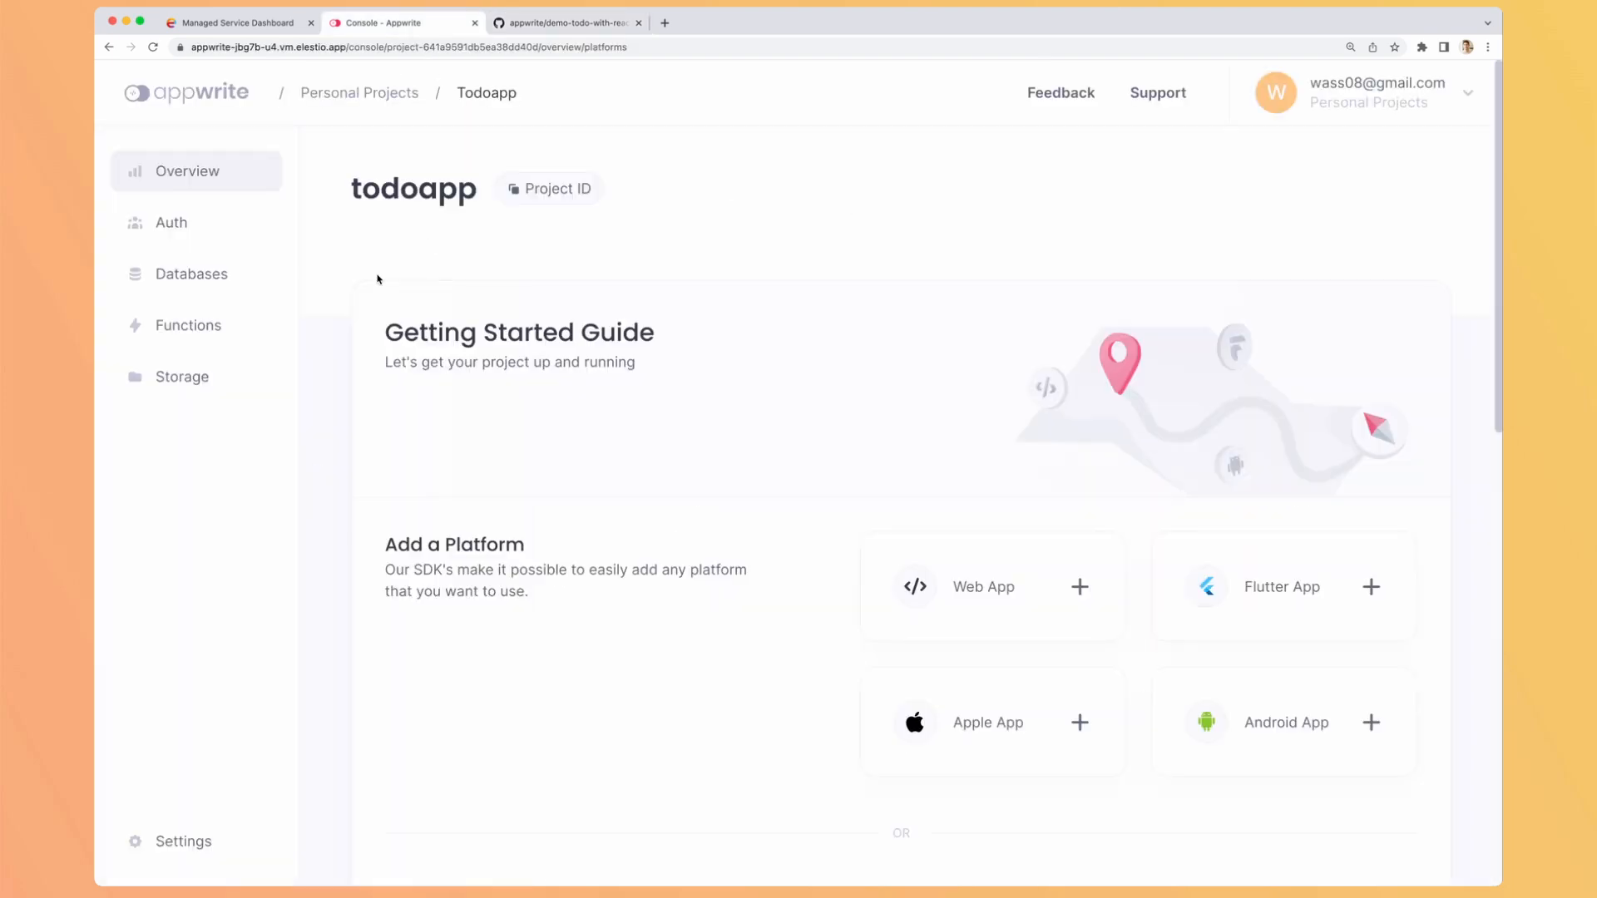
Step: Create a database named todoApp in the project's Databases section
click(192, 275)
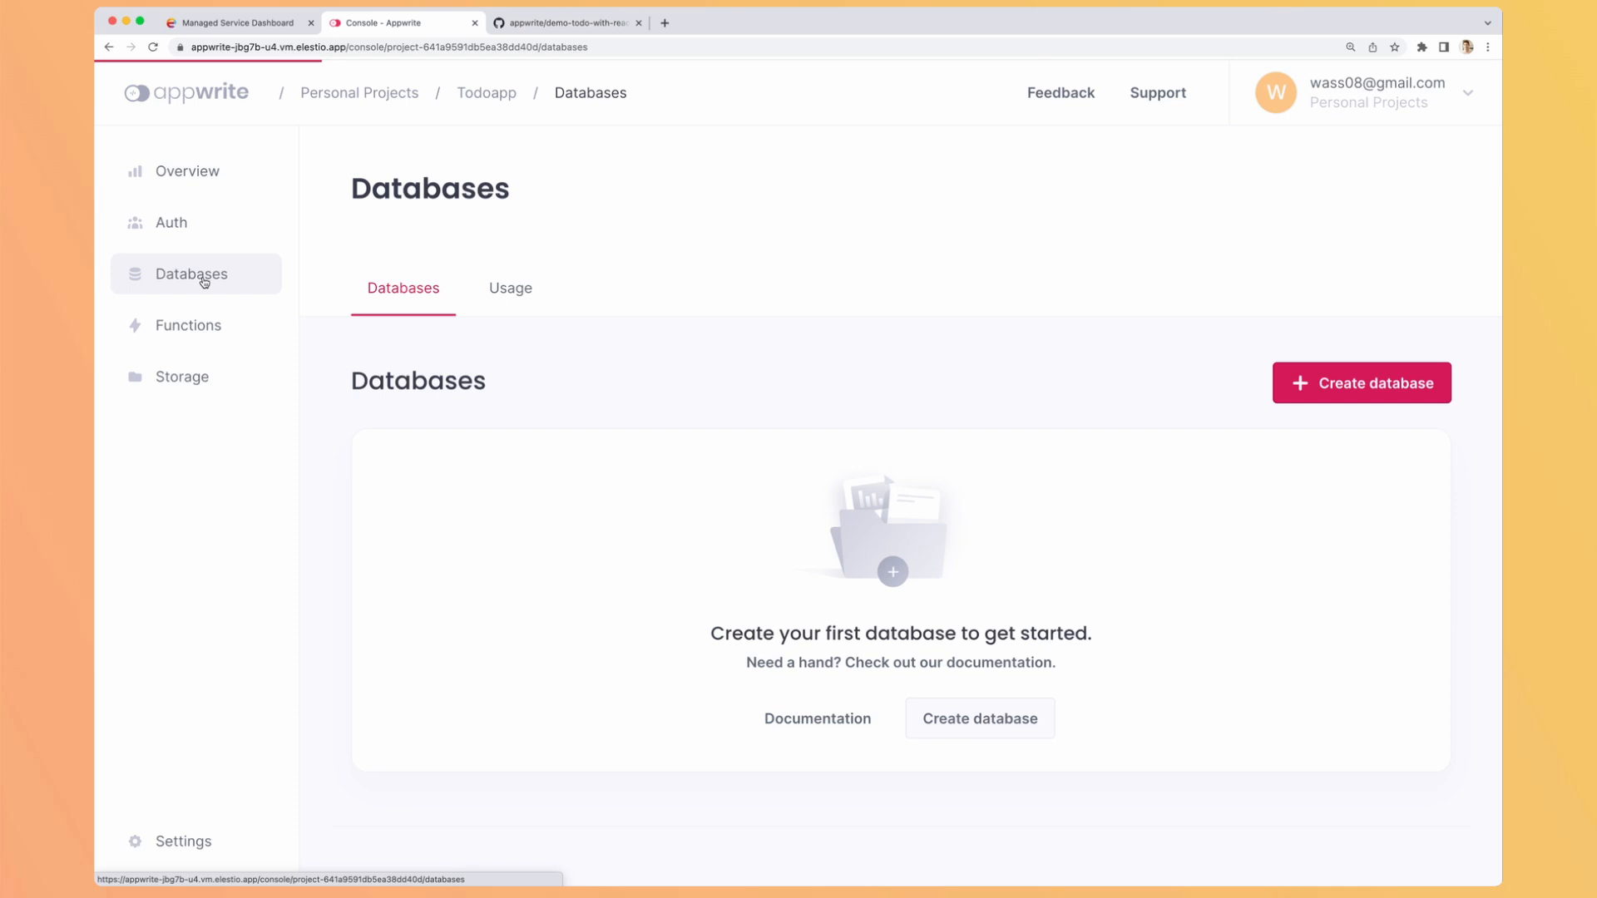
click(1361, 383)
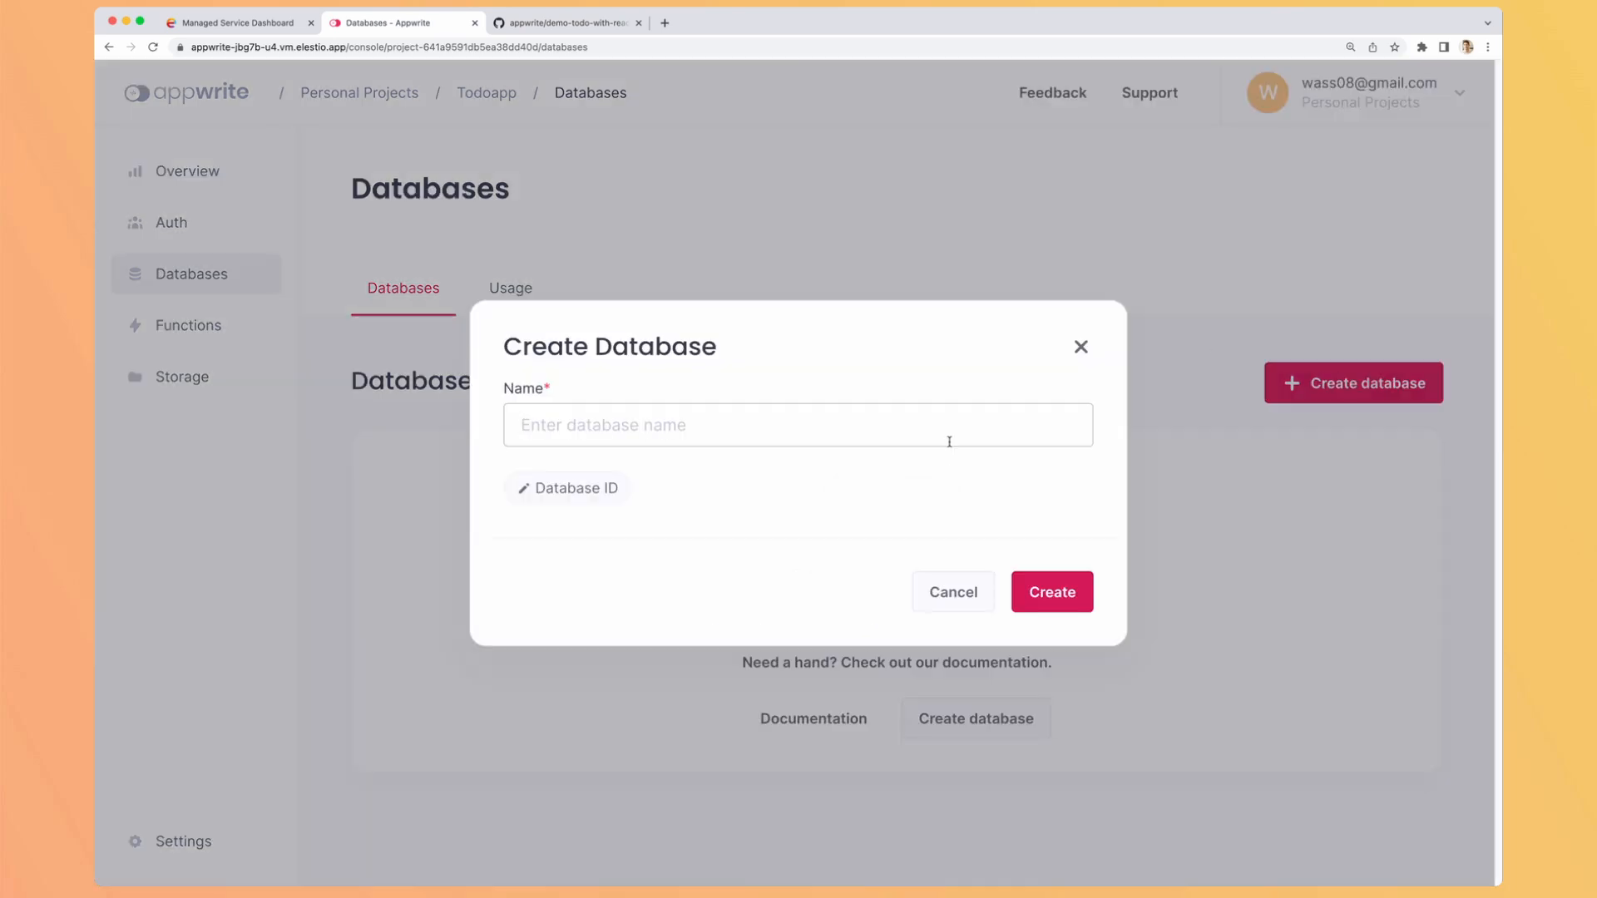
text(todo)
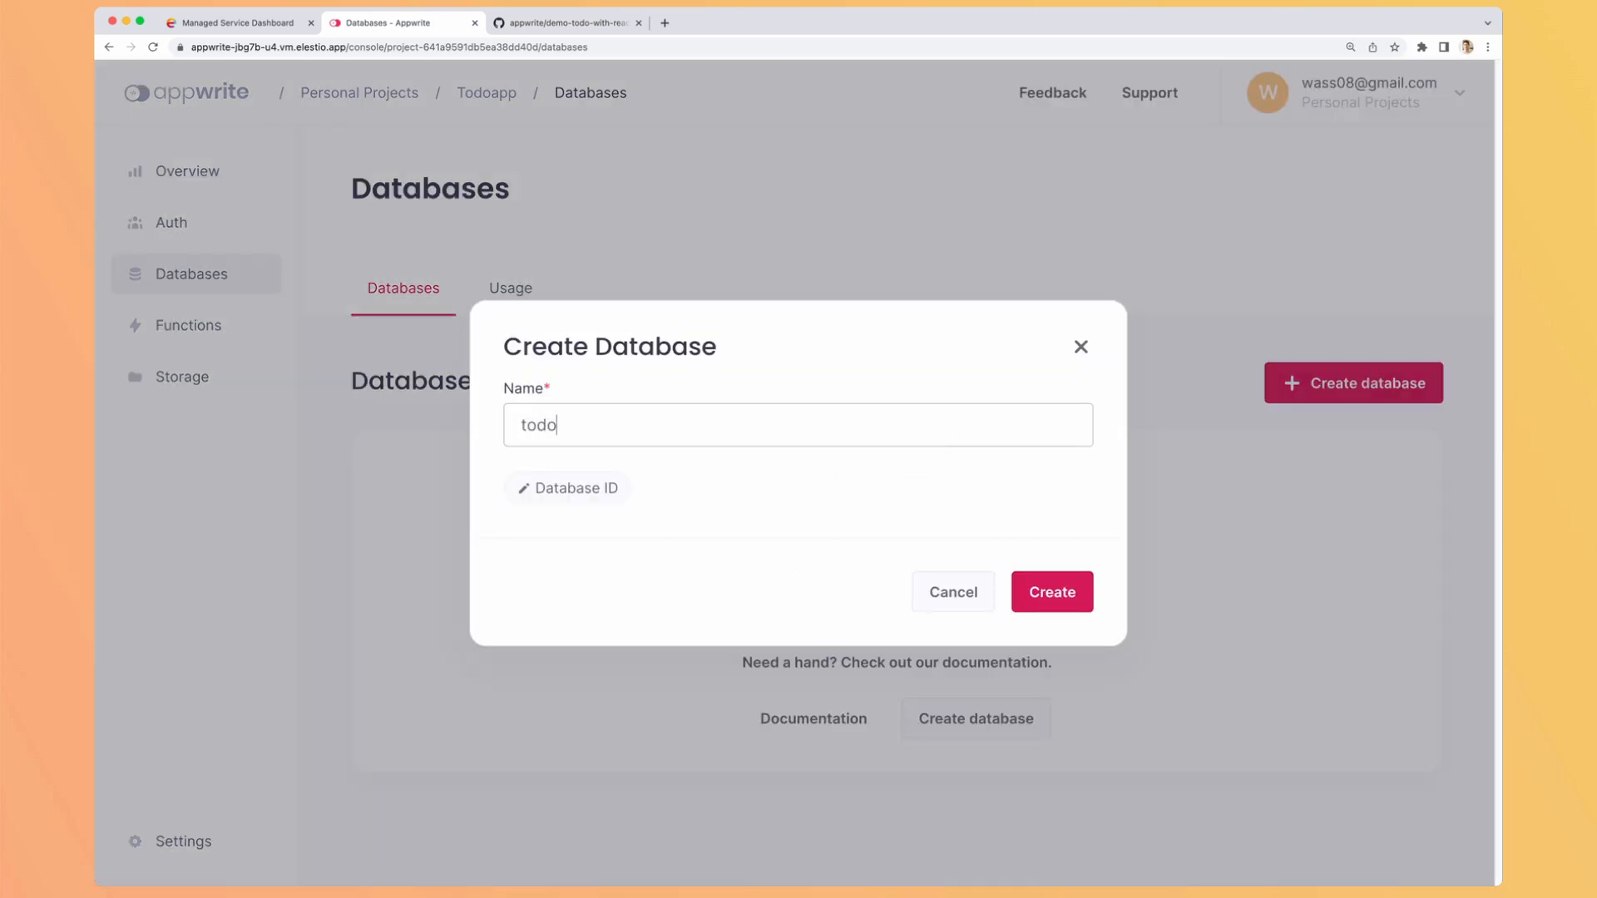
click(1052, 592)
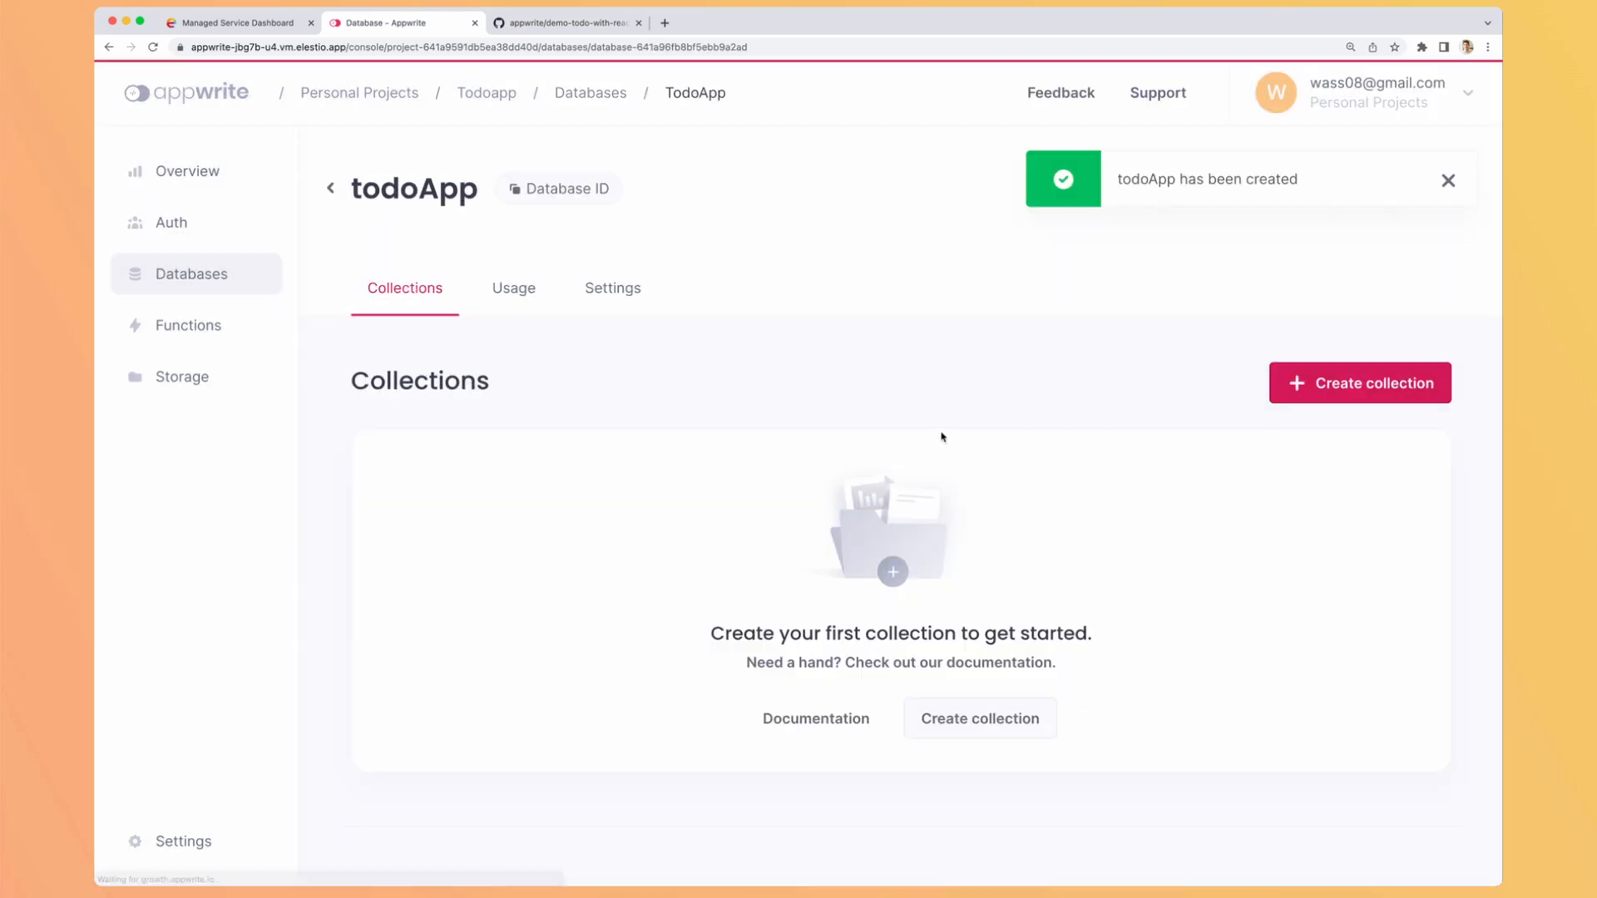
mouse_move(1359, 383)
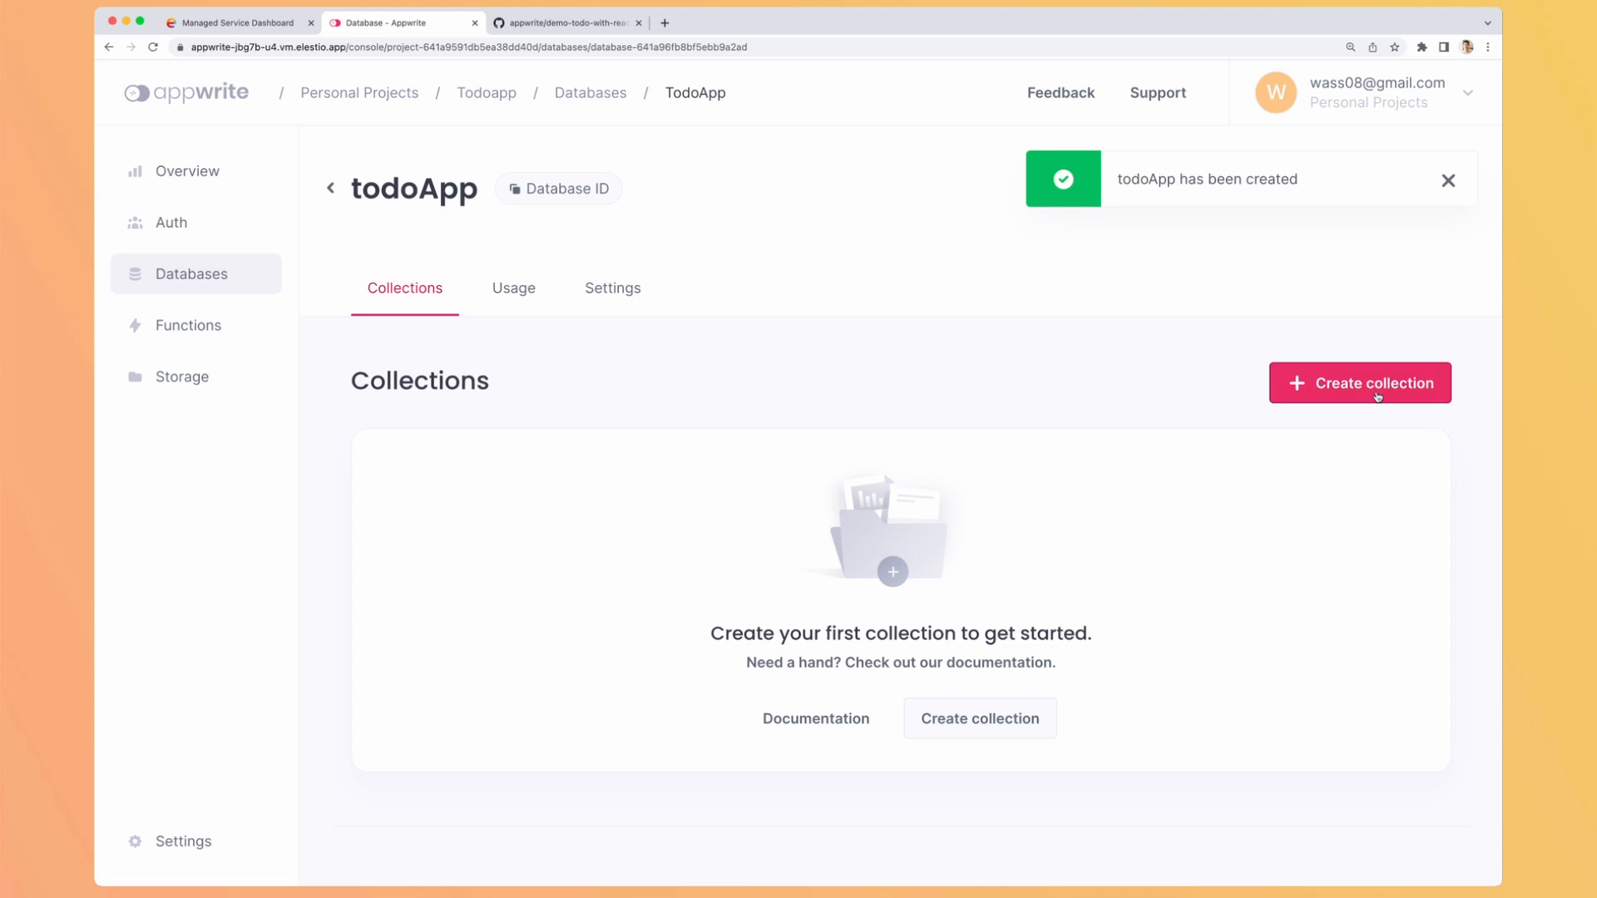
Step: Create a collection named todos inside the todoApp database
click(566, 22)
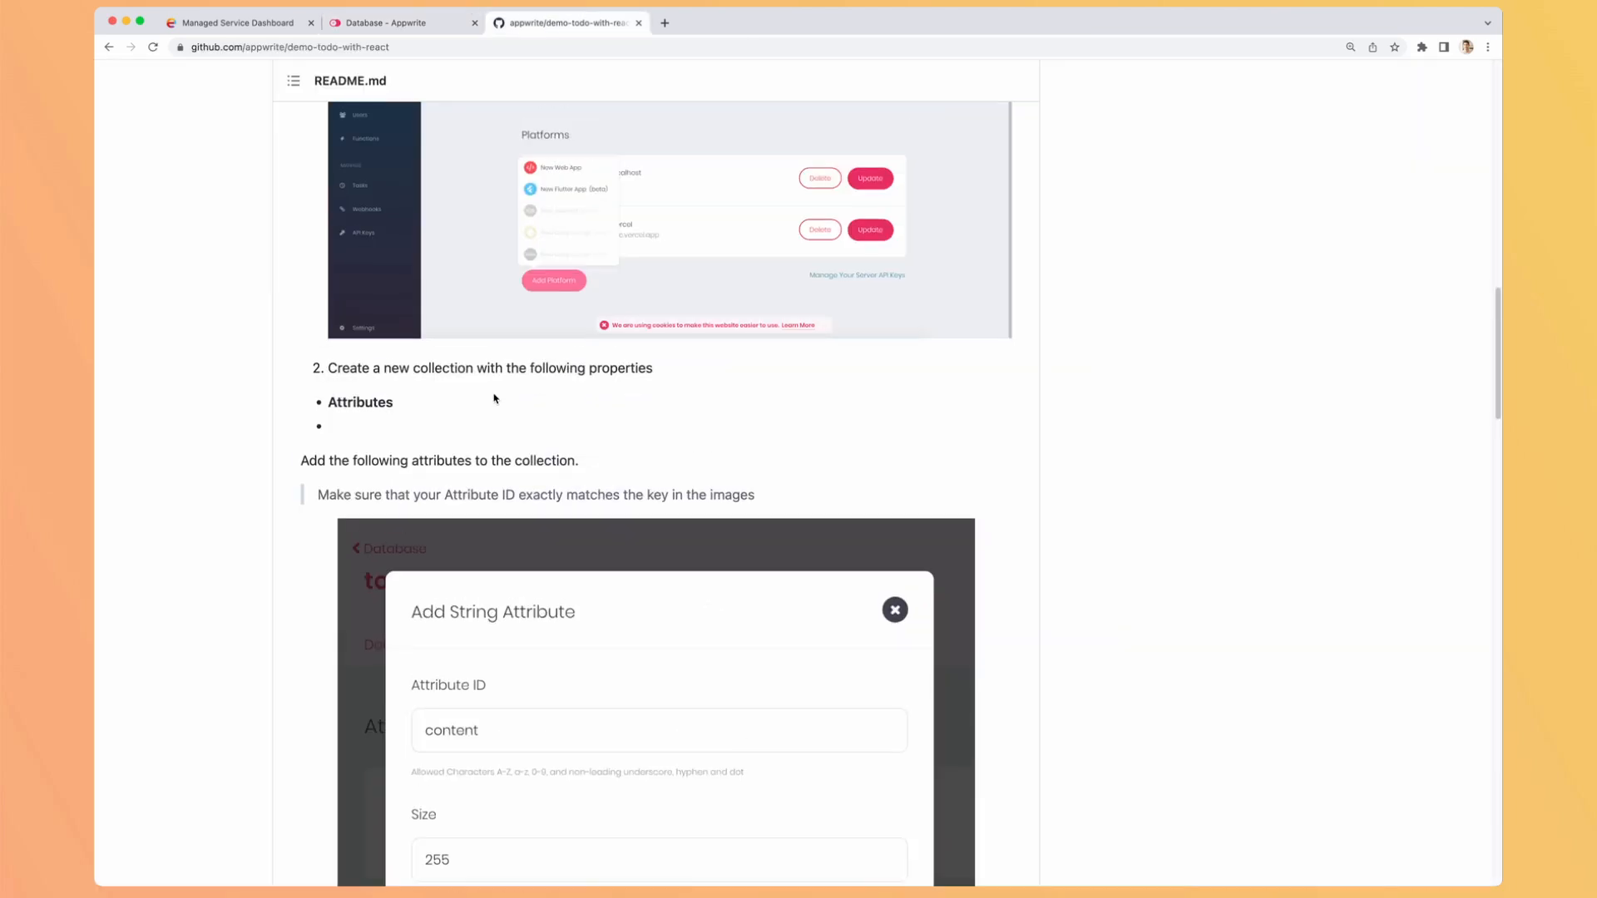
click(398, 22)
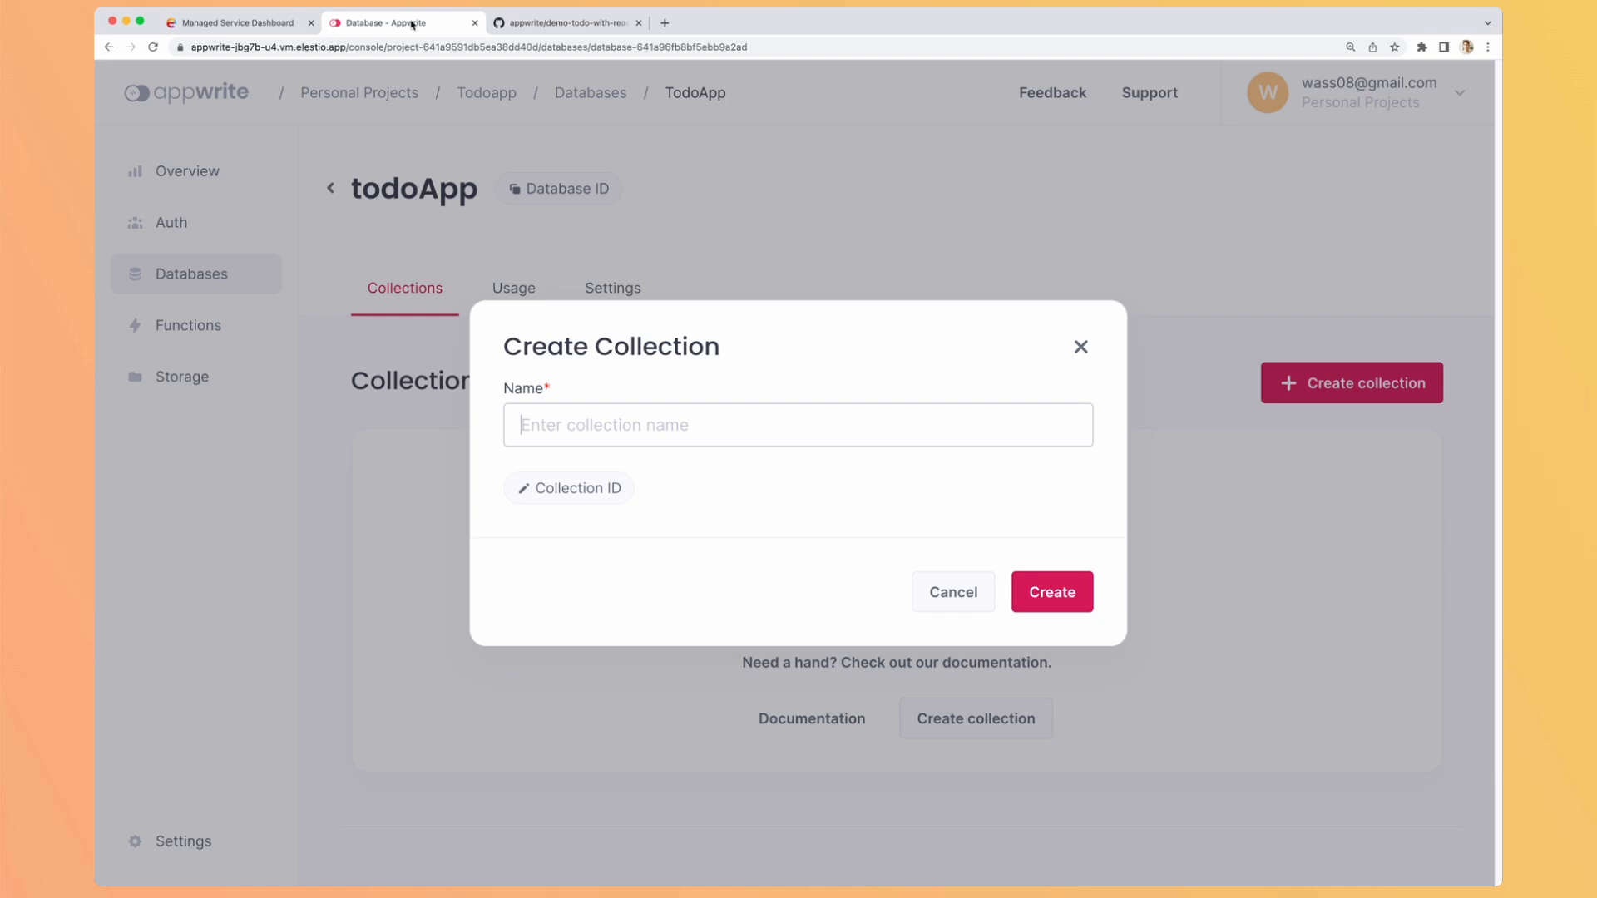
text(todos)
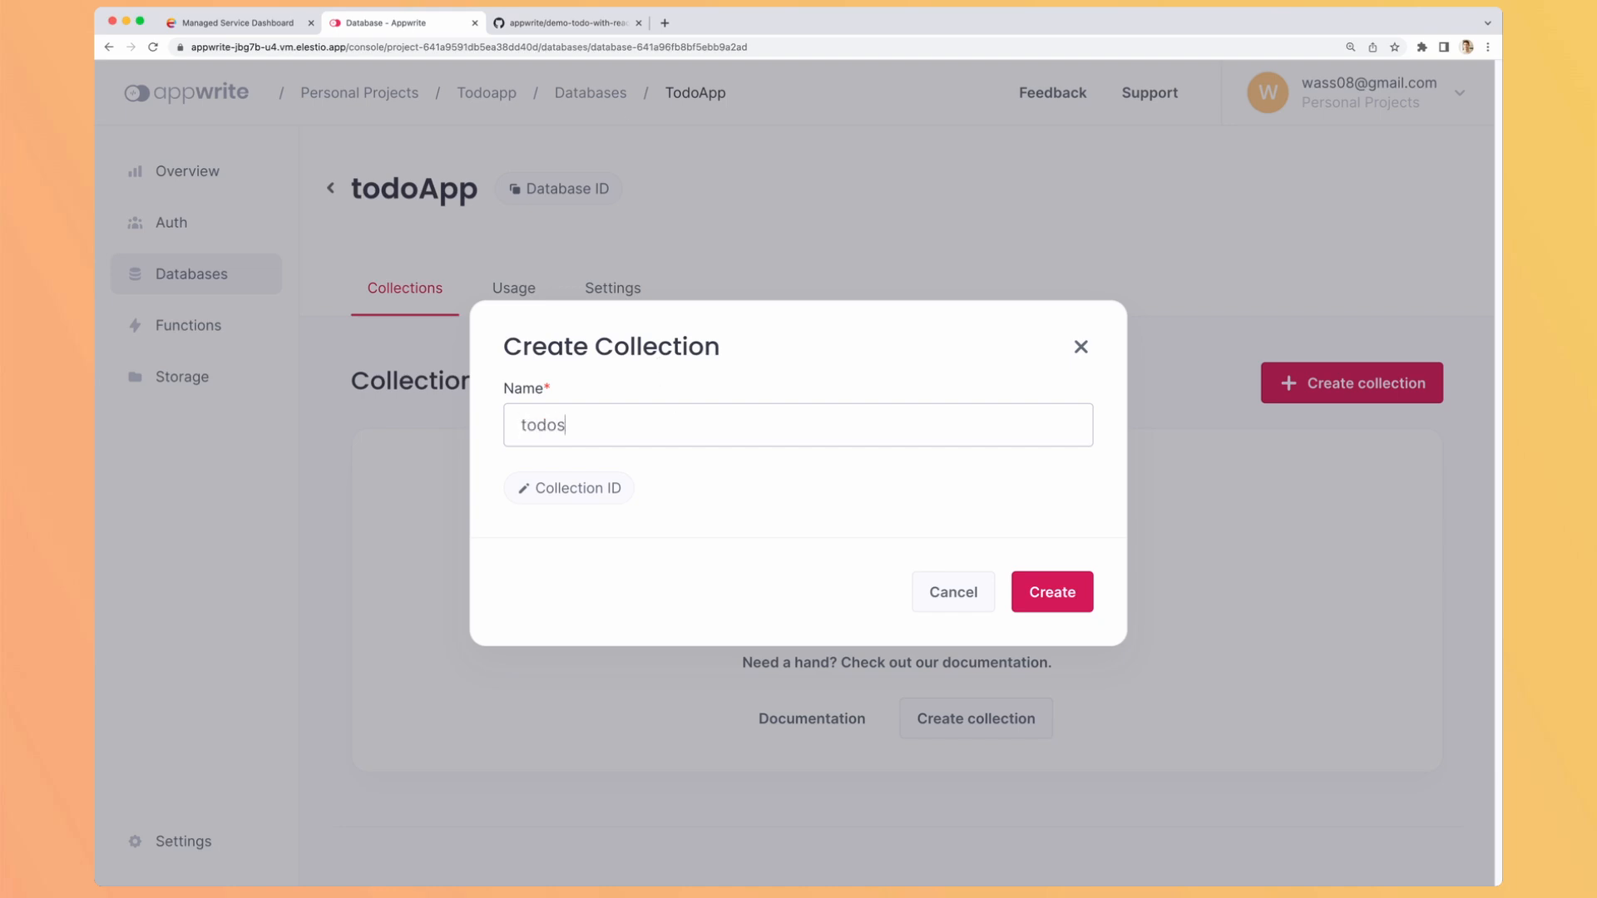
click(1051, 593)
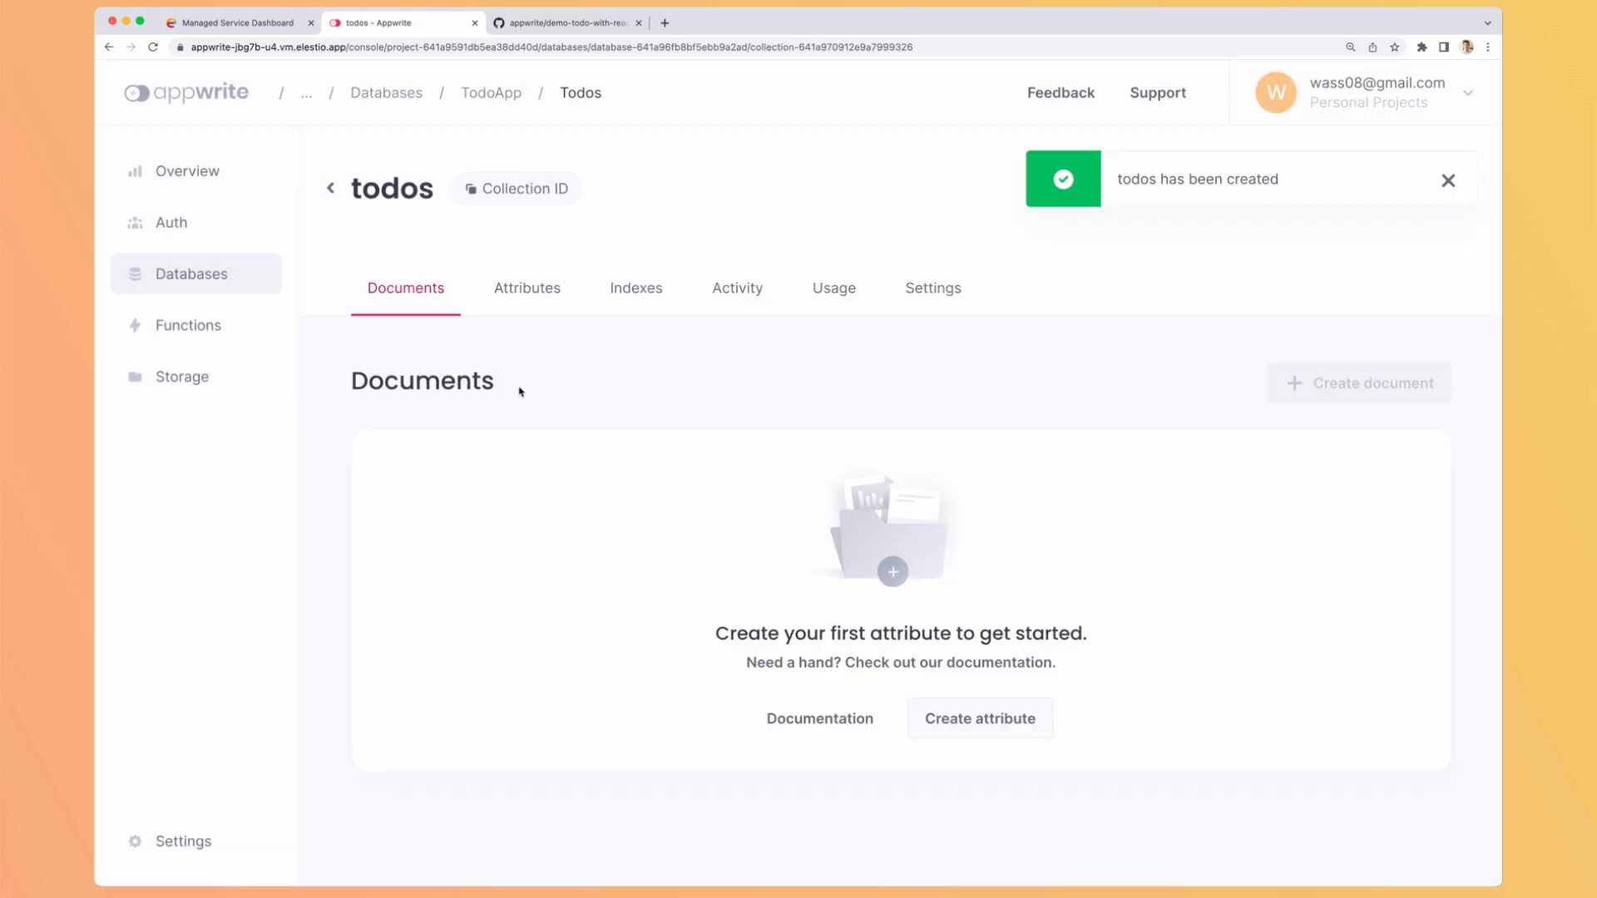
Step: Add a required String attribute named content with size 255 to the todos collection
click(527, 288)
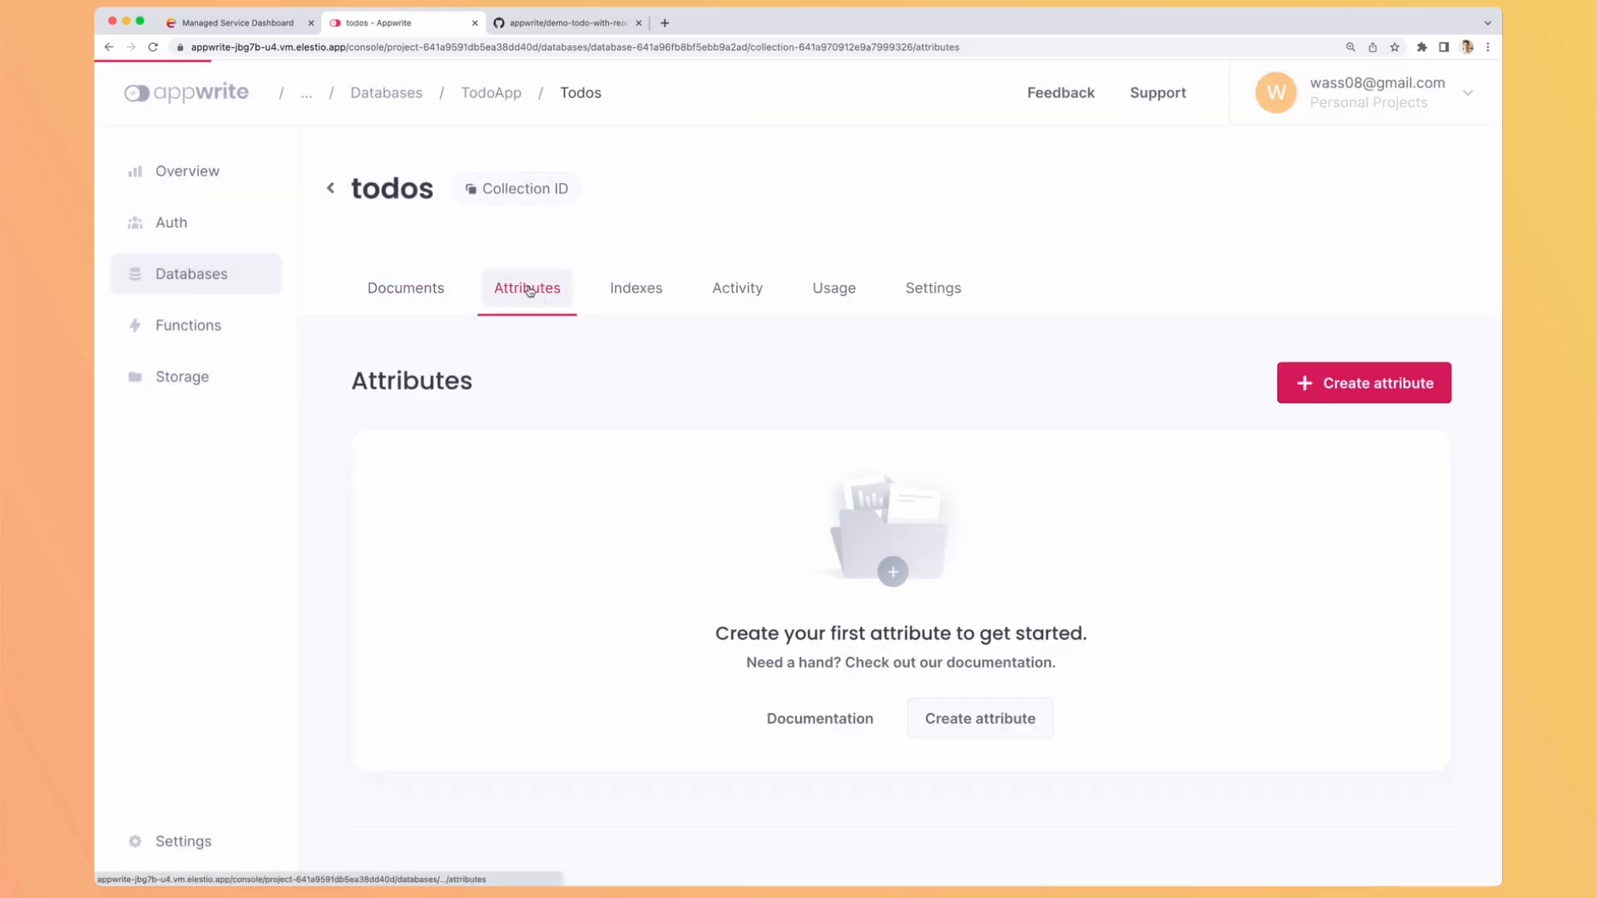
click(1363, 383)
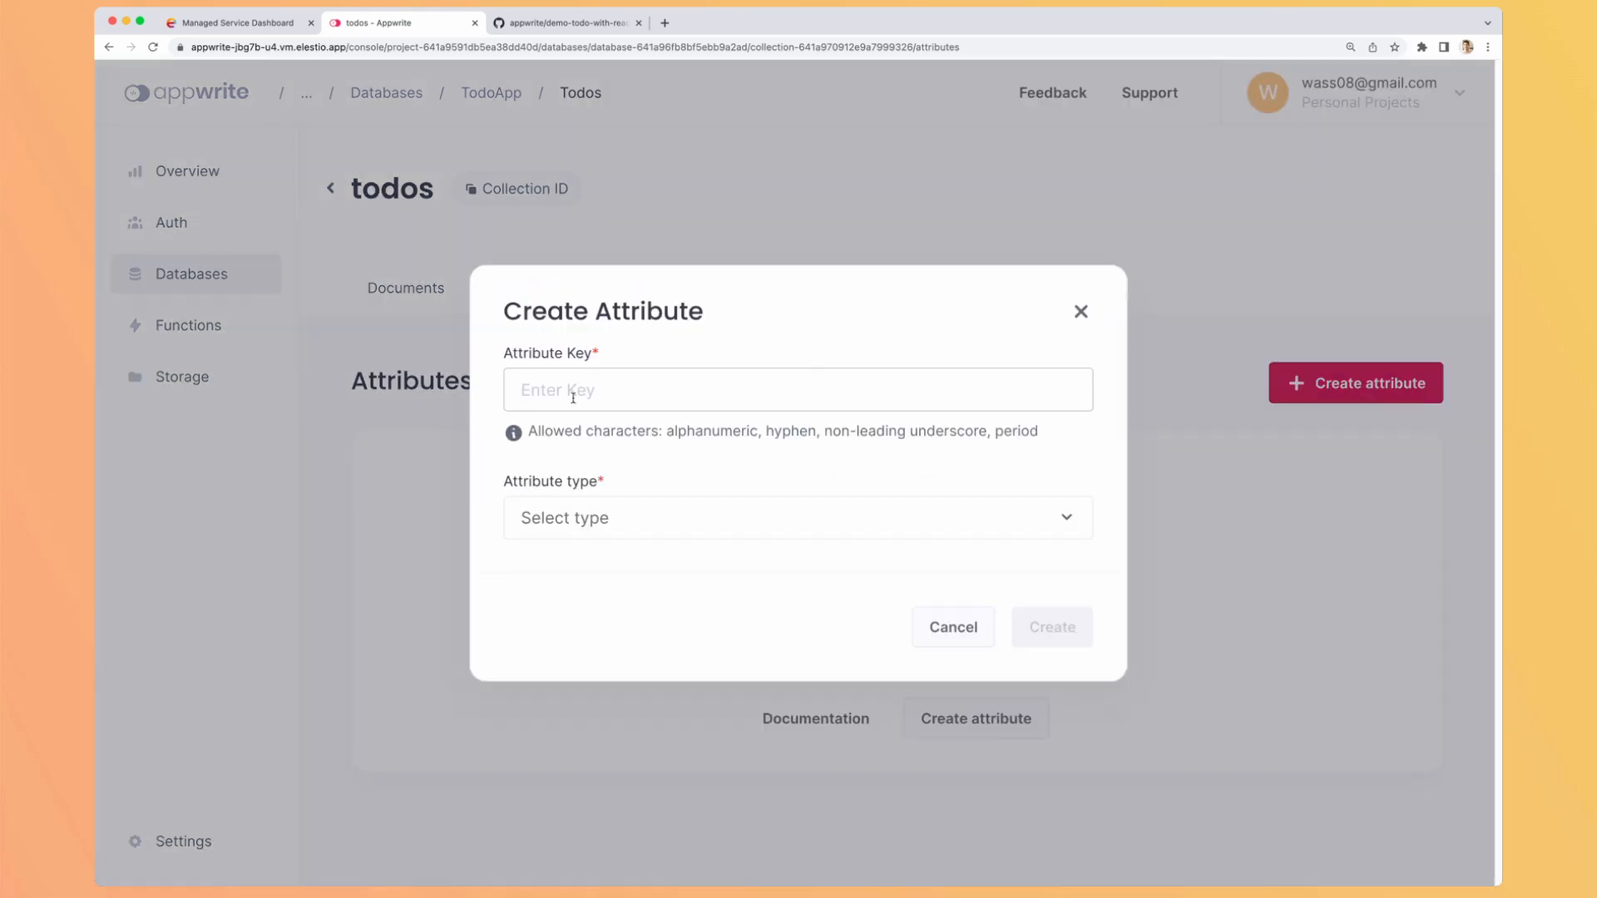
text(content)
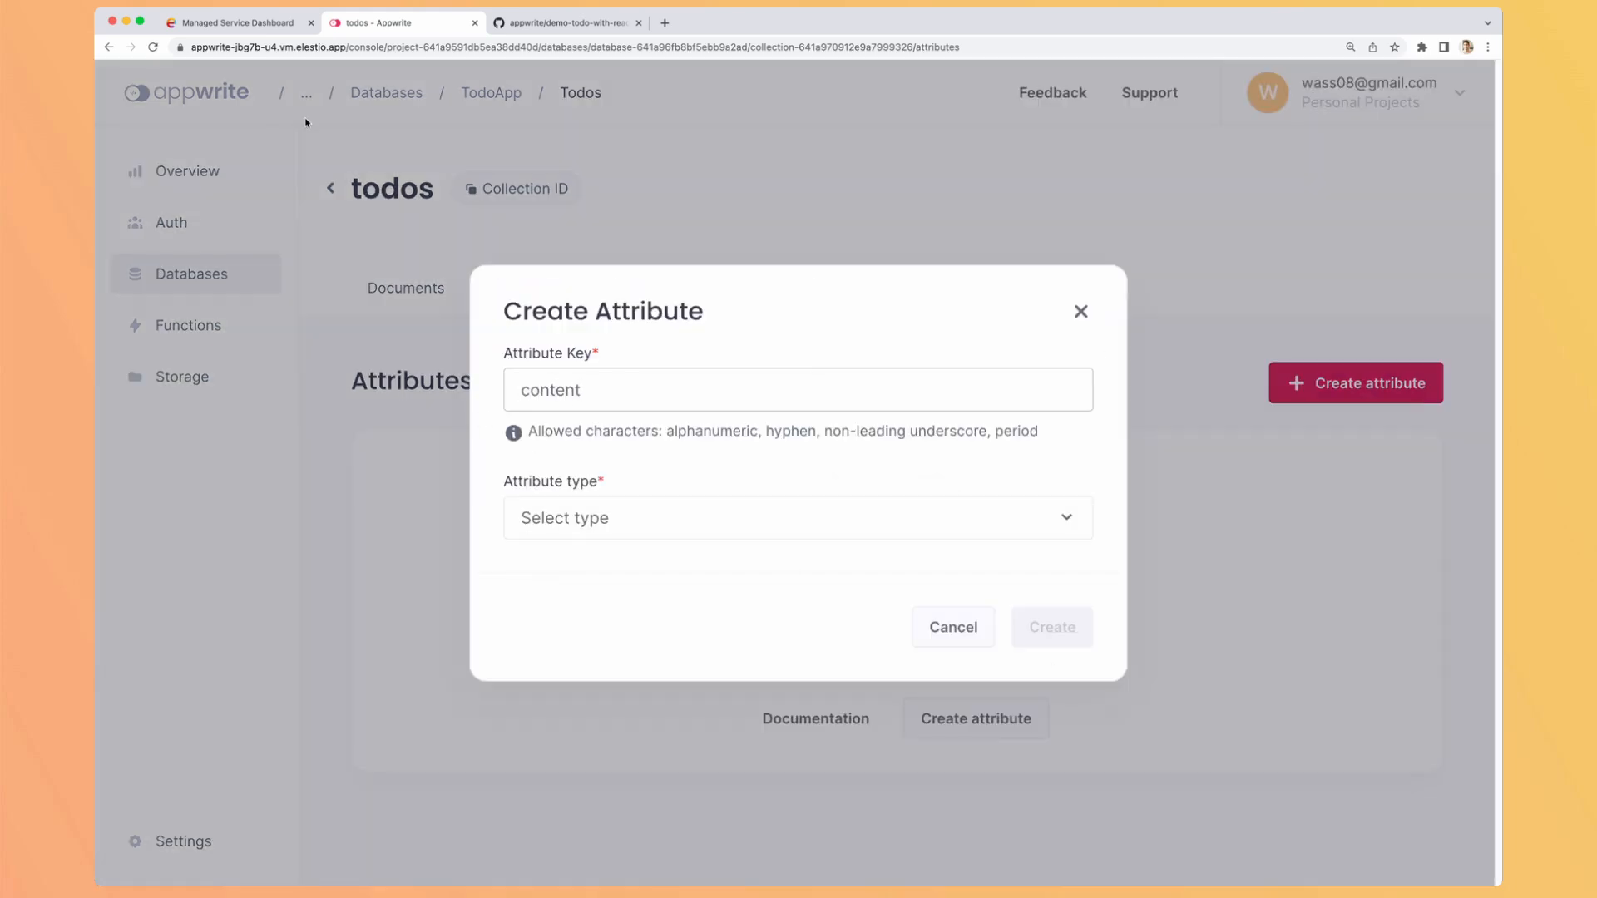
click(797, 517)
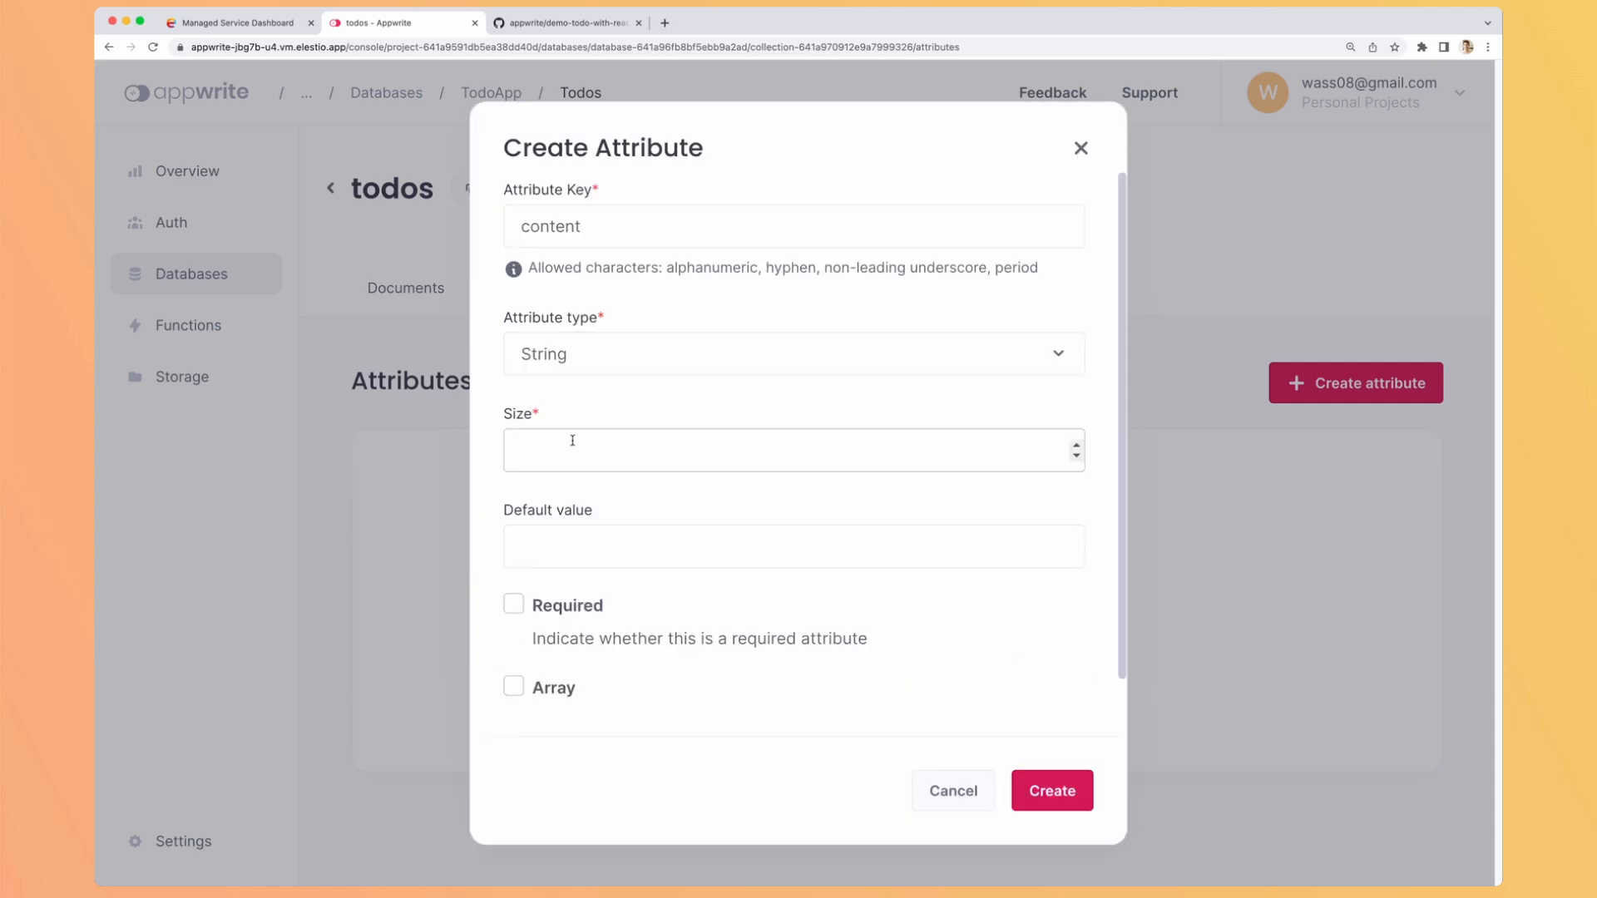
text(255)
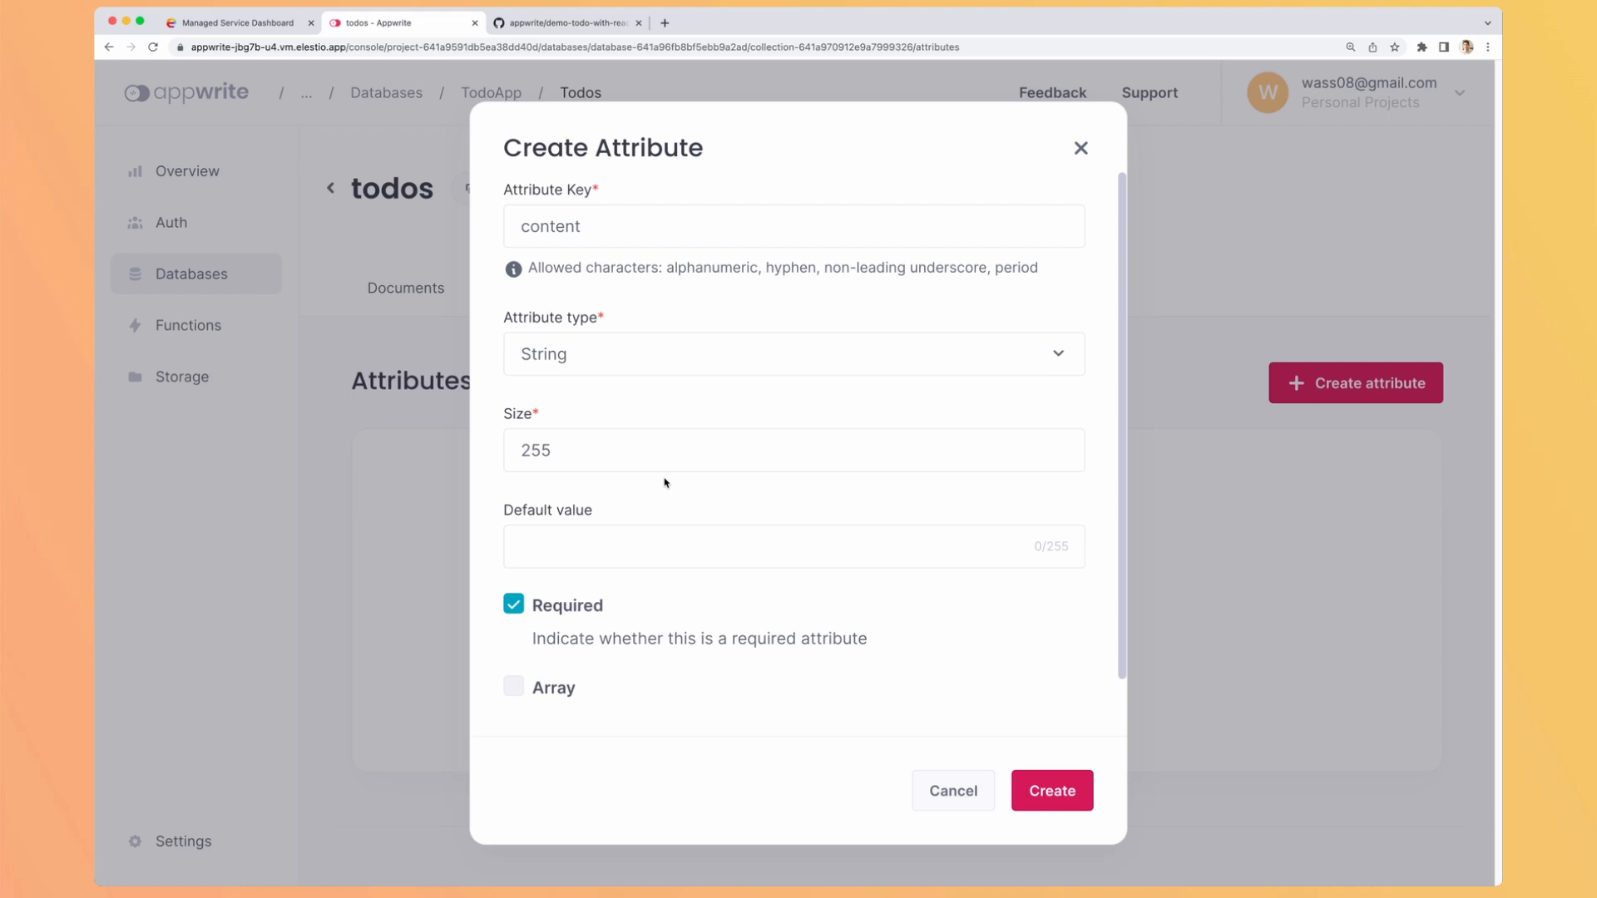
click(1052, 790)
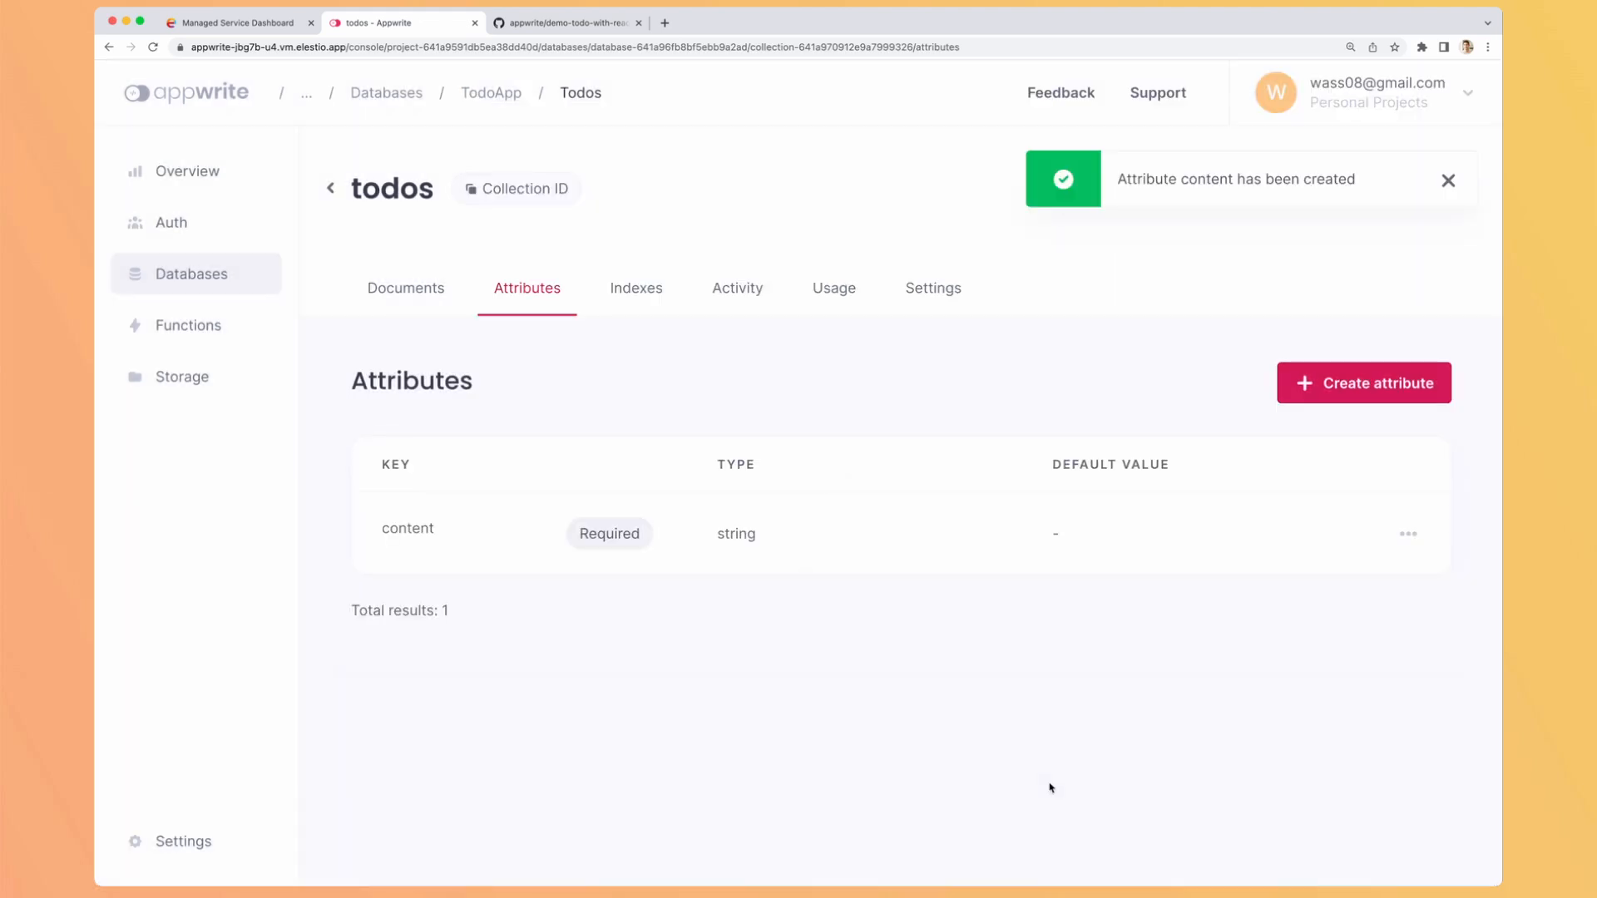
Step: Add a non-required Boolean attribute named isComplete to the todos collection
click(1362, 383)
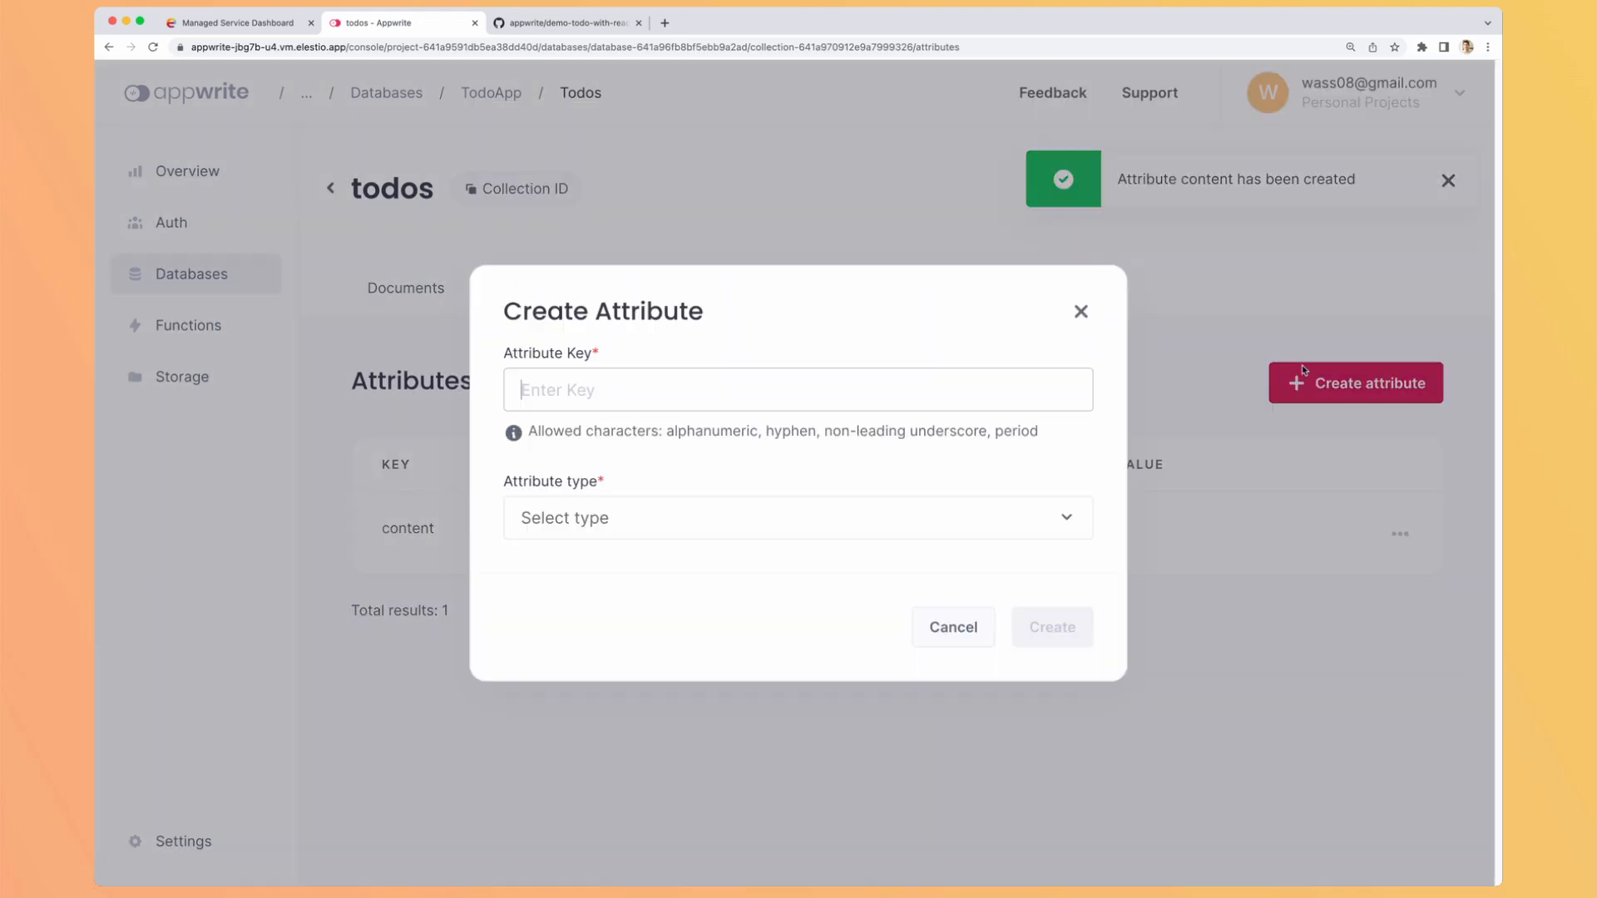
click(564, 22)
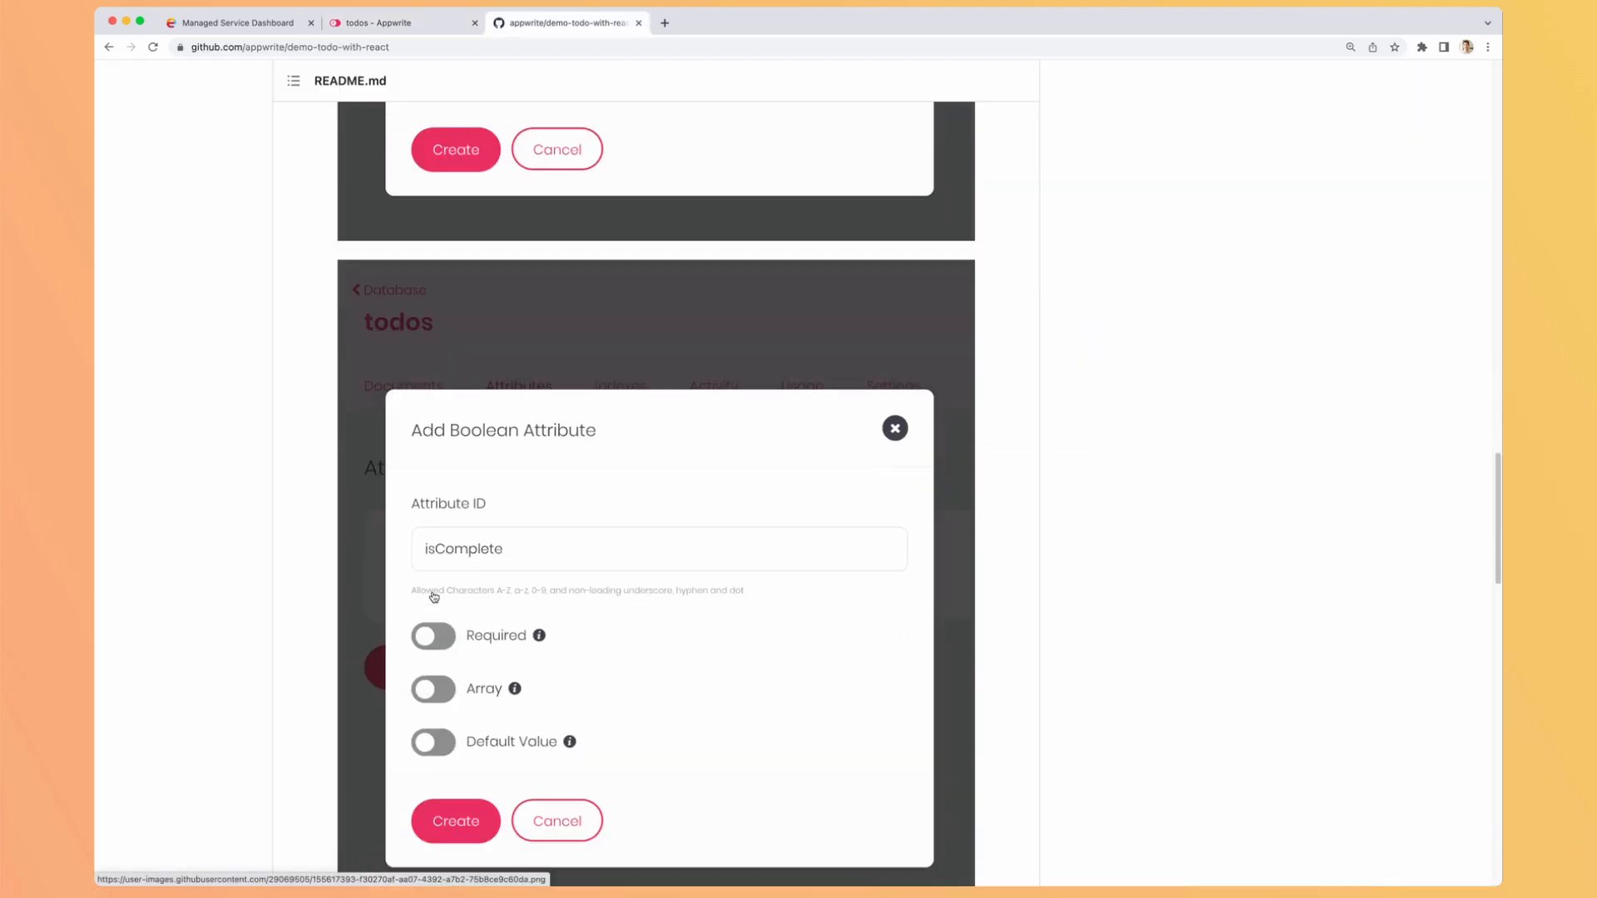
scroll(down, 3)
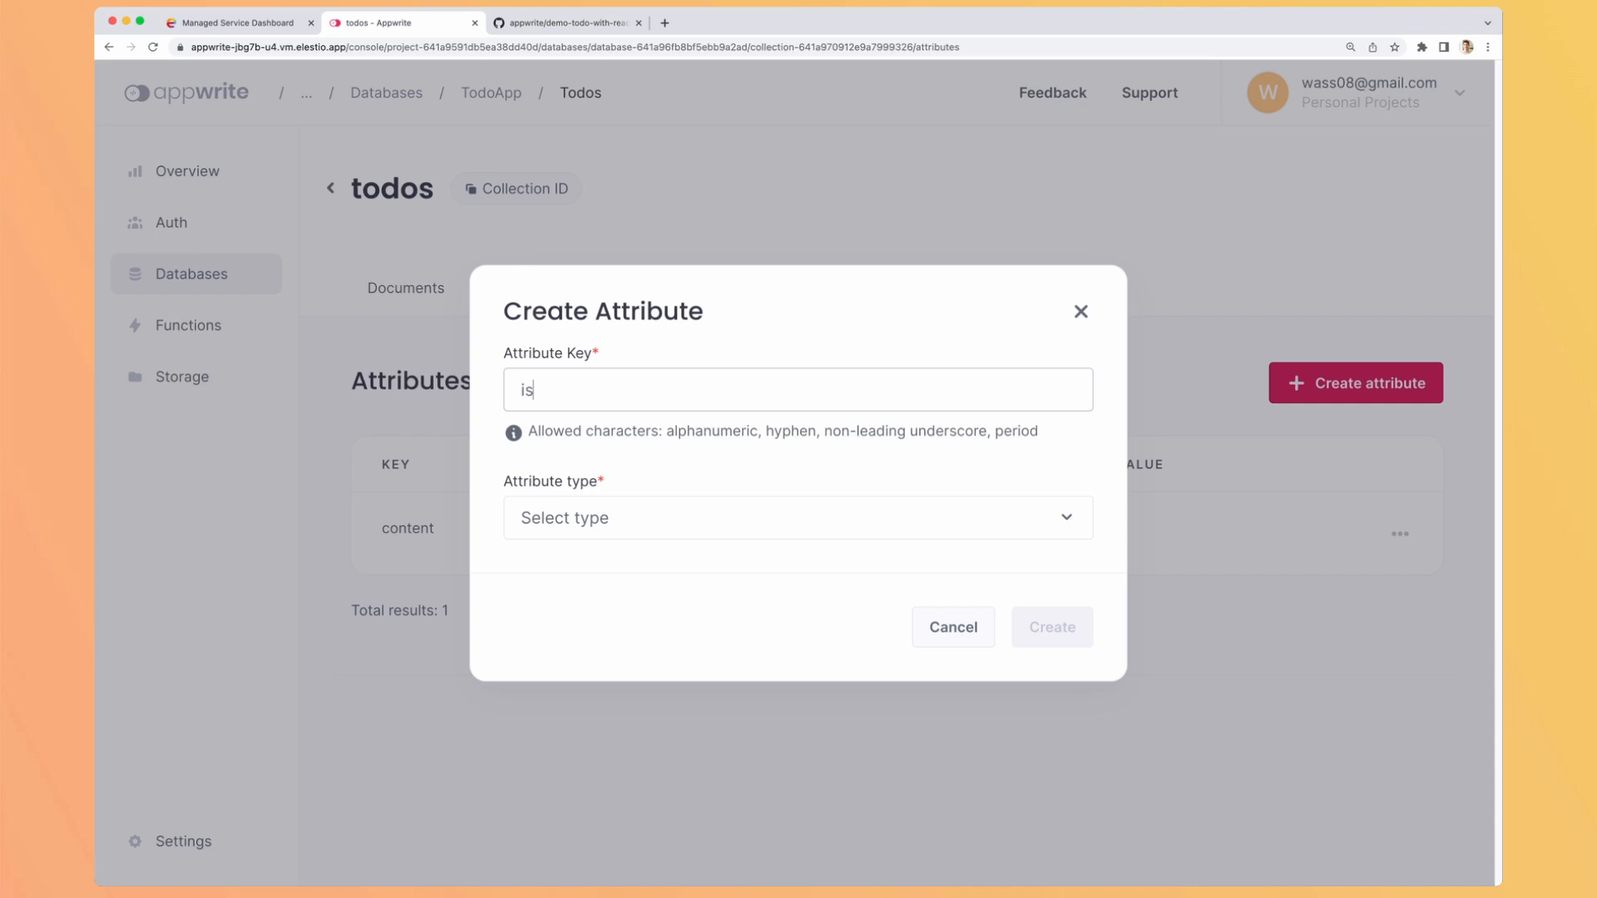
click(797, 518)
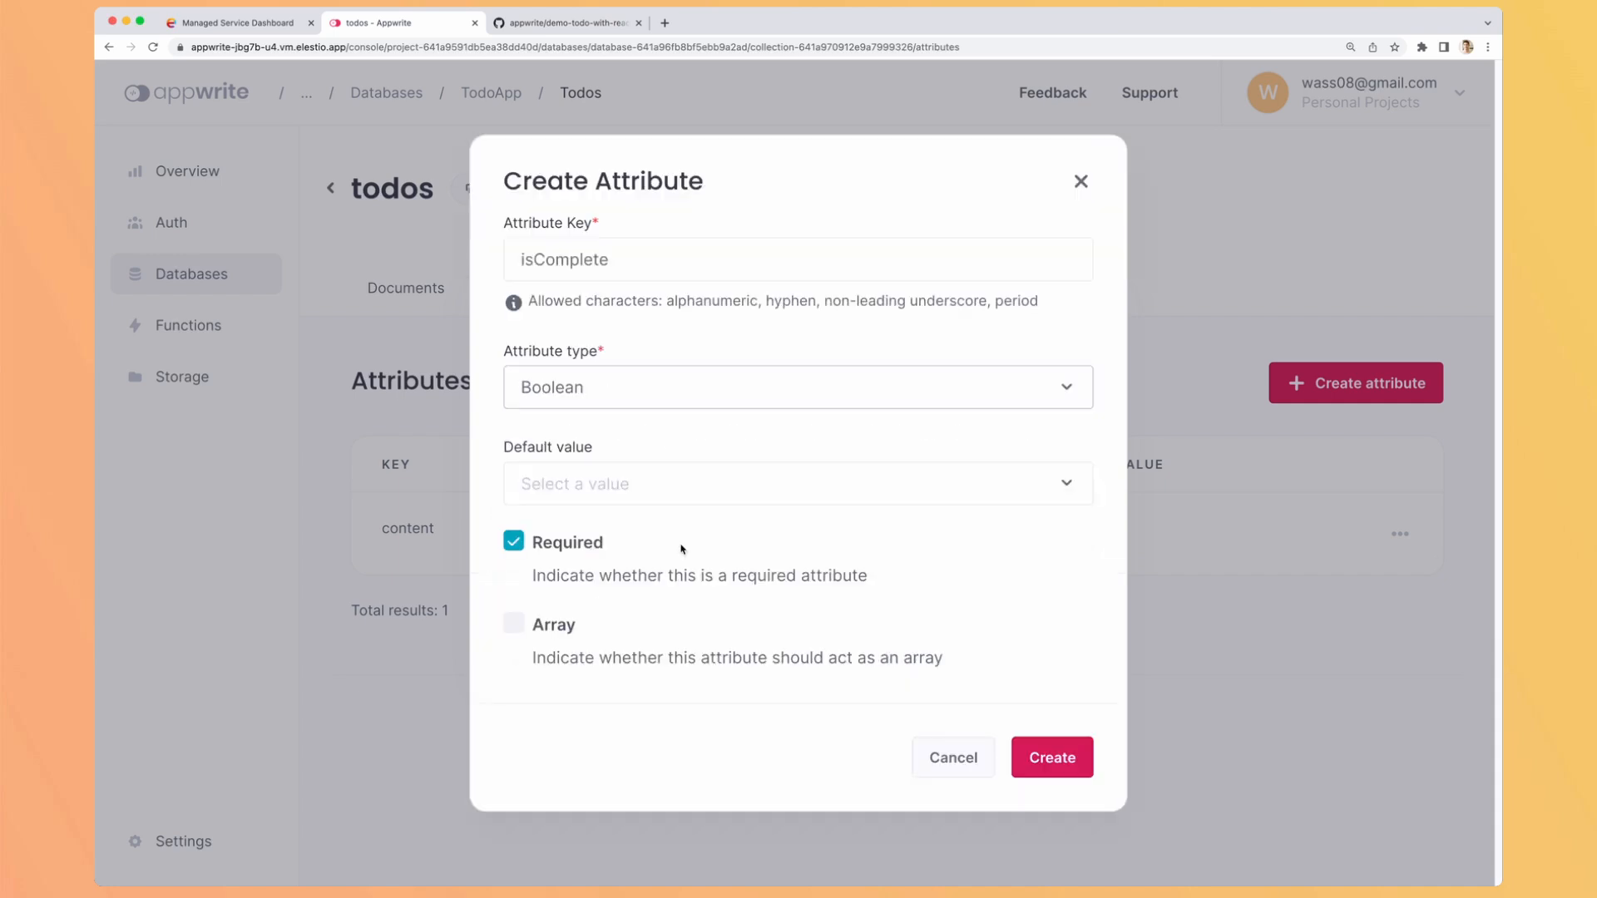
click(565, 22)
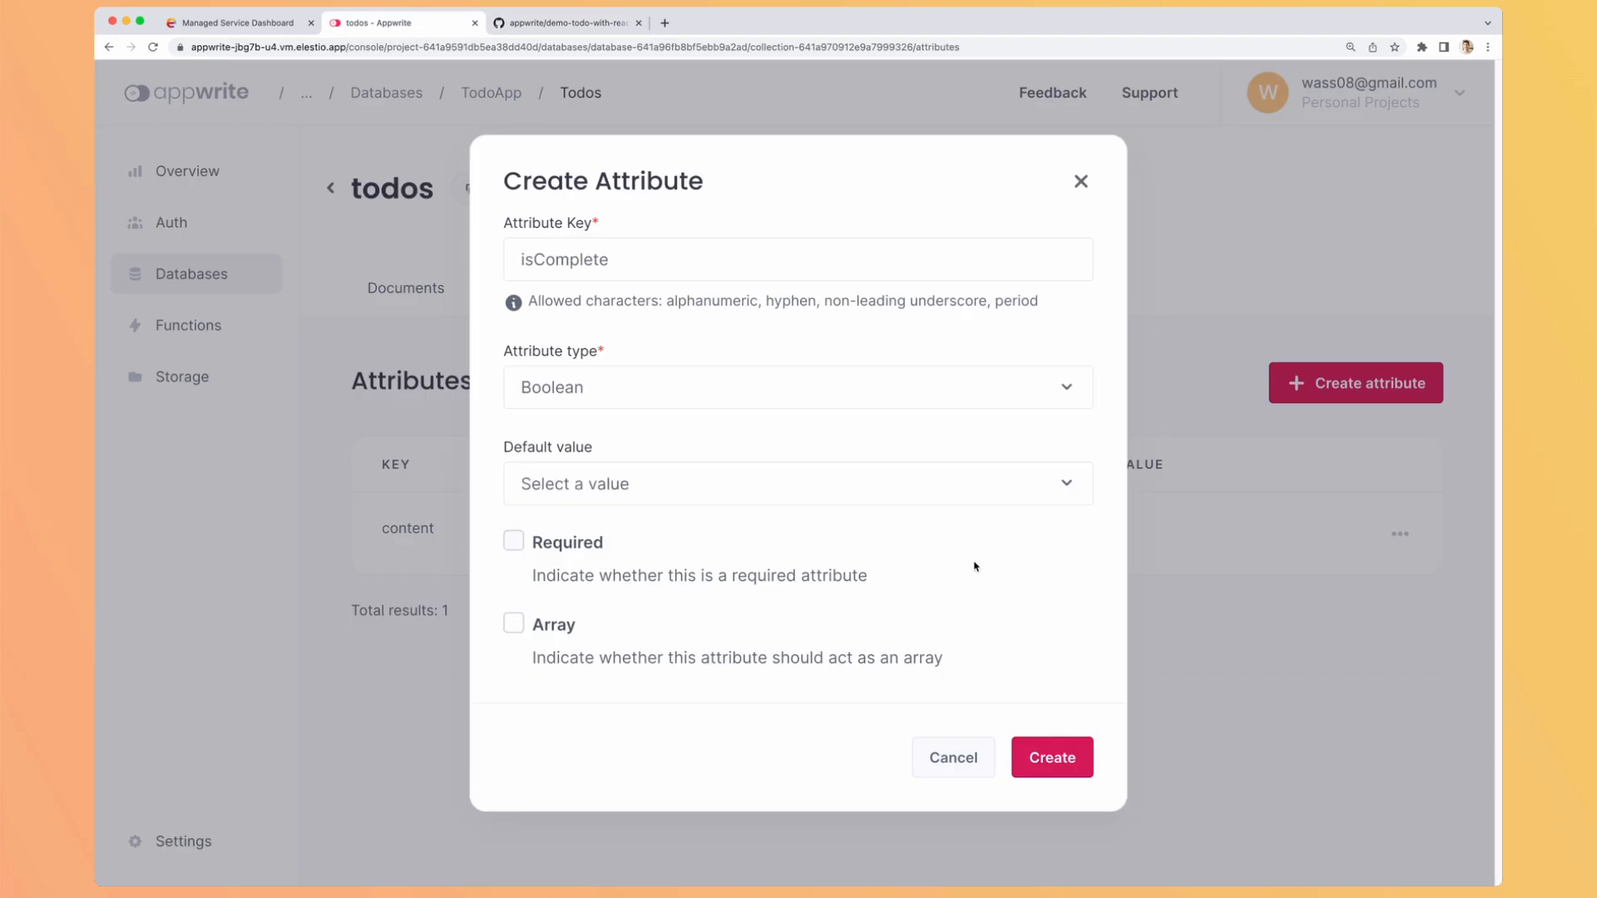
click(797, 483)
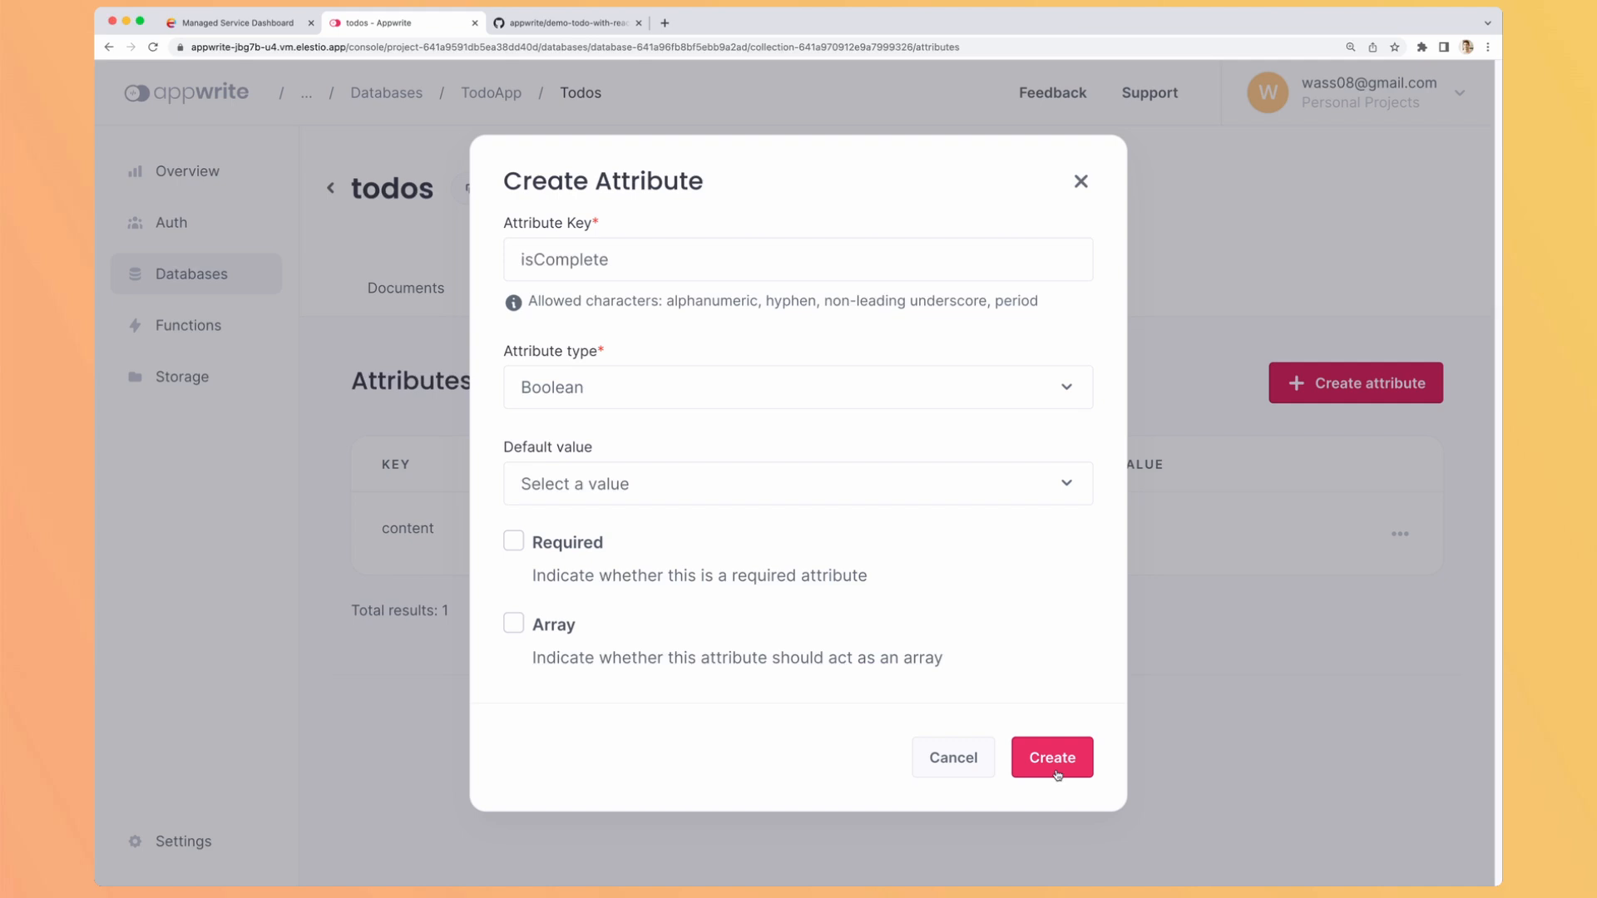
click(1052, 757)
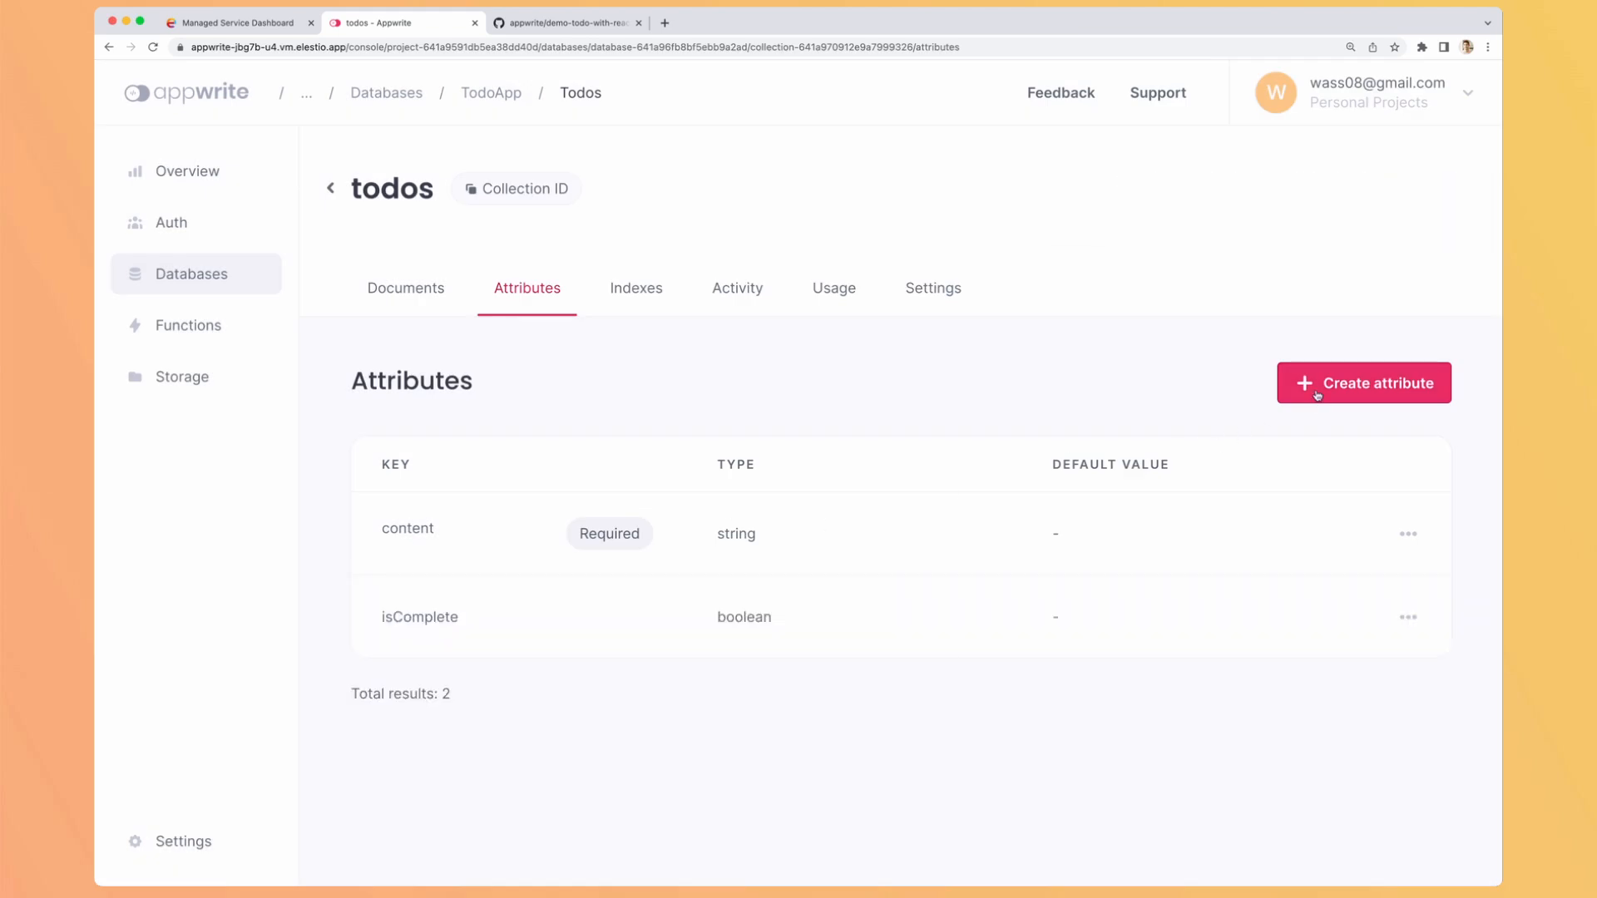
click(1363, 382)
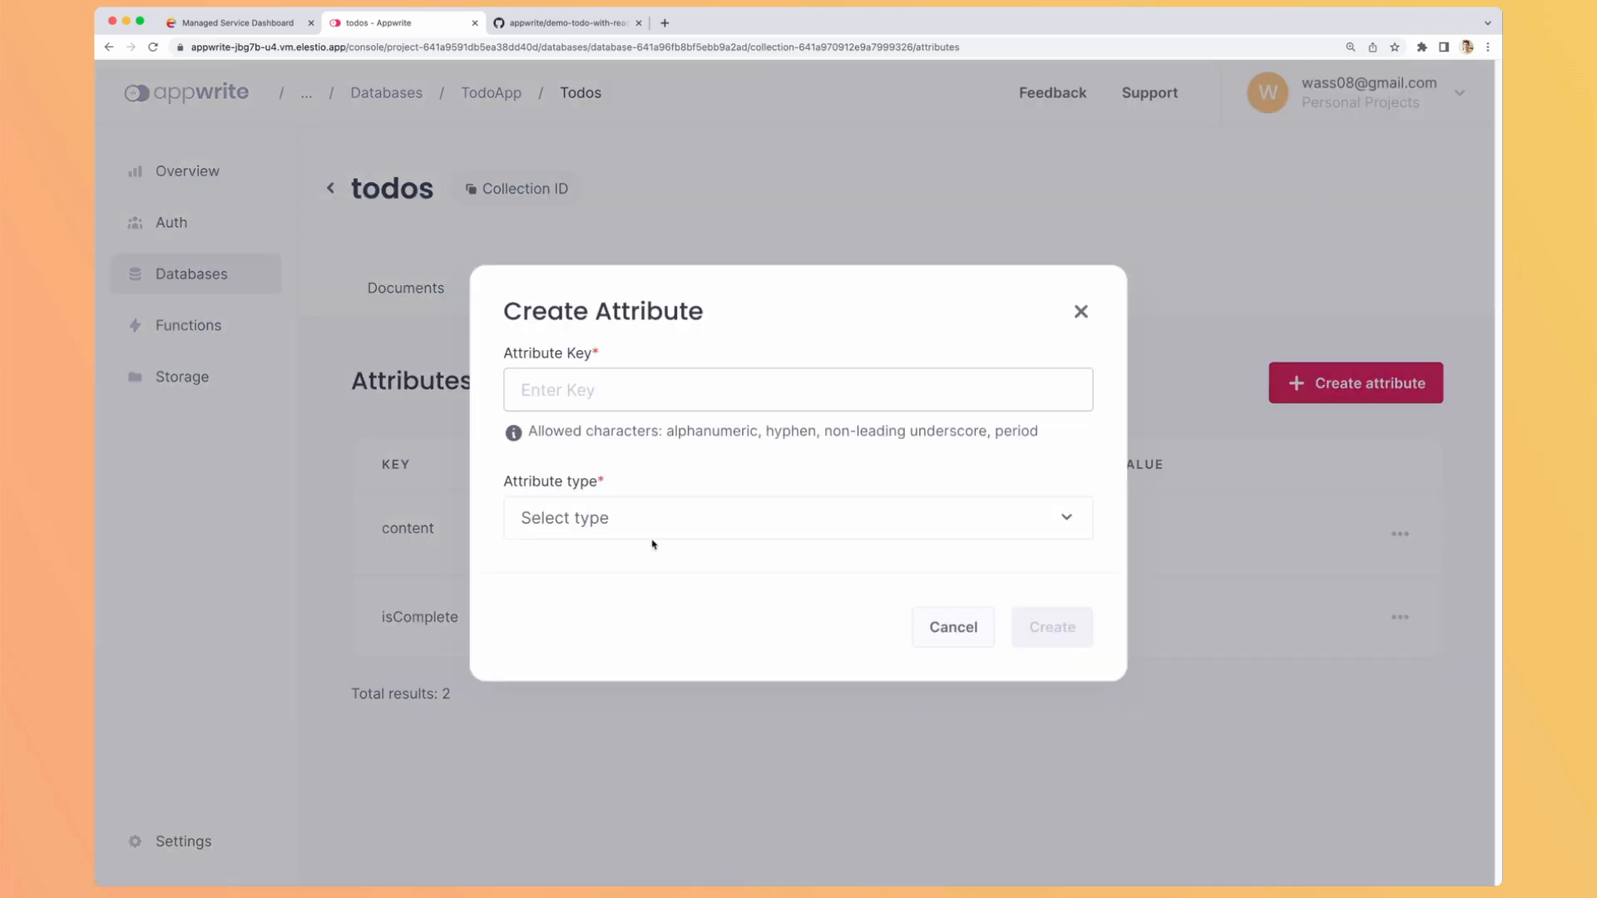
click(797, 517)
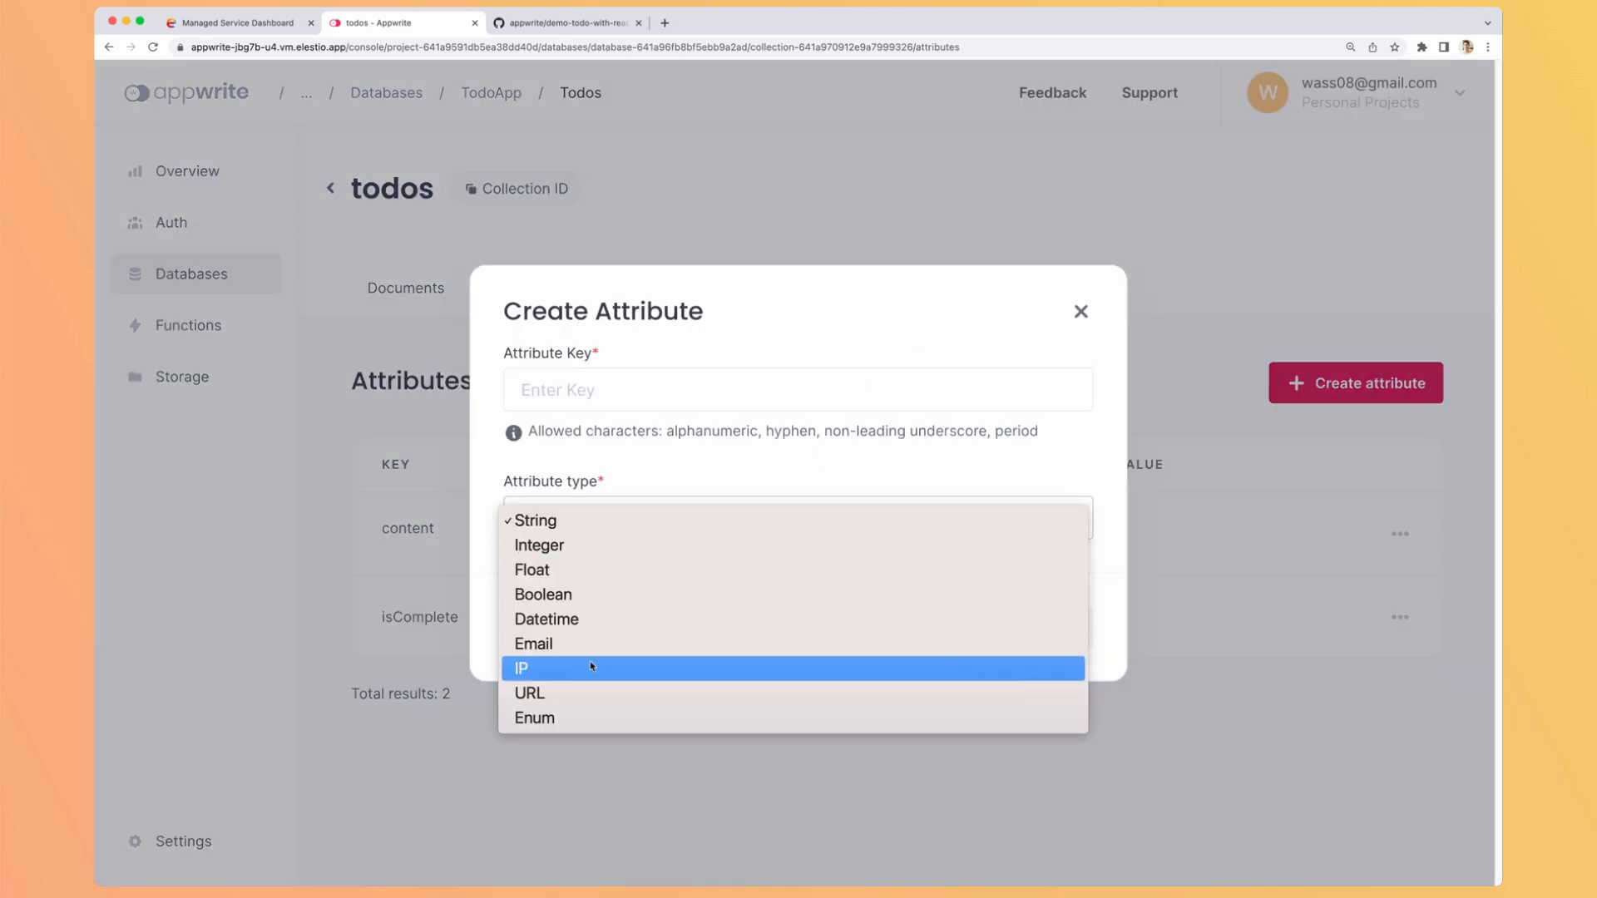
mouse_move(591, 729)
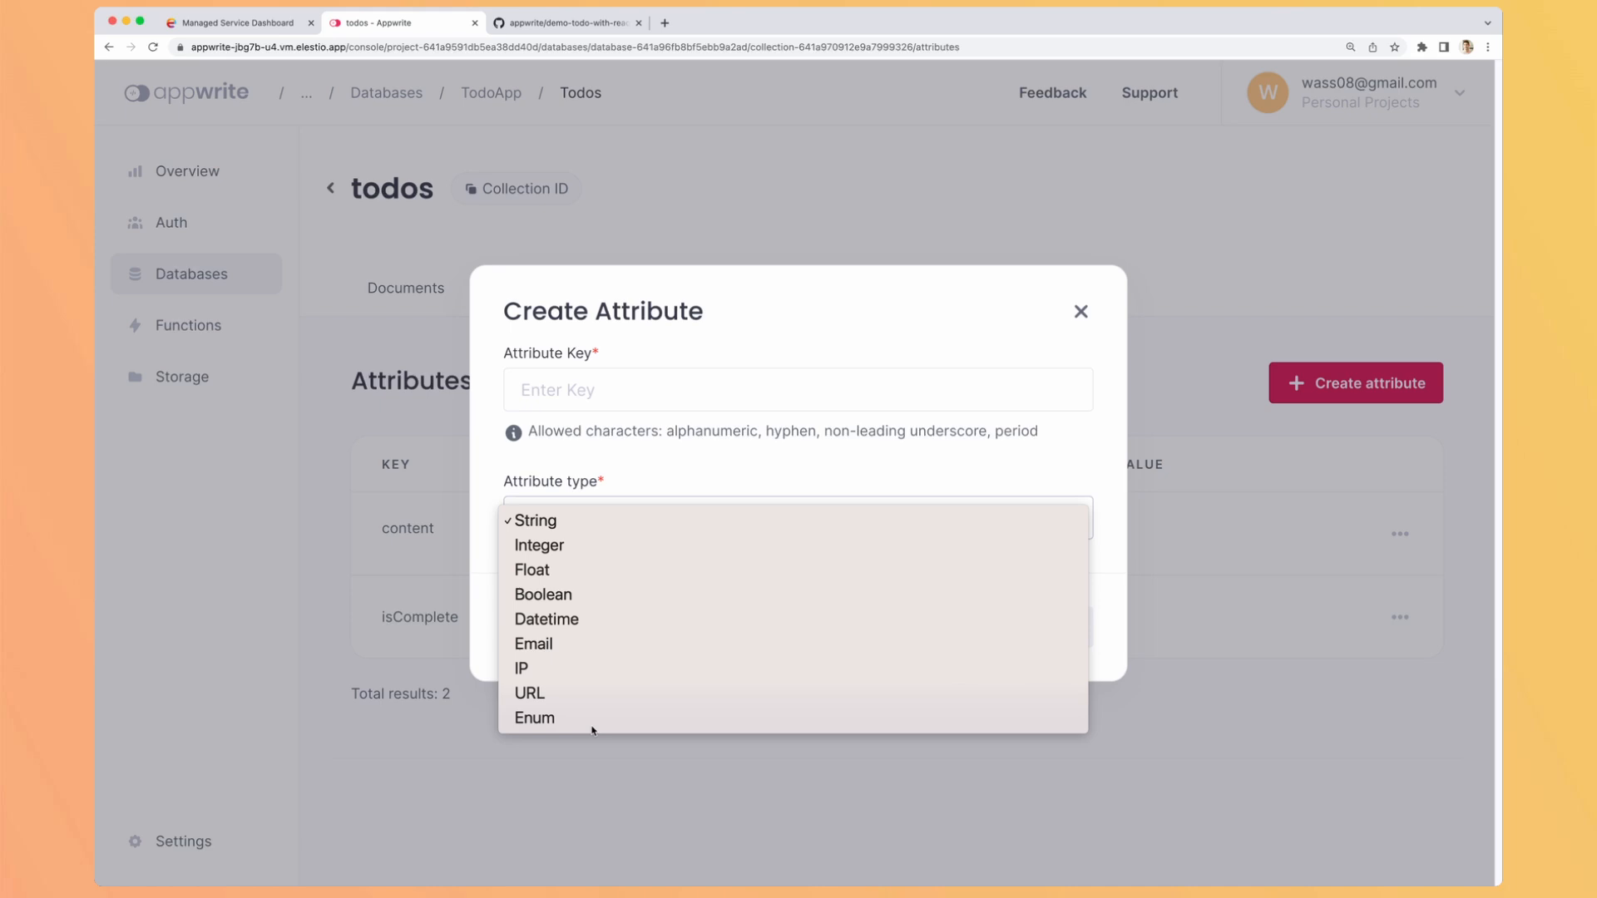
click(534, 718)
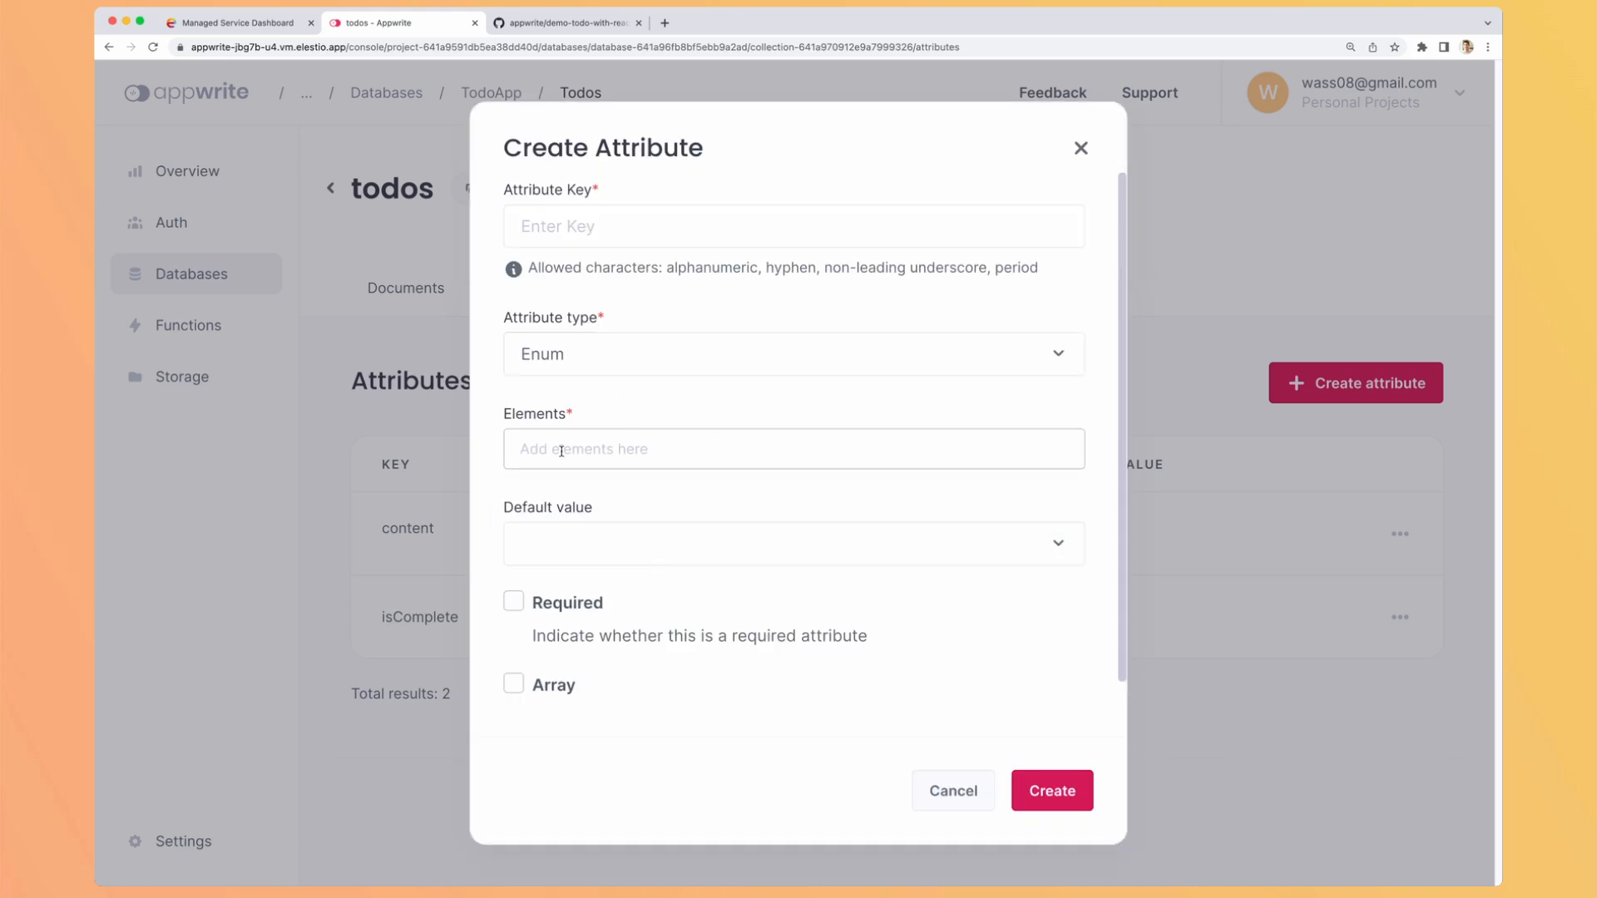
text(az)
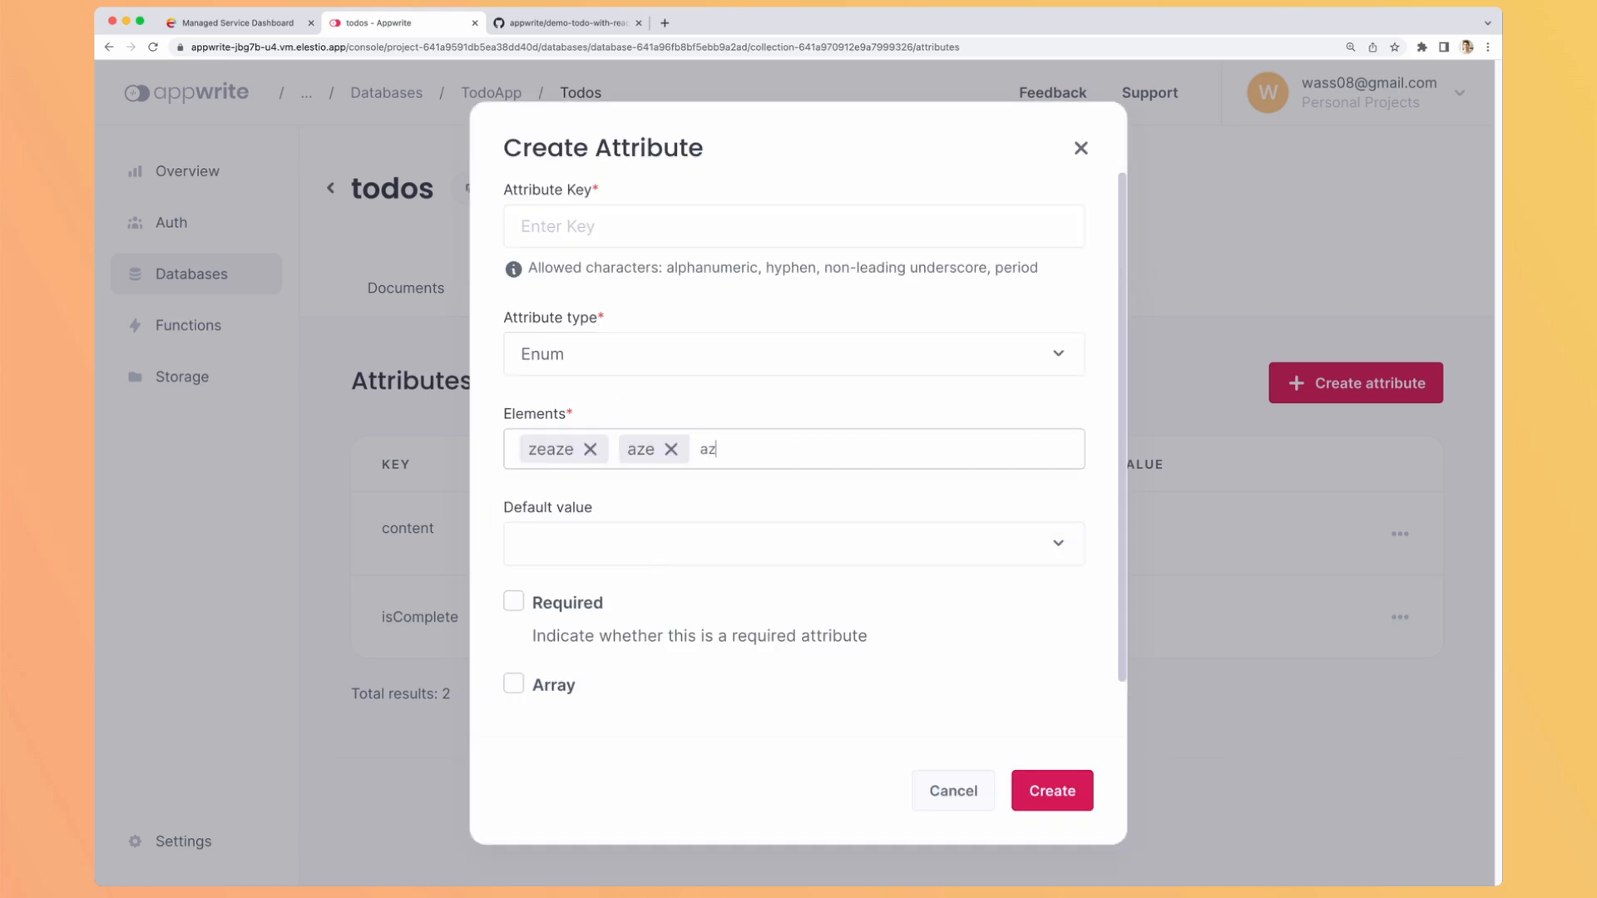
text(azeaze)
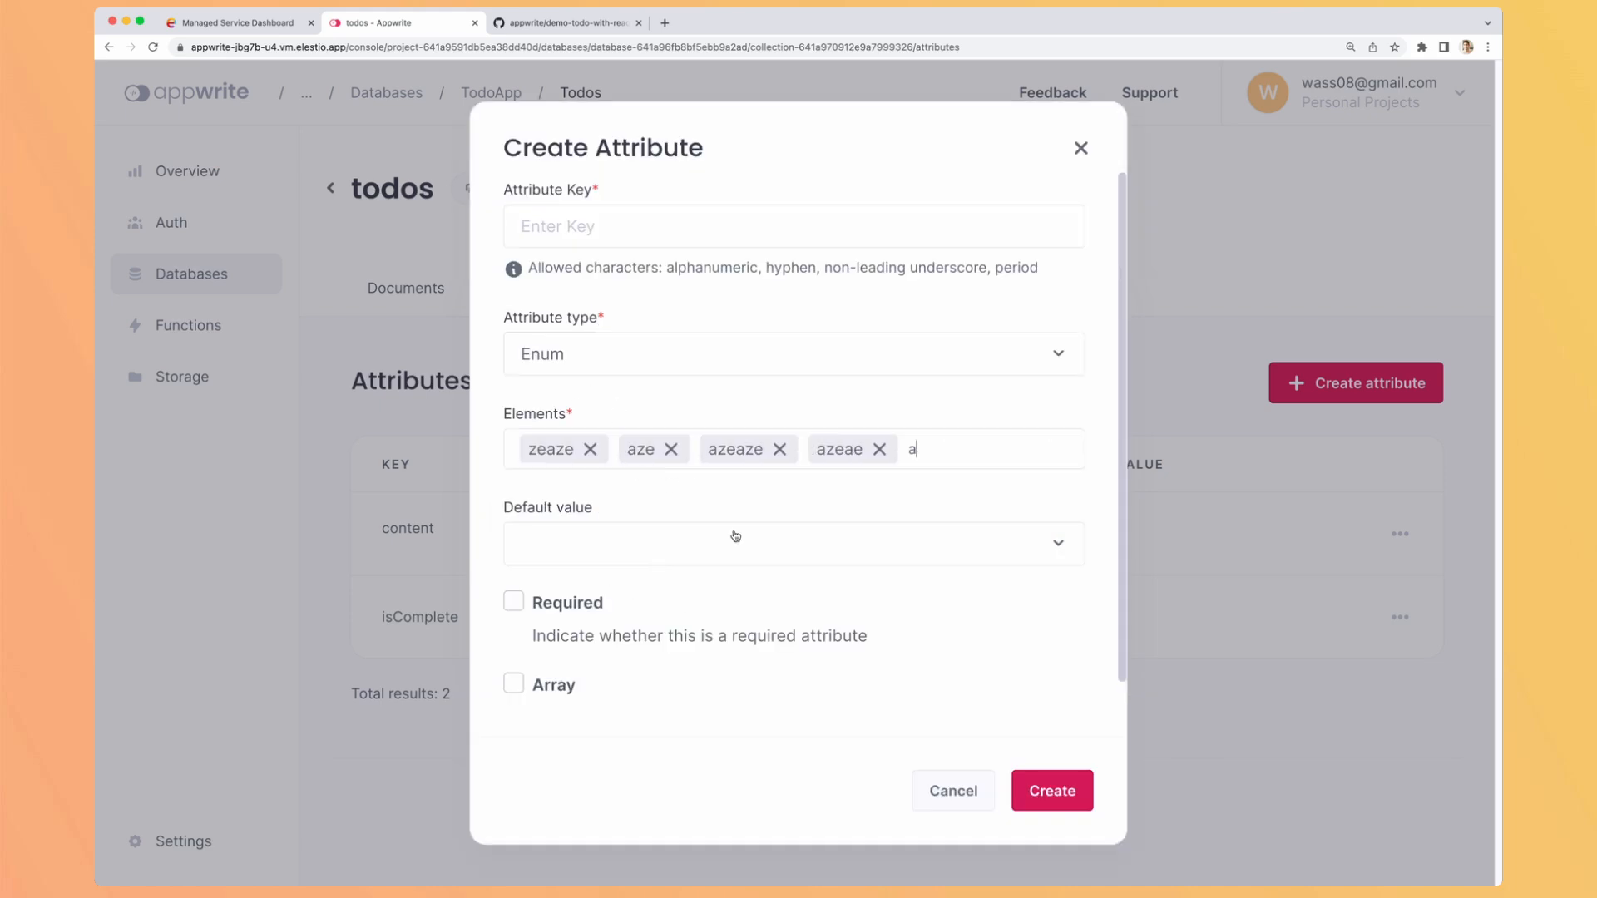
click(952, 790)
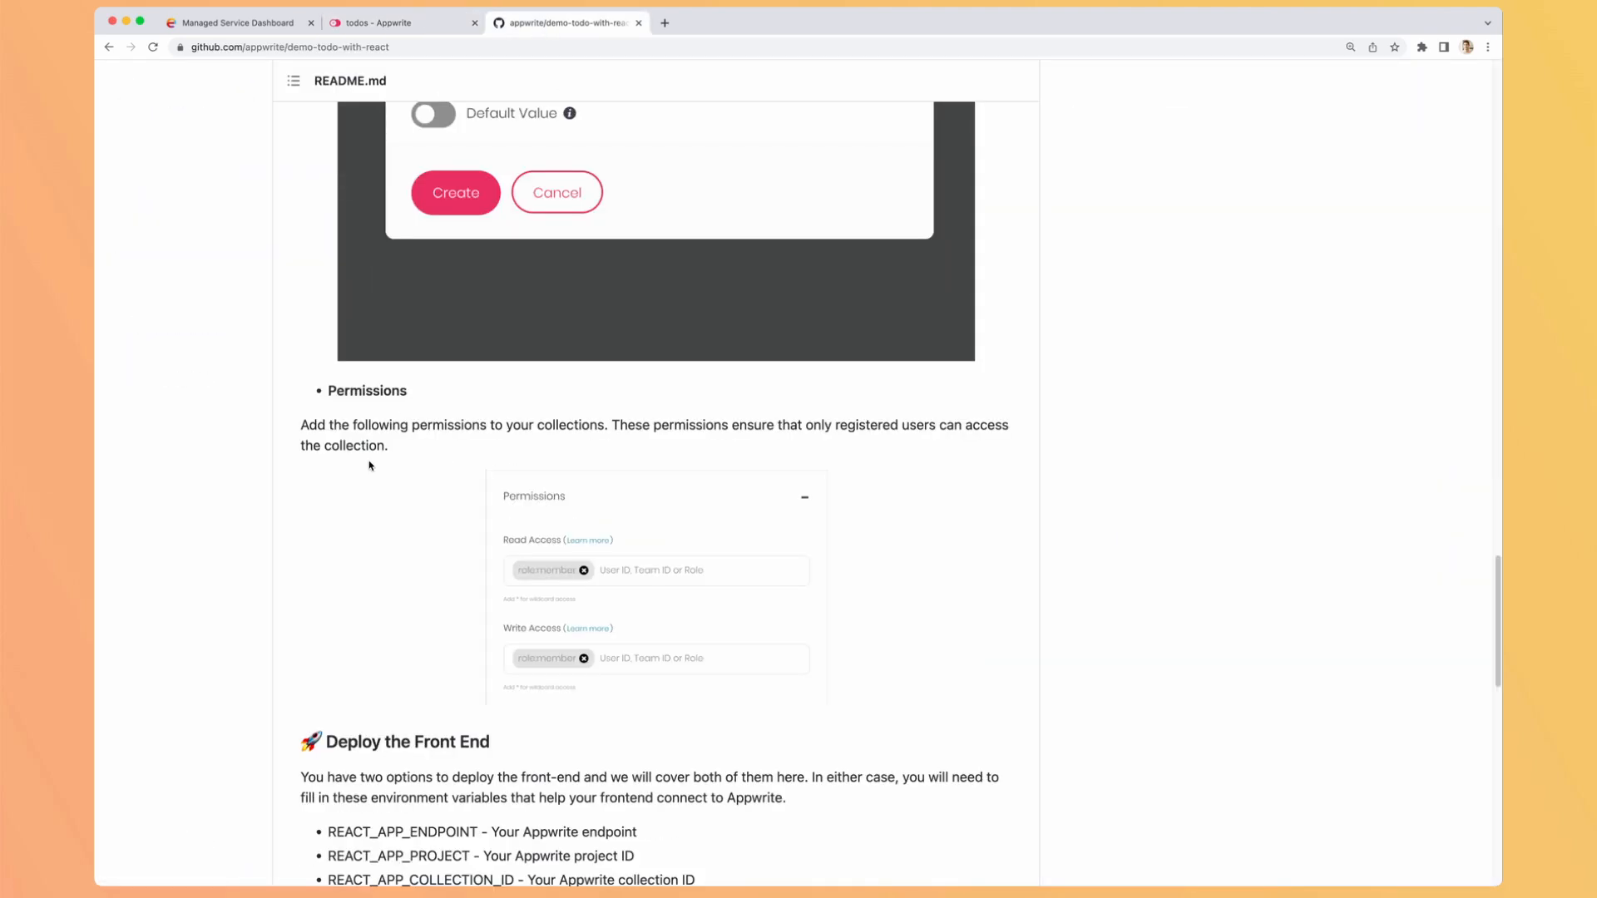
Step: Review the README's Permissions section and return to the Appwrite todos attributes page
scroll(down, 3)
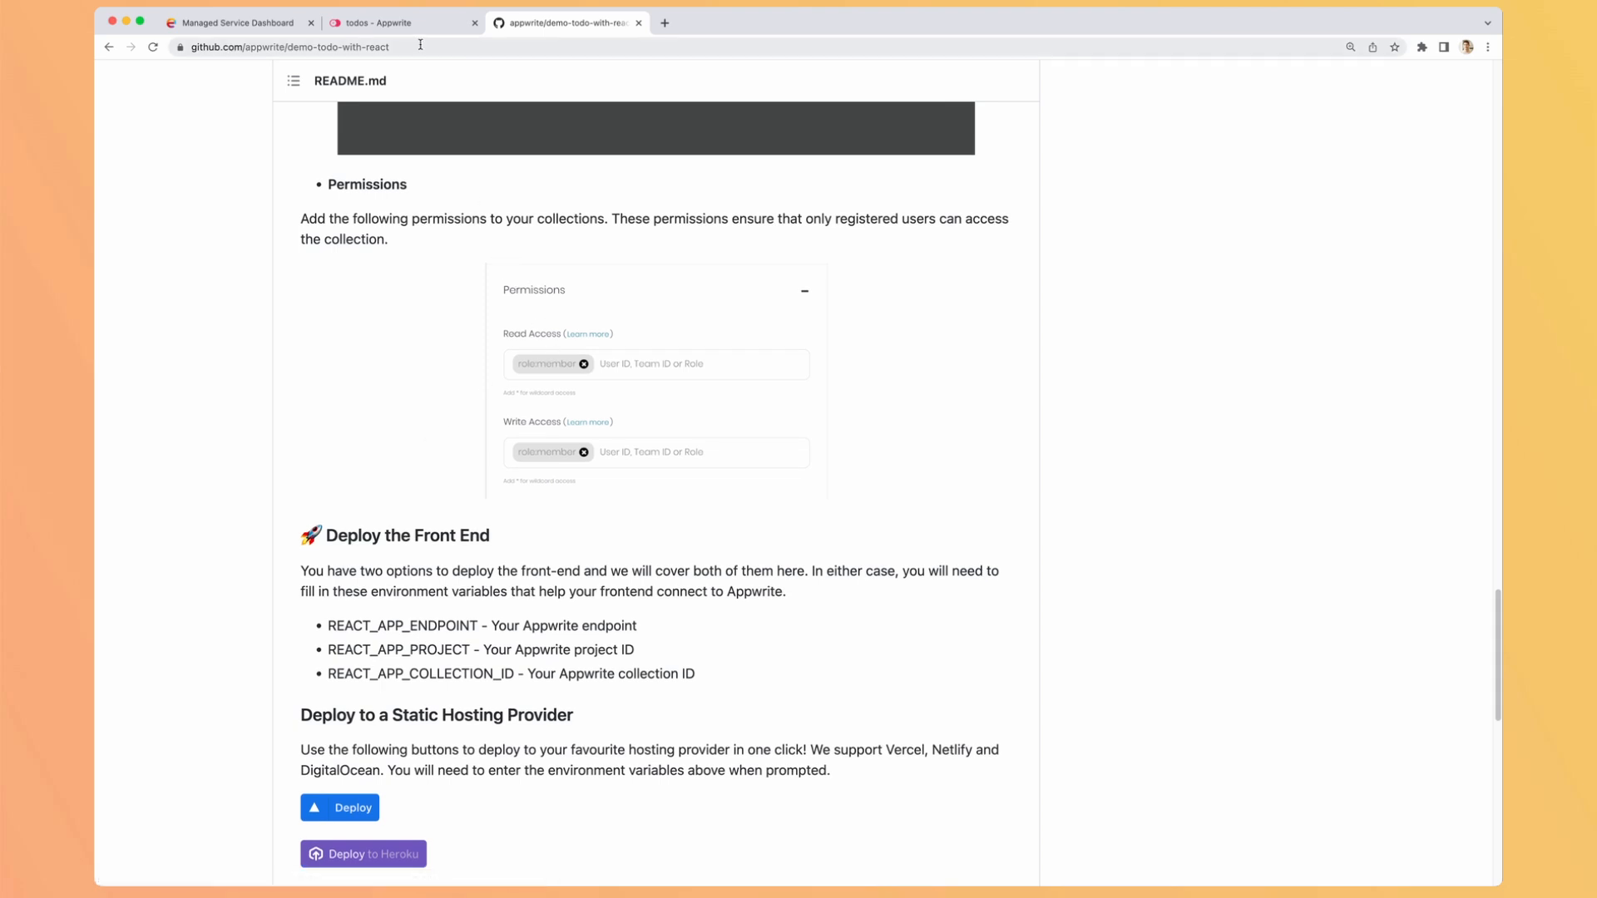
click(397, 21)
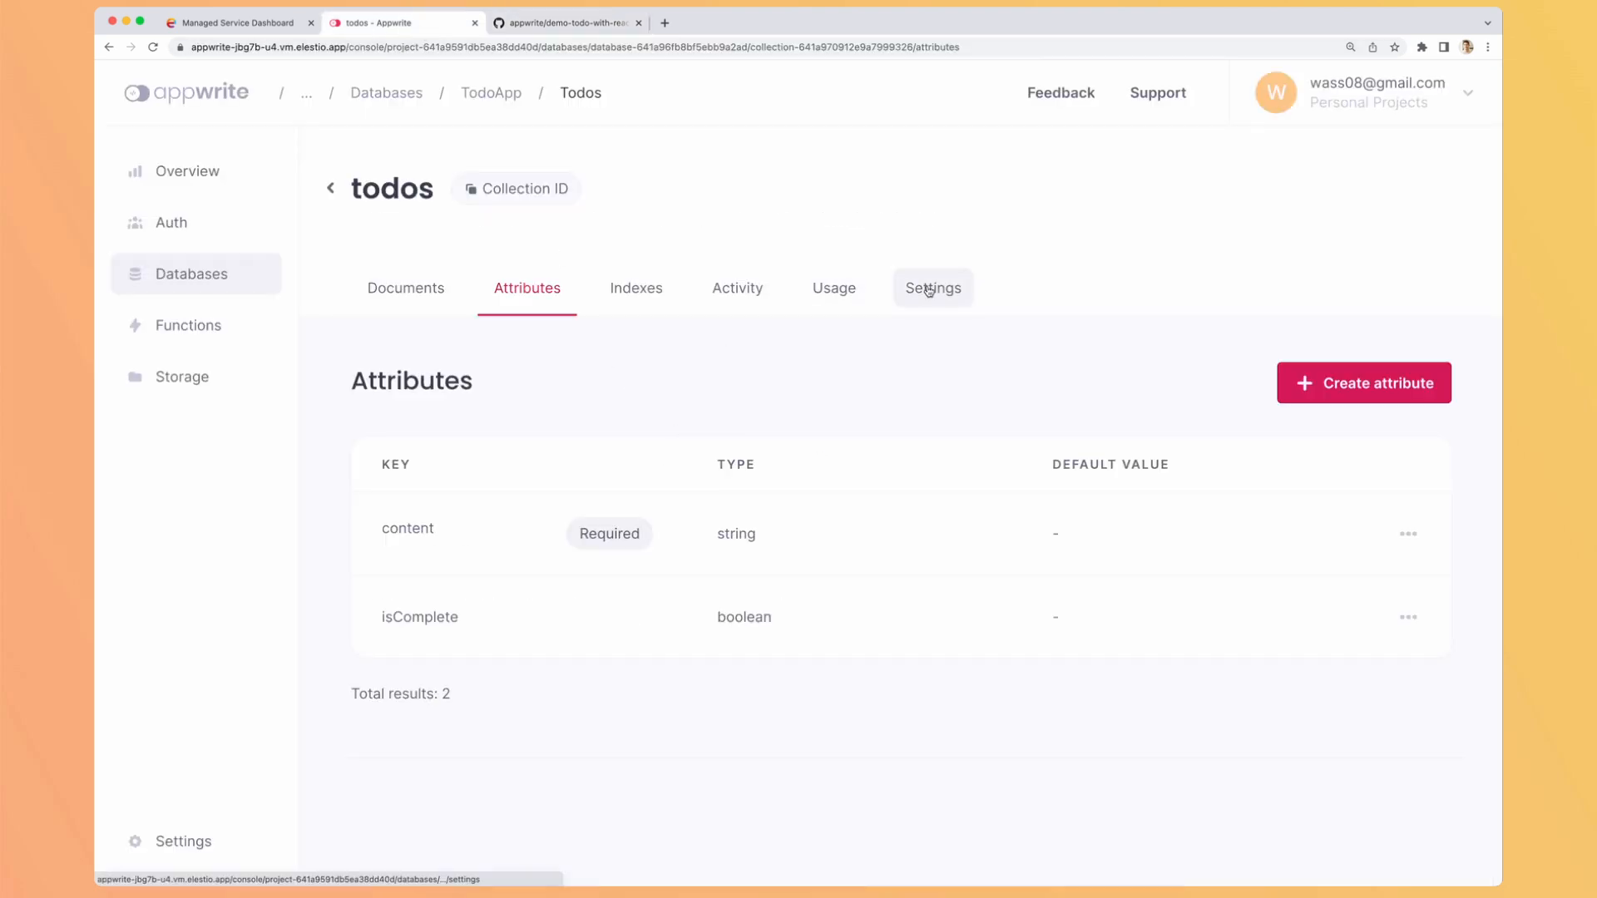
Step: Add the All users role to the todos collection's permissions in Settings
click(932, 288)
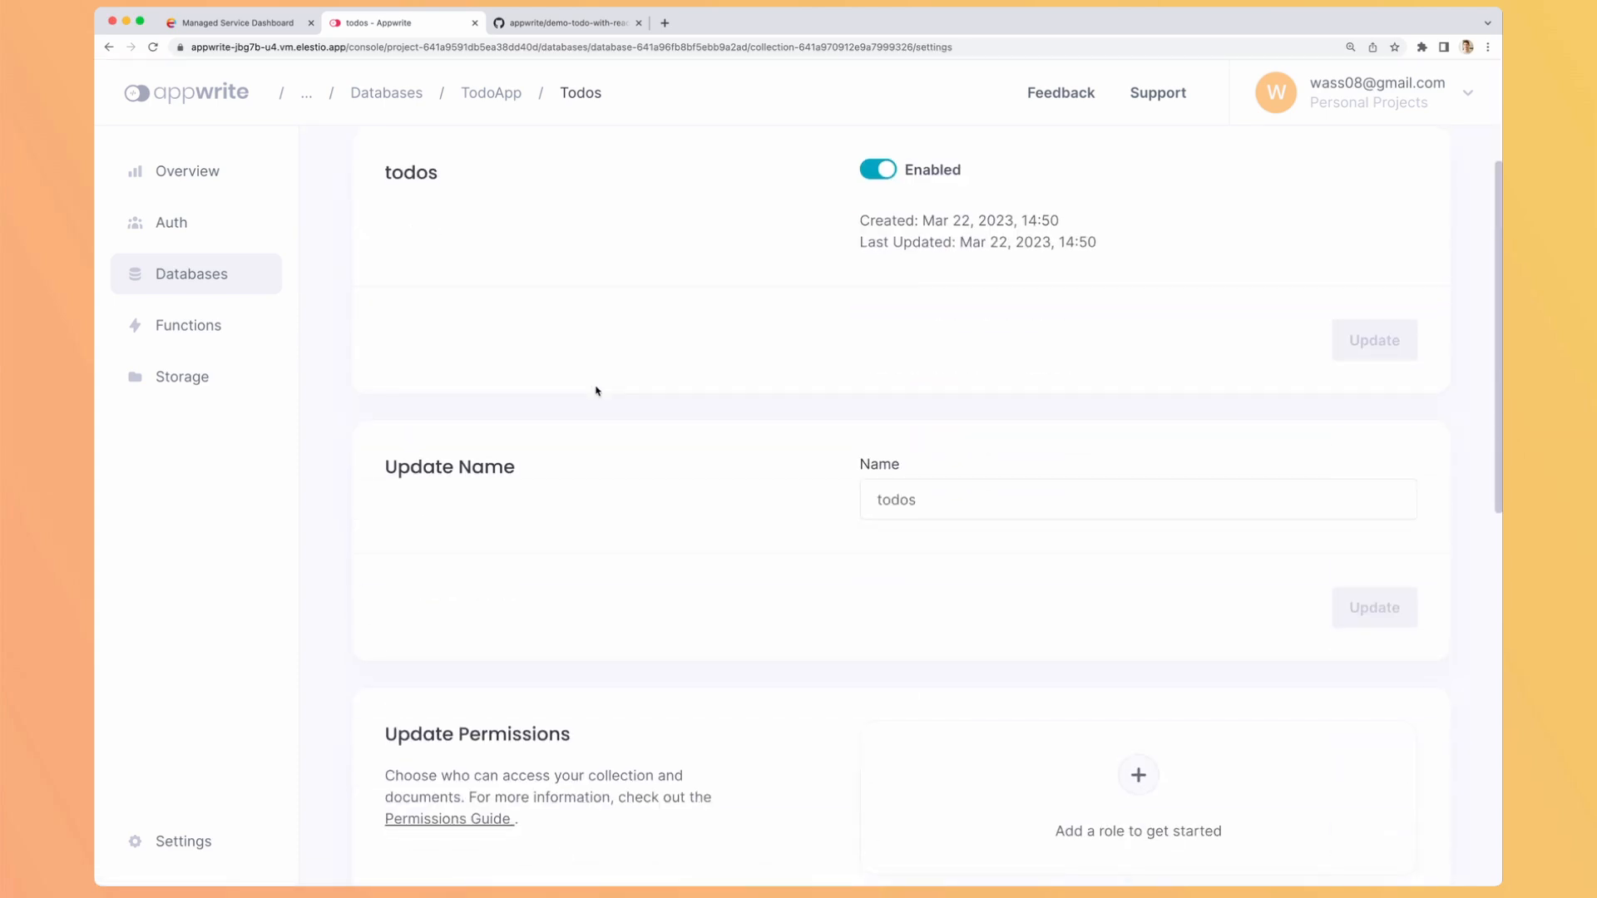
click(1138, 776)
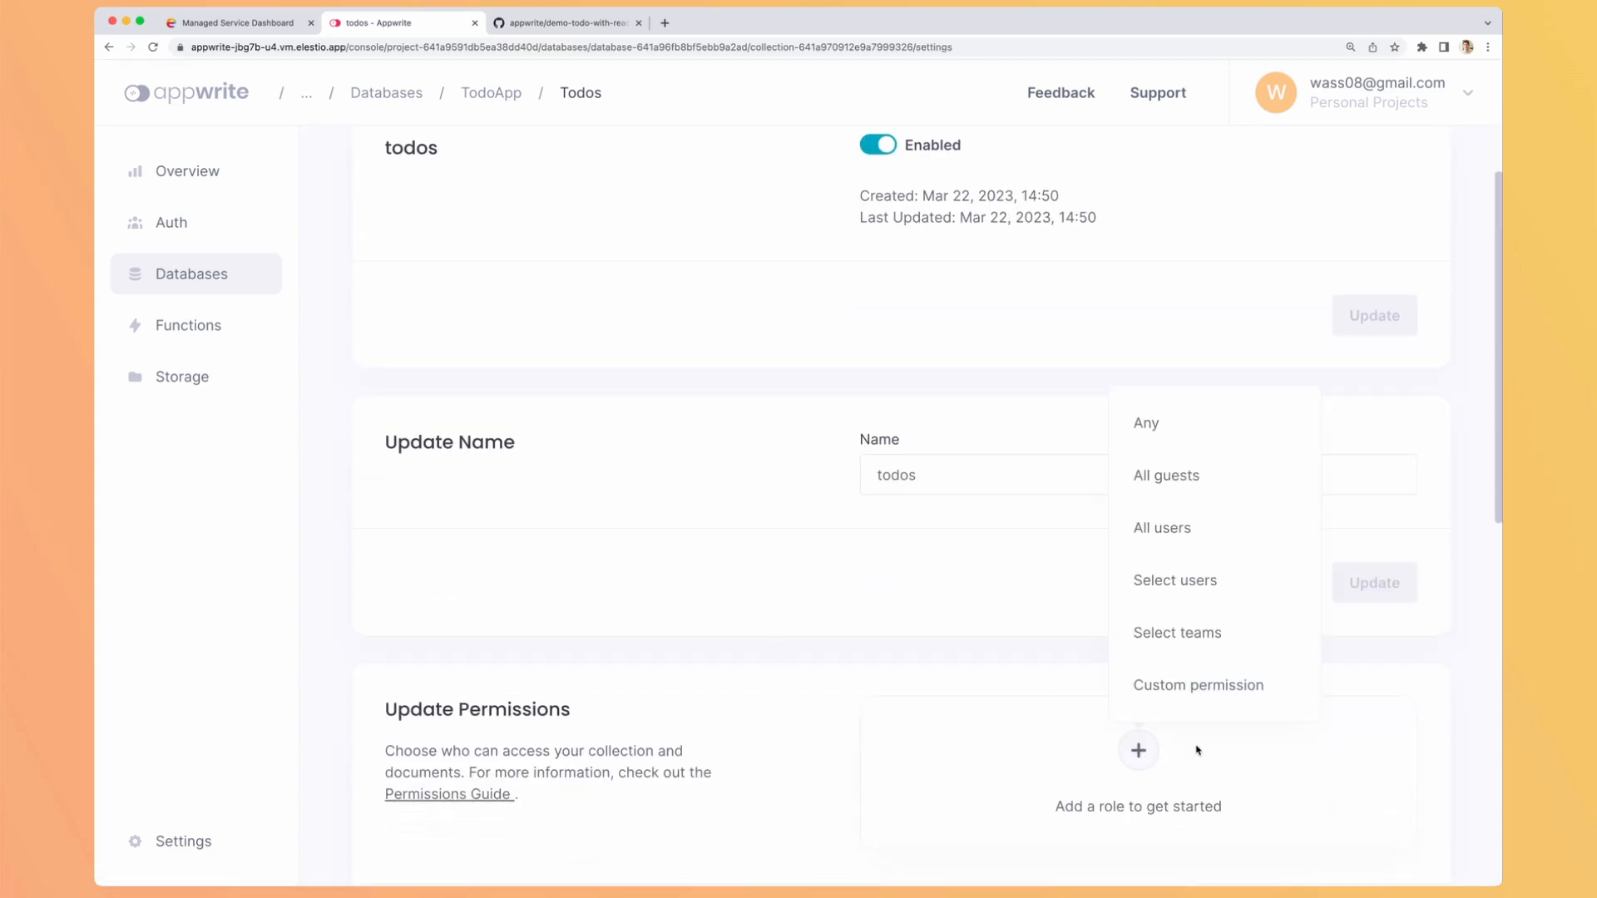
mouse_move(1161, 528)
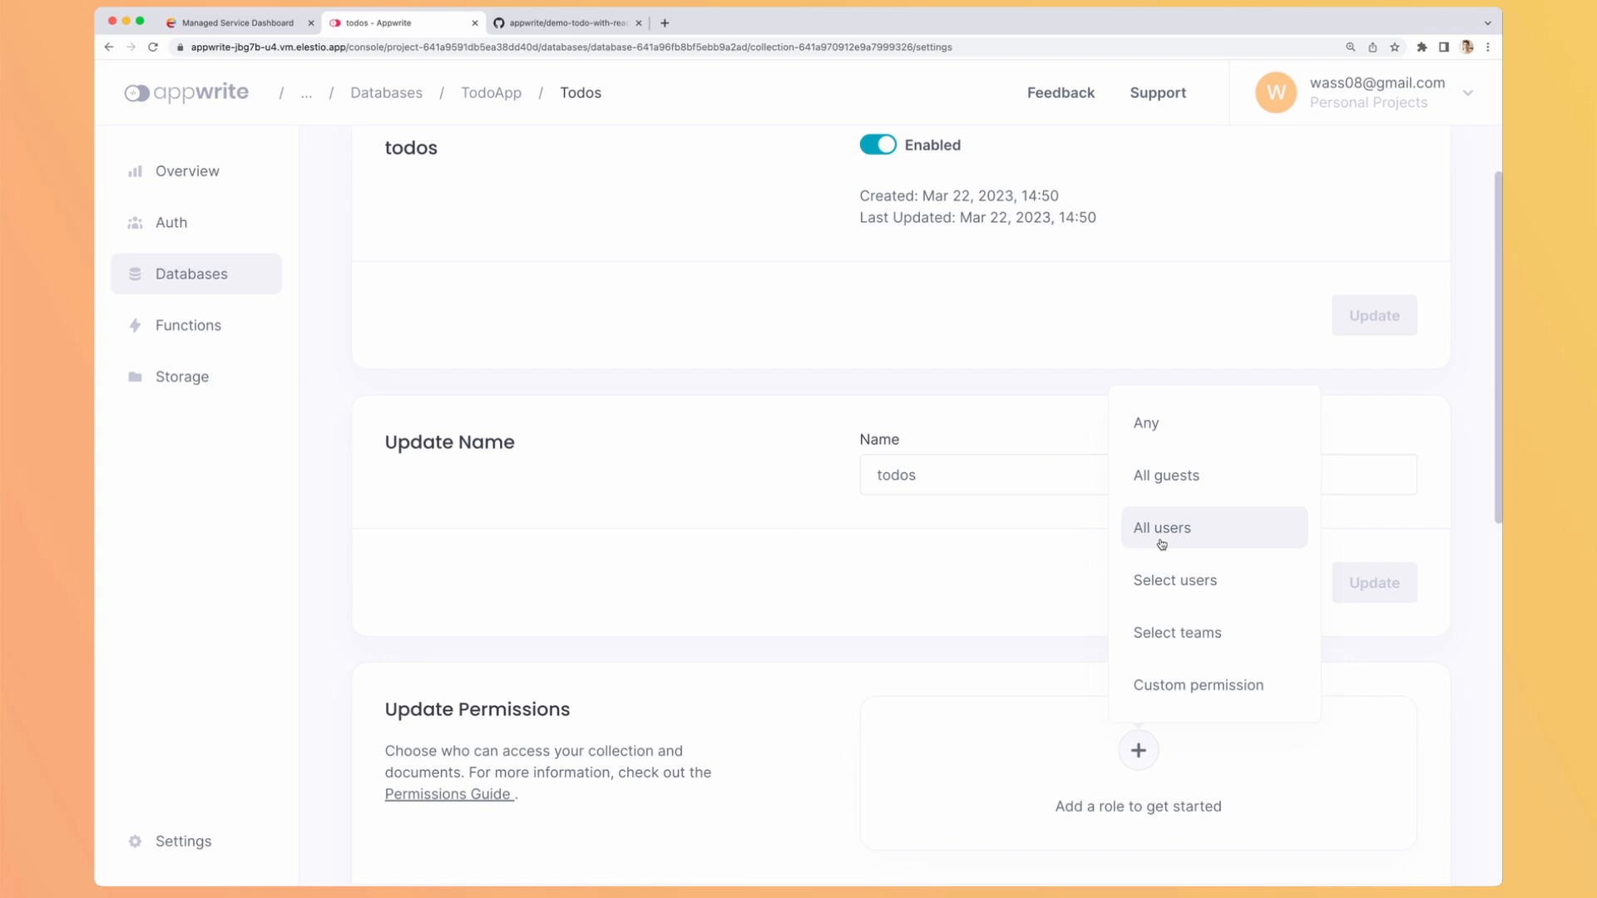
click(1163, 527)
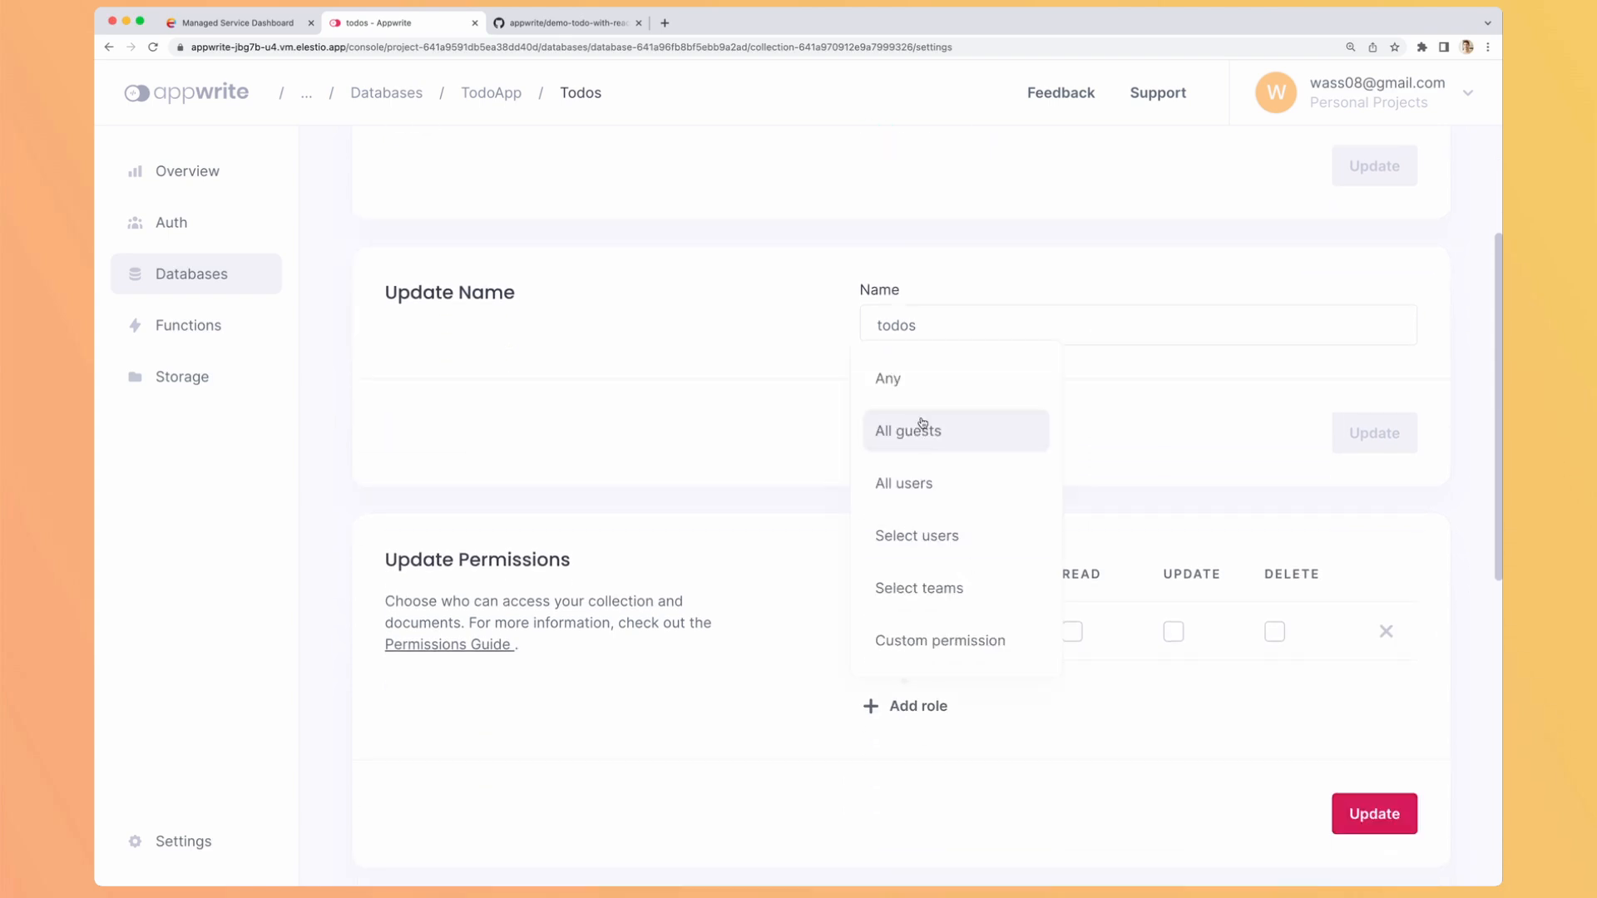
mouse_move(887, 380)
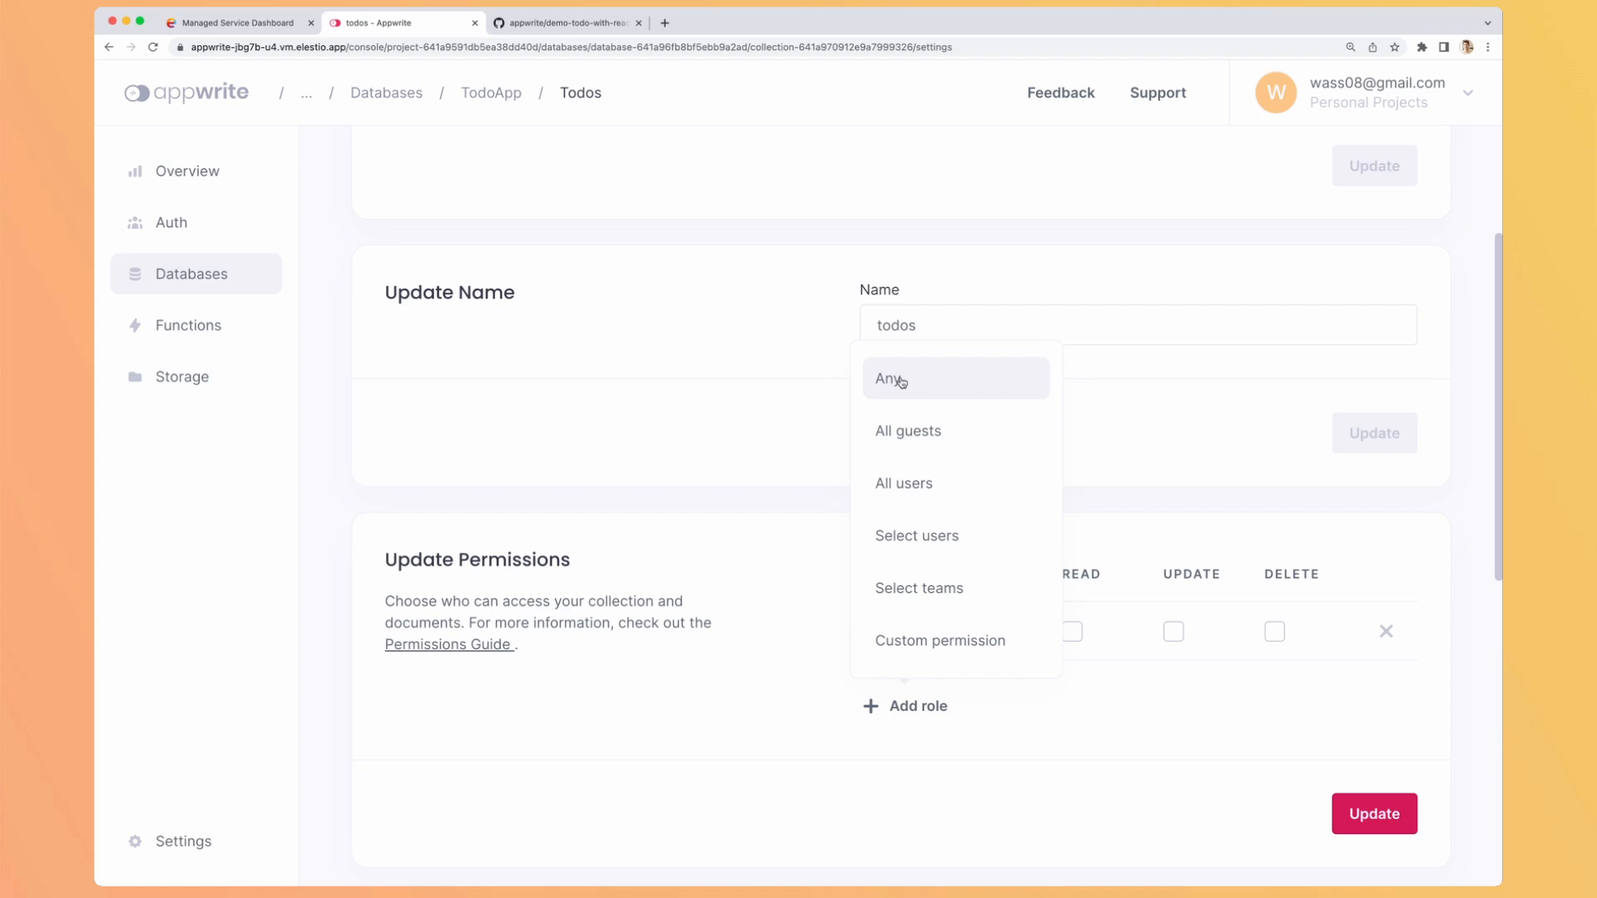
mouse_move(906, 431)
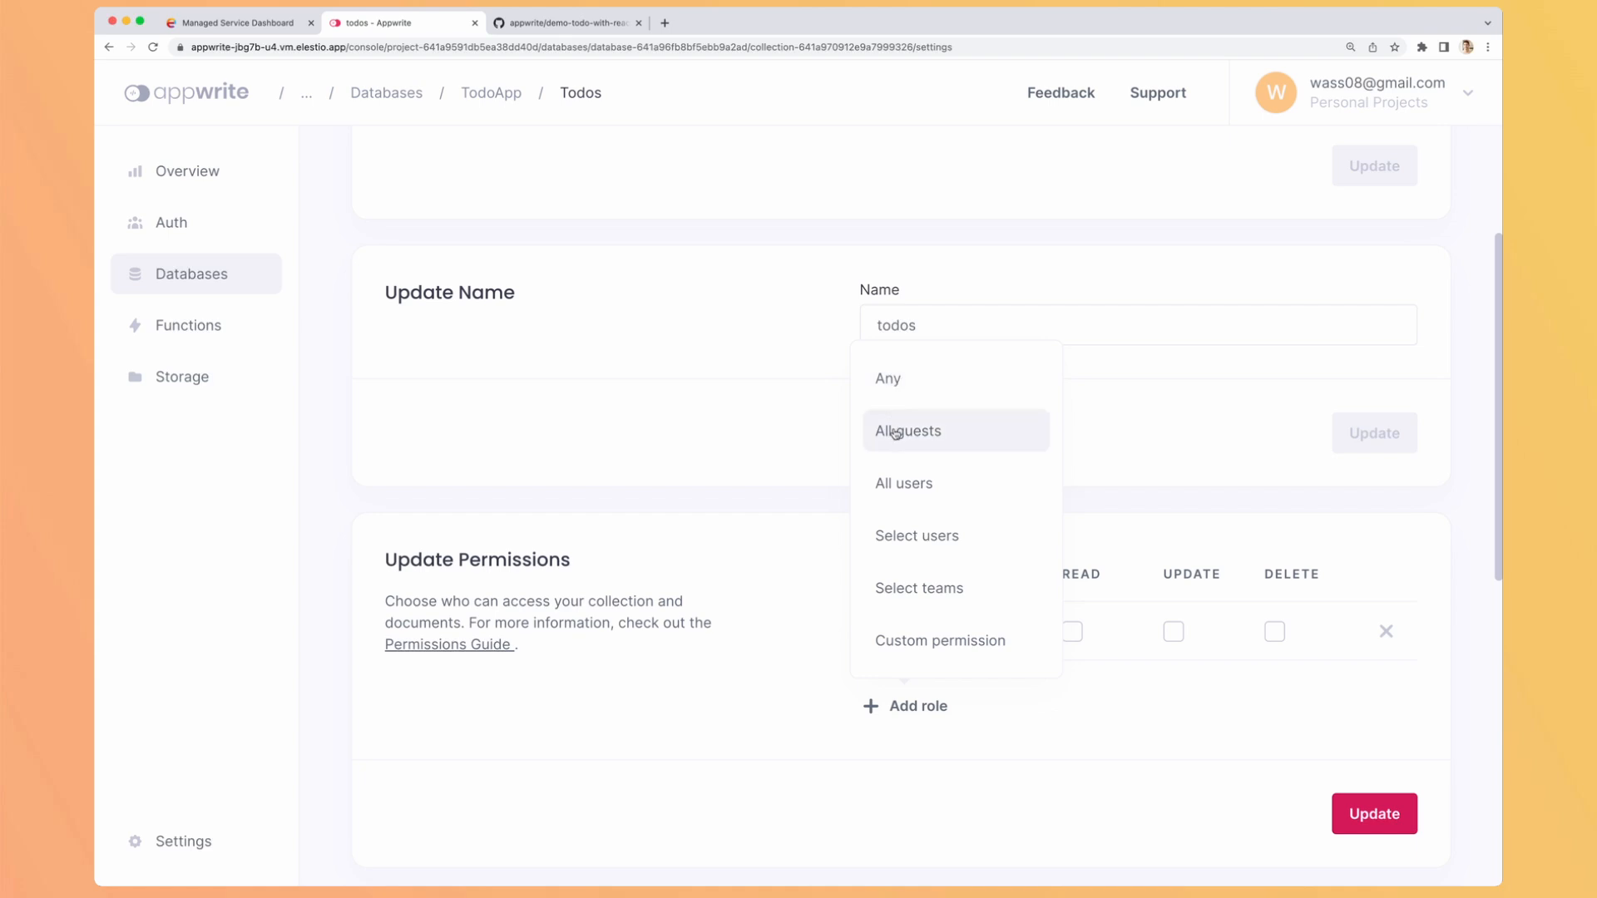
mouse_move(892, 547)
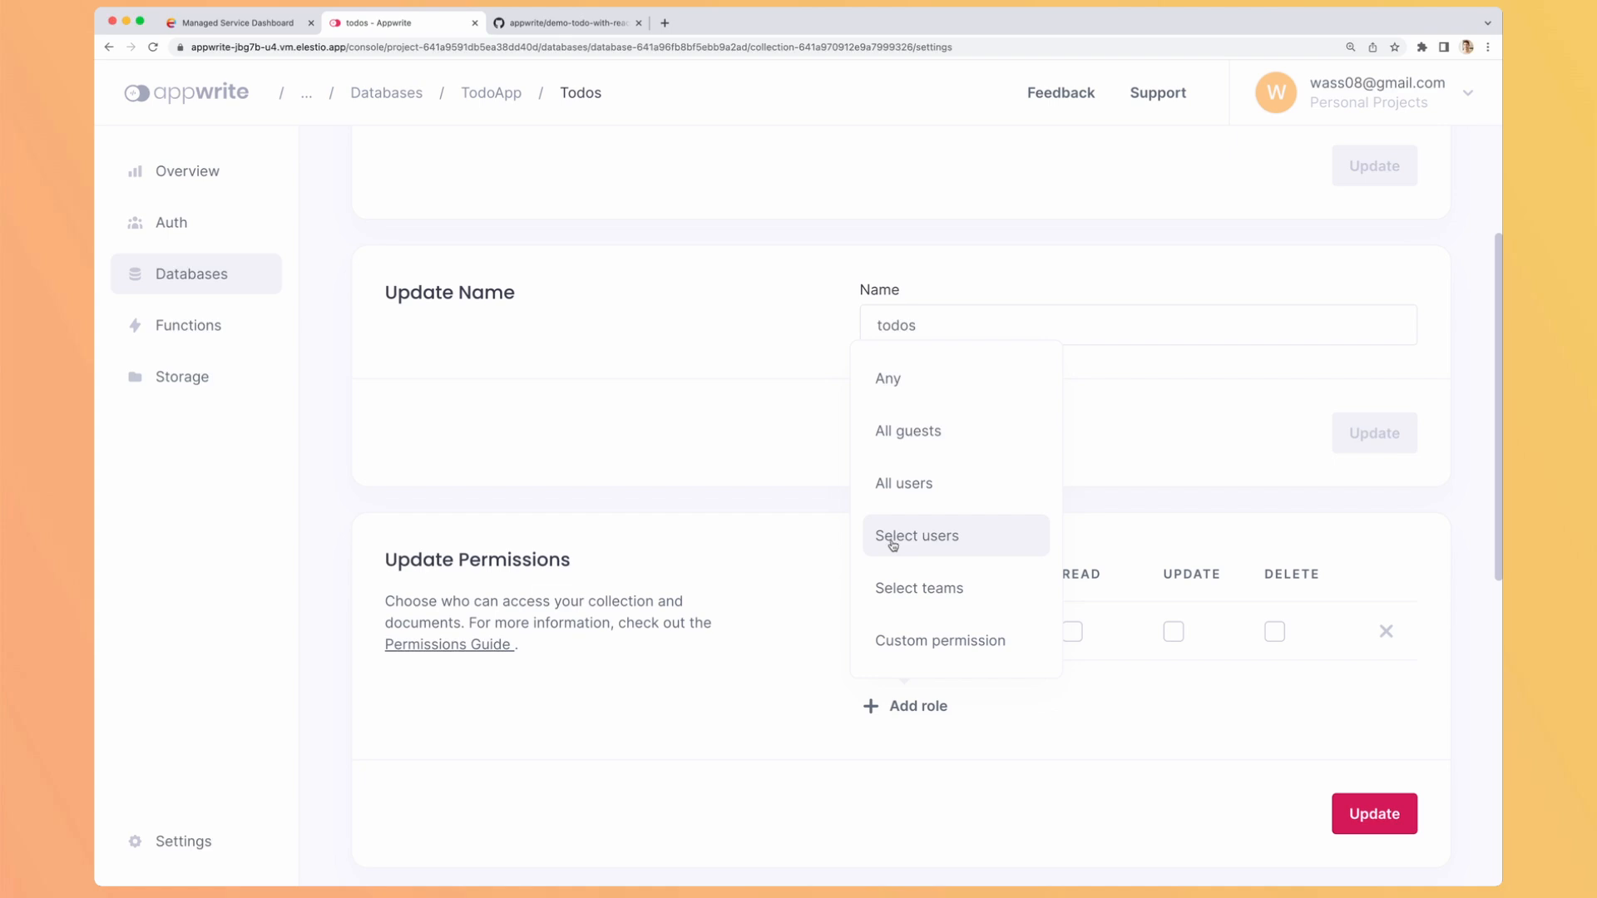
mouse_move(900, 547)
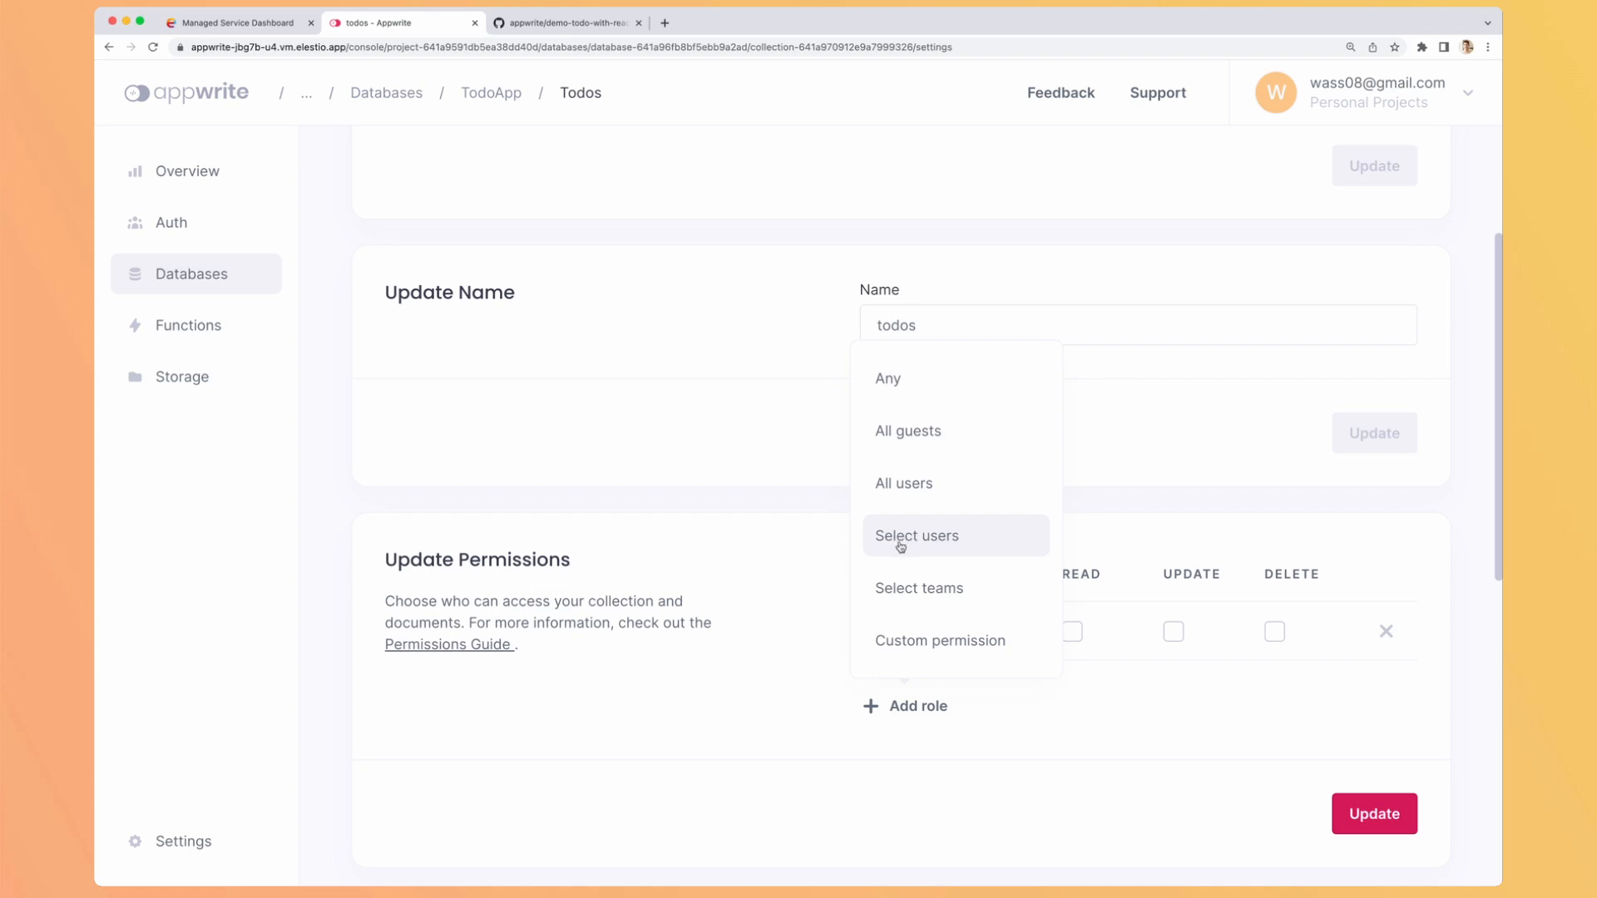
mouse_move(910, 603)
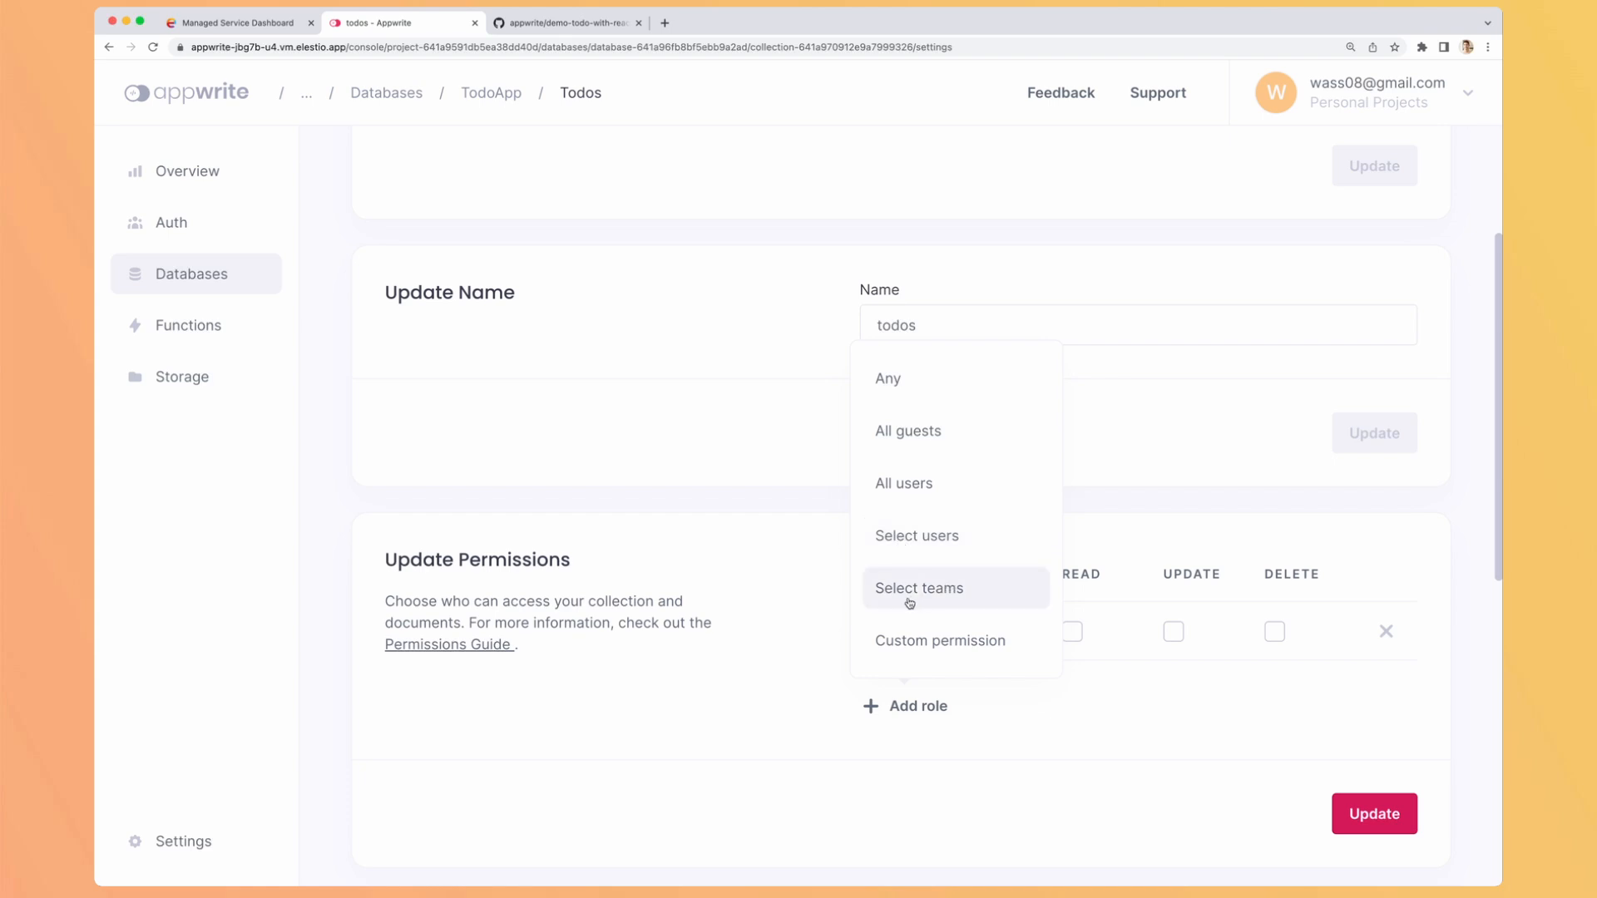
Step: Grant the Users role Create, Read and Update permissions on the todos collection
click(938, 640)
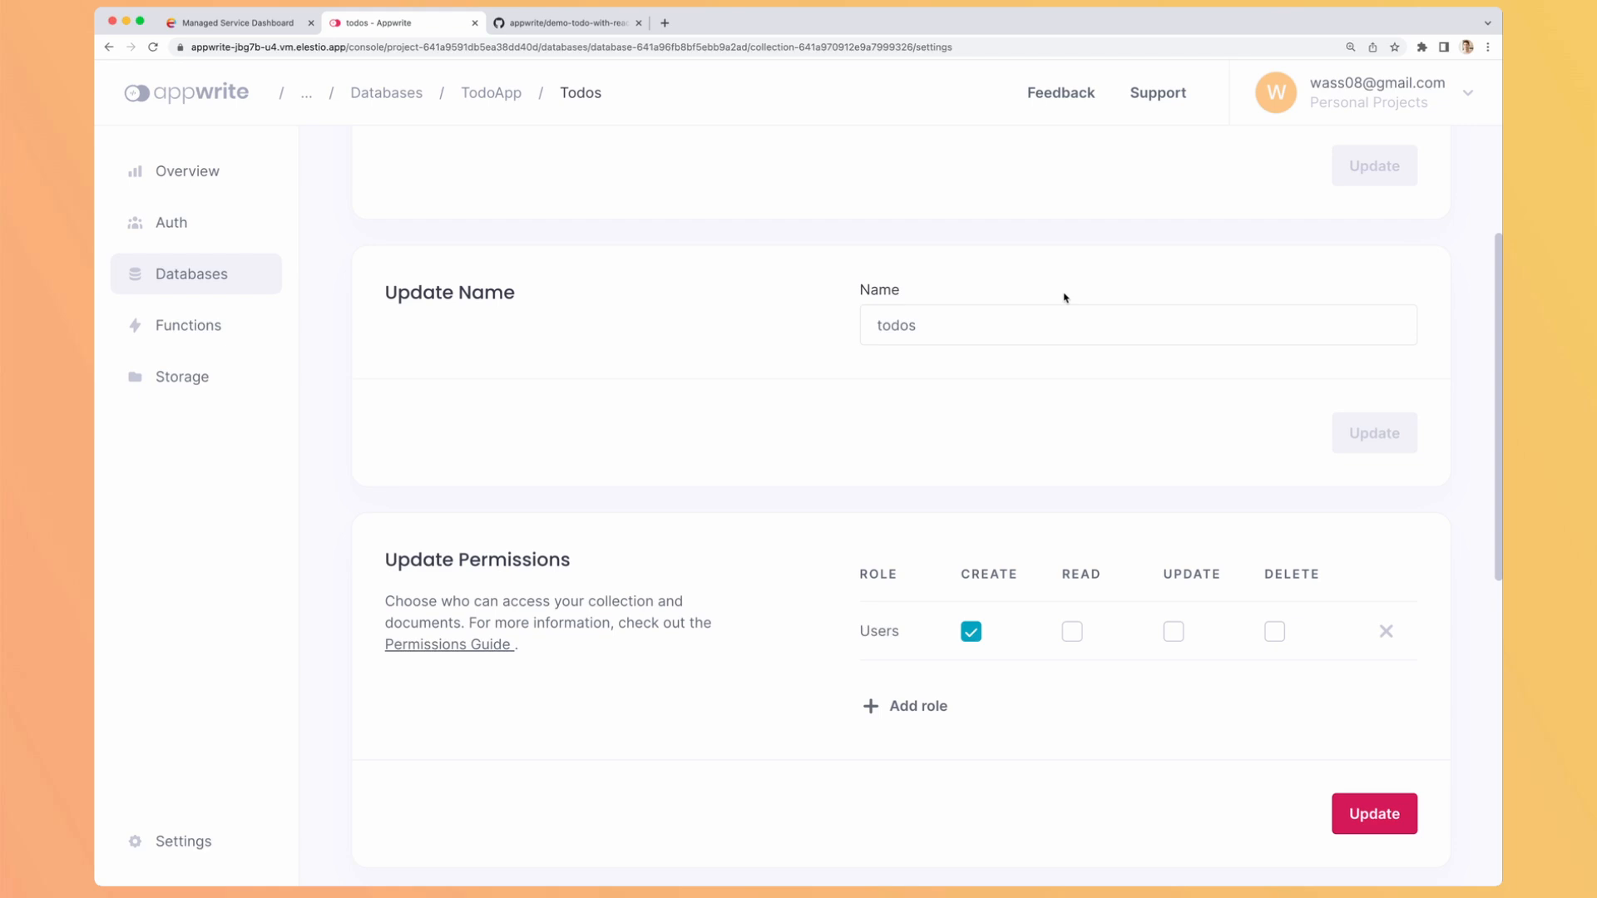
click(1071, 598)
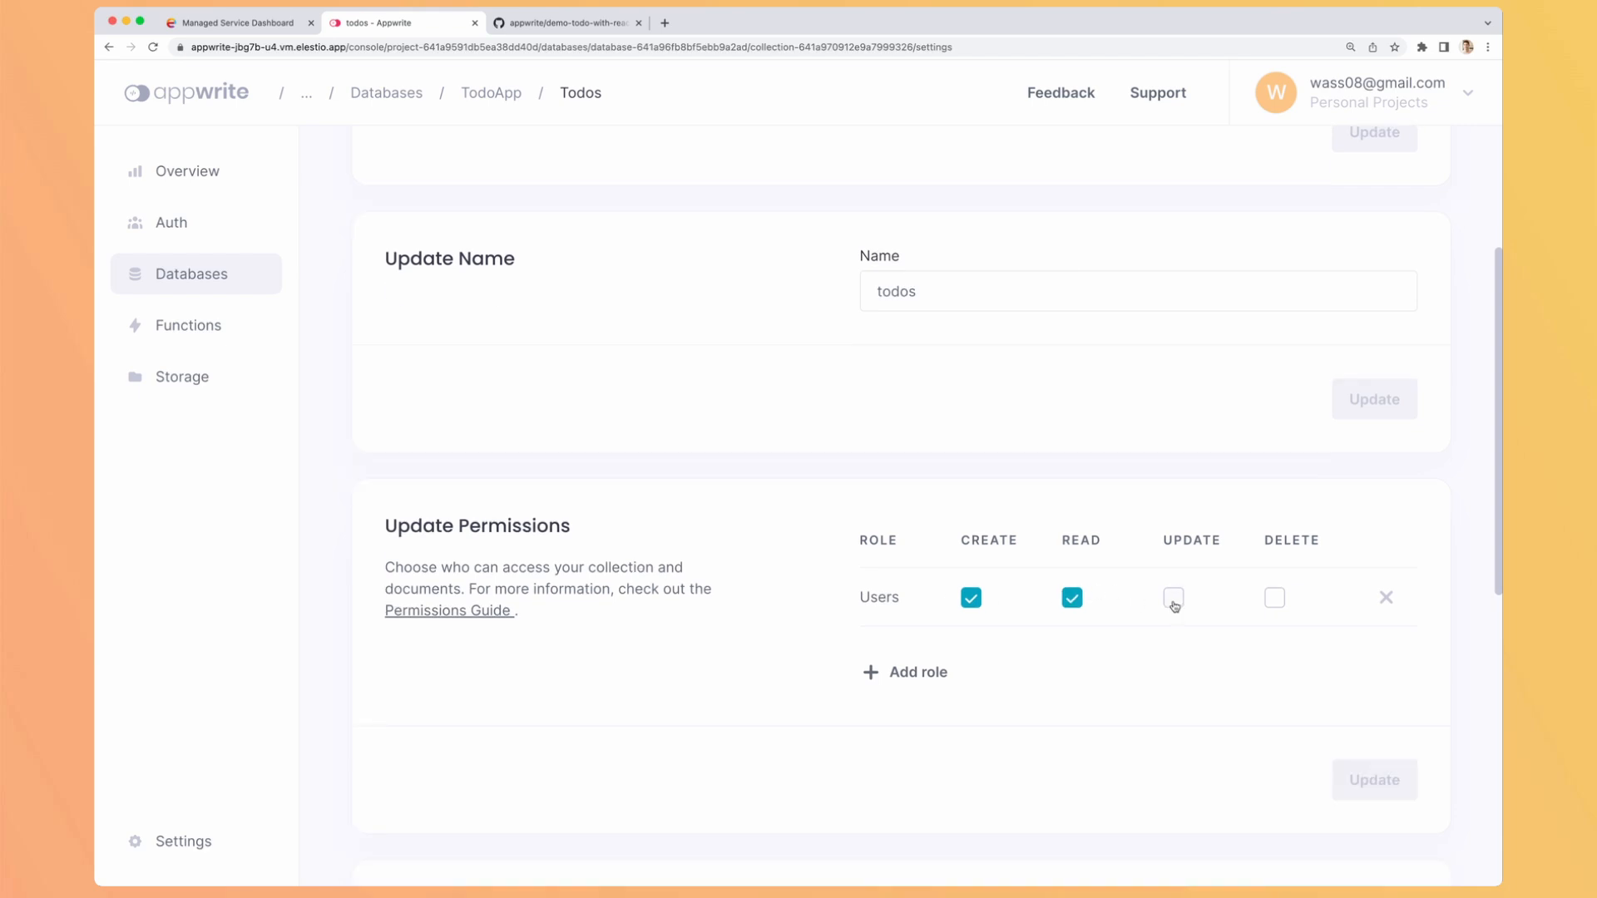
click(1173, 597)
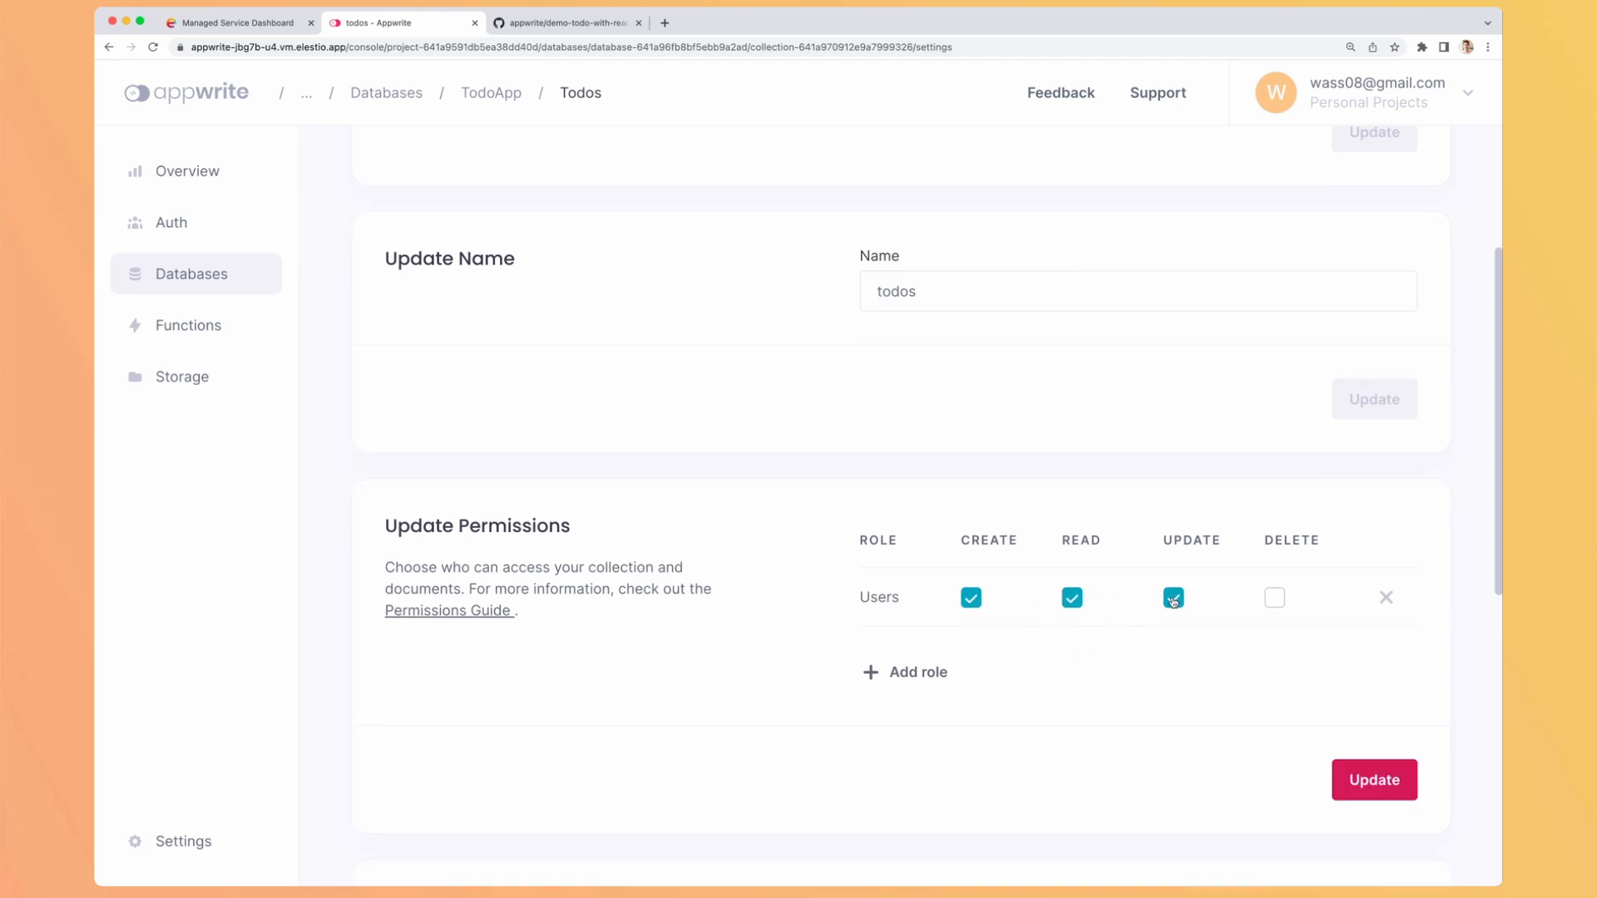
click(564, 22)
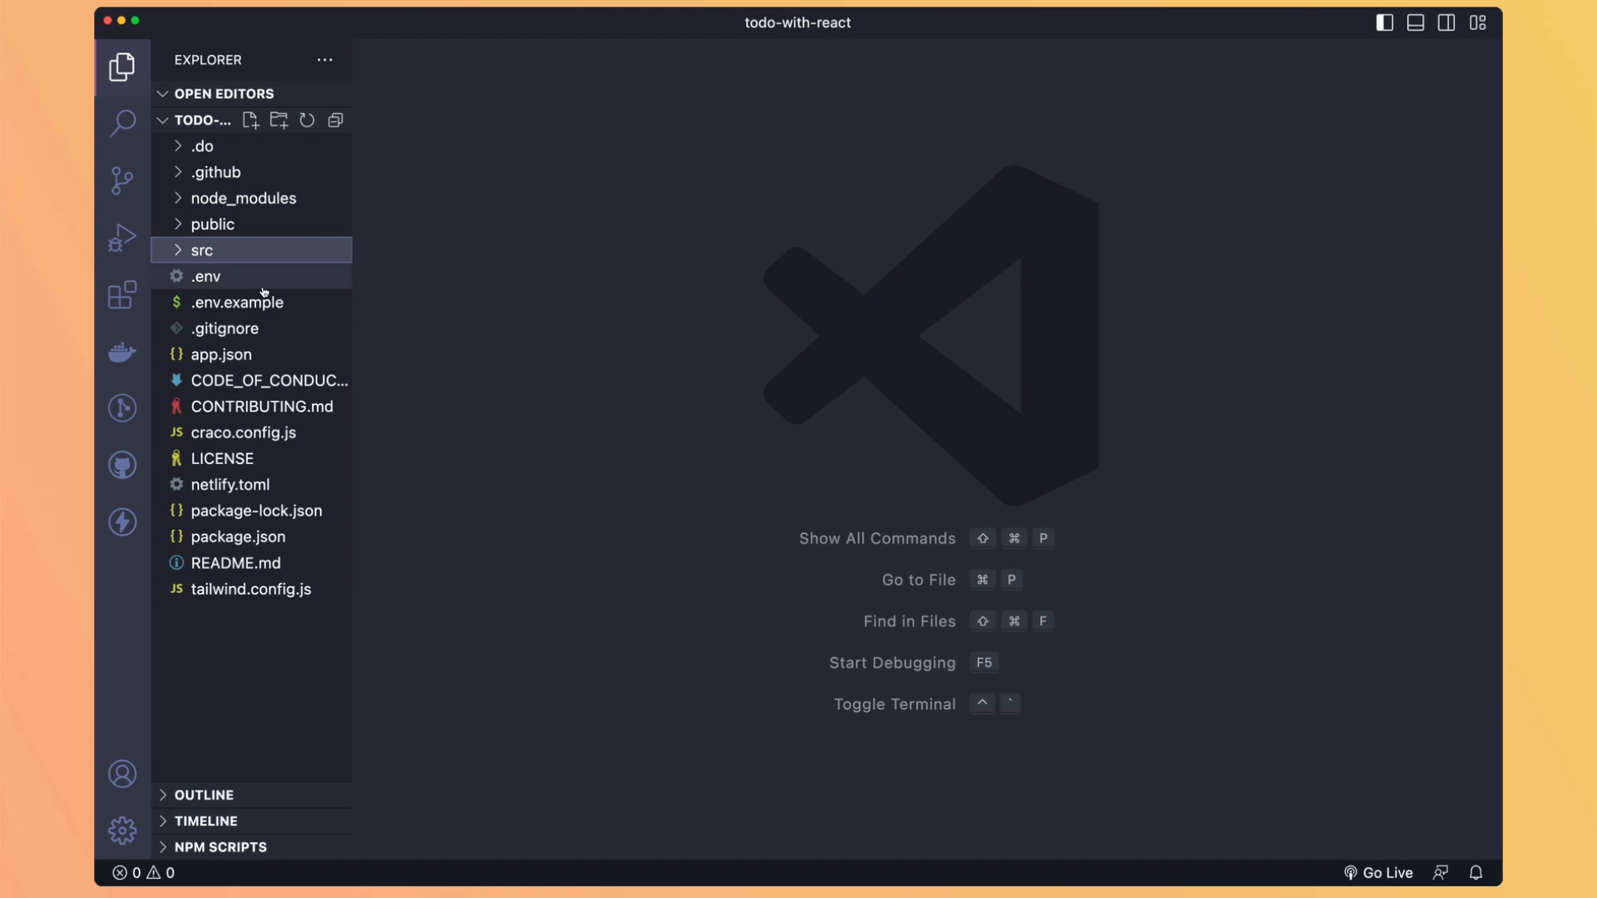
Step: Paste the Appwrite project ID 641a9591db5ea38dd40d into the .env file
double_click(238, 301)
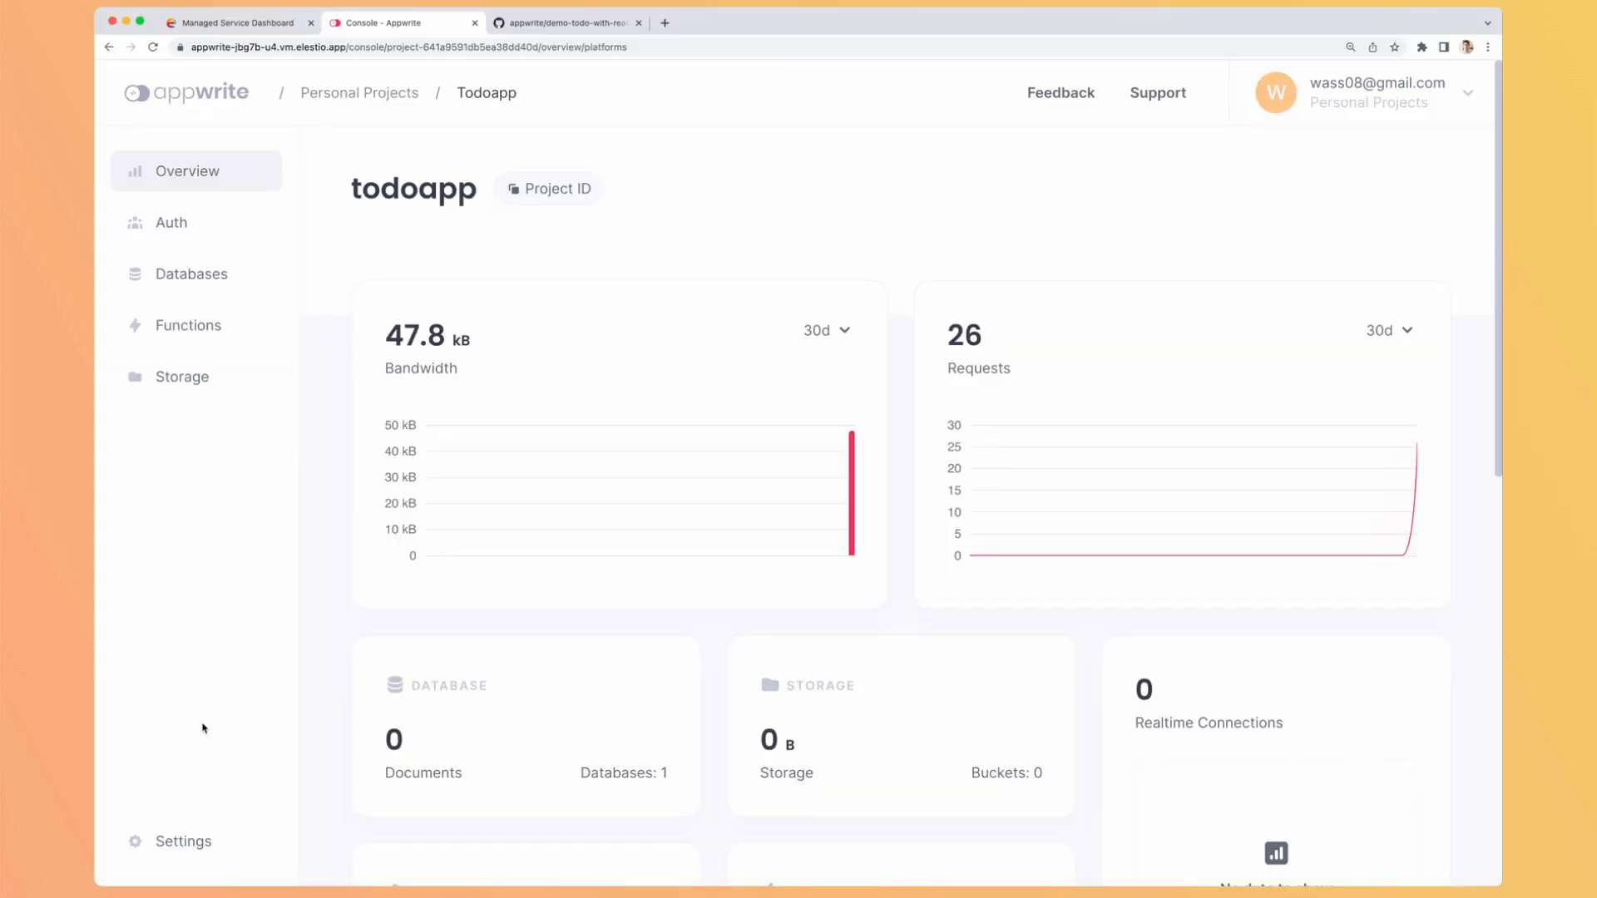
click(185, 842)
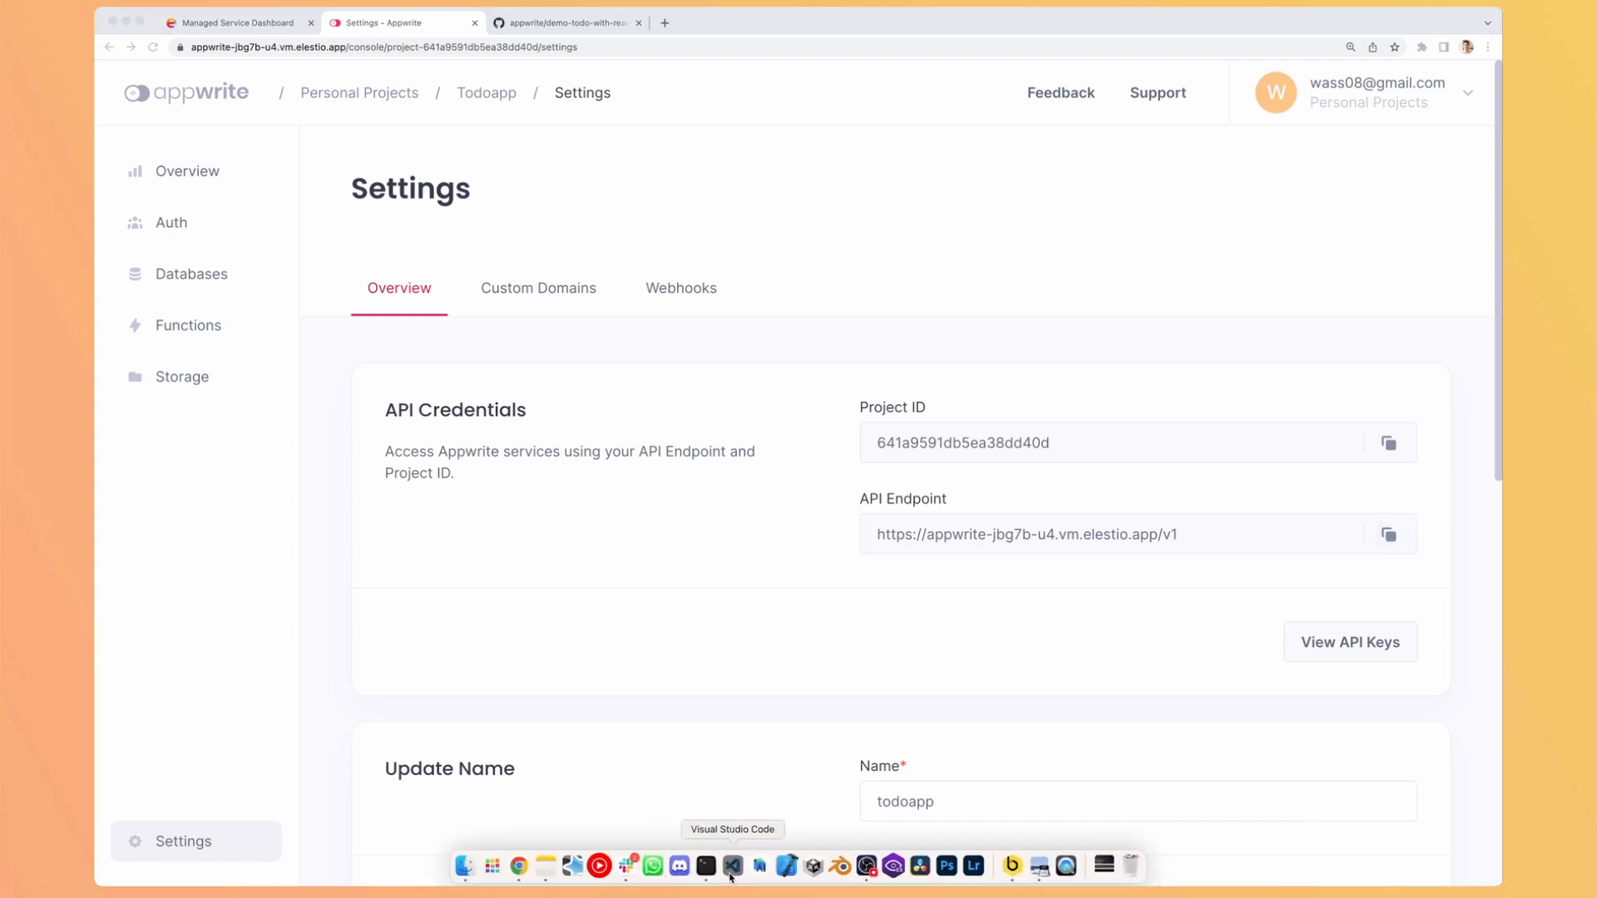
click(732, 870)
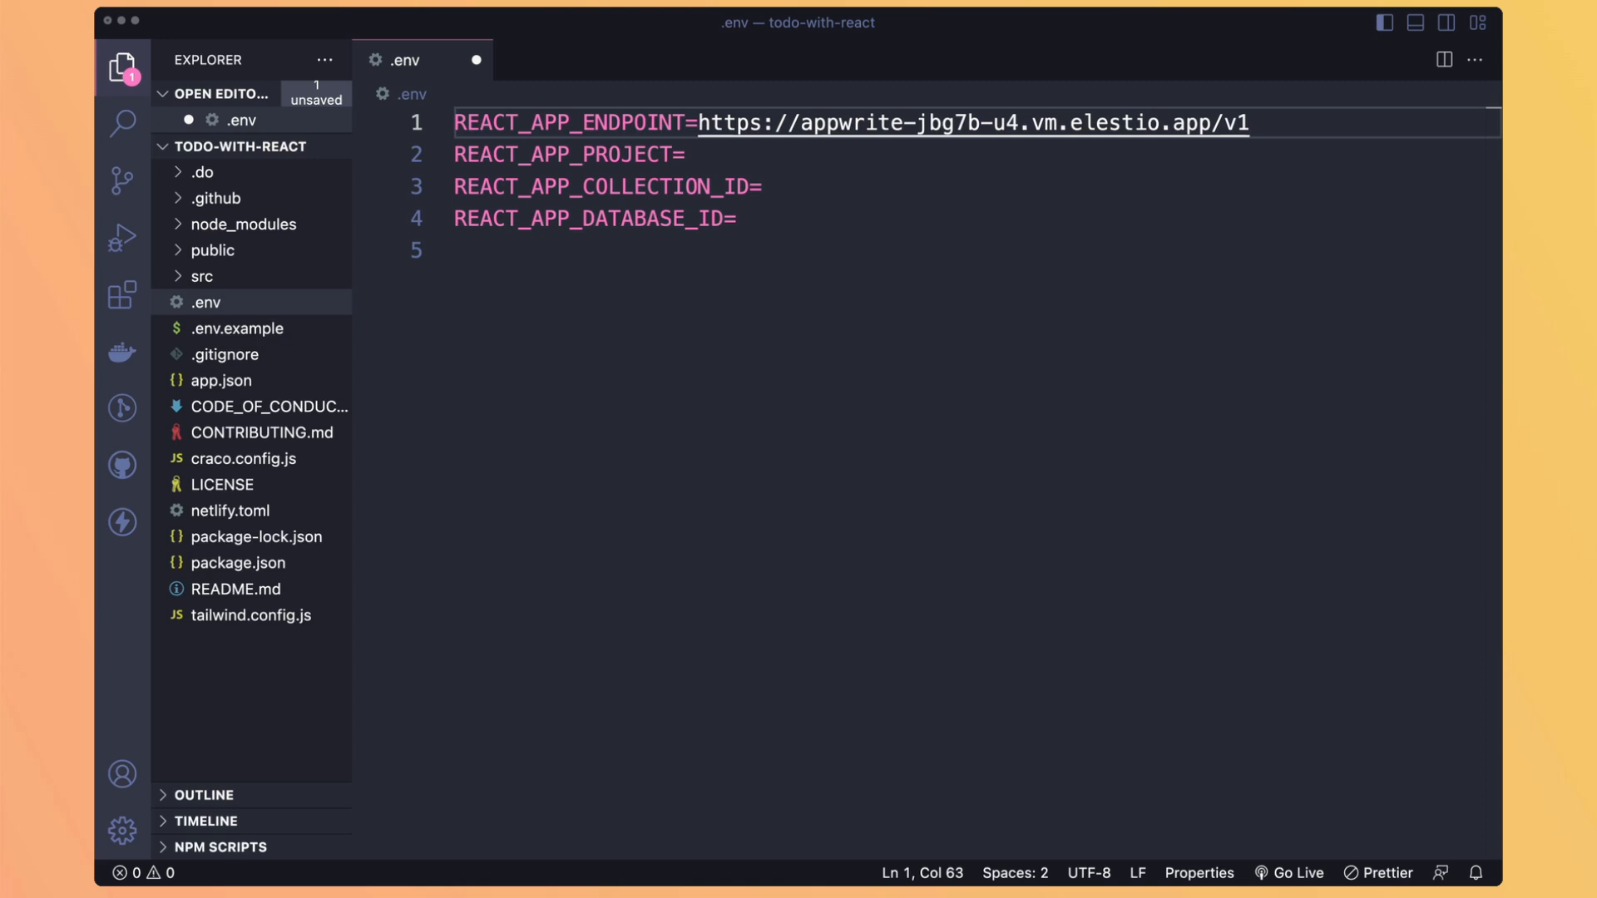
text(641a9591db5ea38dd40d)
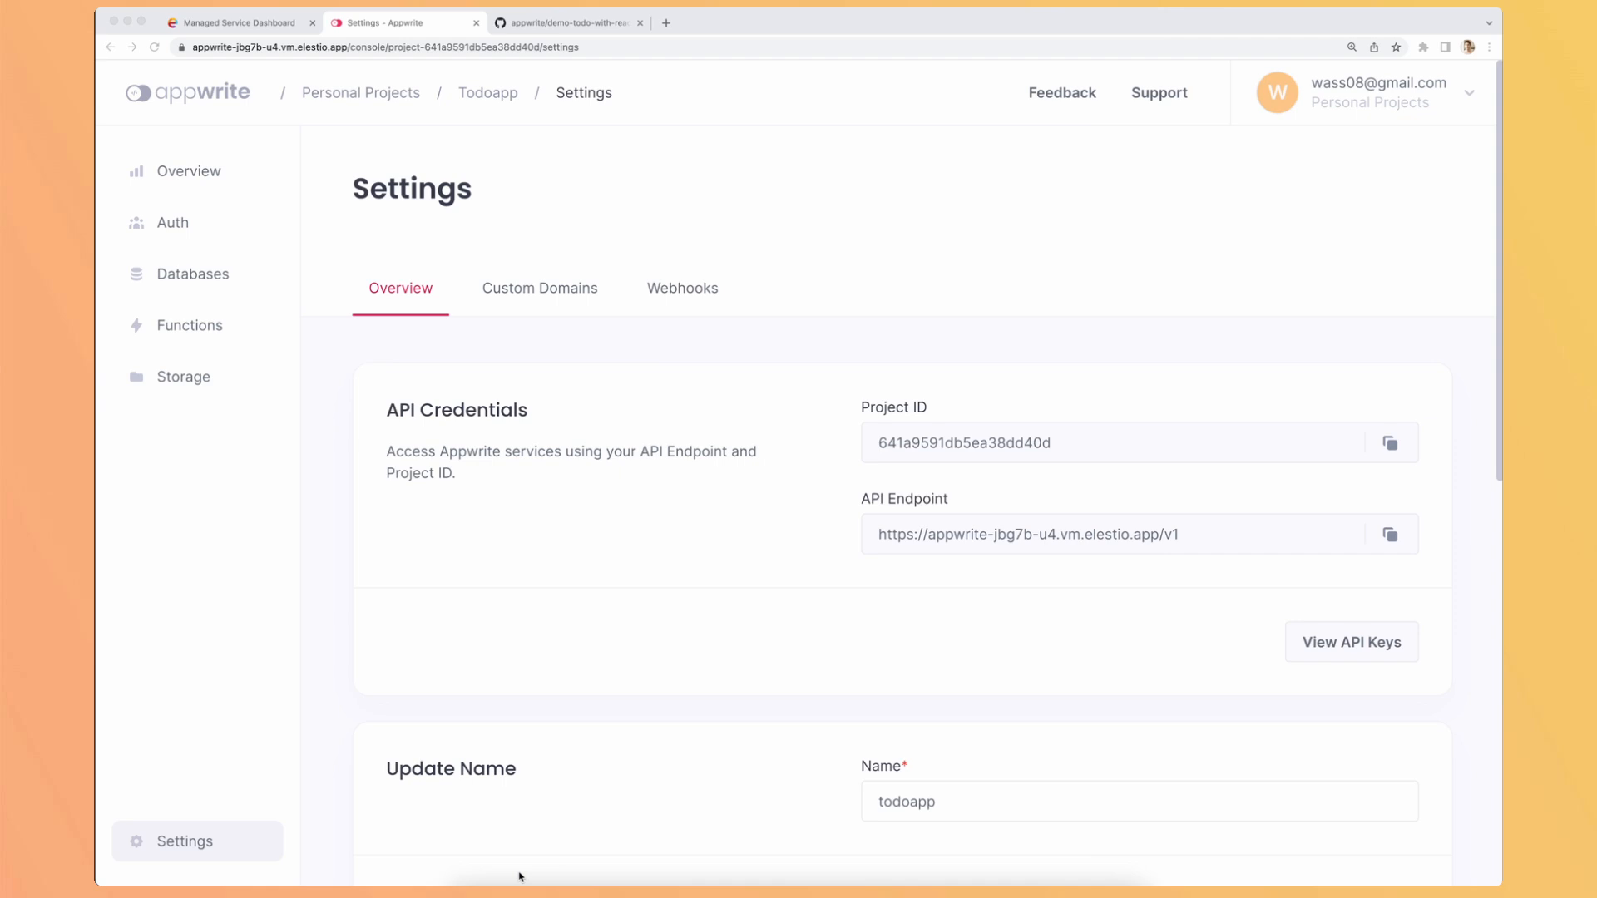
mouse_move(190, 273)
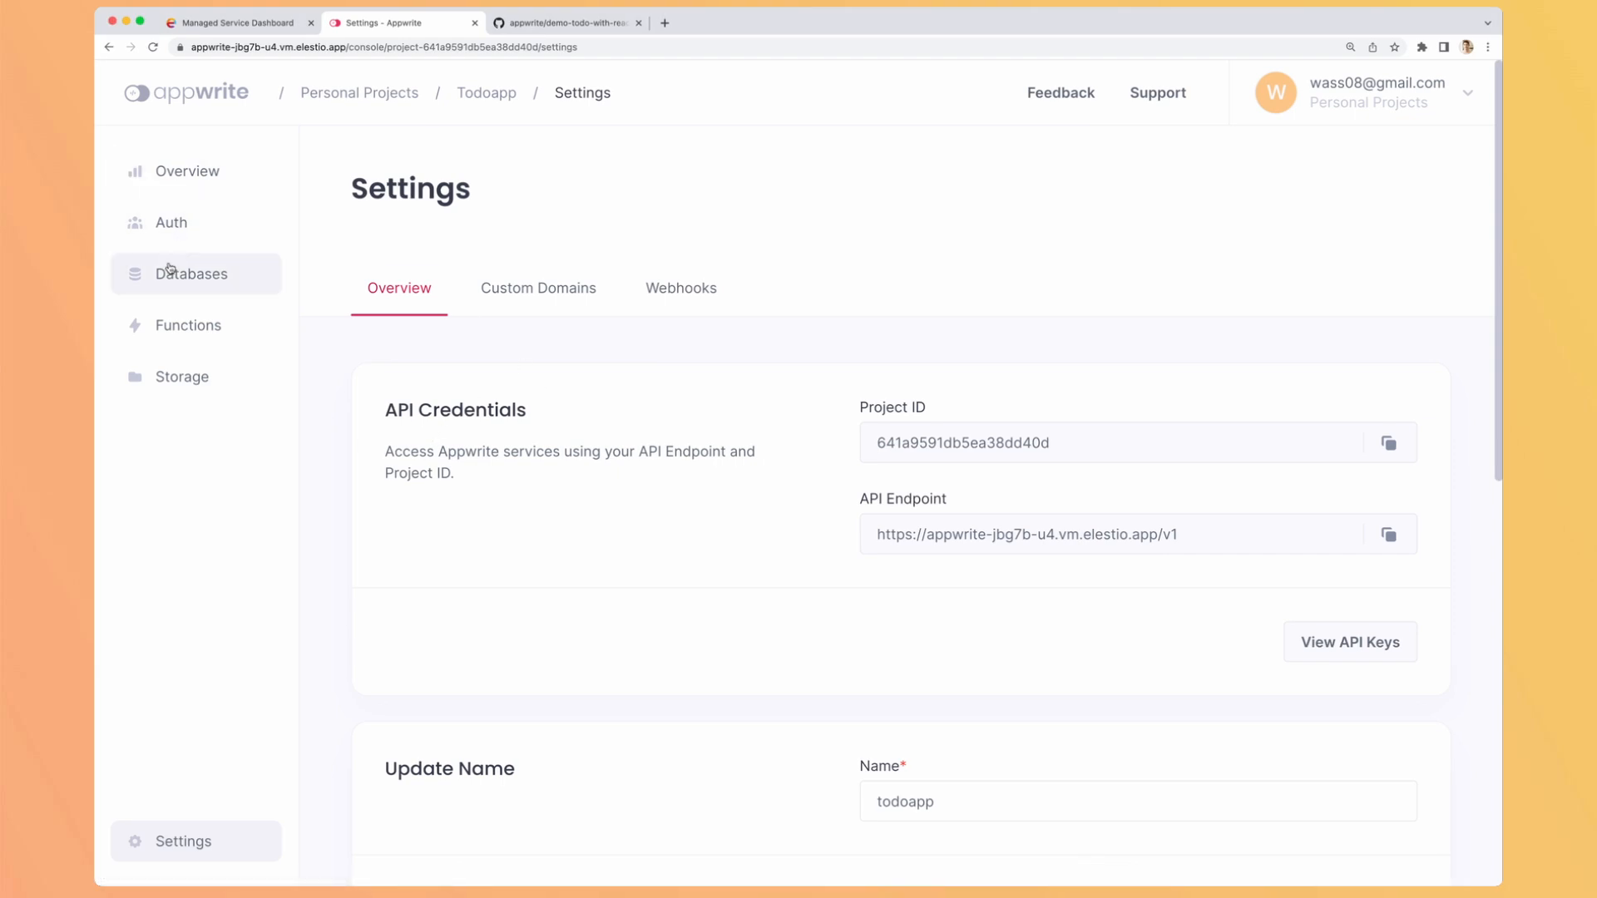
Step: Paste the todos collection ID 641a970912e9a7999326 into the .env file
click(191, 273)
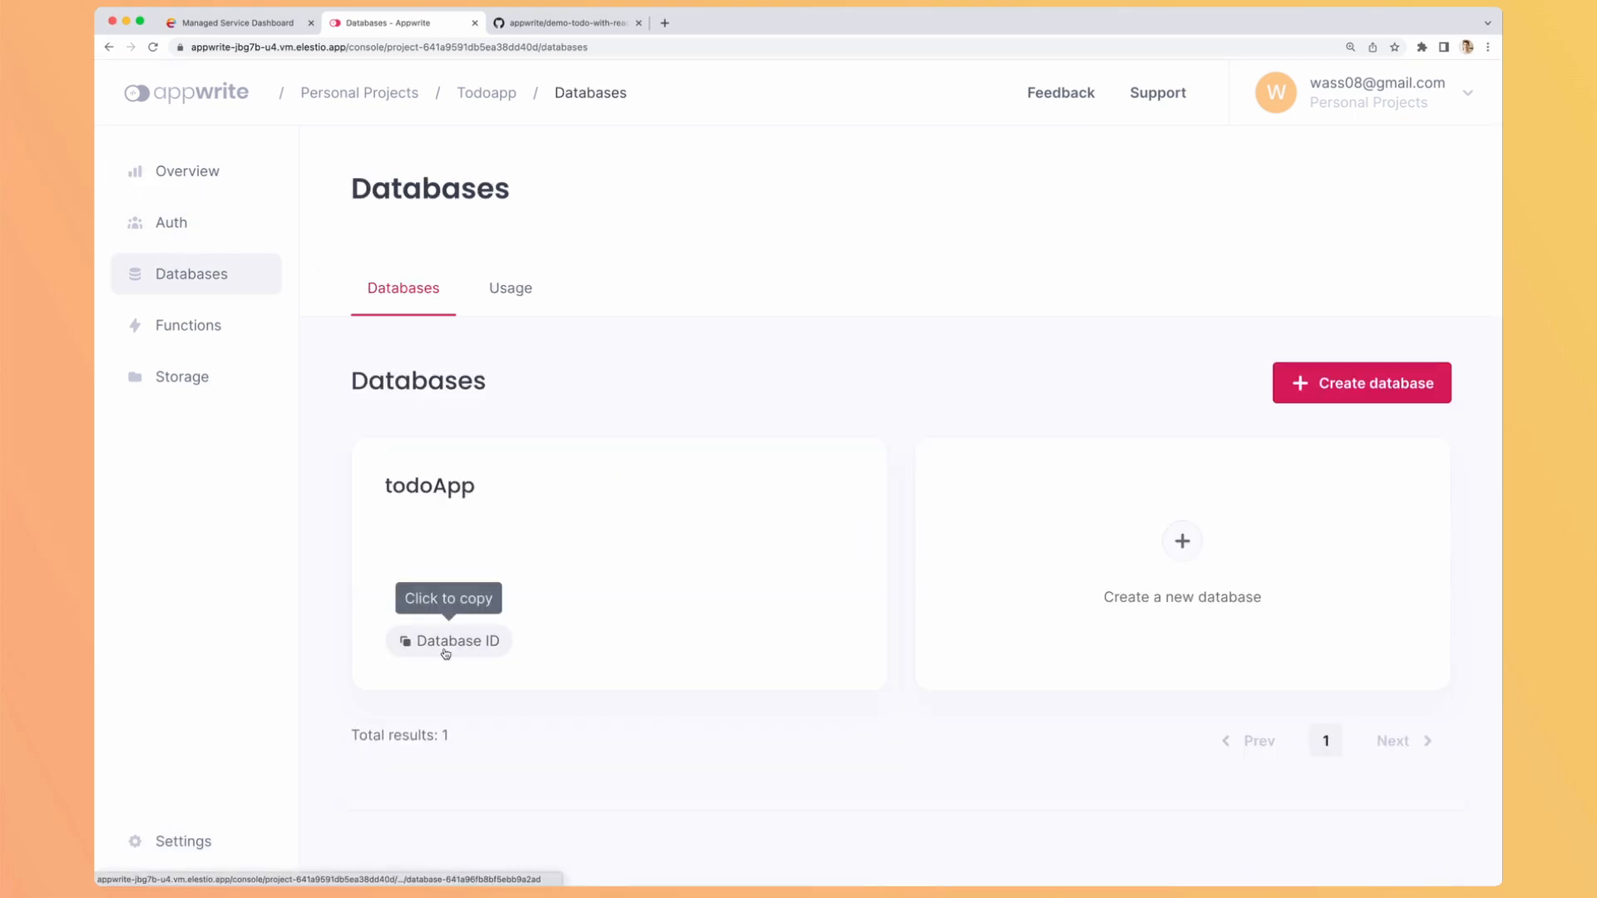
click(429, 485)
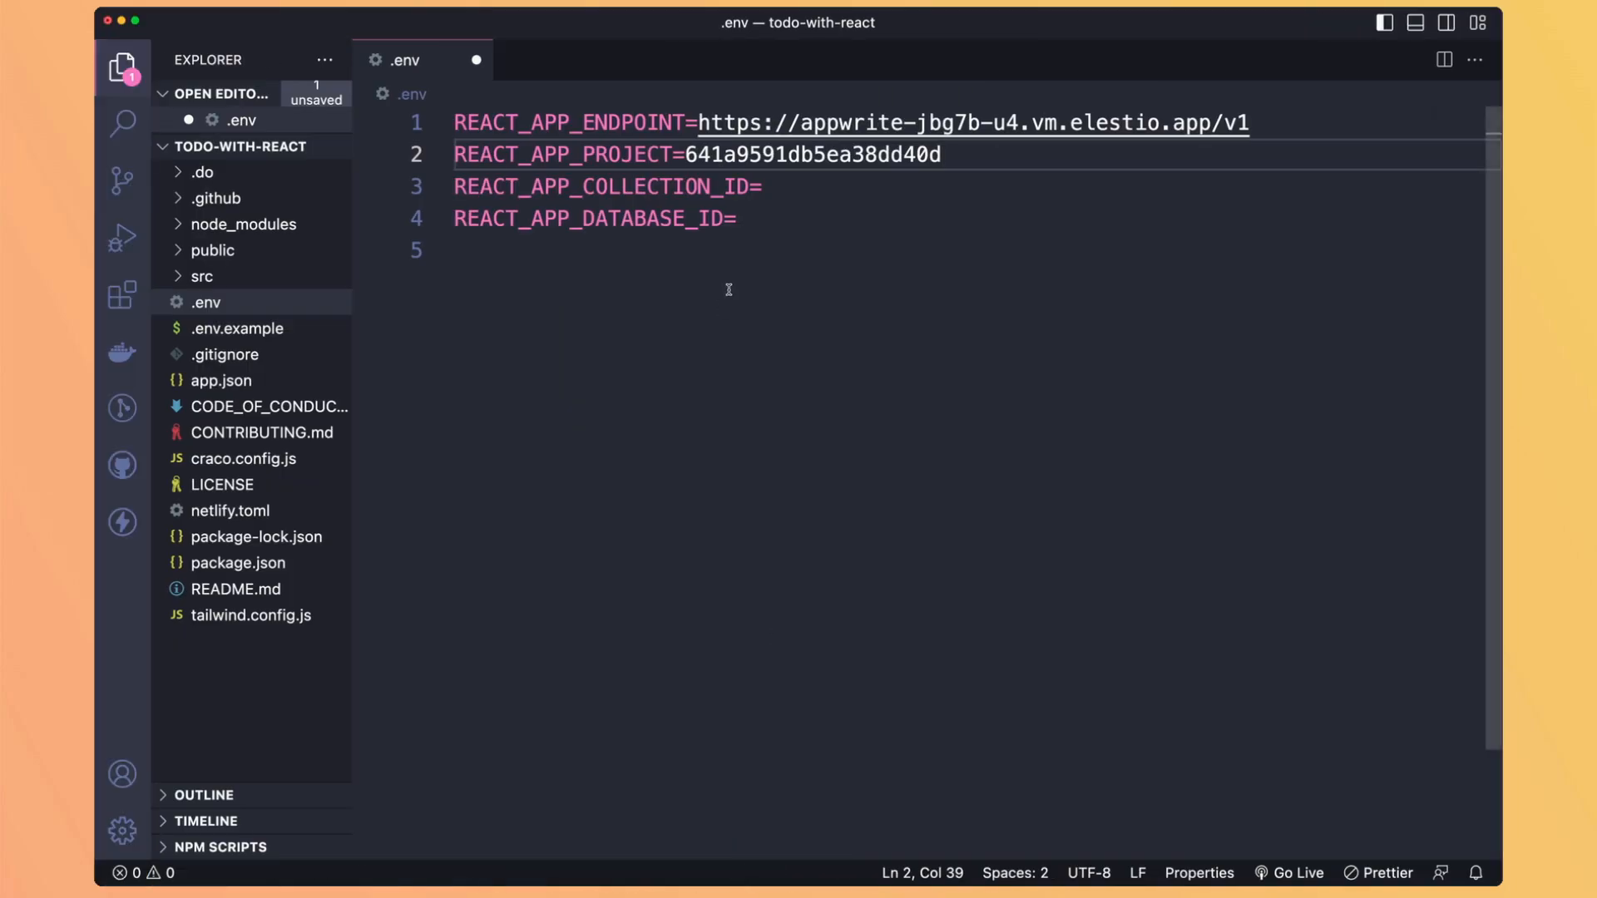
text(641a970912e9a7999326)
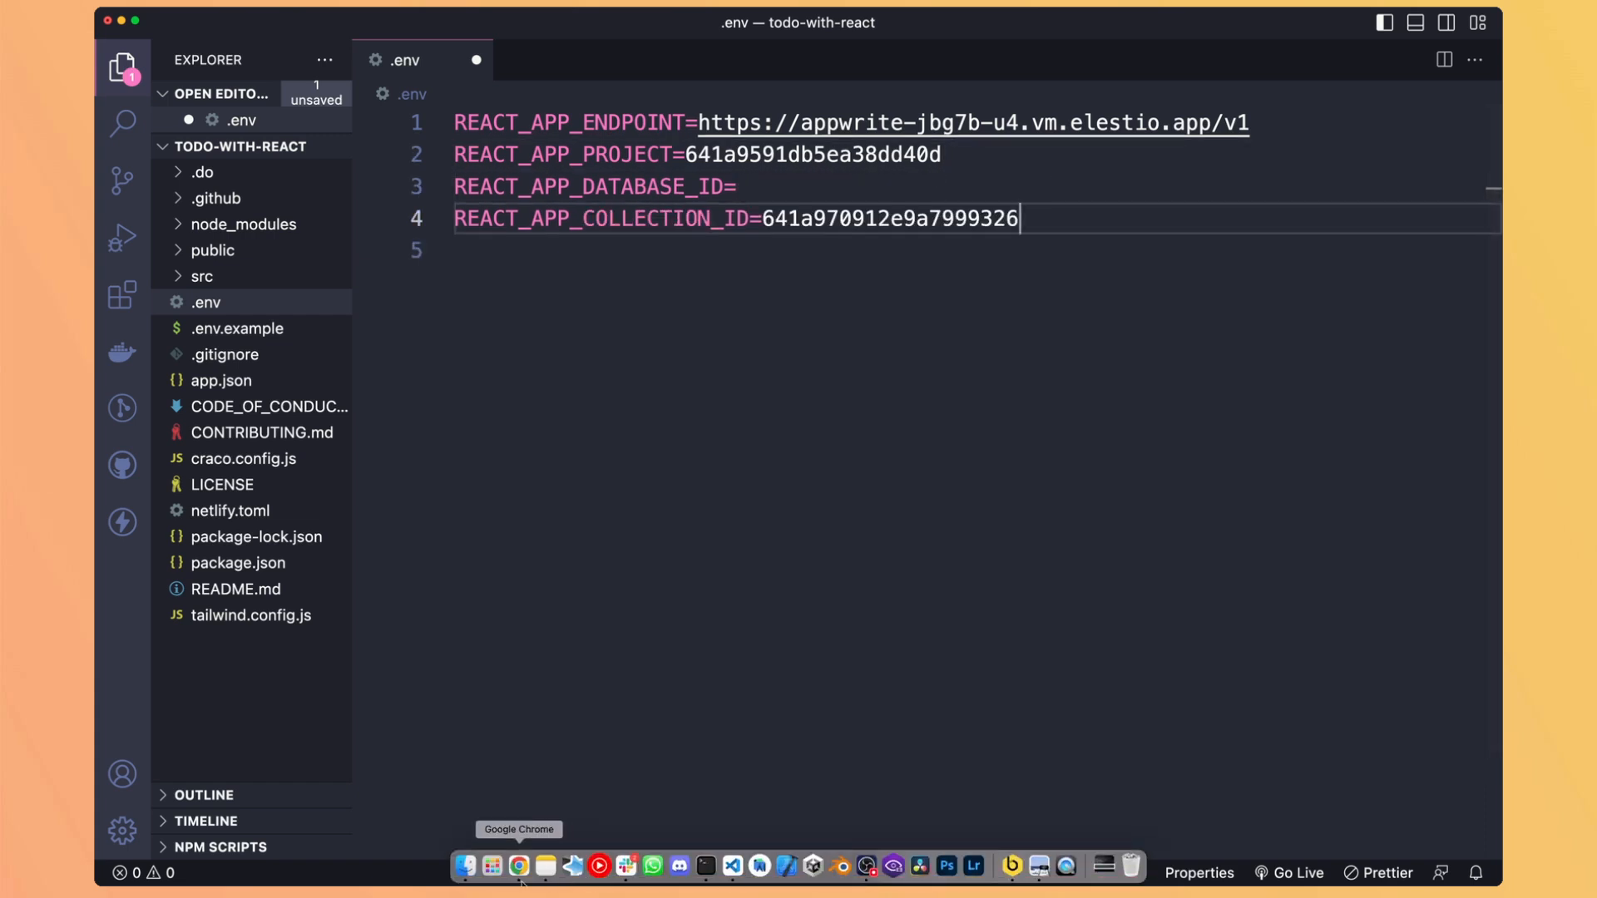
Step: Paste the todoApp database ID 641a96fb8bf5ebb9a2ad into the .env file
click(519, 867)
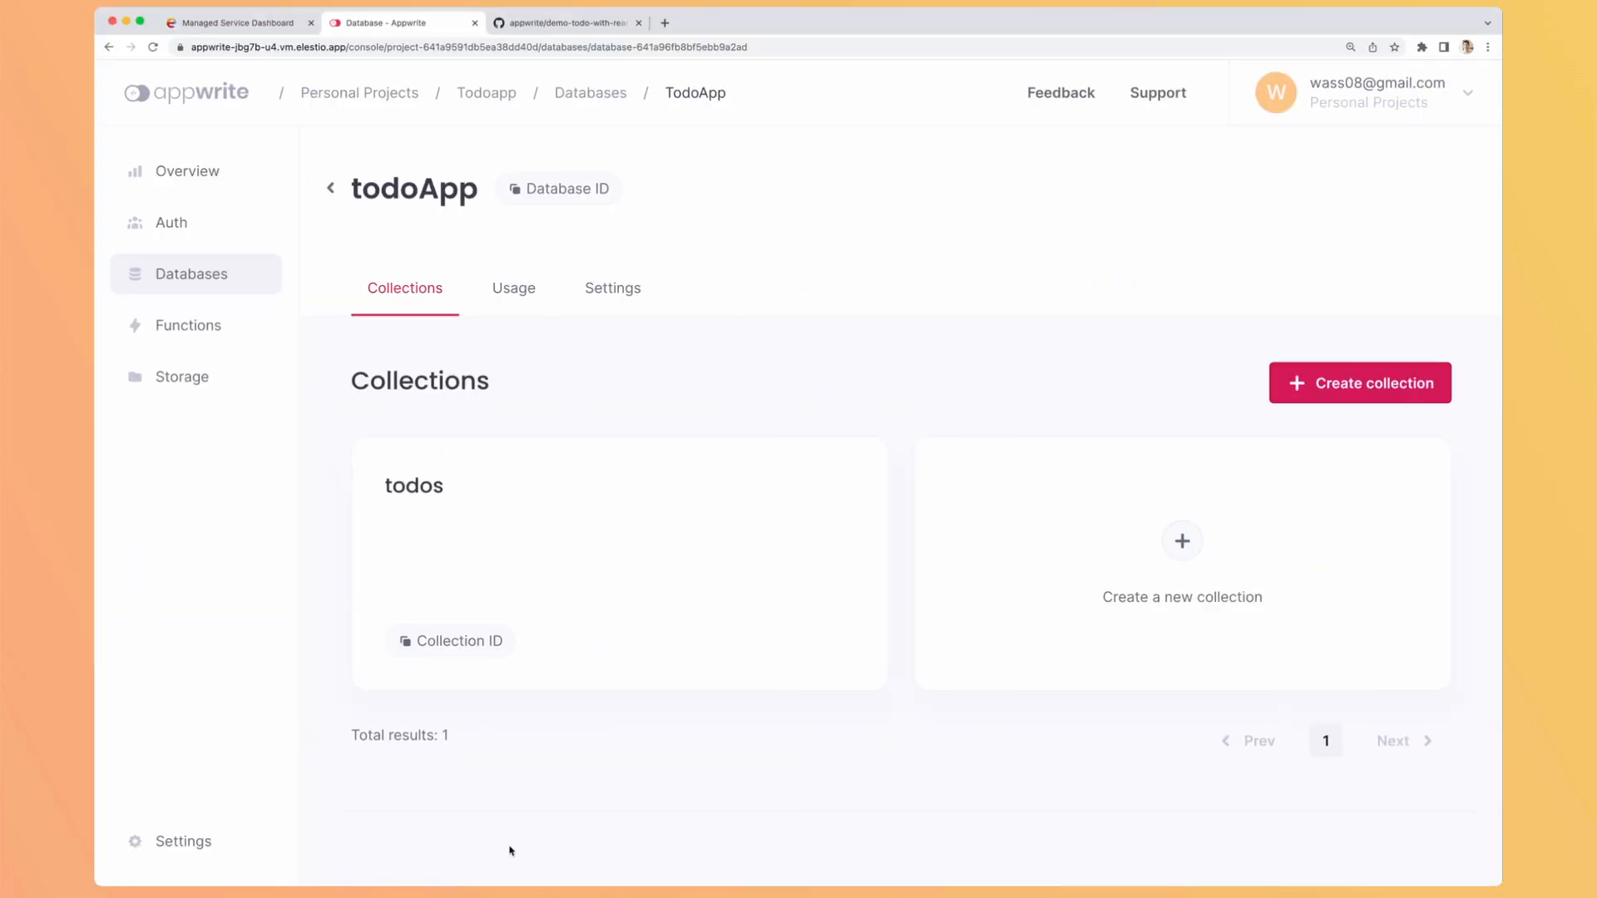
click(109, 47)
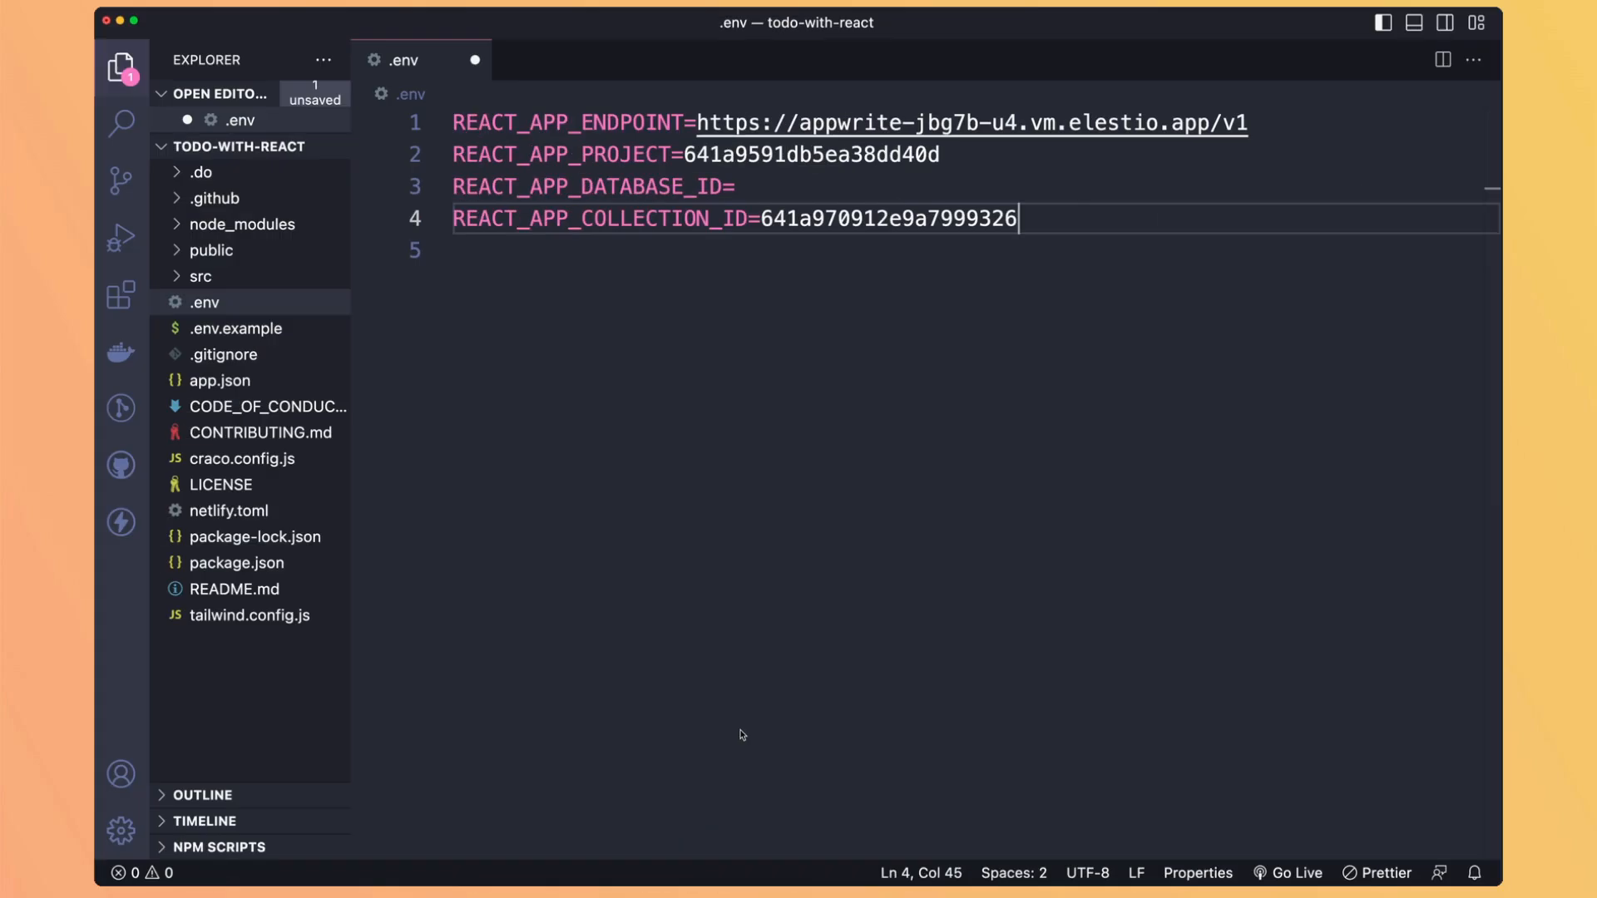
text(641a96fb8bf5ebb9a2ad)
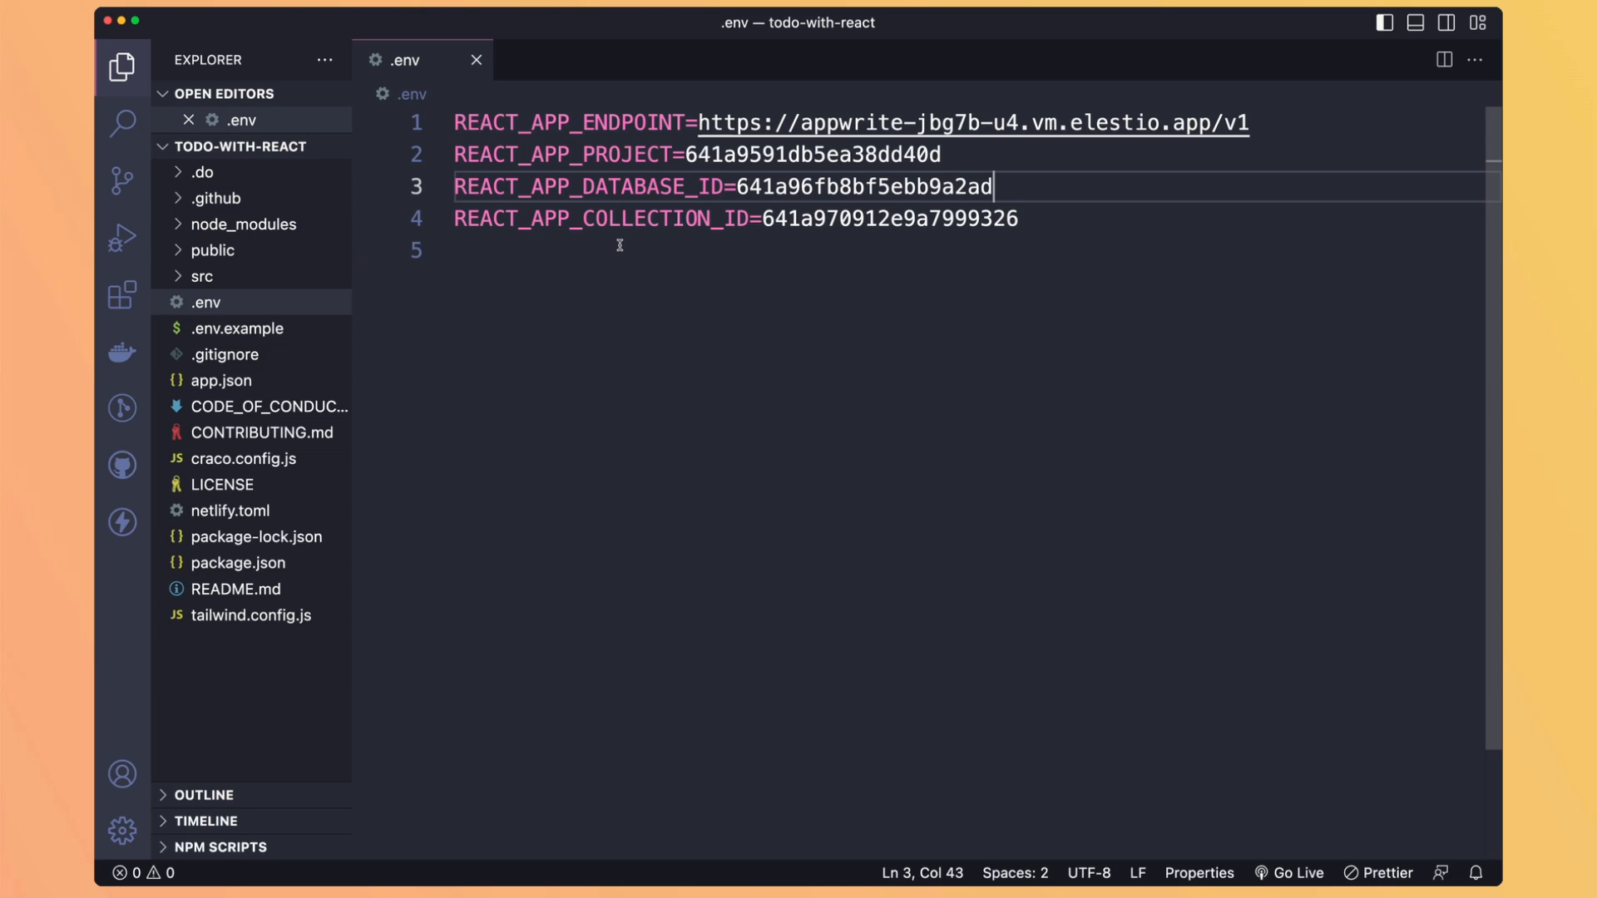
click(238, 563)
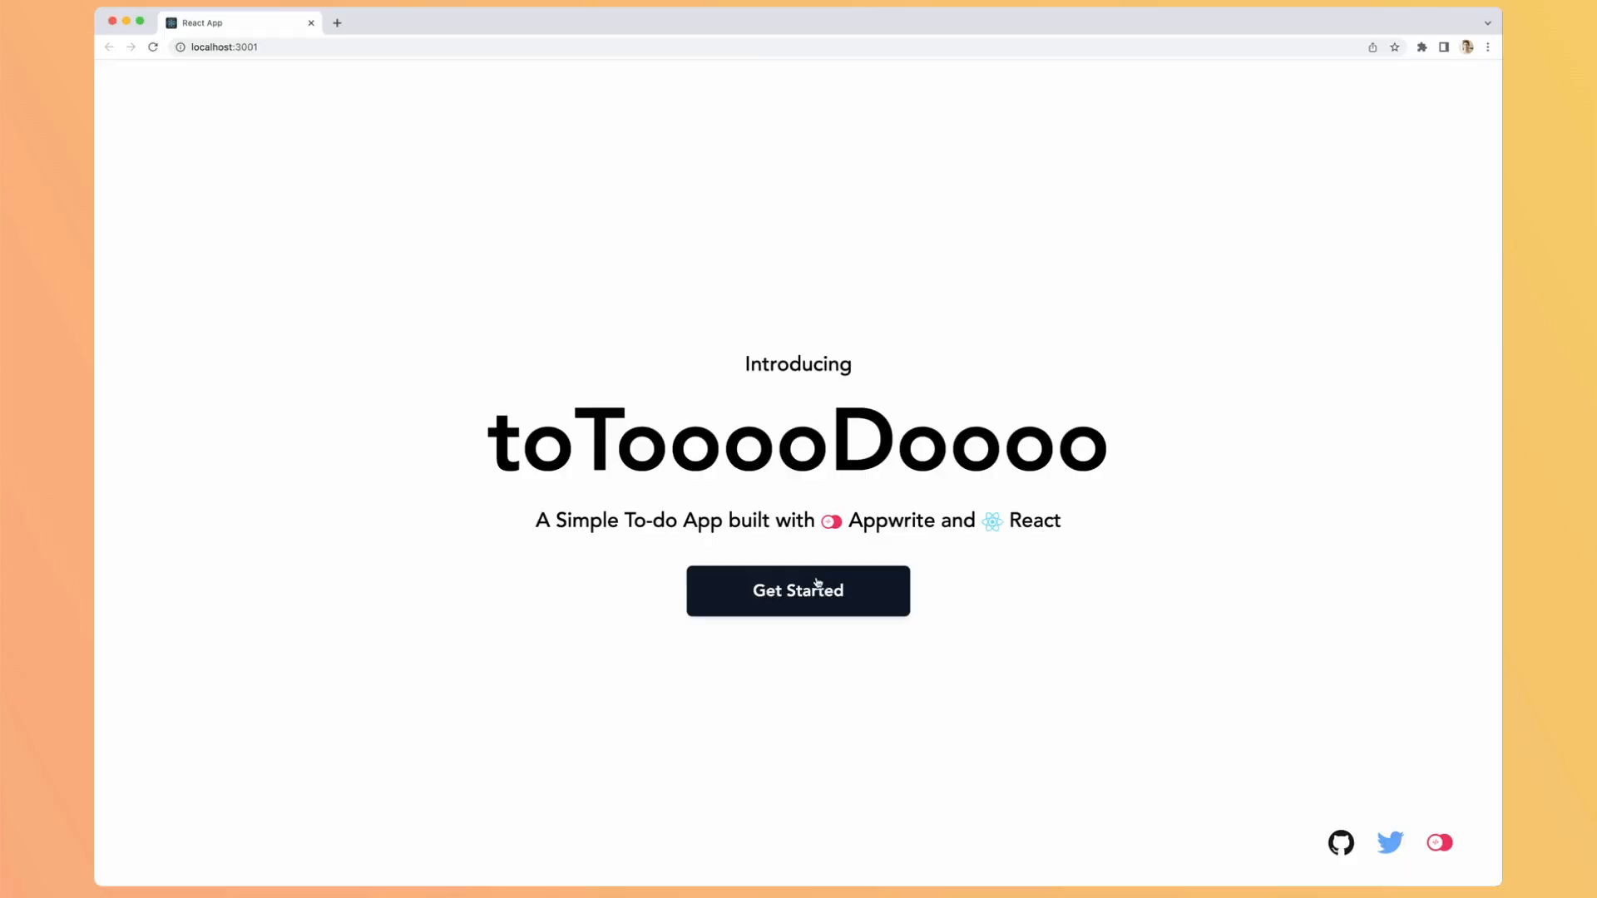
Step: Sign up a new user in the React todo app and sign in
click(797, 590)
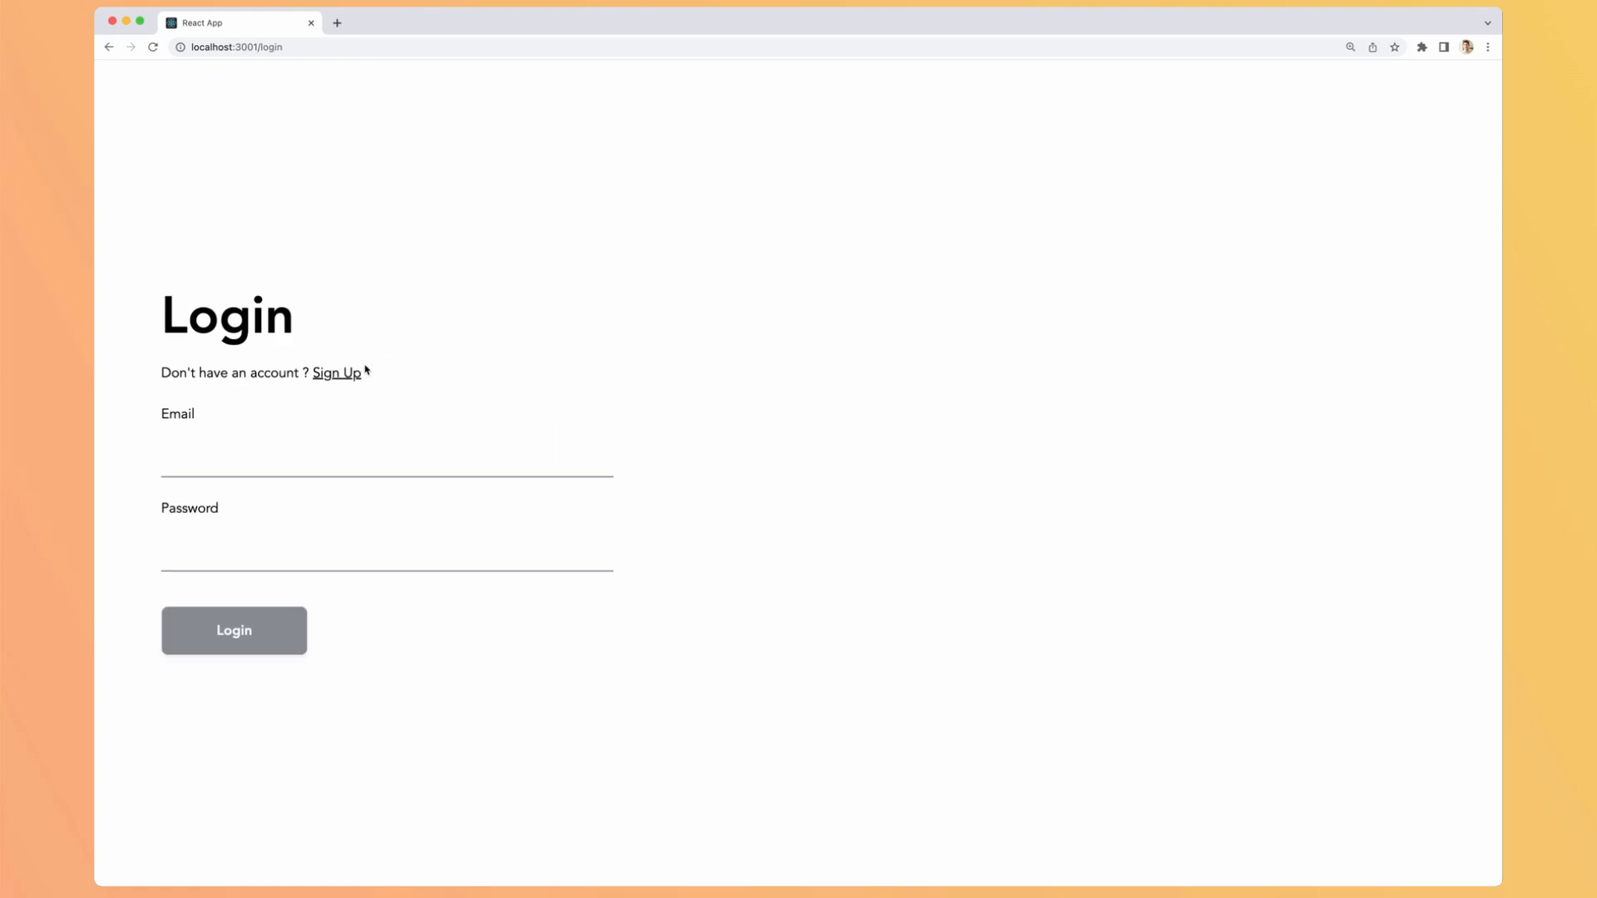
click(336, 371)
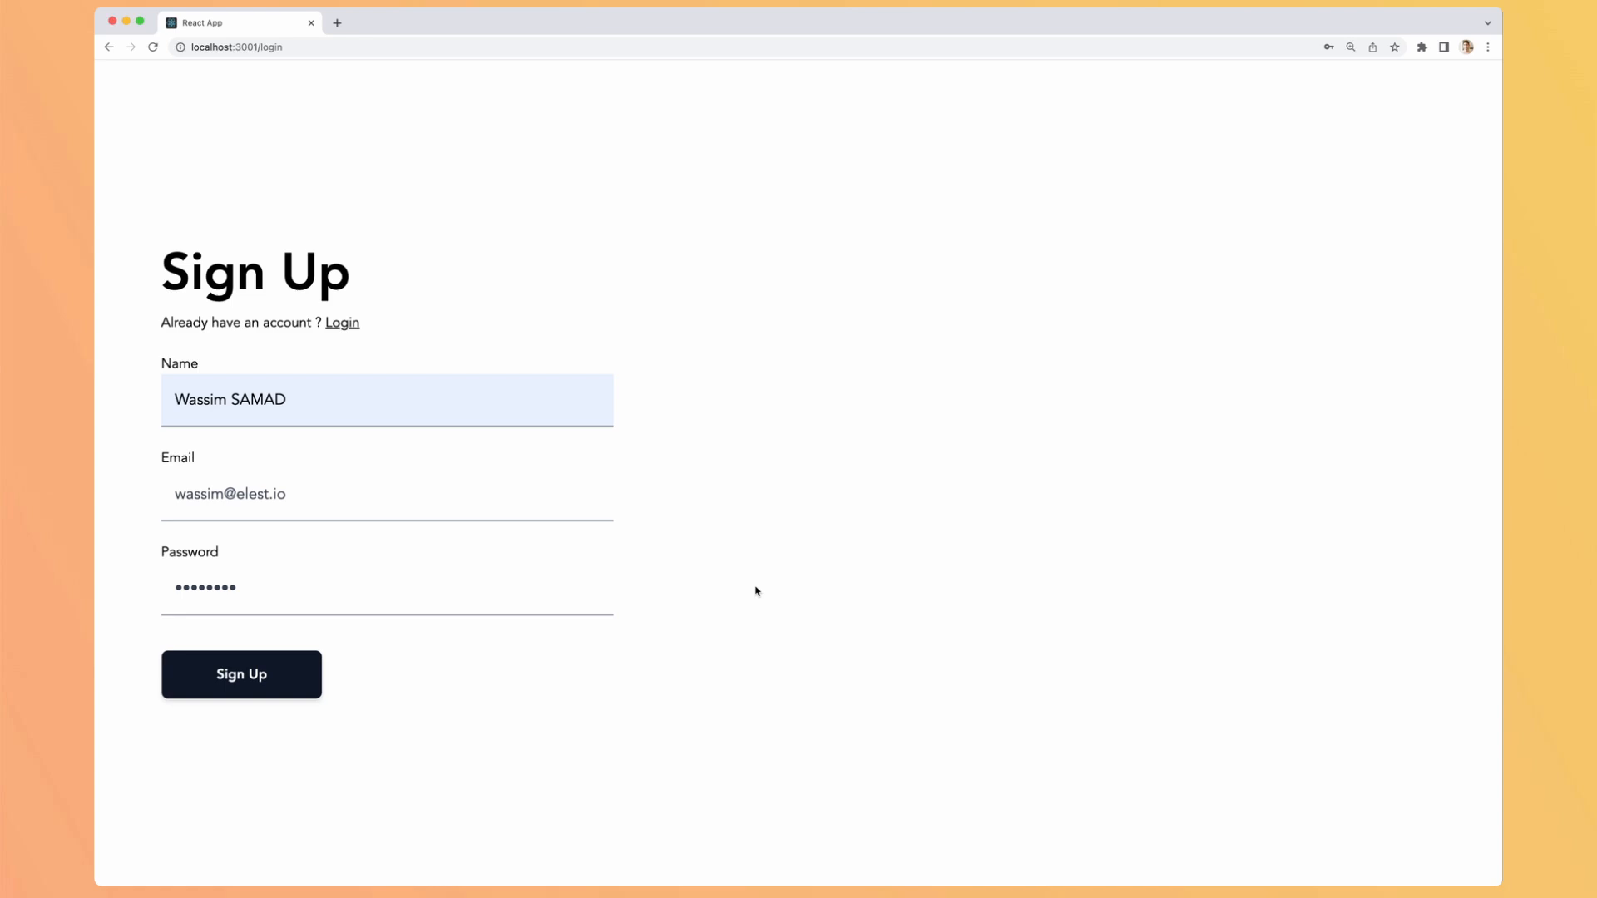
click(241, 674)
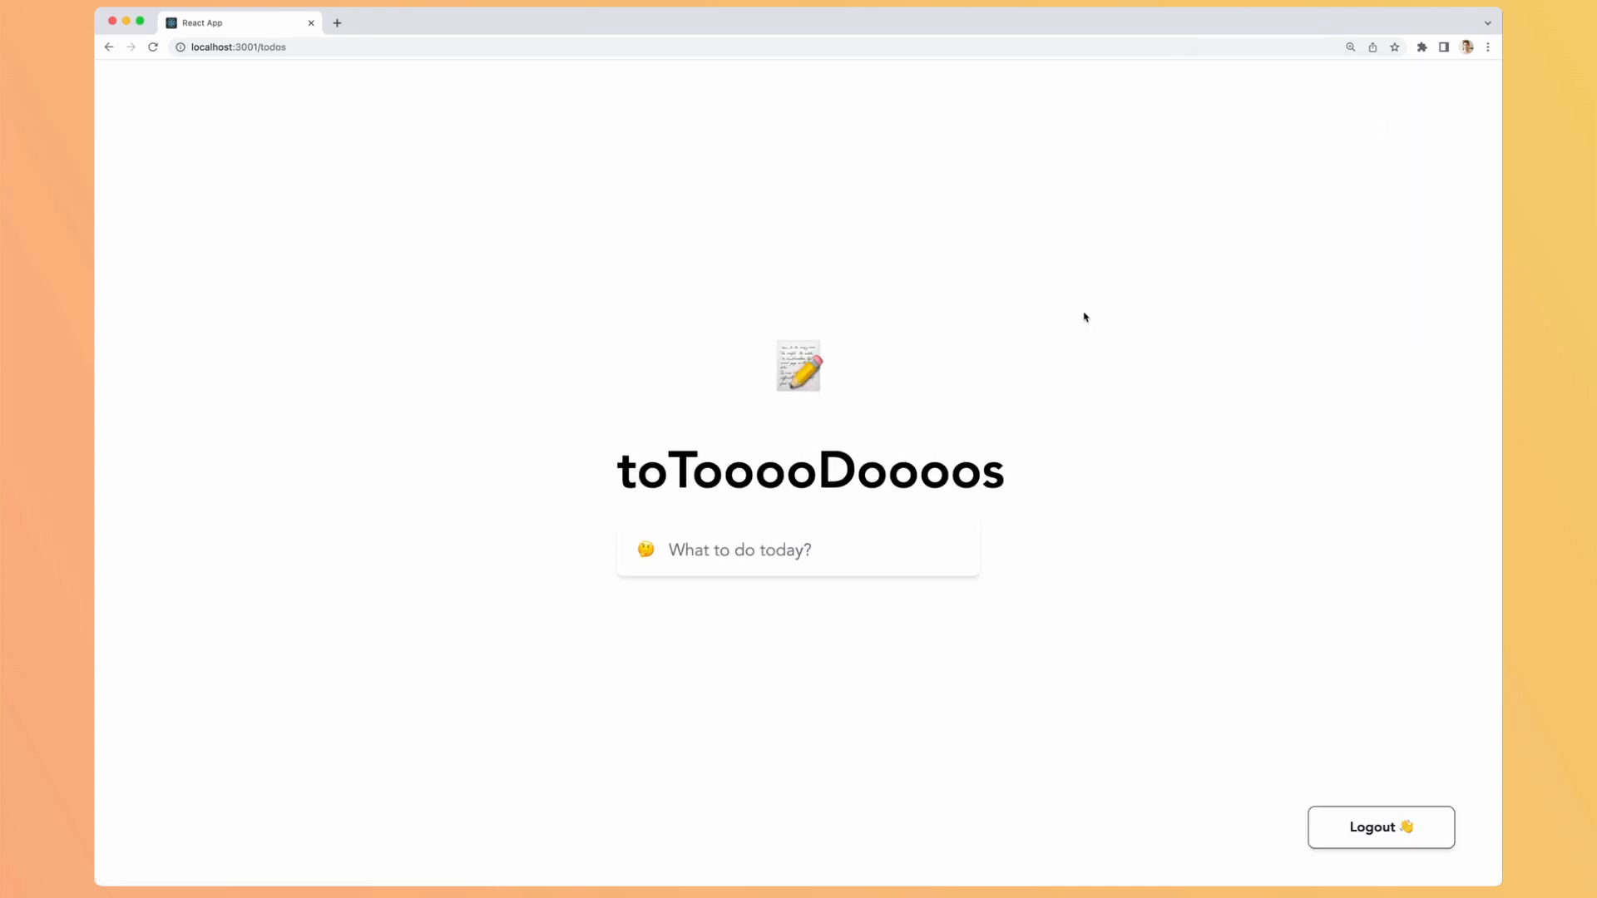
Step: Add todos 'Record a video about Appwrite' and 'Edit a video about Appwrite', marking the first complete
click(797, 547)
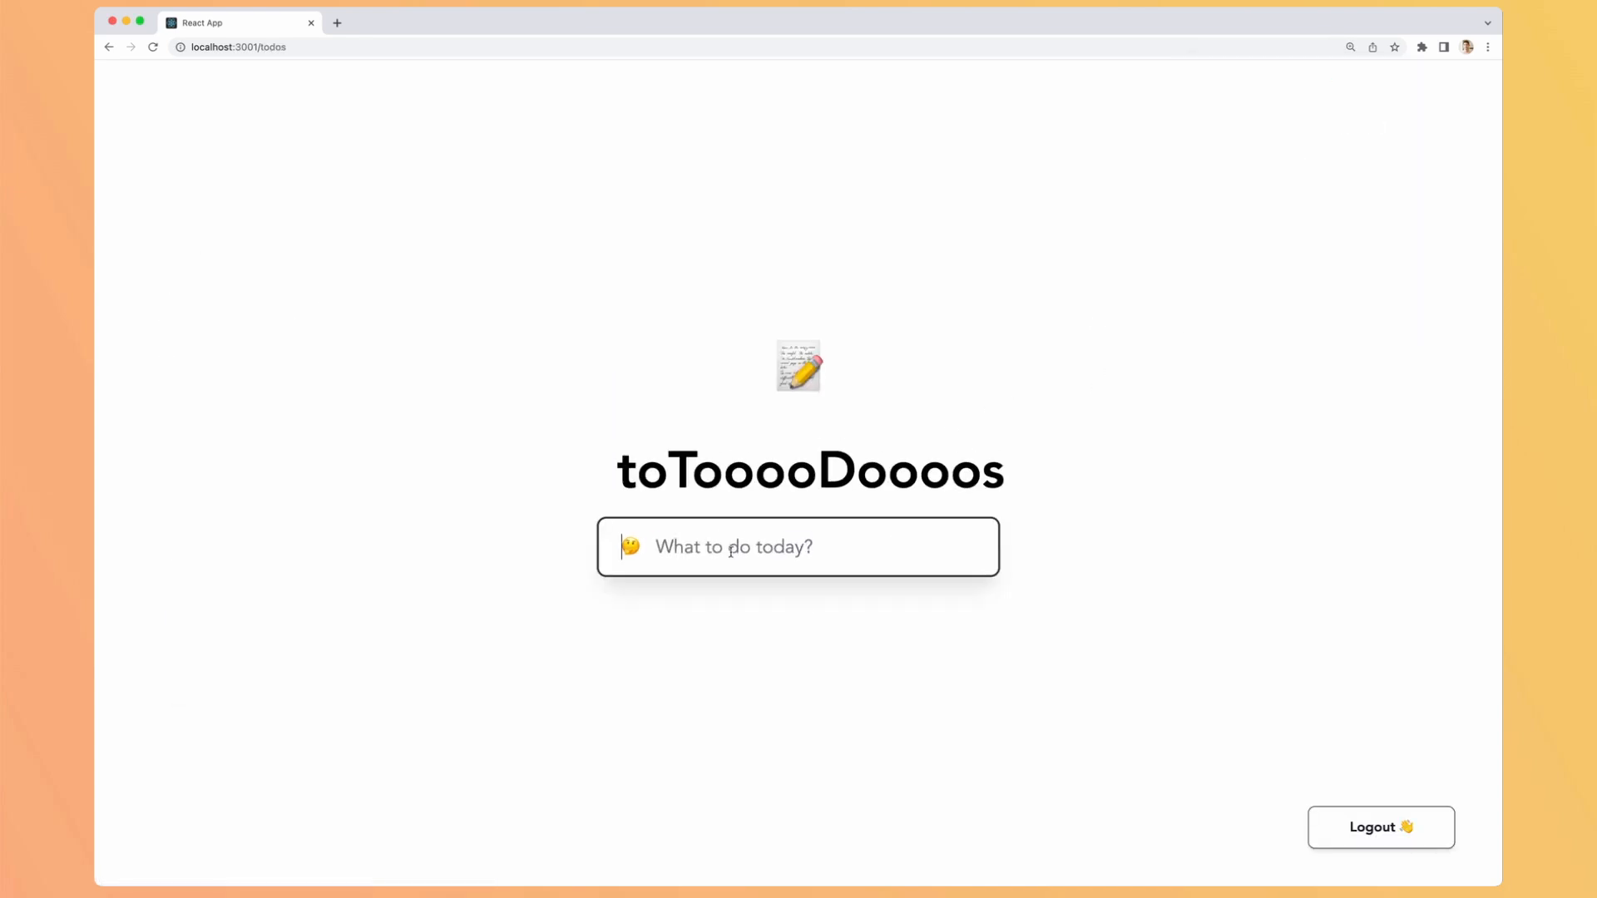
text(Record a video abo)
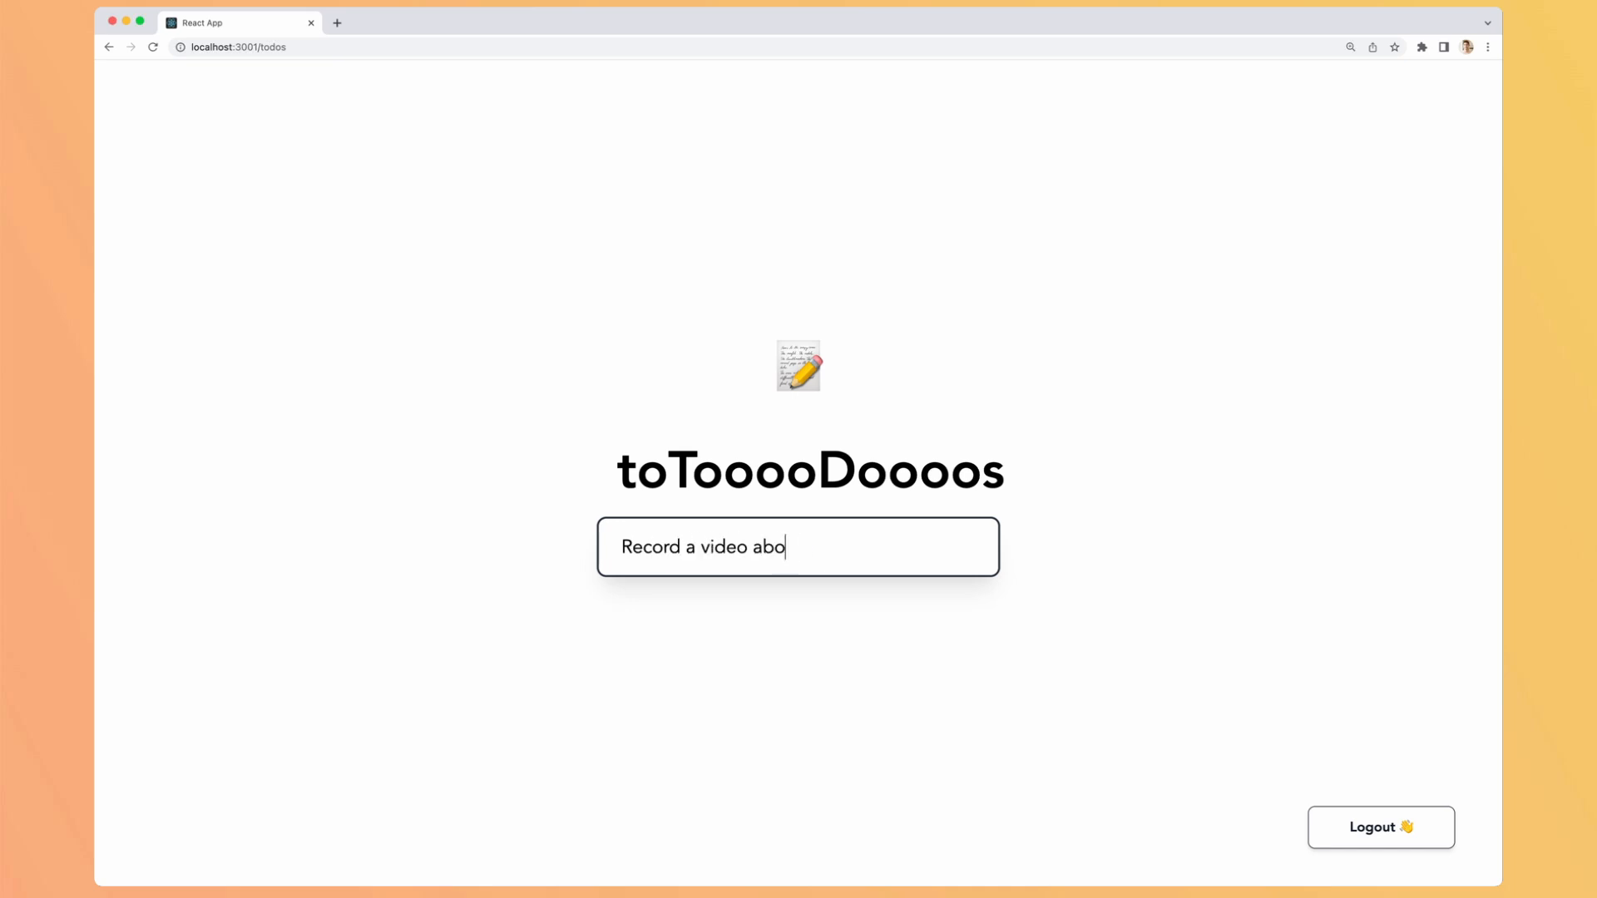
key(Enter)
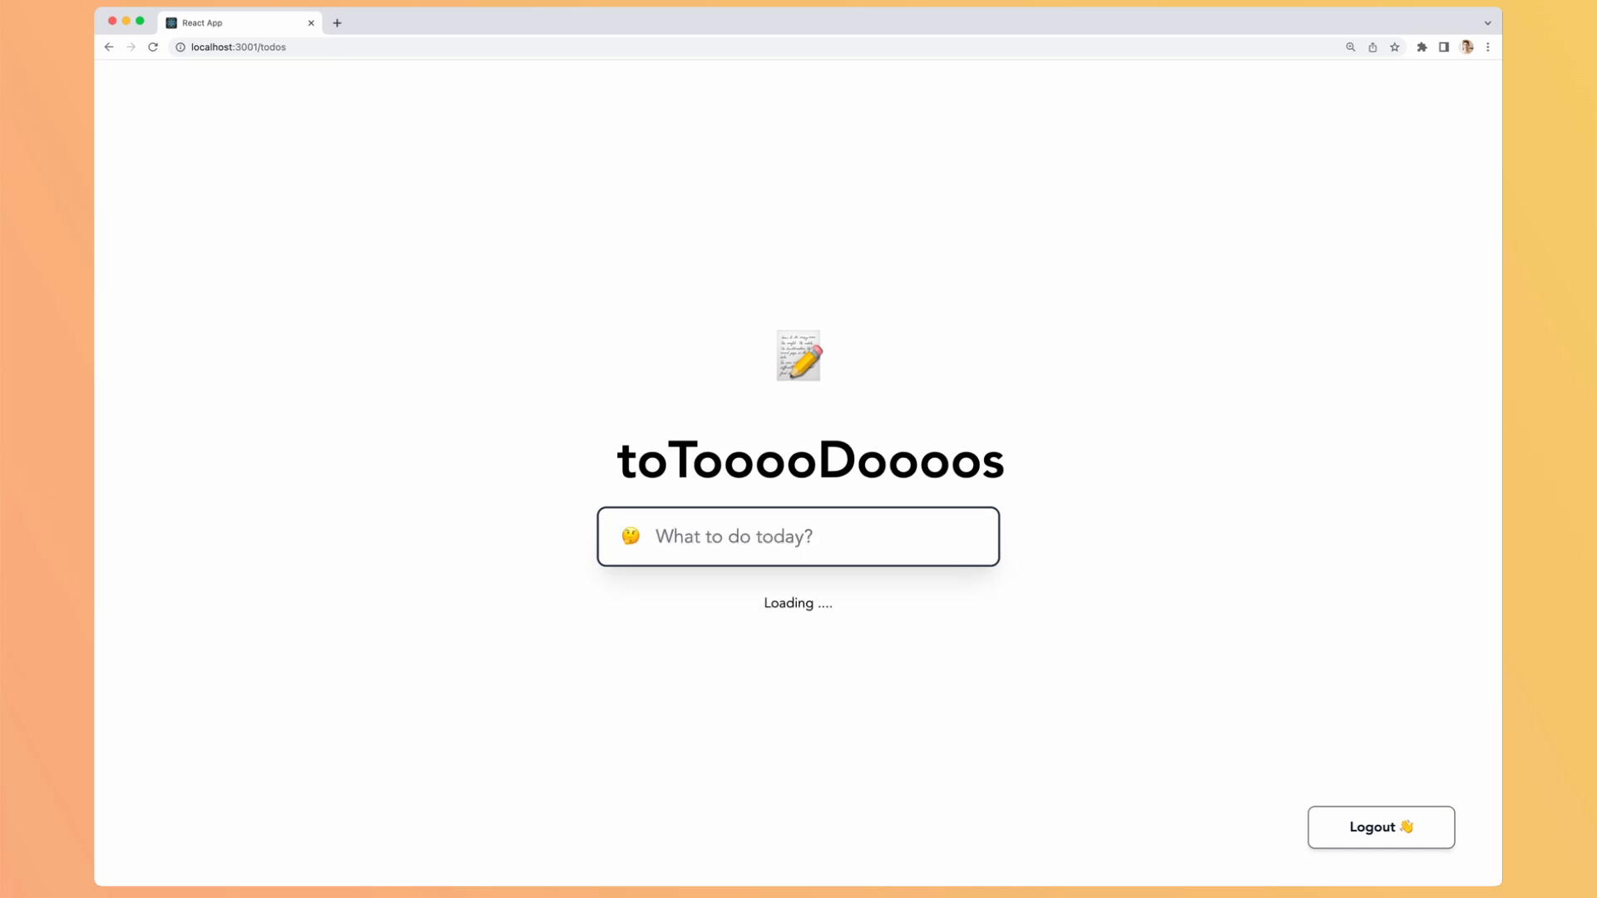
text(Edit a video)
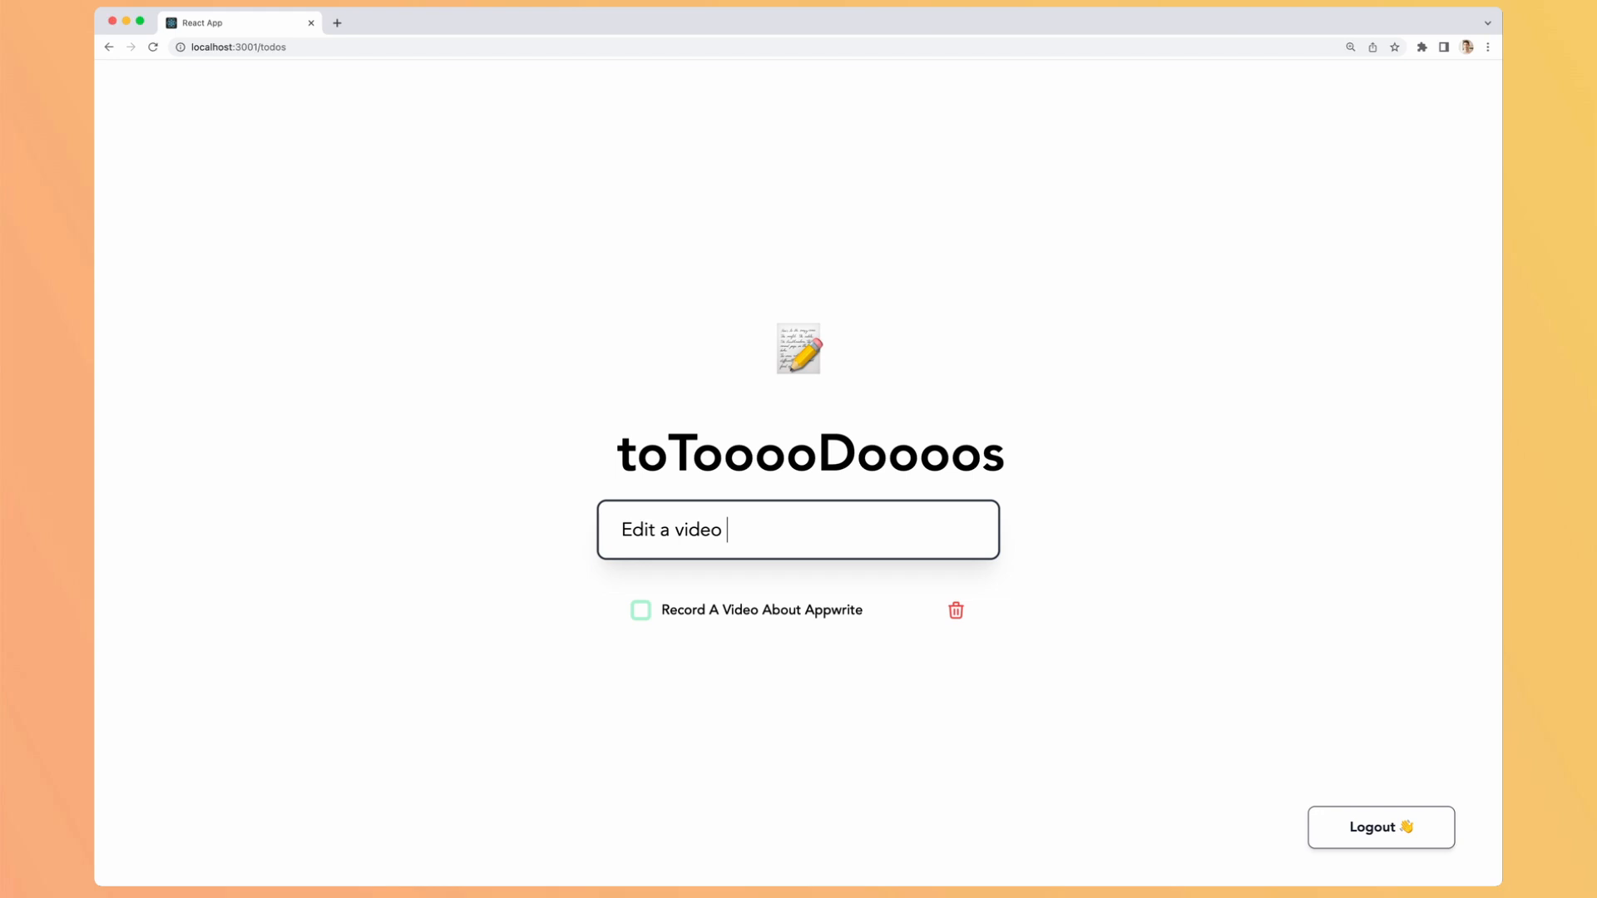
text(about Appwrite)
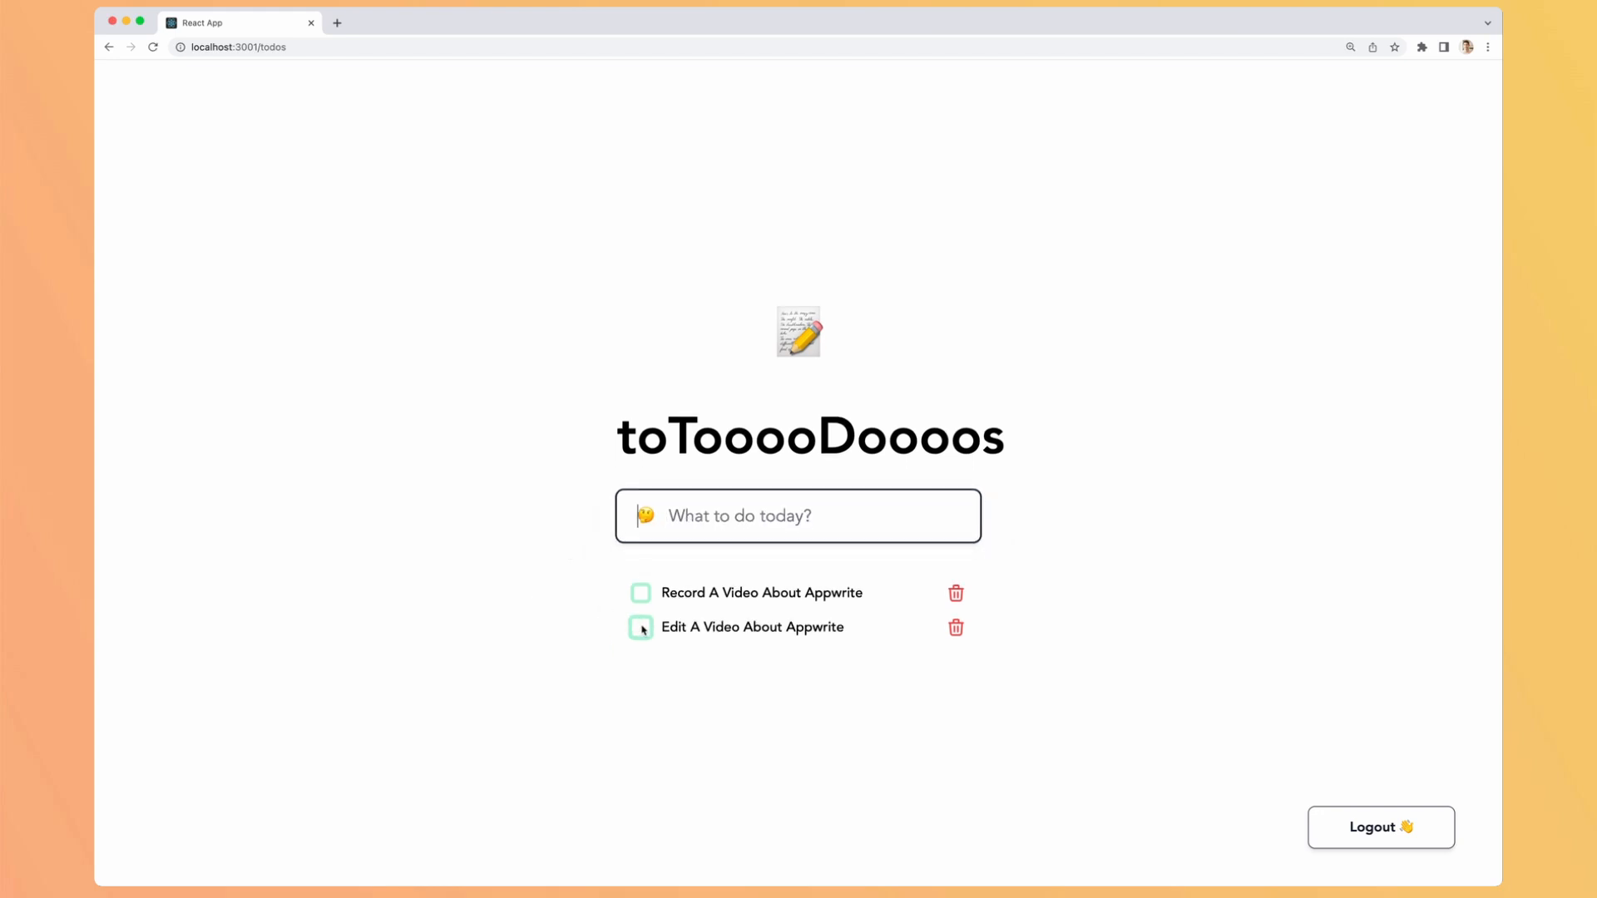
click(640, 627)
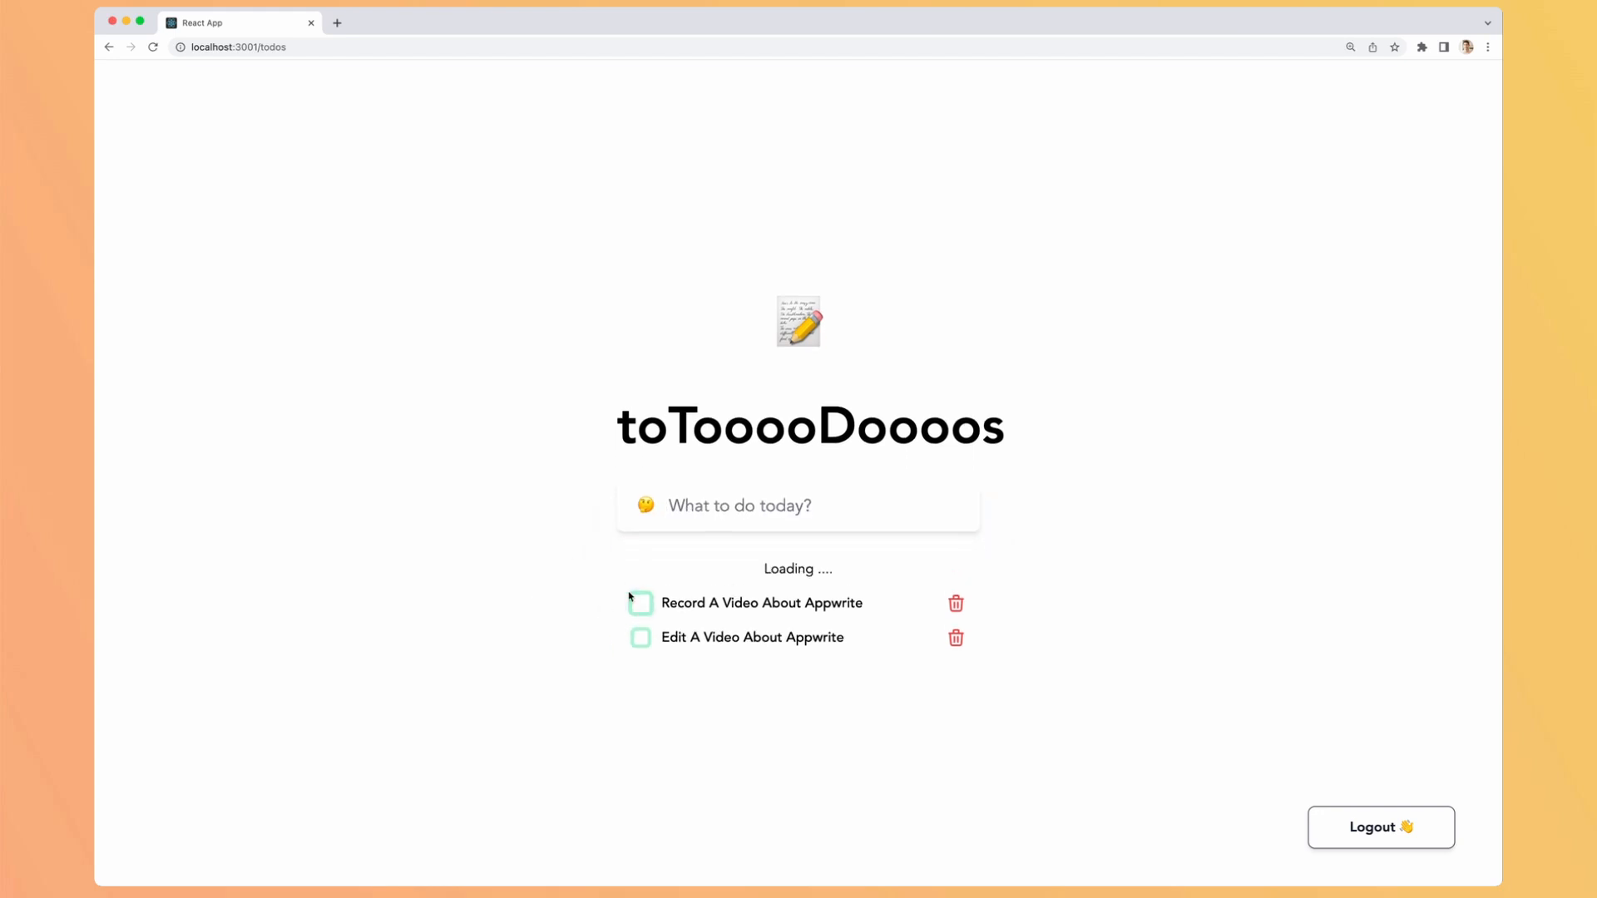
click(642, 603)
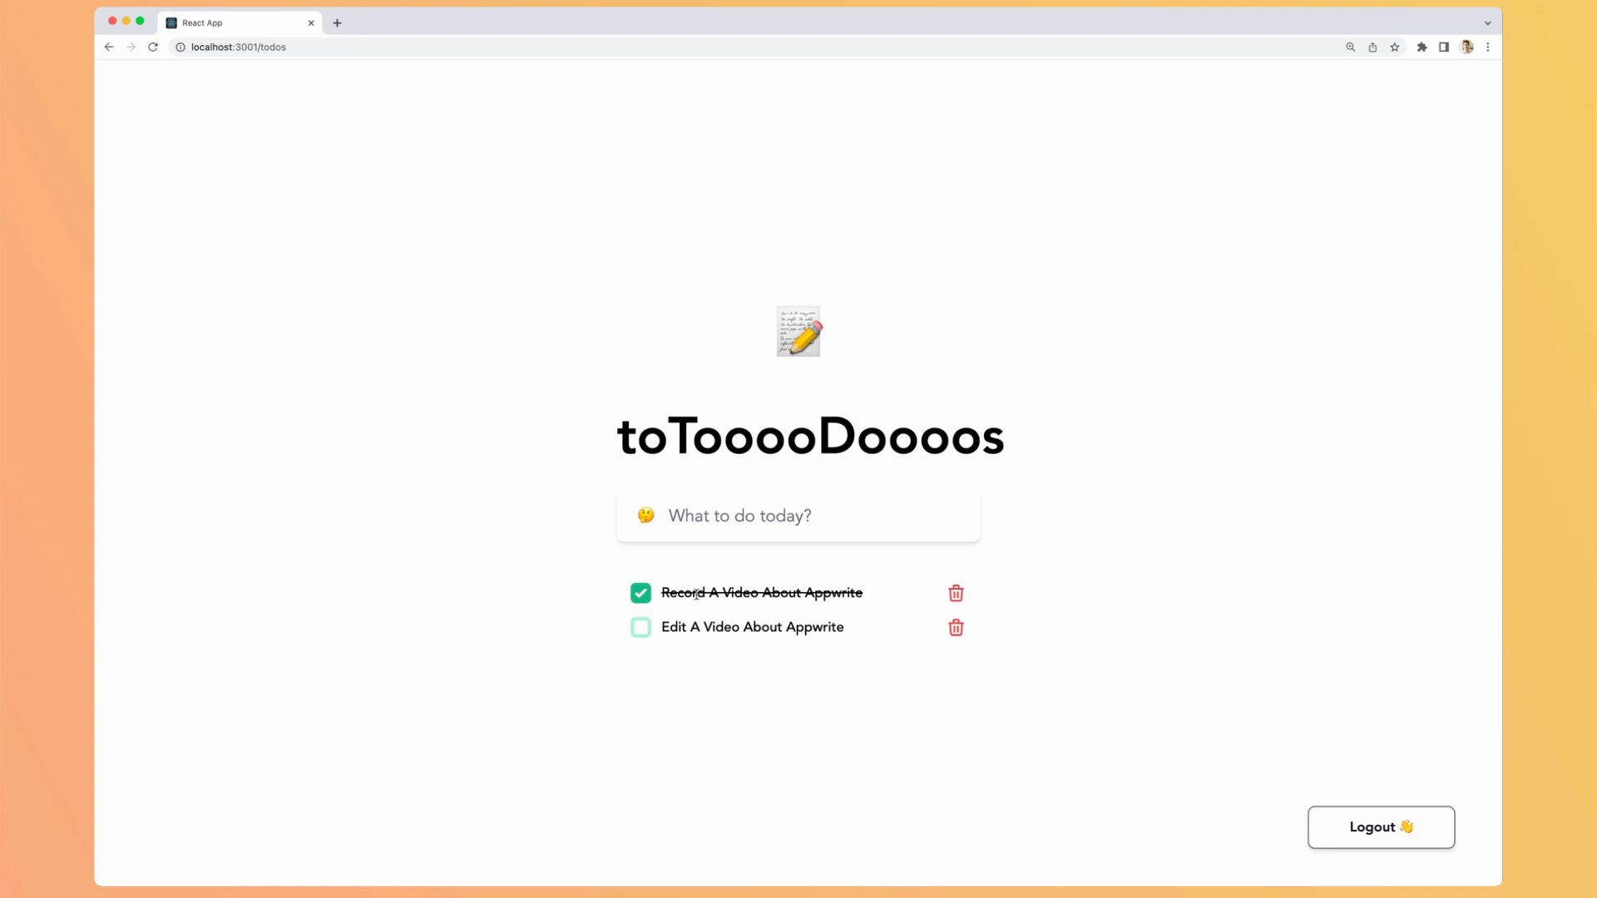
mouse_move(692, 553)
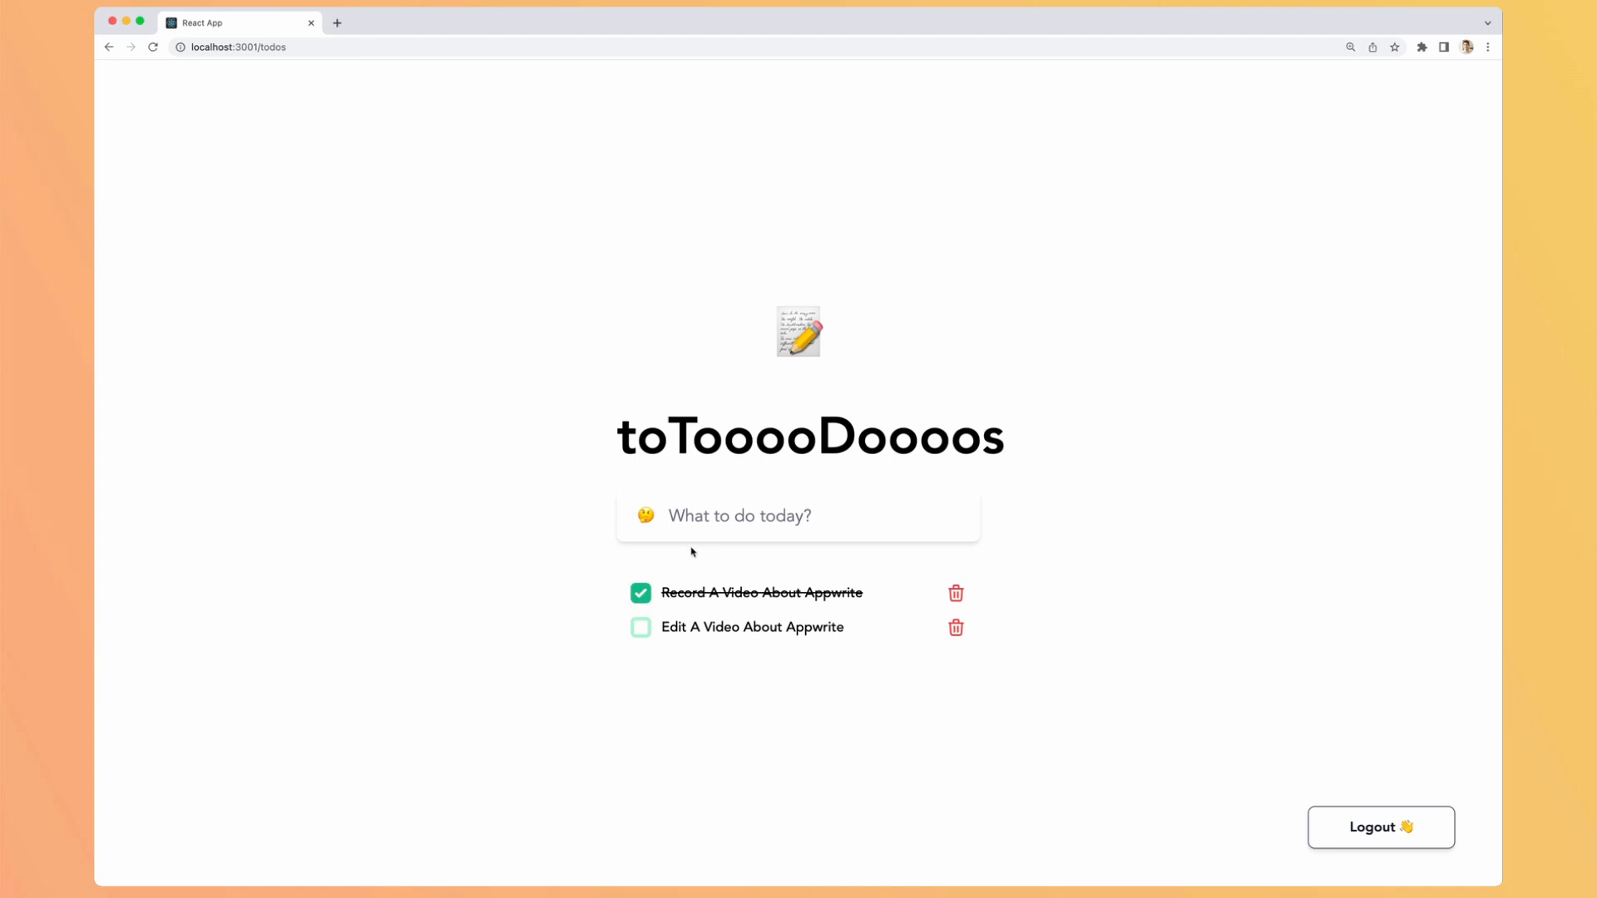
click(797, 516)
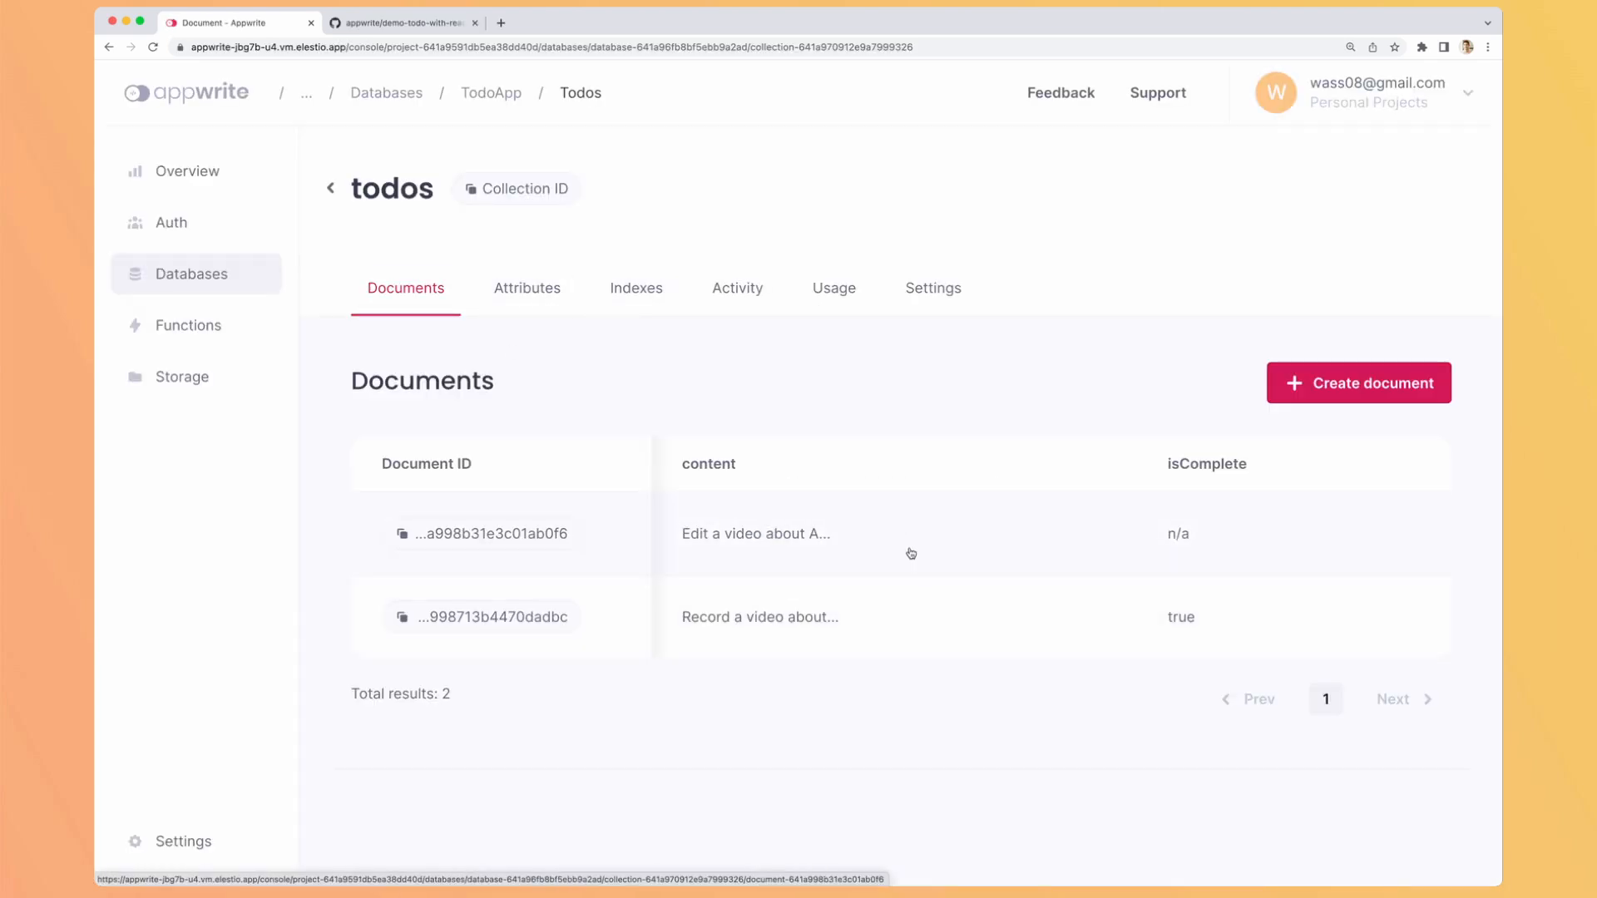
mouse_move(1112, 537)
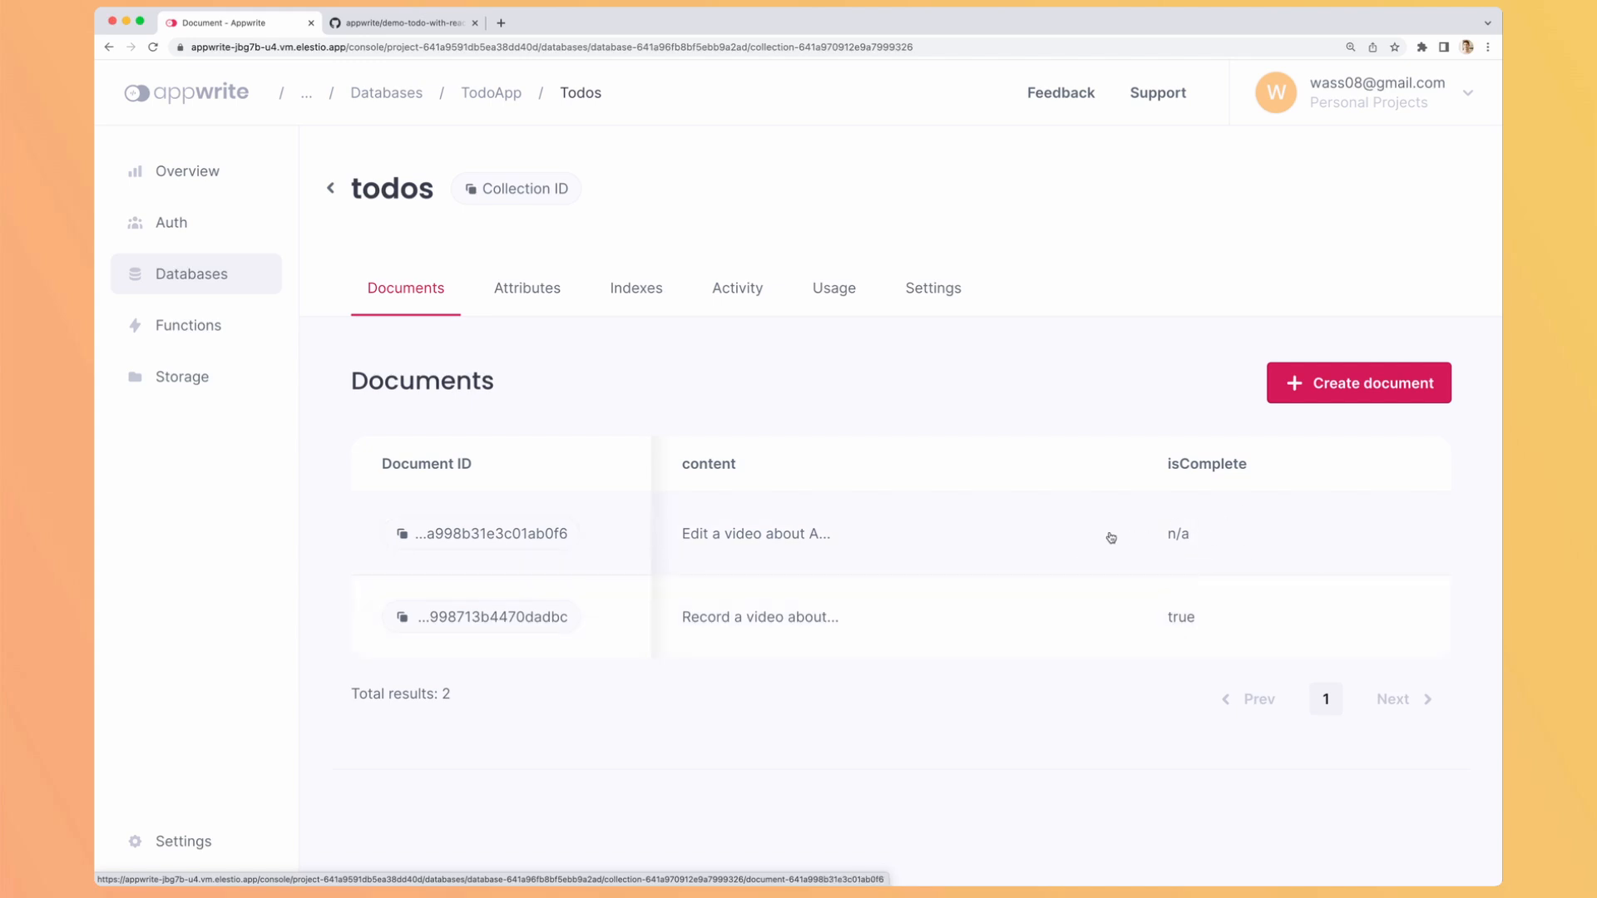
mouse_move(1236, 529)
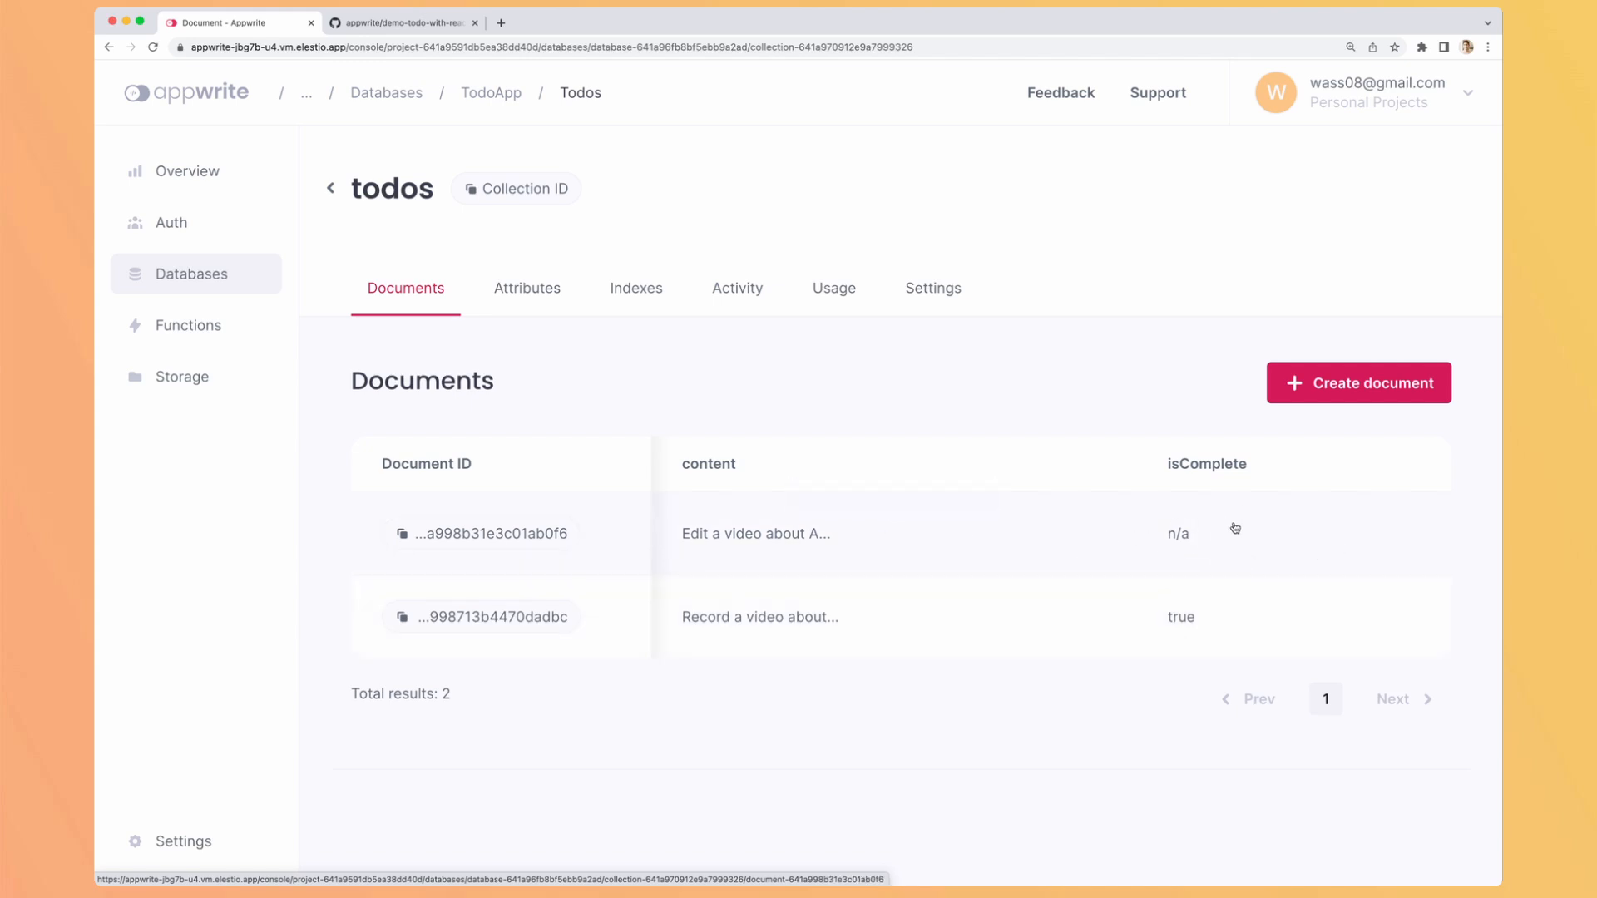
mouse_move(1264, 621)
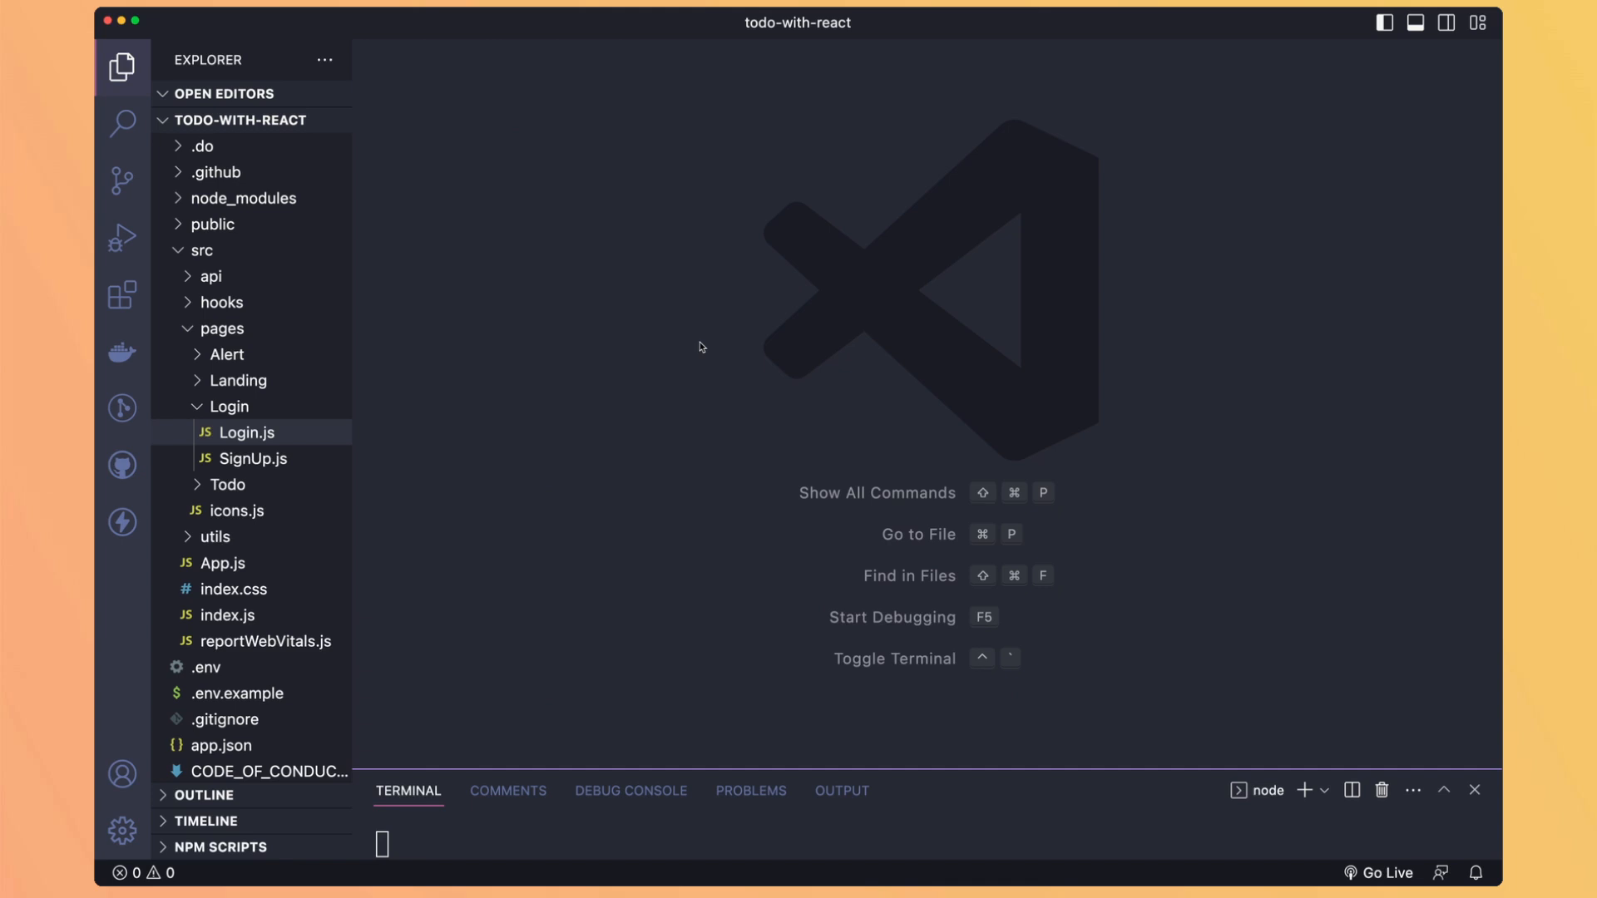
Step: Read through Login.js, SignUp.js and the createAccount function in api.js
double_click(244, 433)
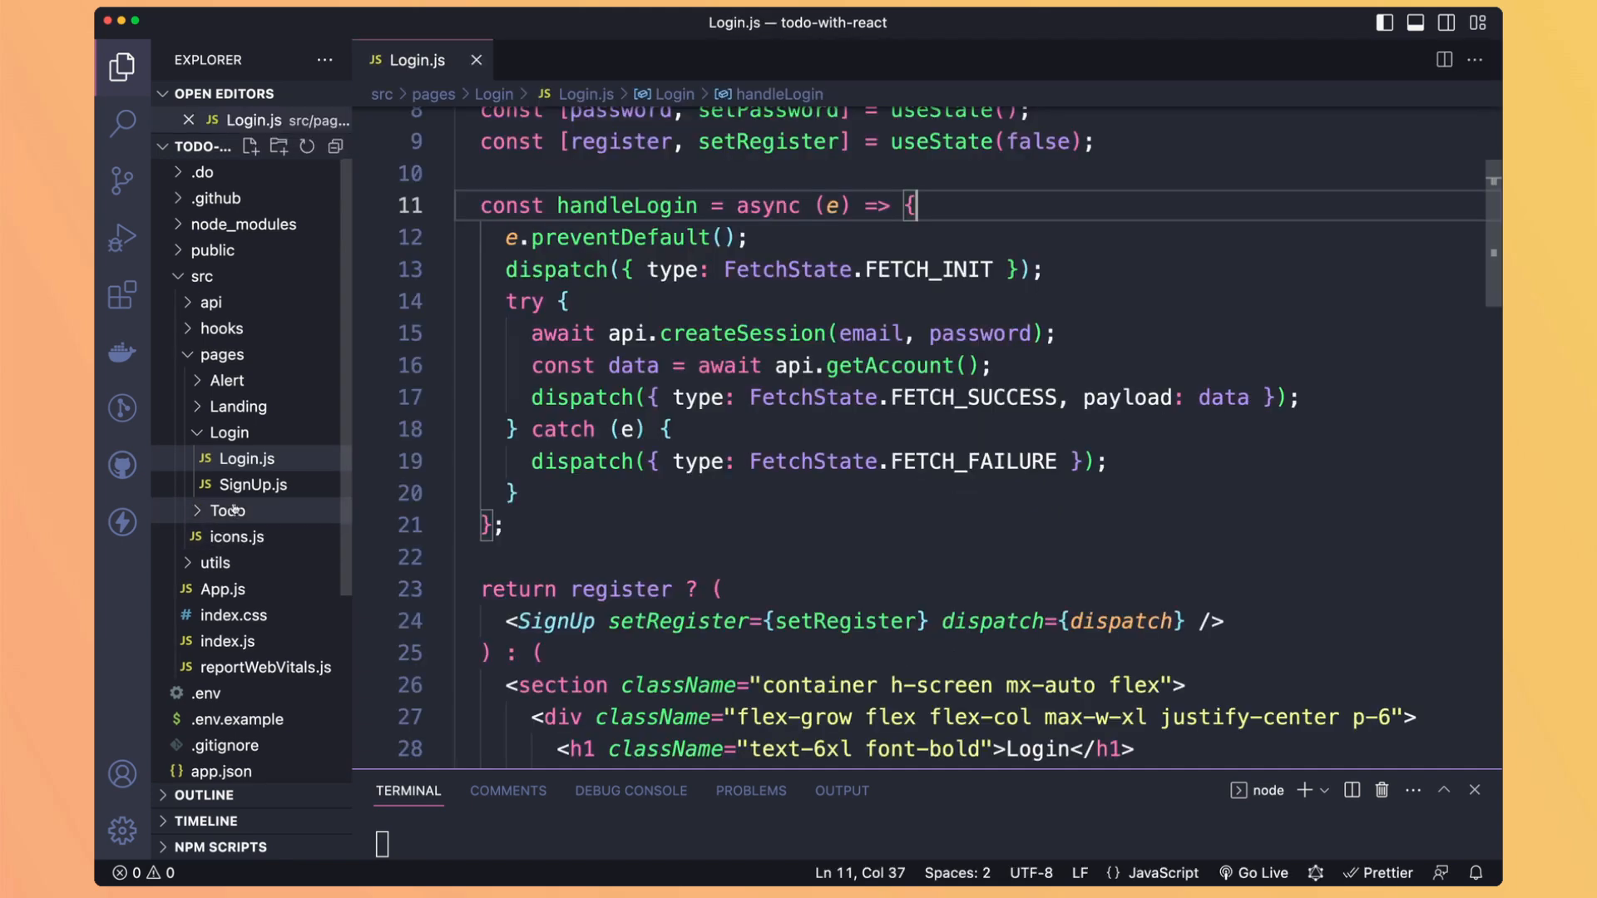
click(251, 484)
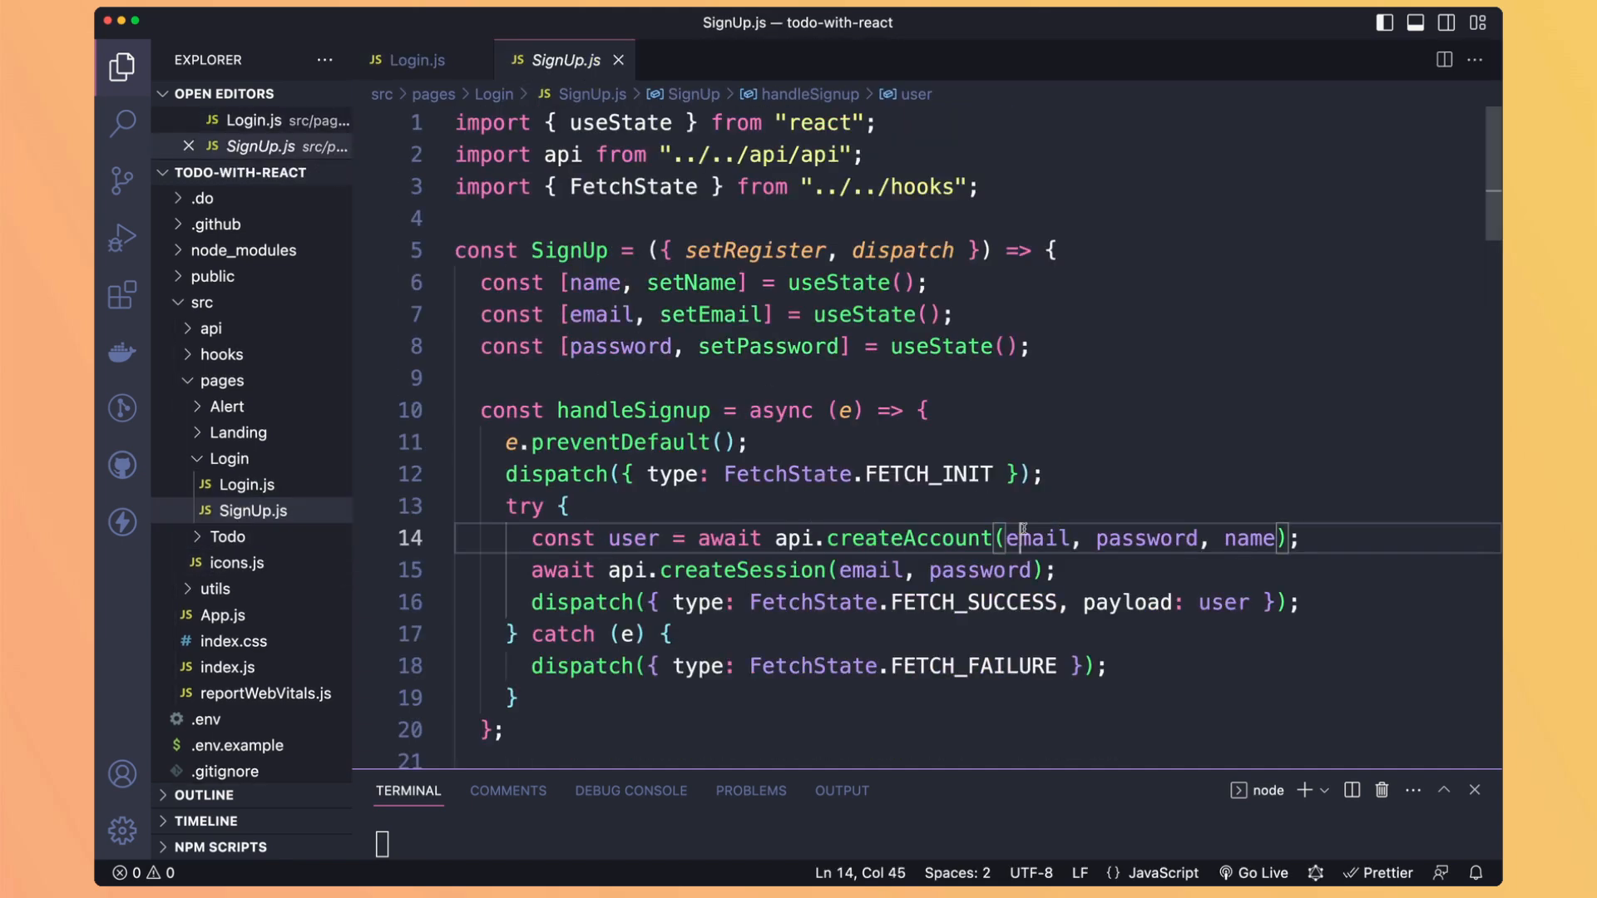
click(227, 379)
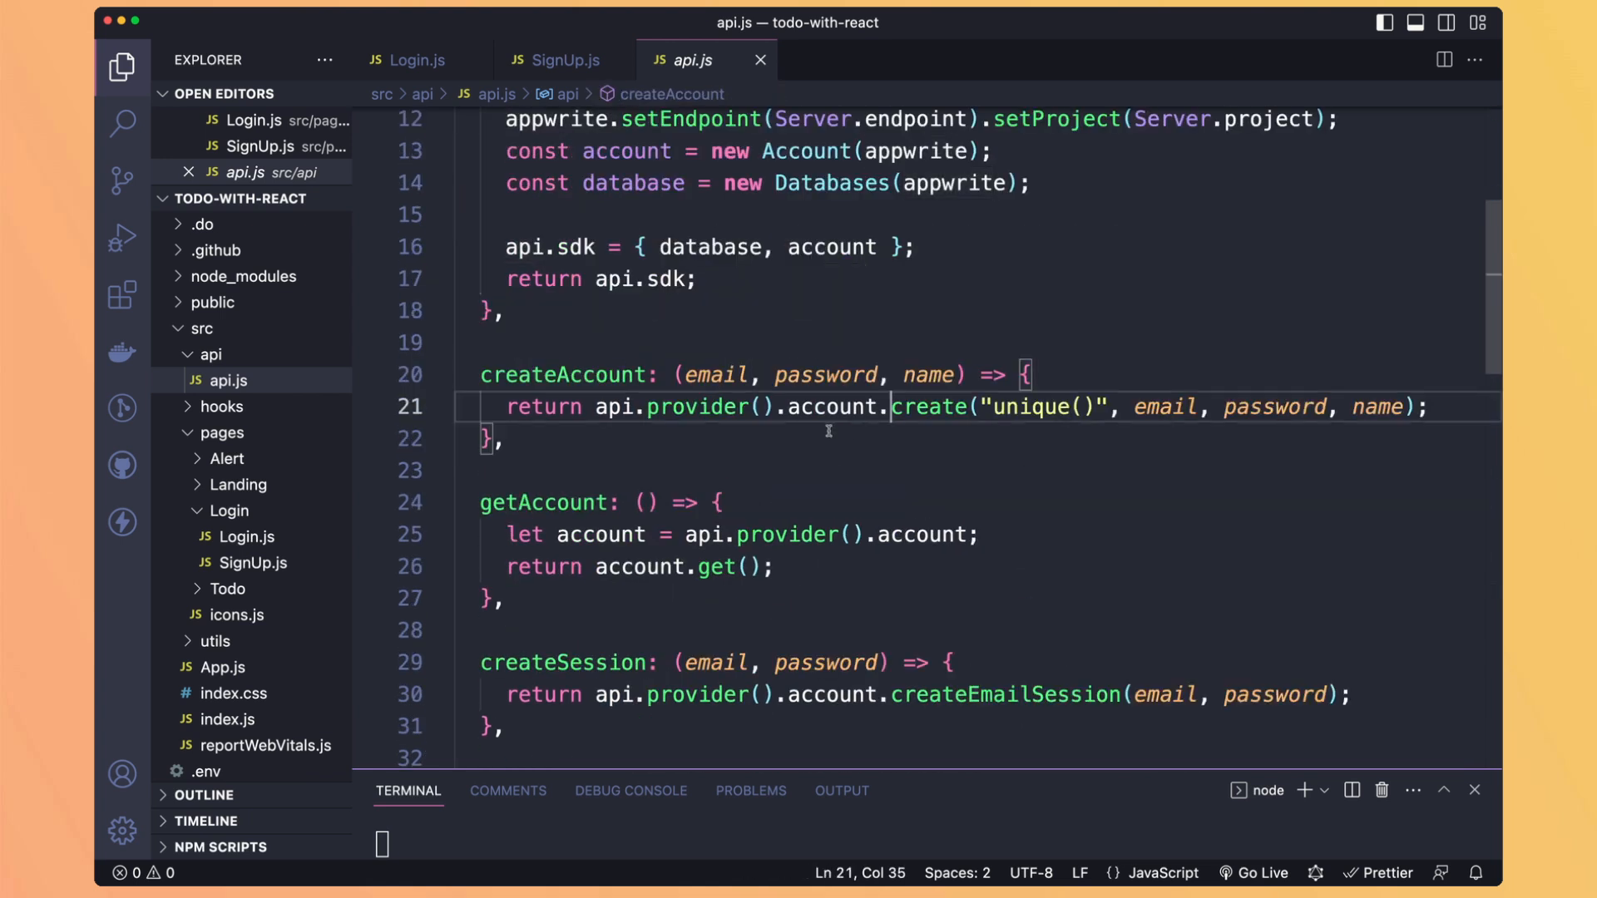
double_click(832, 406)
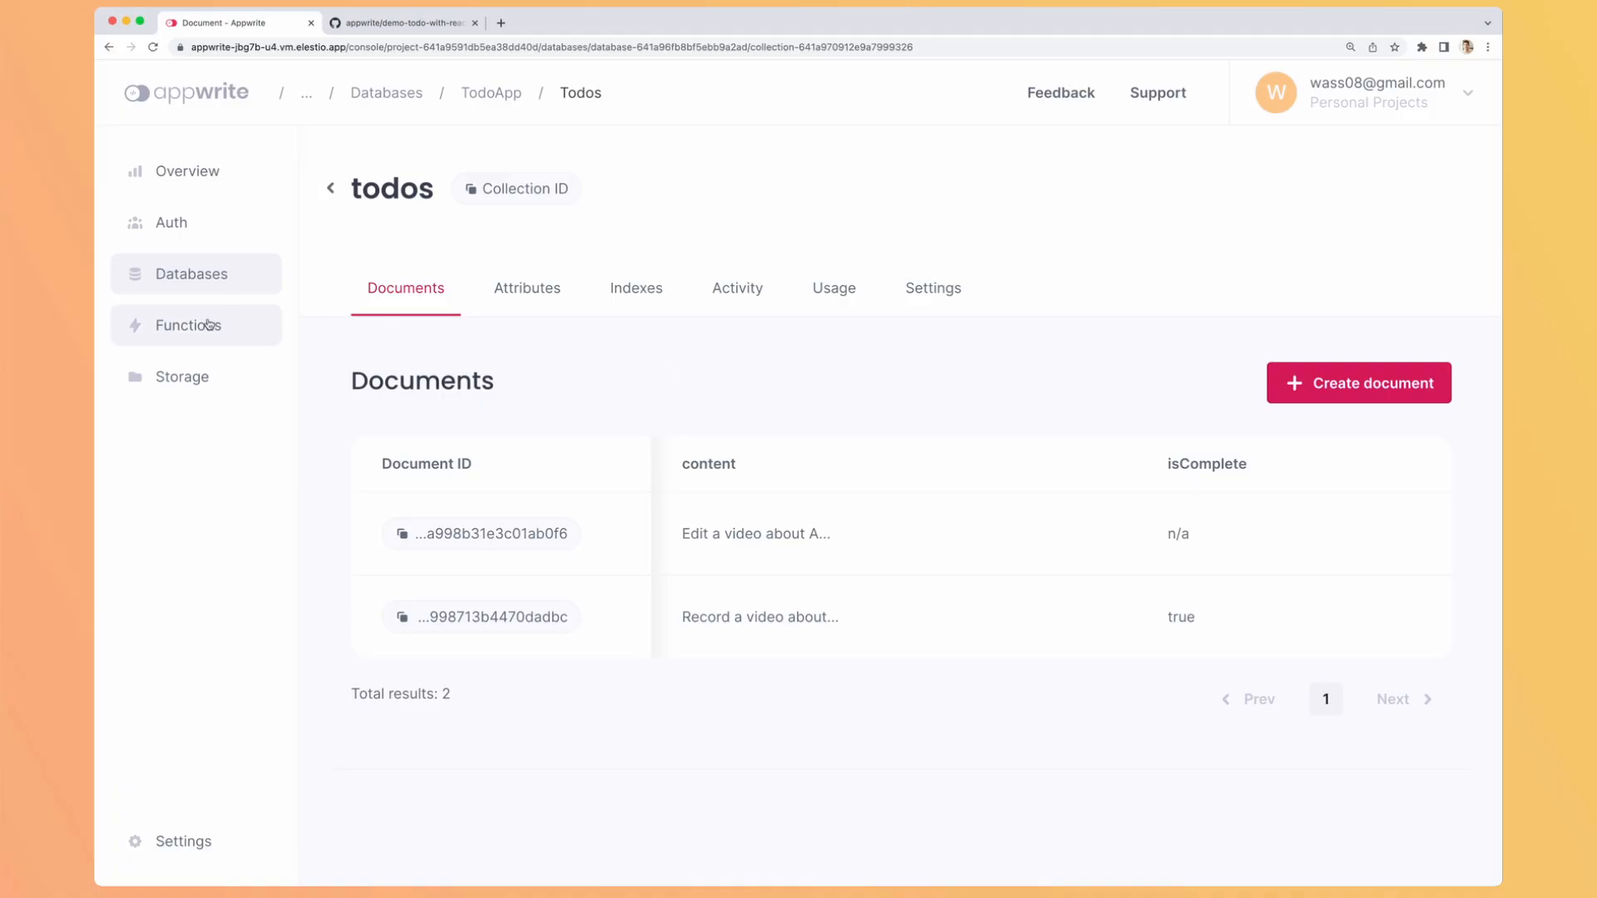
Step: Skim the Functions documentation and return to the Todoapp project's empty Functions page
click(188, 324)
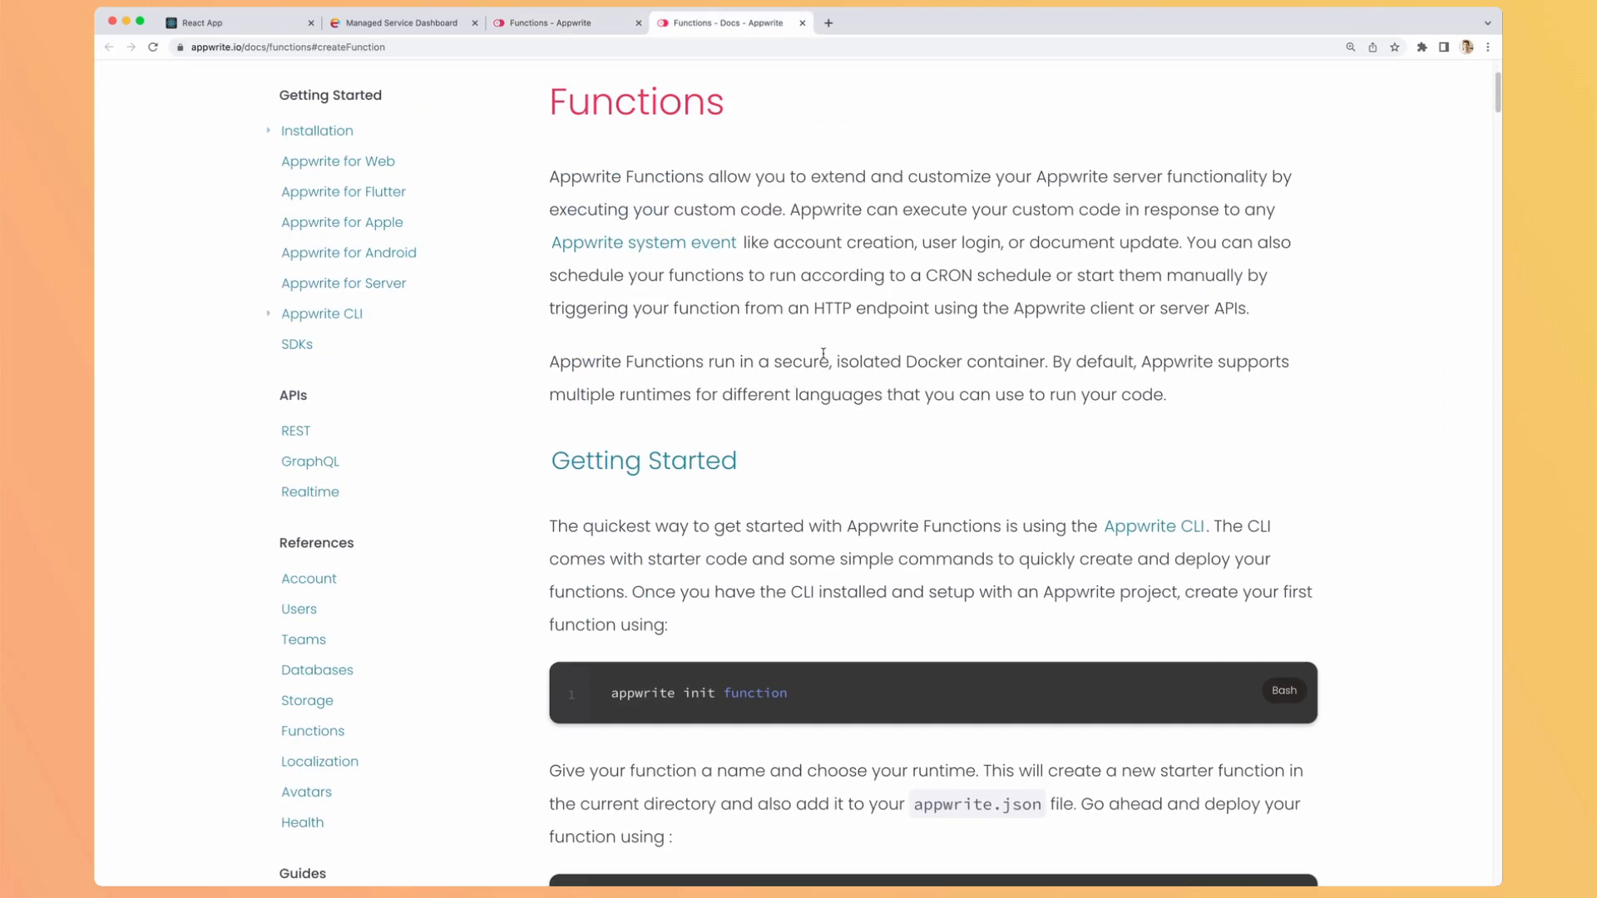
scroll(down, 3)
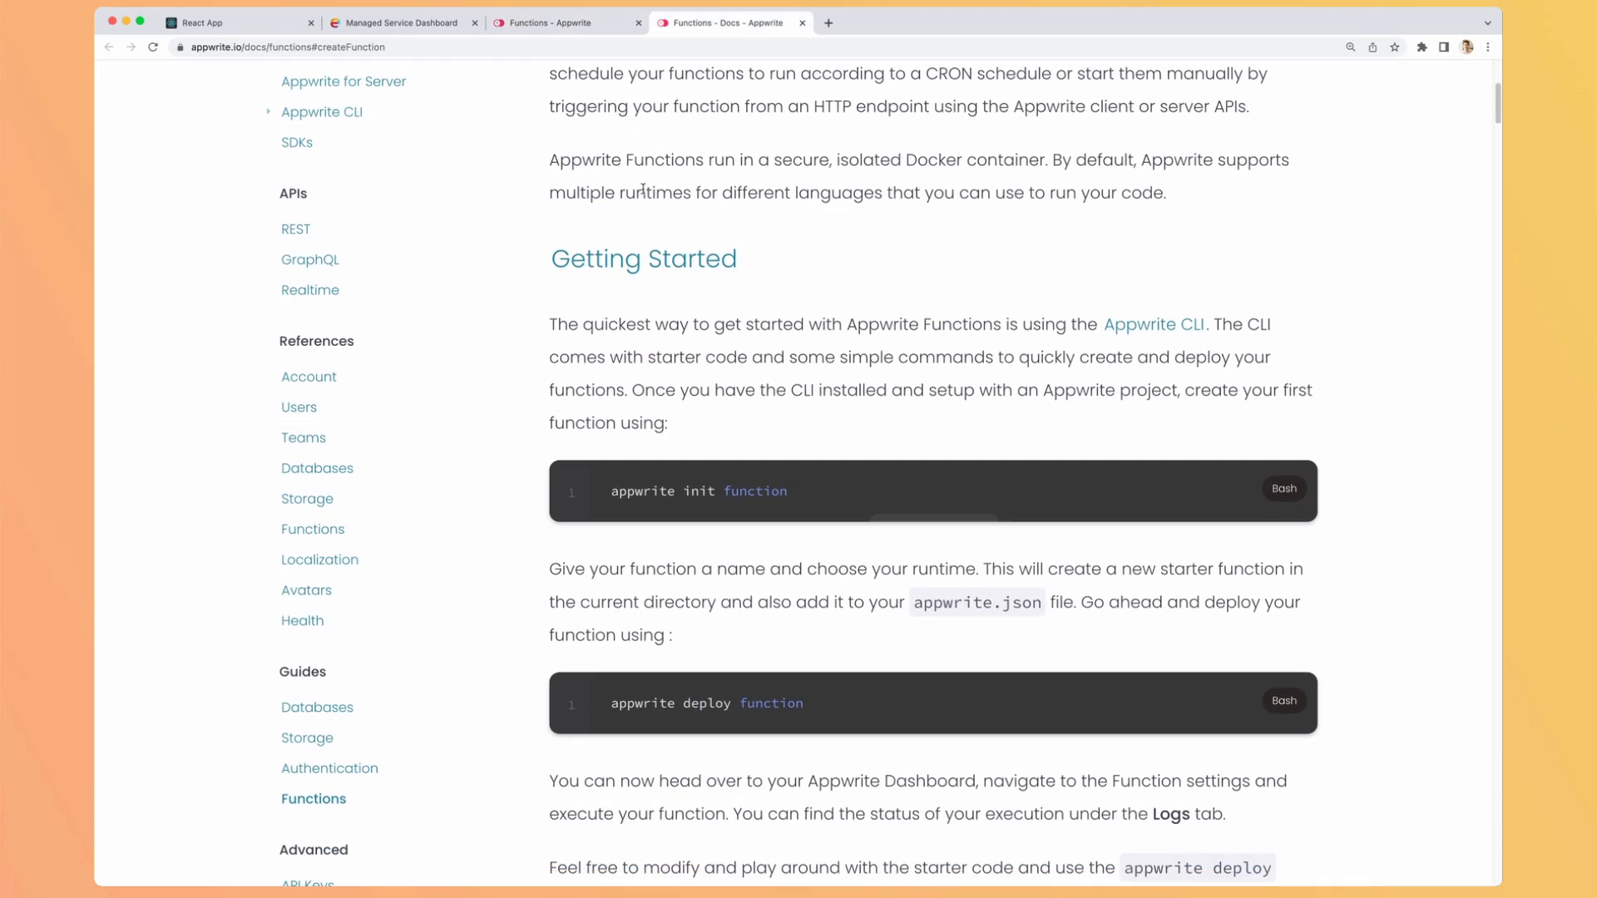
click(564, 22)
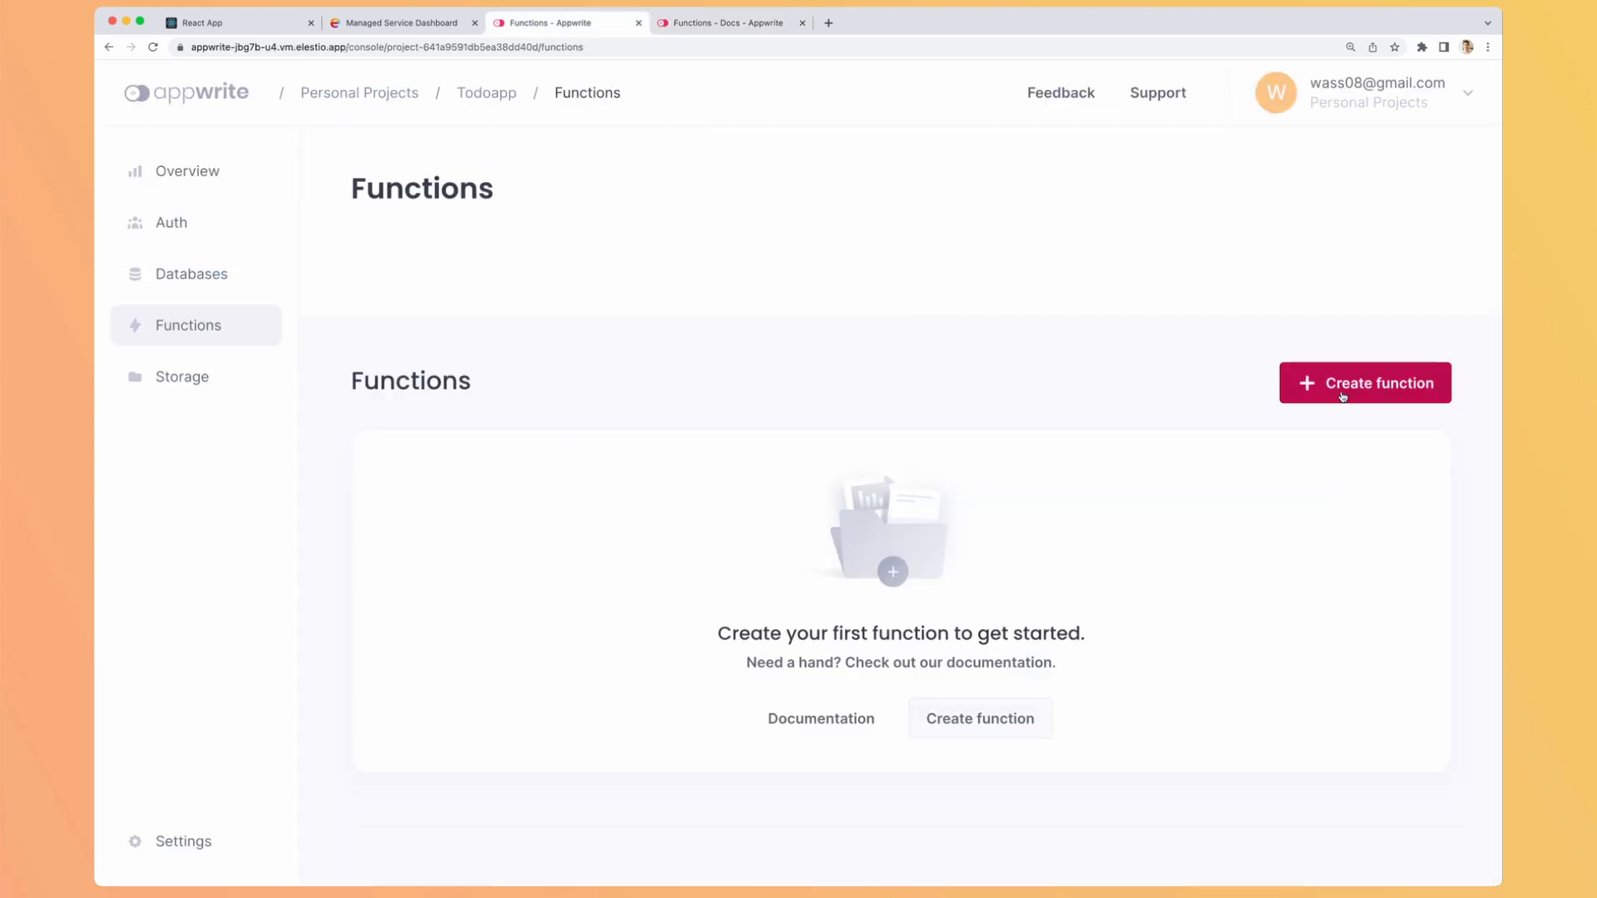
Step: Start a new function named HelloWorld on the Node.js - 18.0 runtime and confirm its details
click(1364, 382)
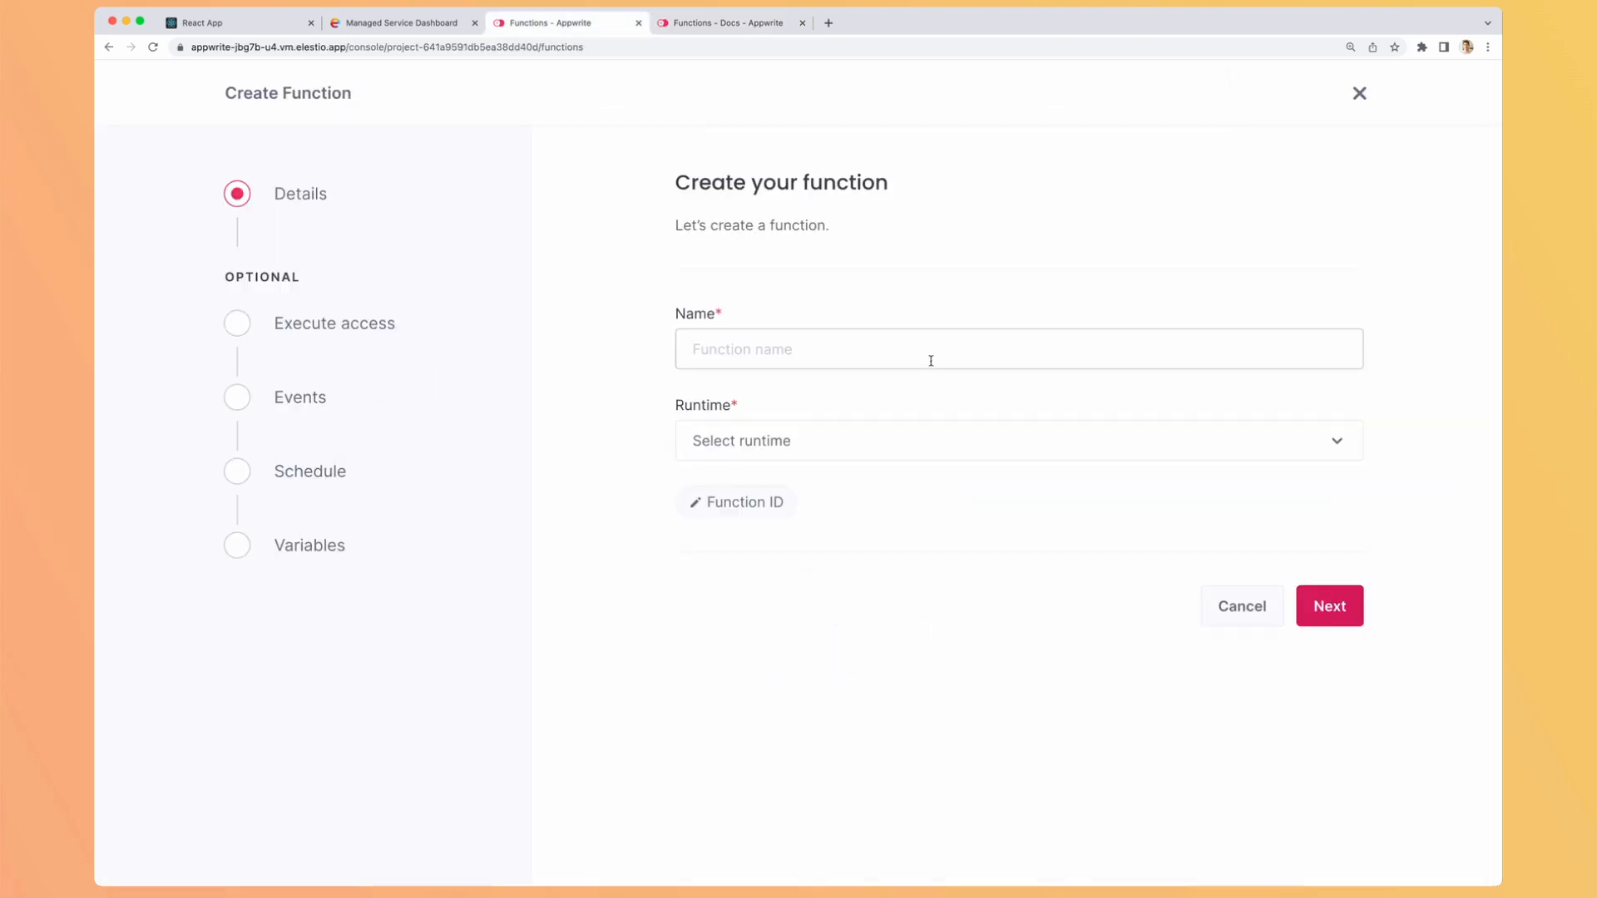
text(HelloWorld)
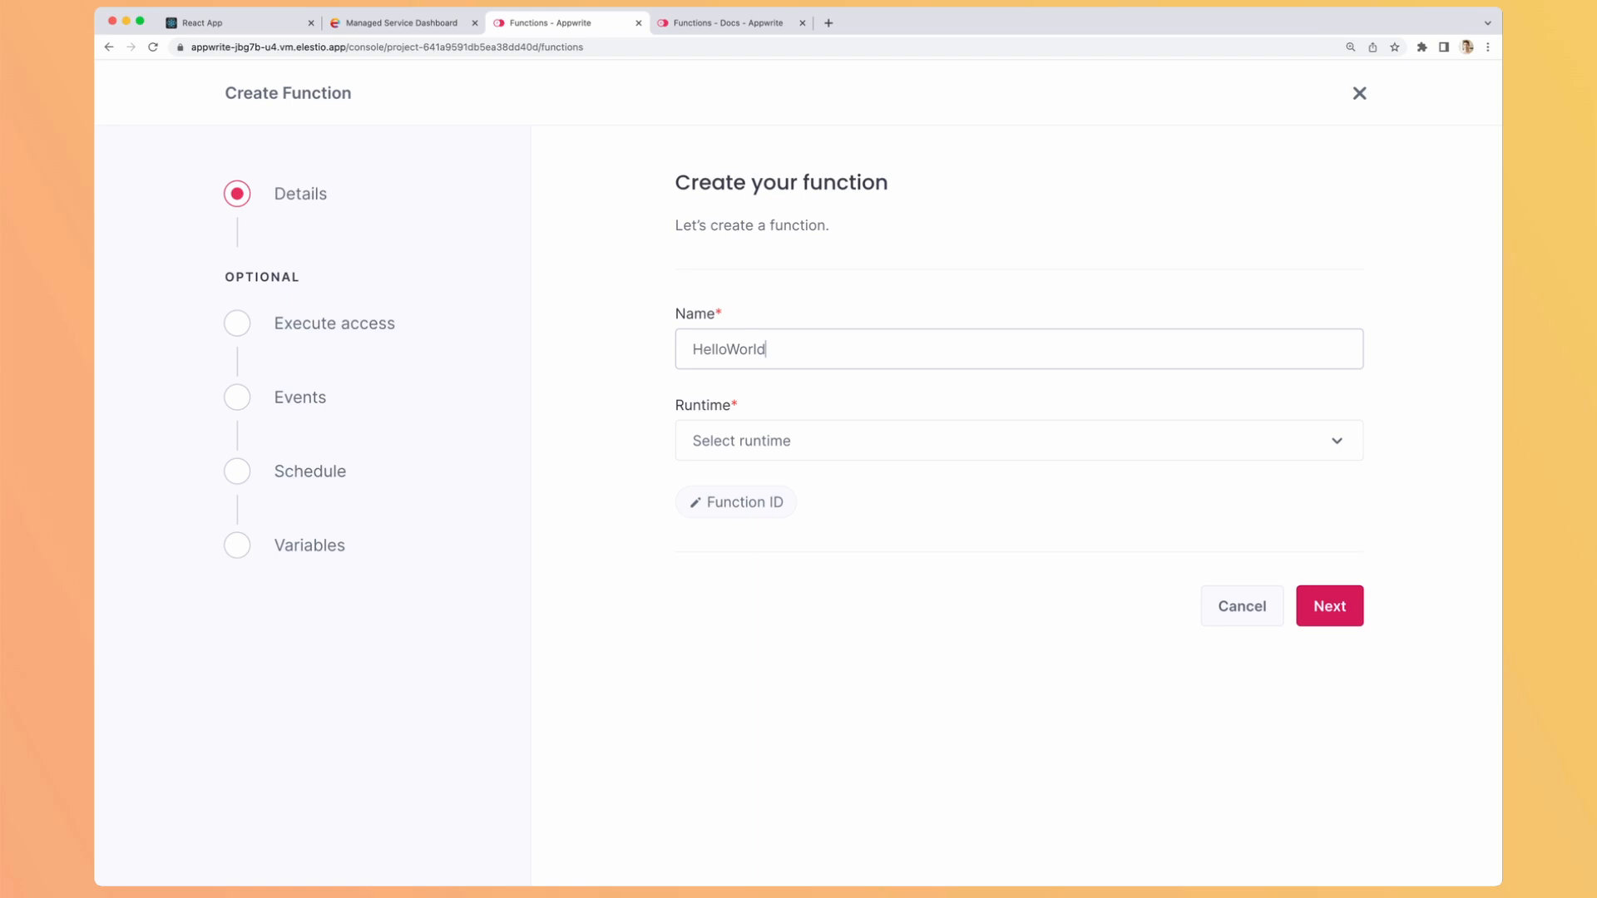
click(1015, 440)
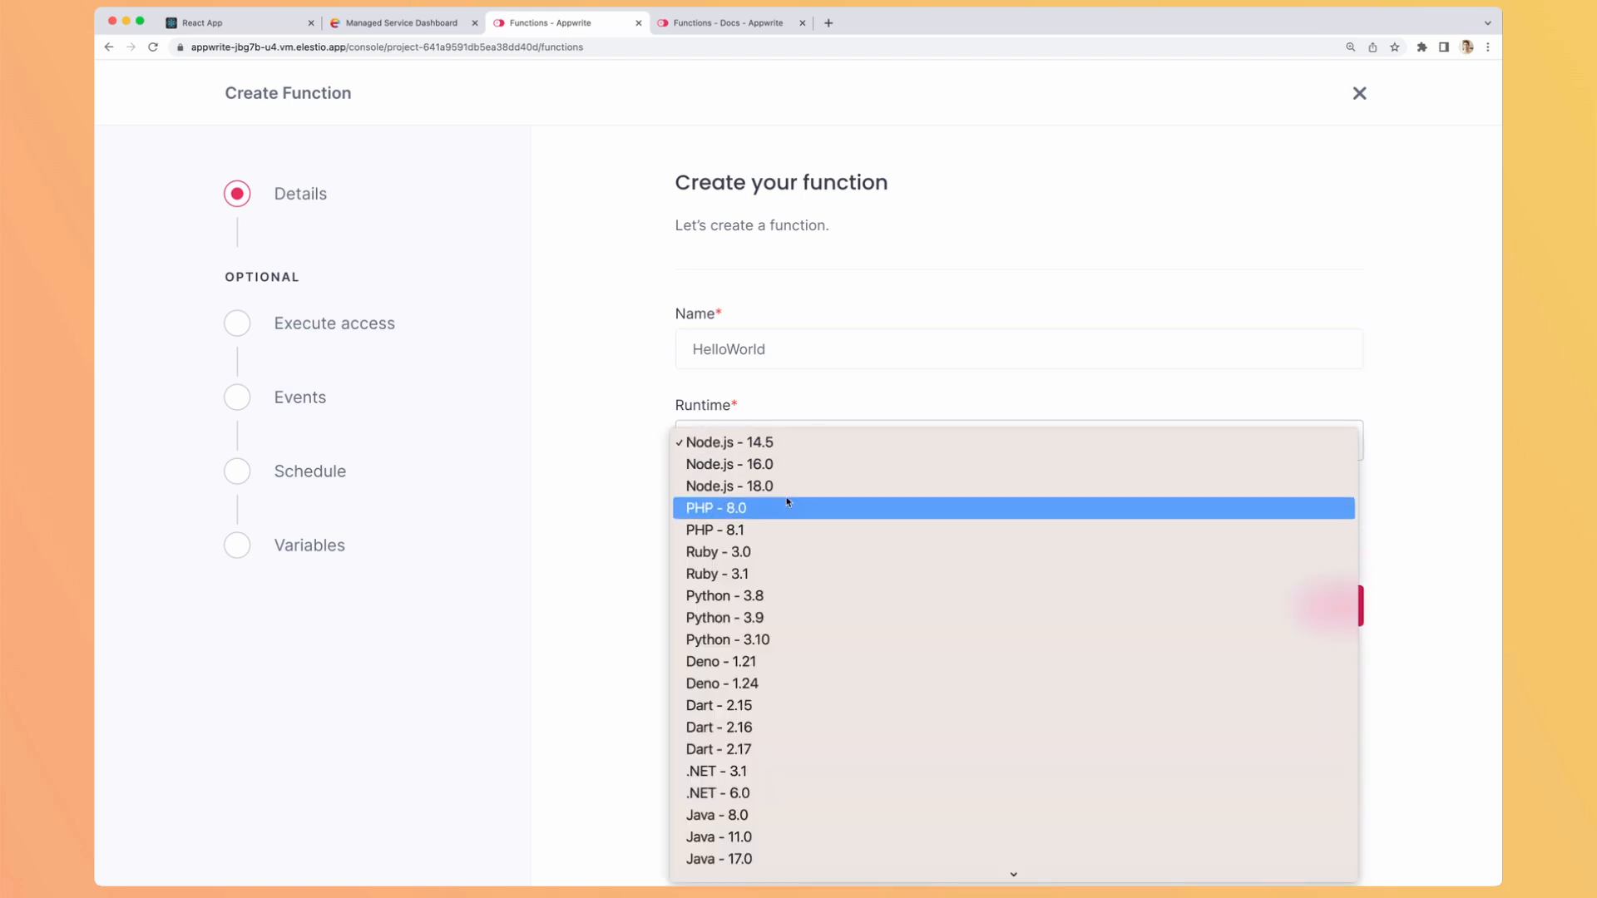
click(729, 484)
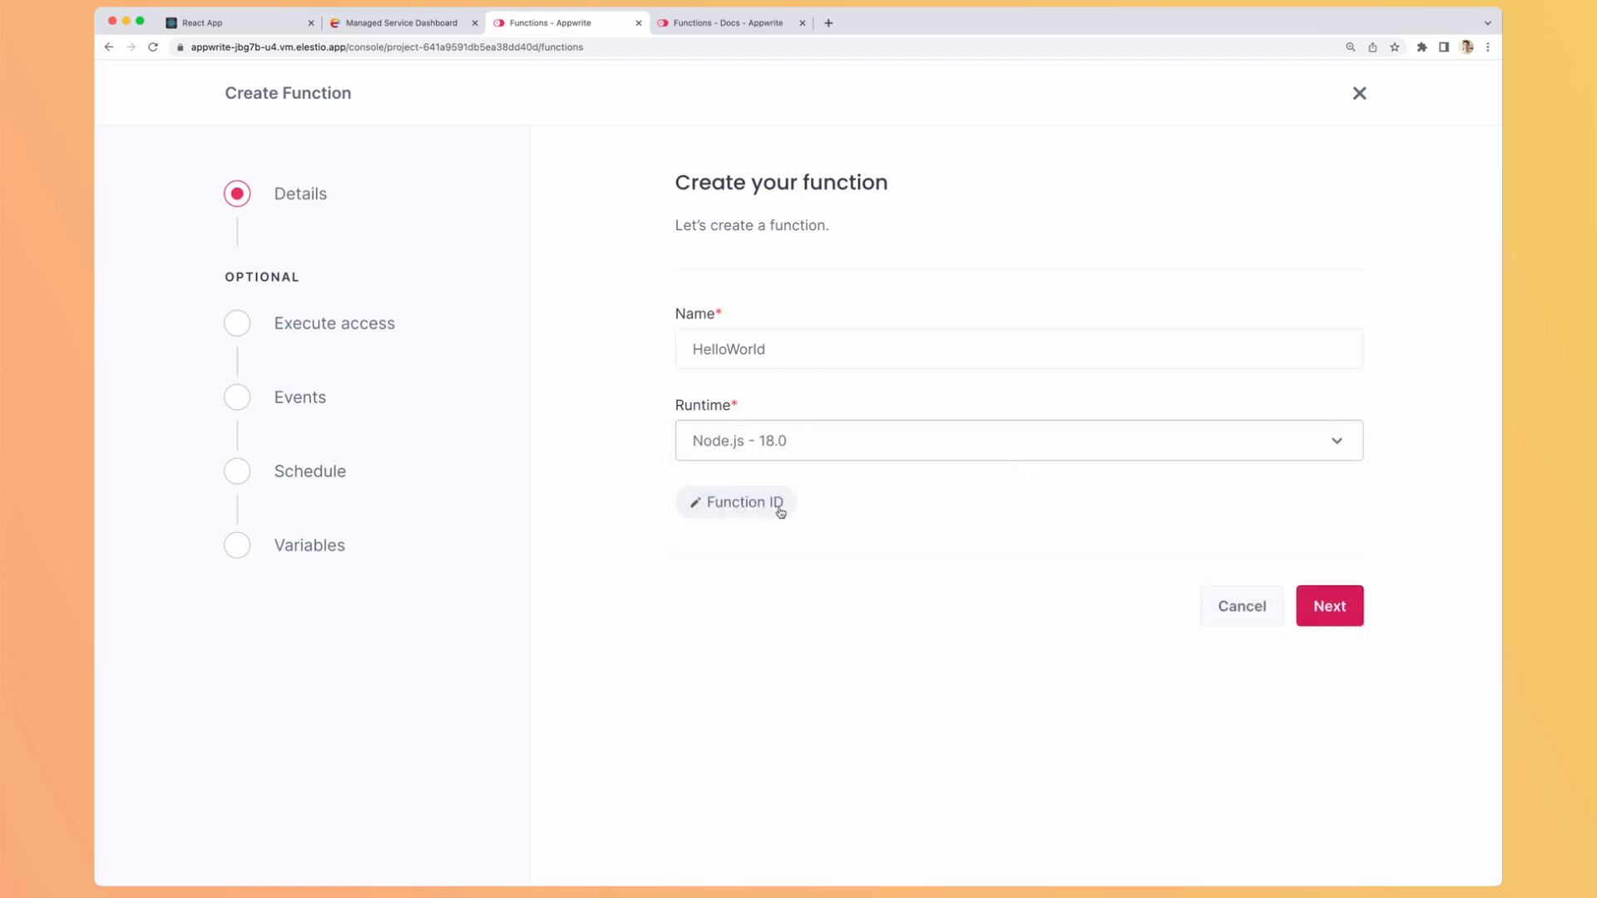
mouse_move(829, 516)
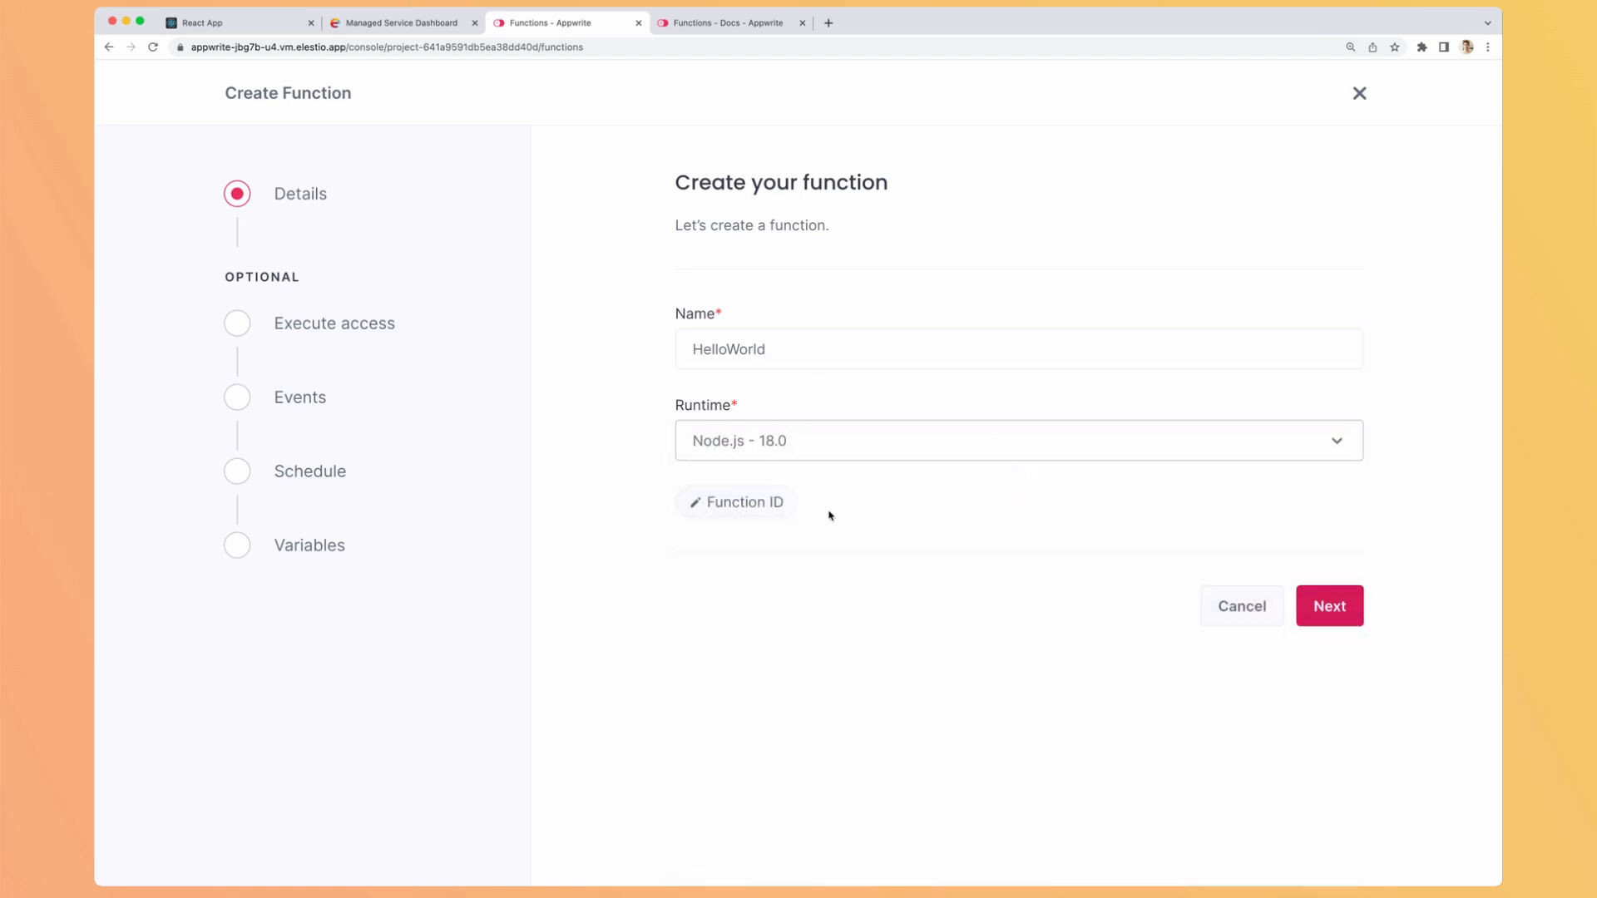
mouse_move(1100, 539)
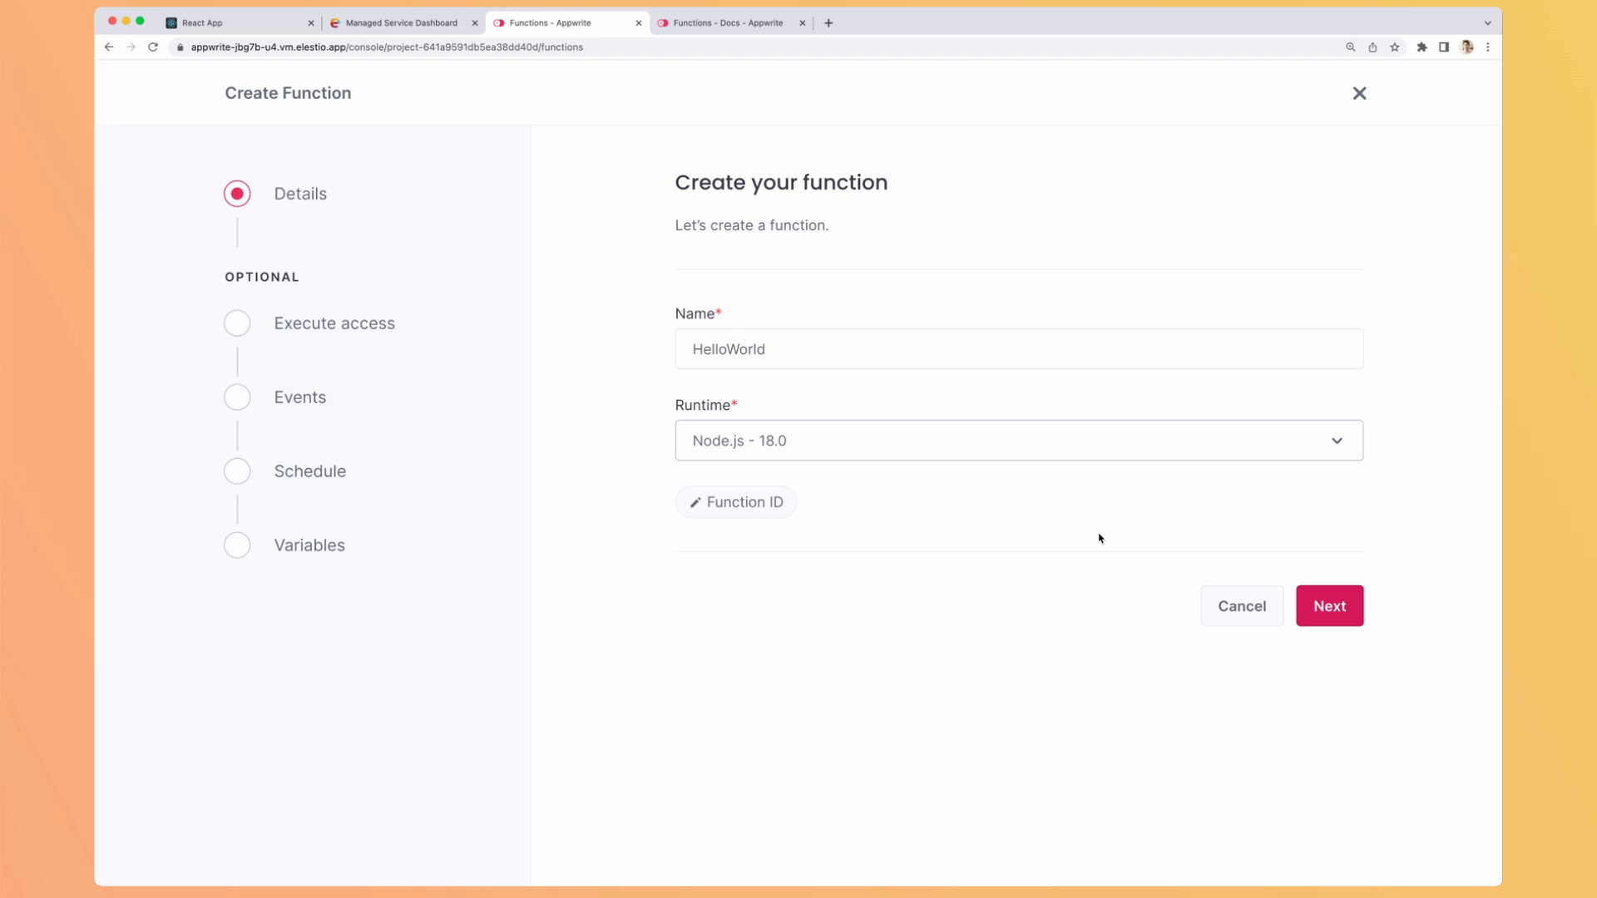
click(1330, 606)
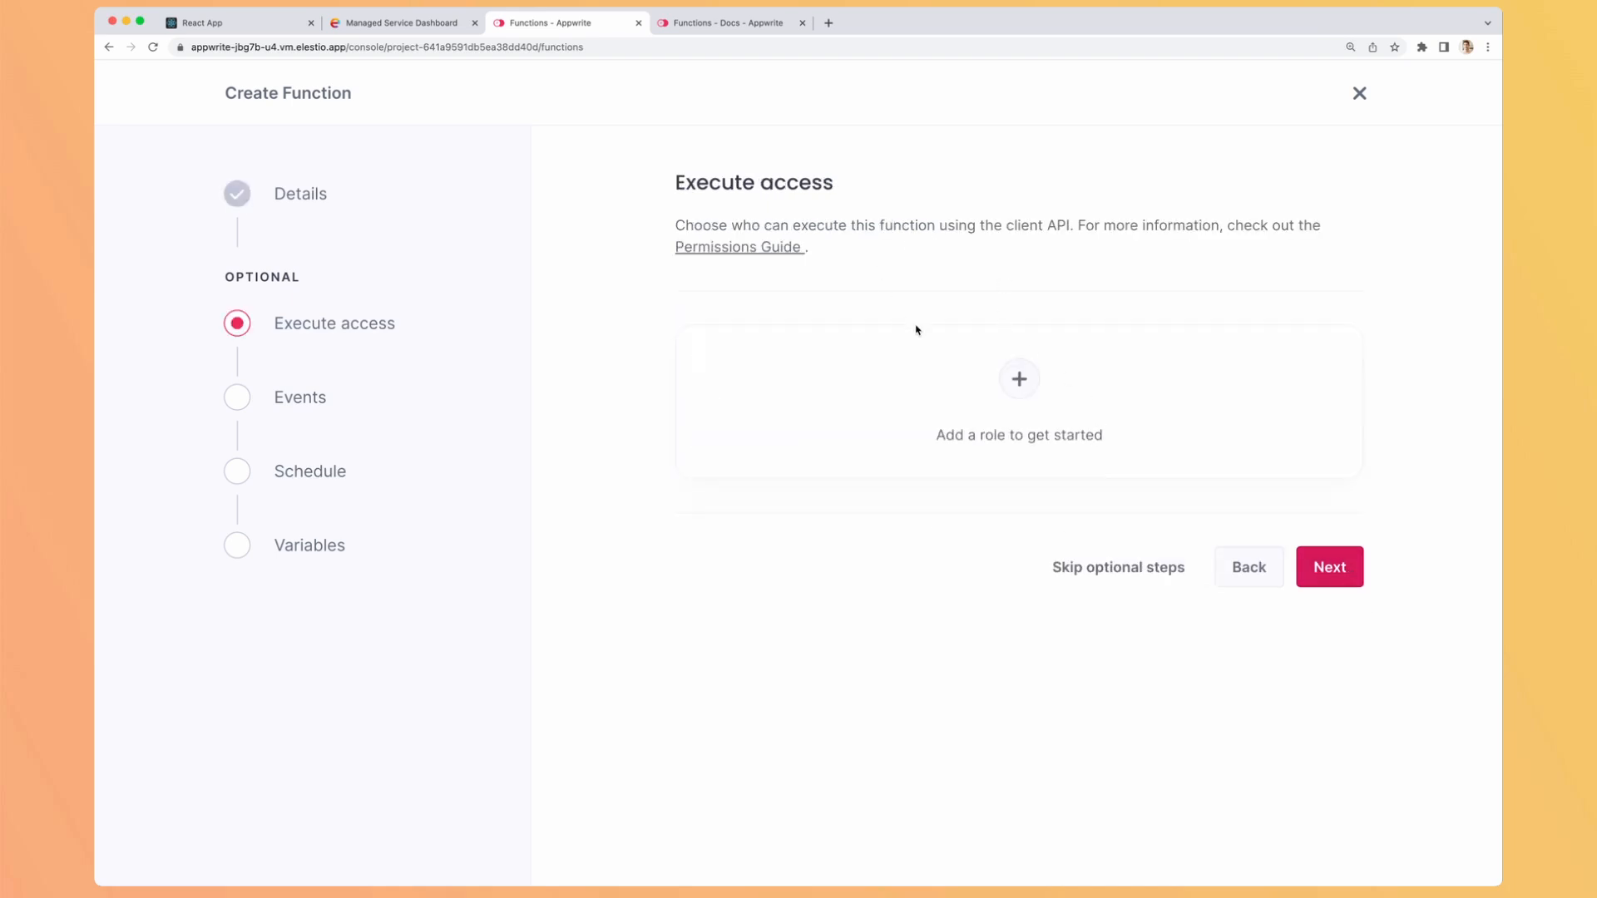
Step: Leave execute access without roles and continue to the Events step
click(1018, 380)
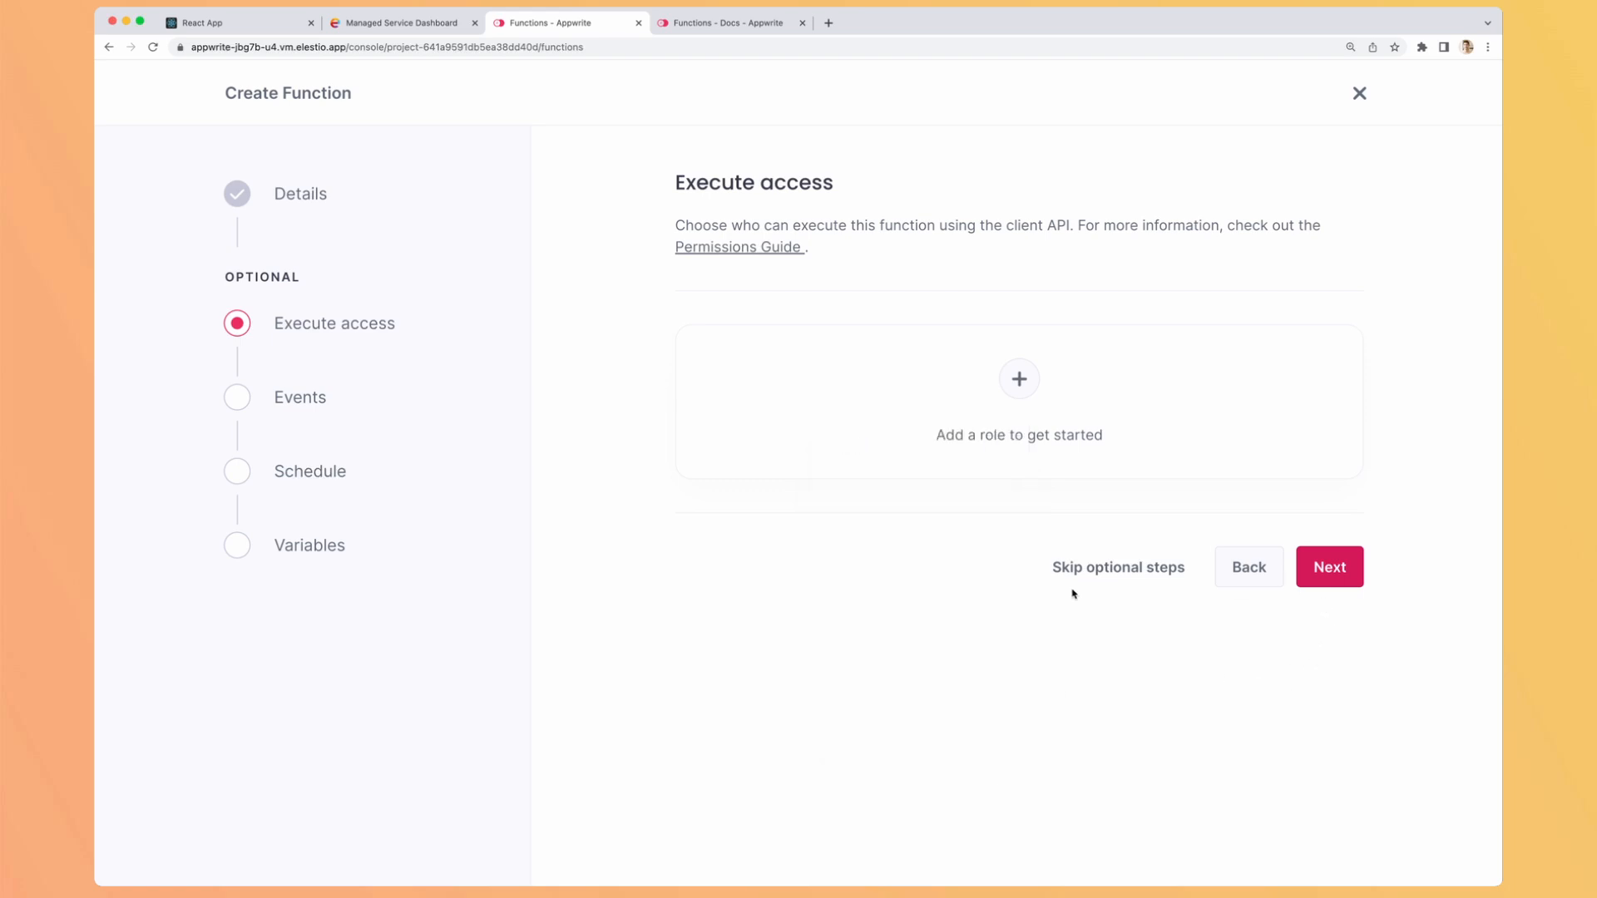
click(1328, 565)
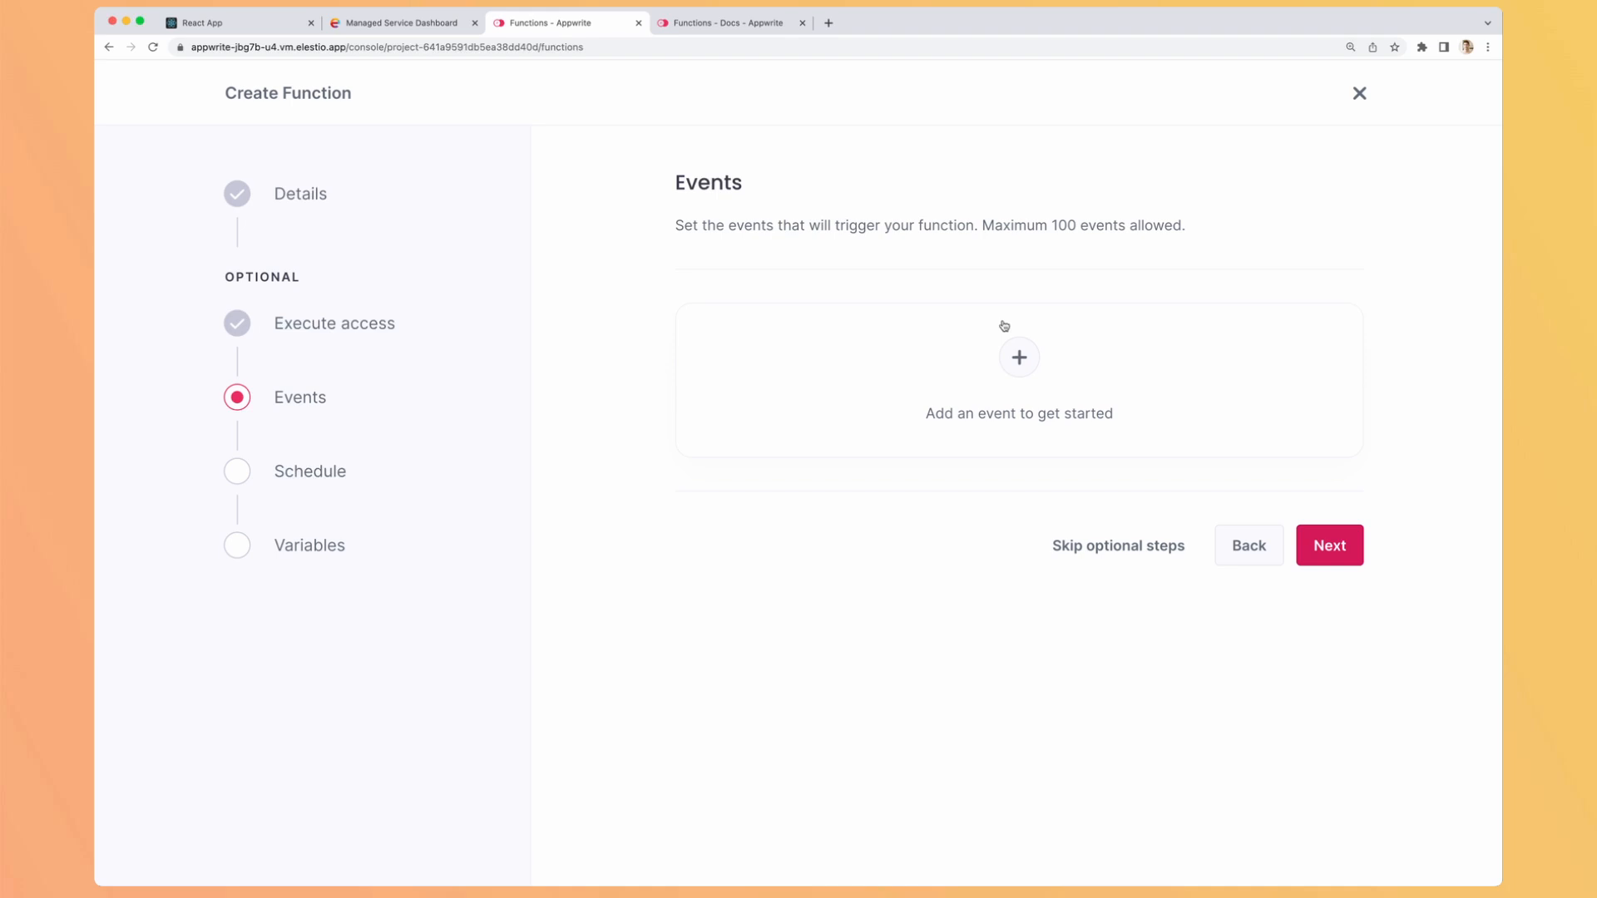
Step: Compose a buckets file-create event as the HelloWorld trigger in the Create Event dialog
click(1018, 357)
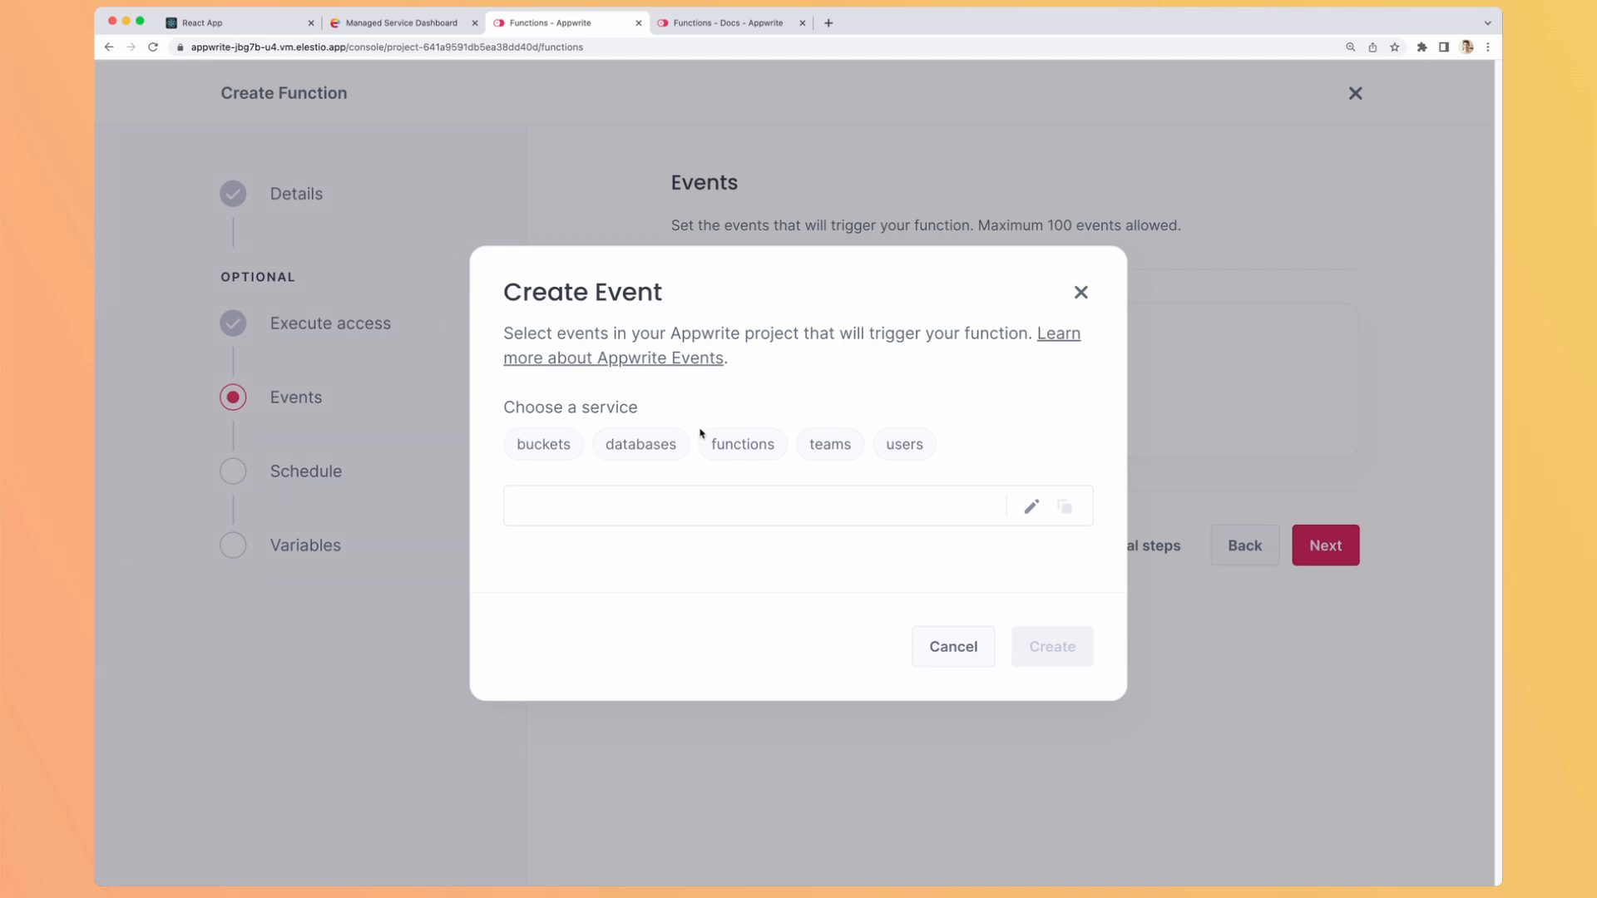
click(543, 444)
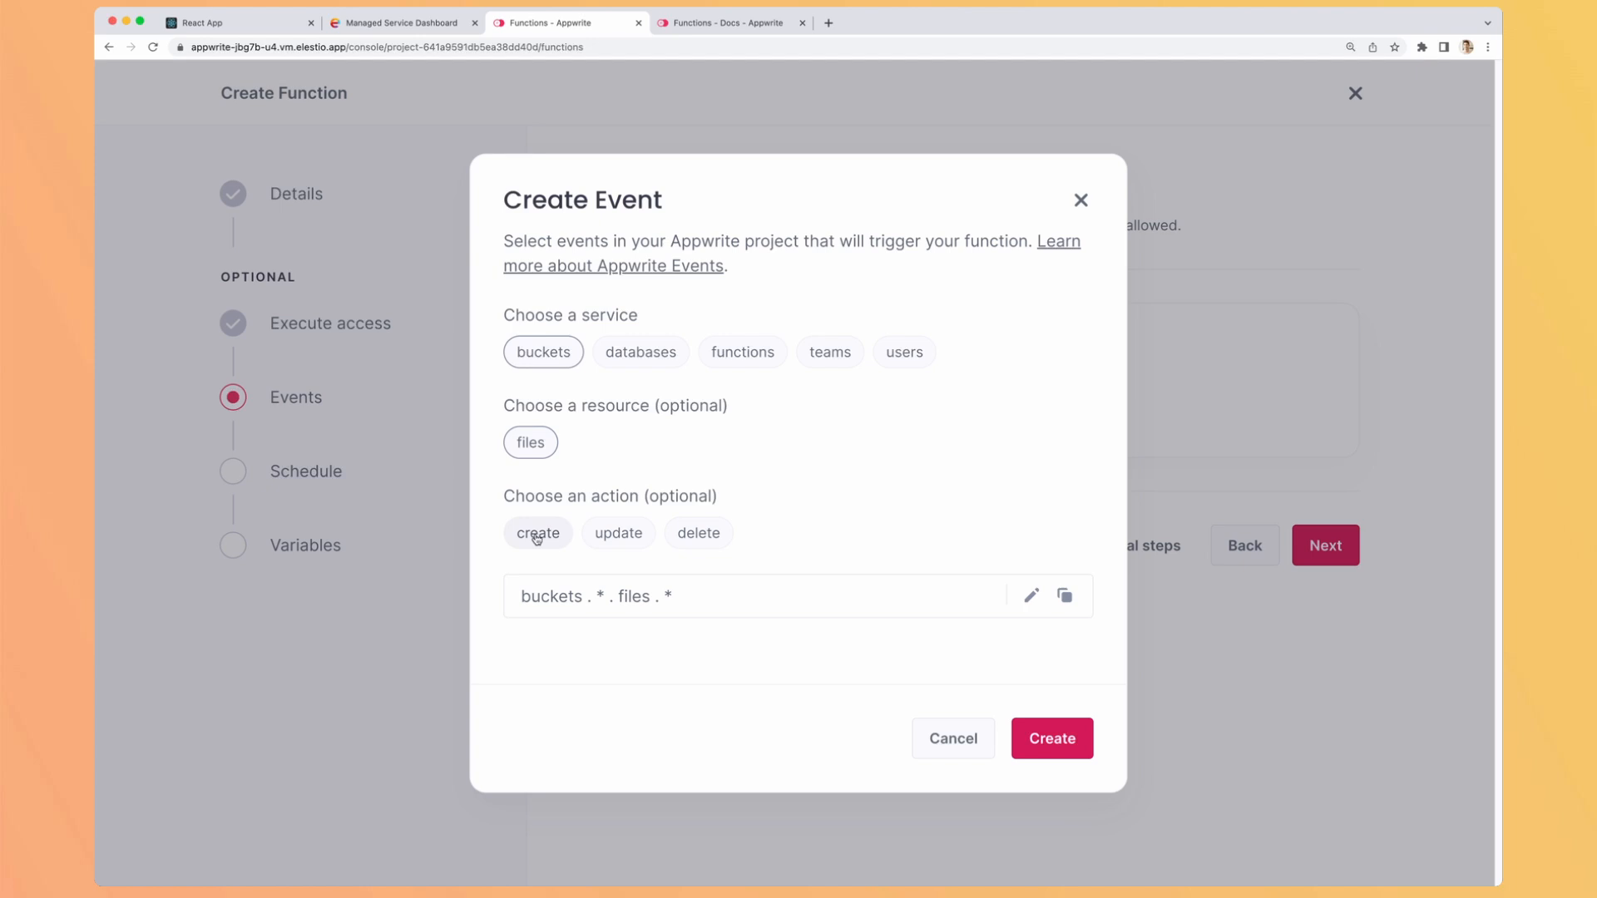
click(537, 532)
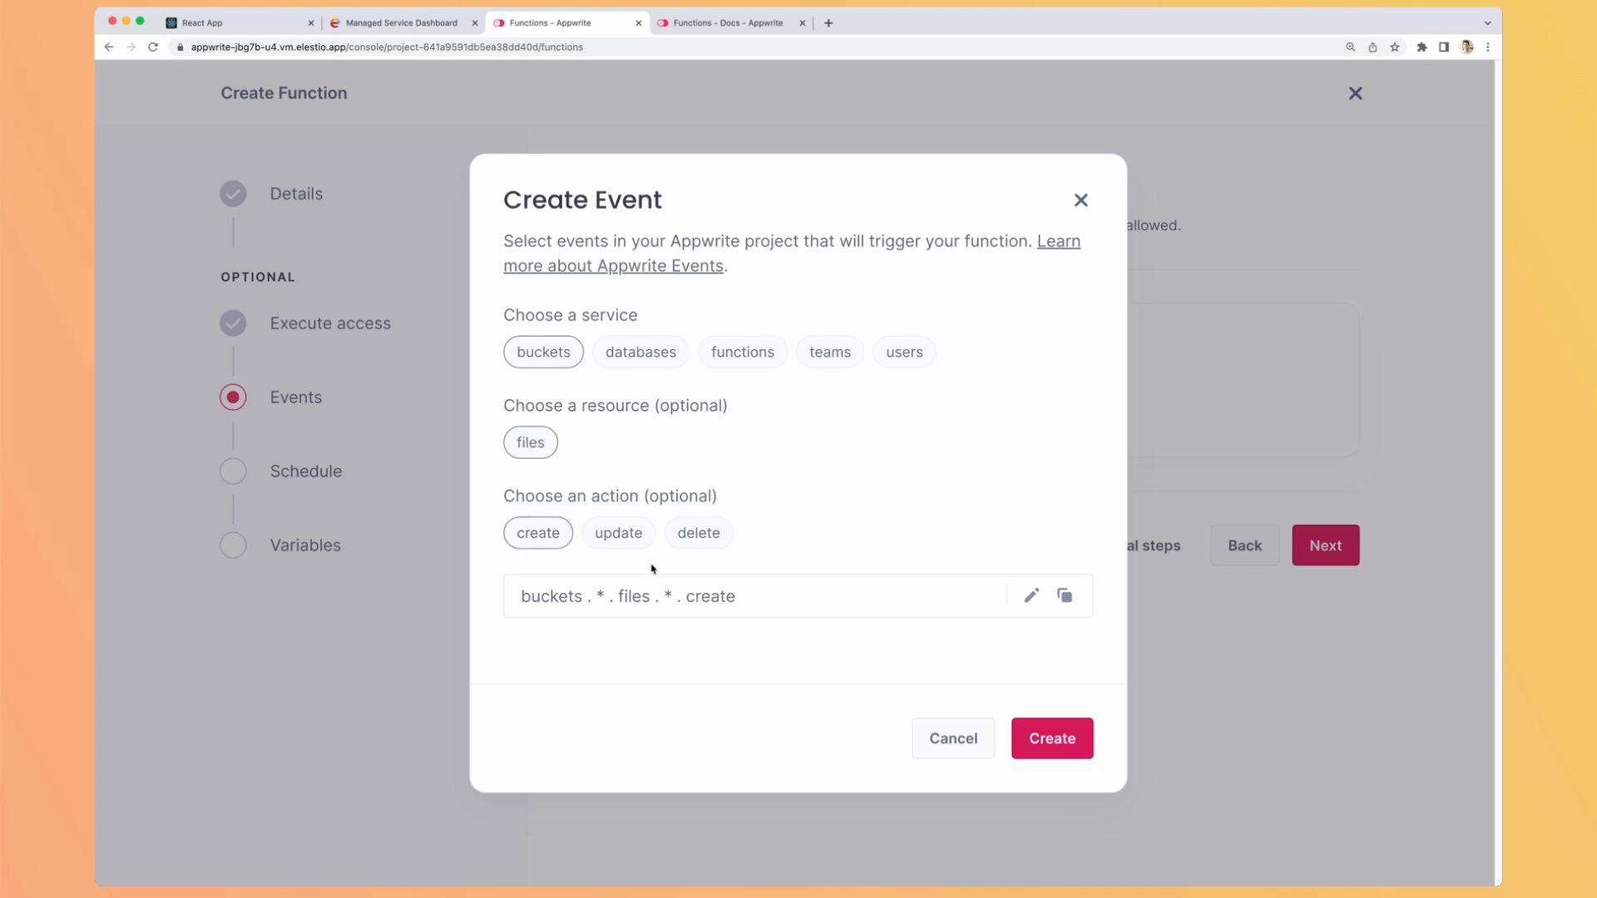
mouse_move(784, 526)
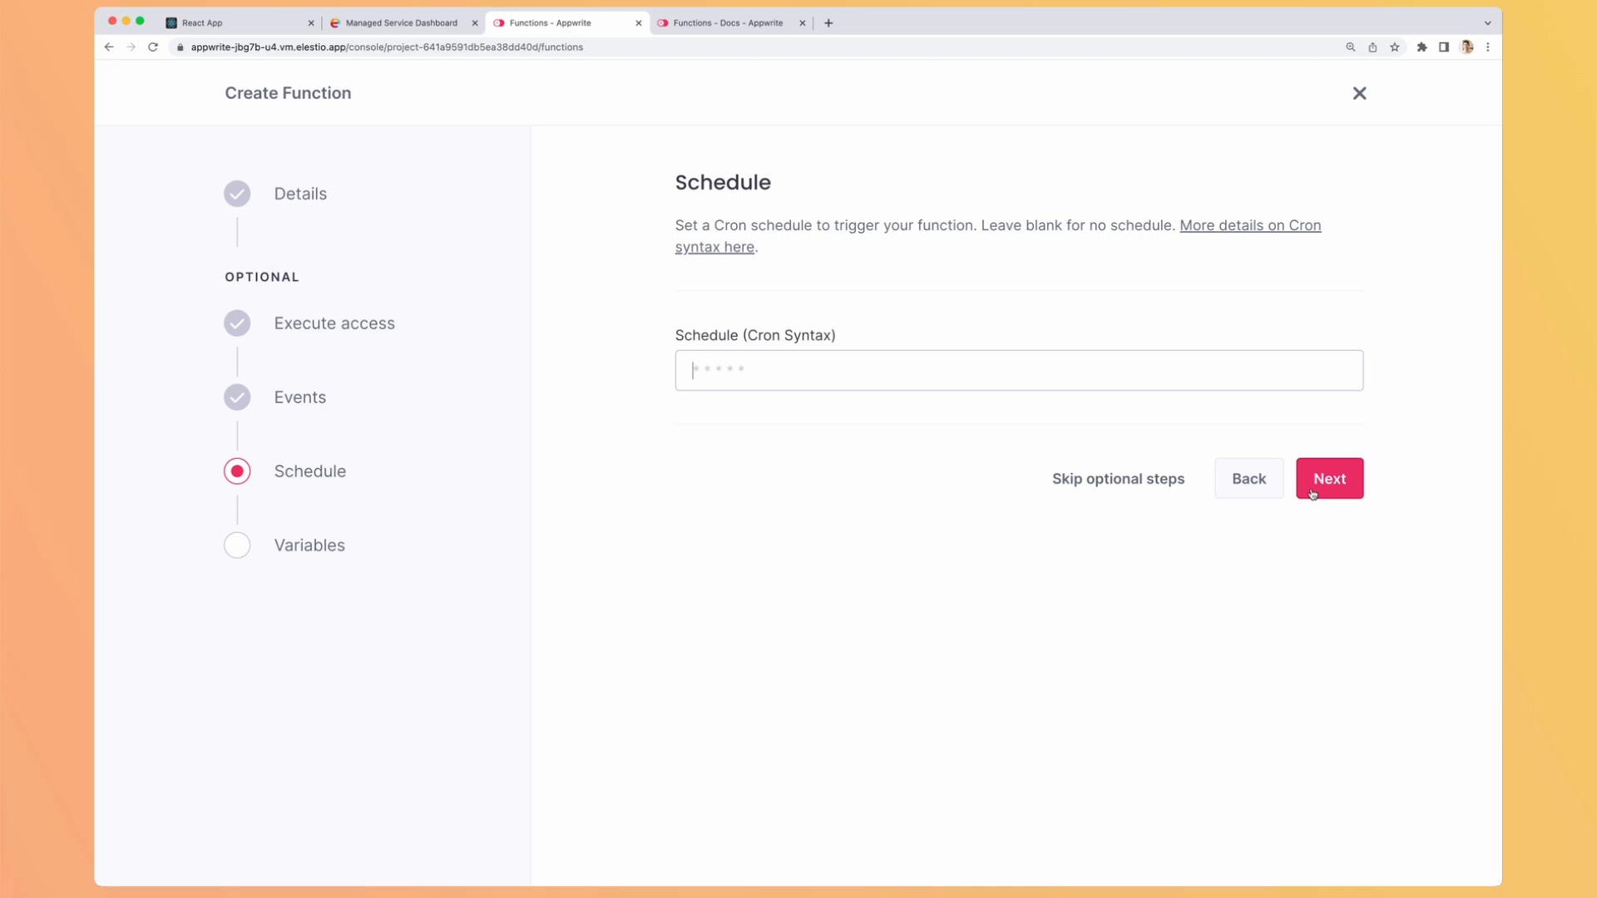
Step: Leave the schedule blank, dismiss the Create Variable form unused, and finish creating HelloWorld
click(1328, 480)
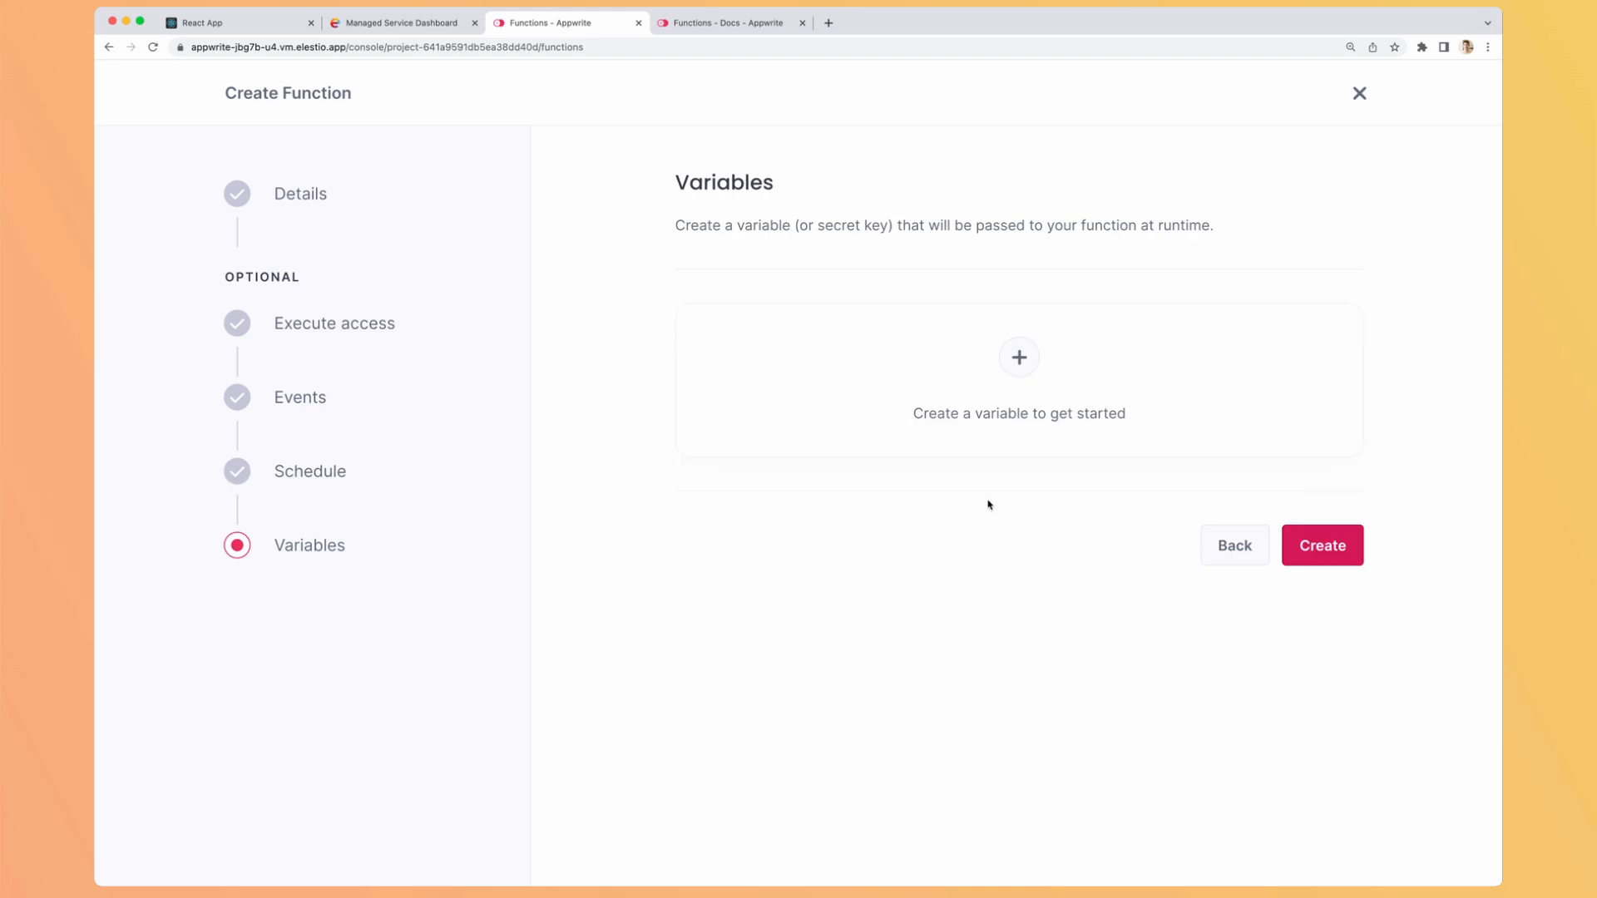
click(1019, 356)
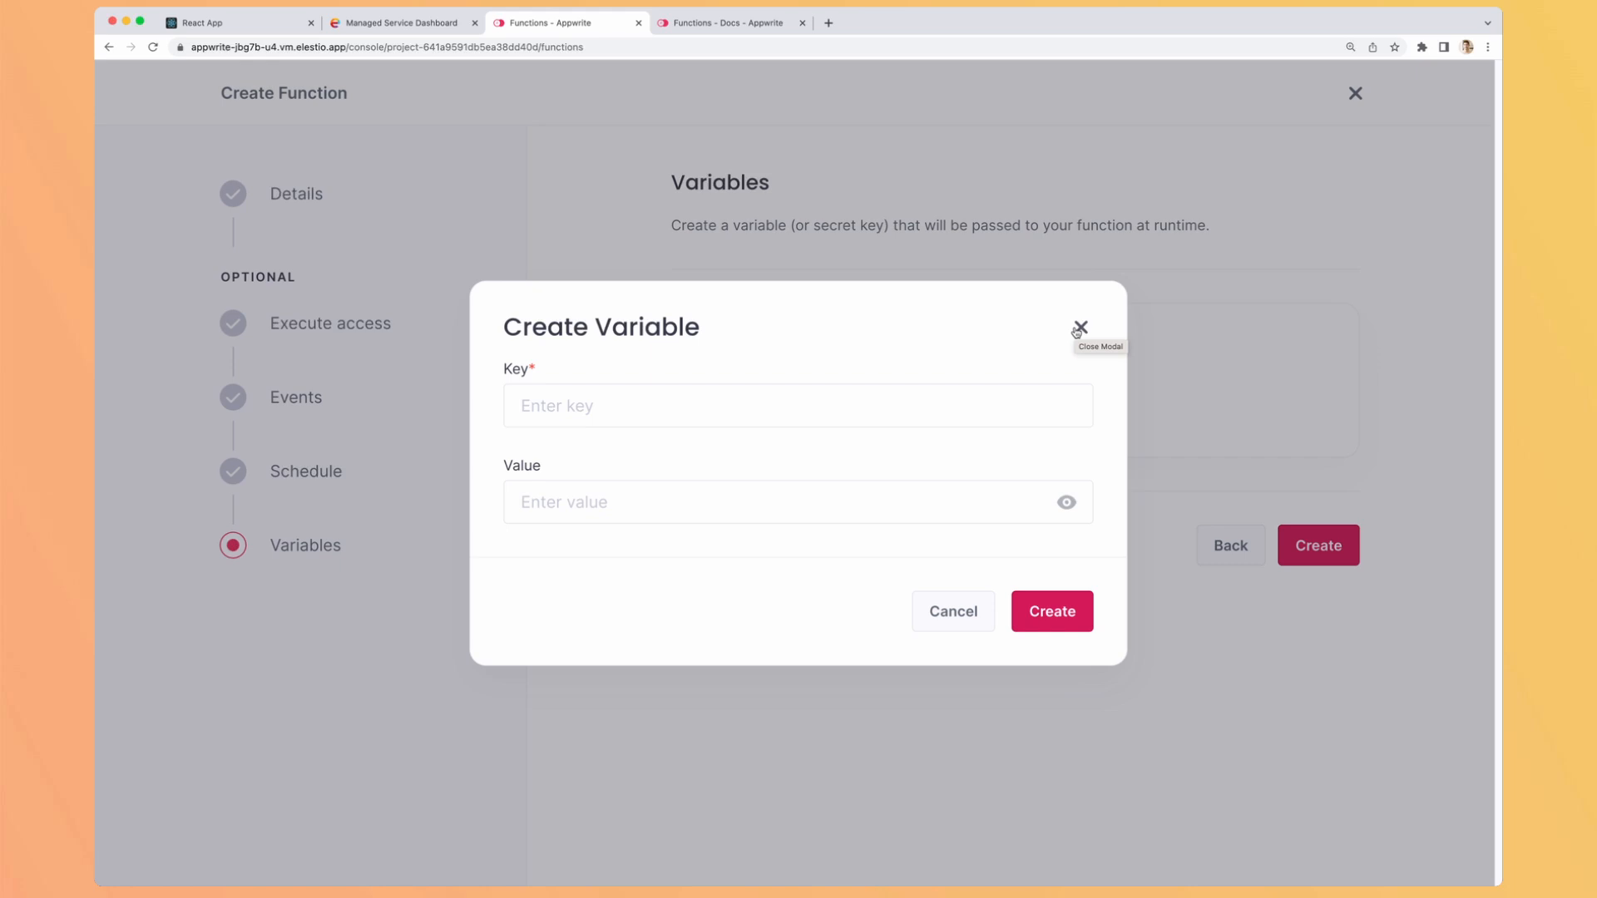
click(1080, 328)
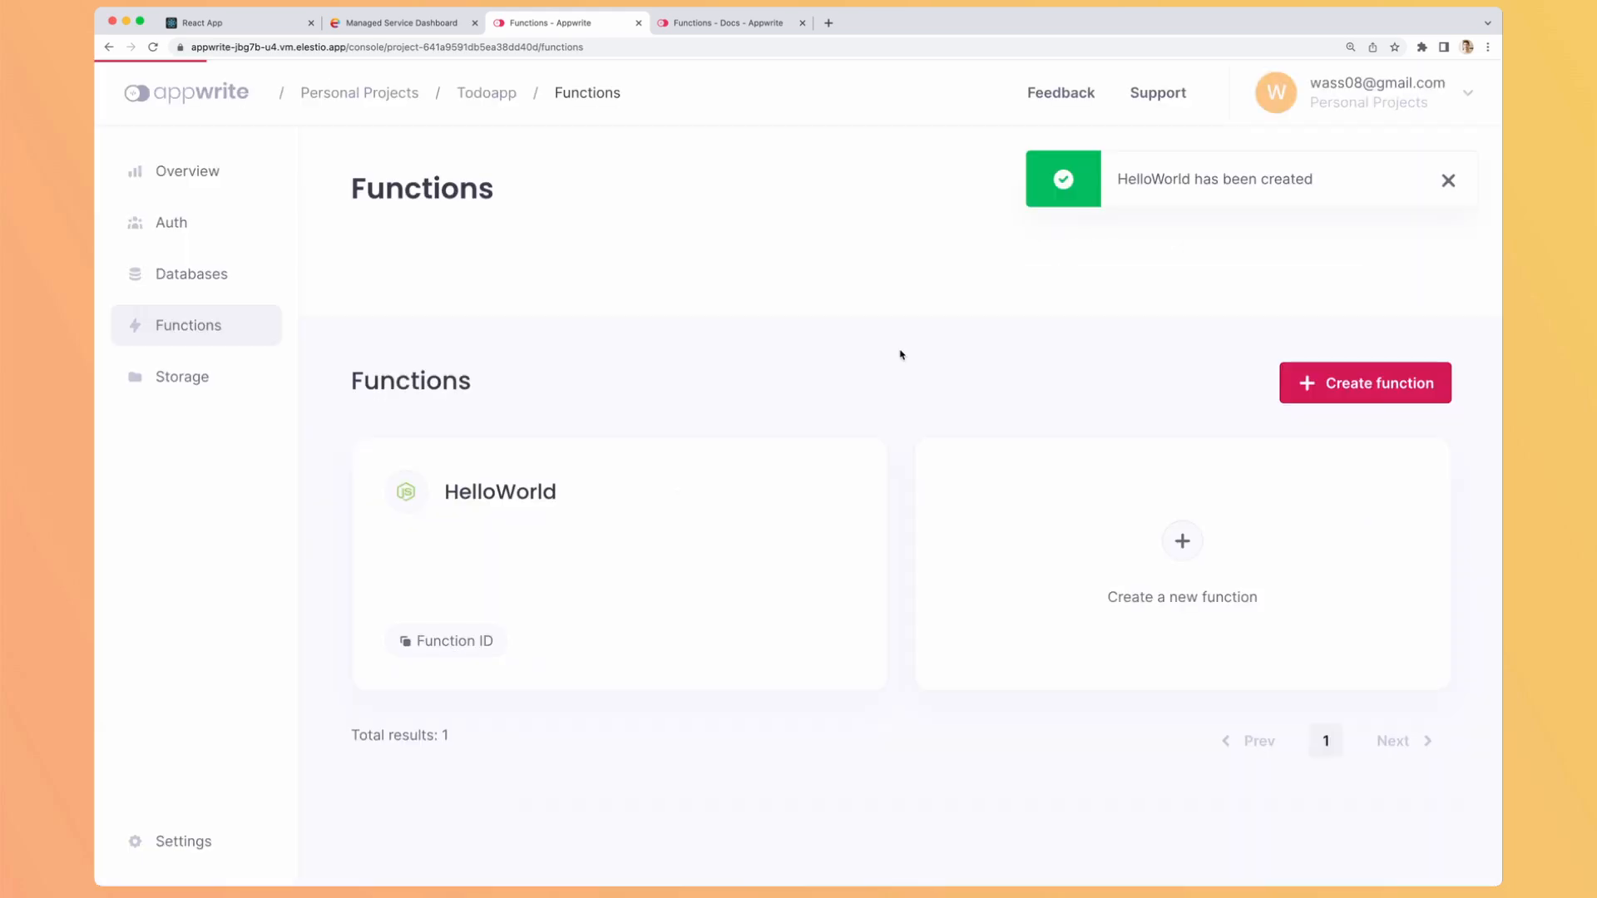
Step: View HelloWorld's deployment options including Manual upload, without deploying
click(501, 493)
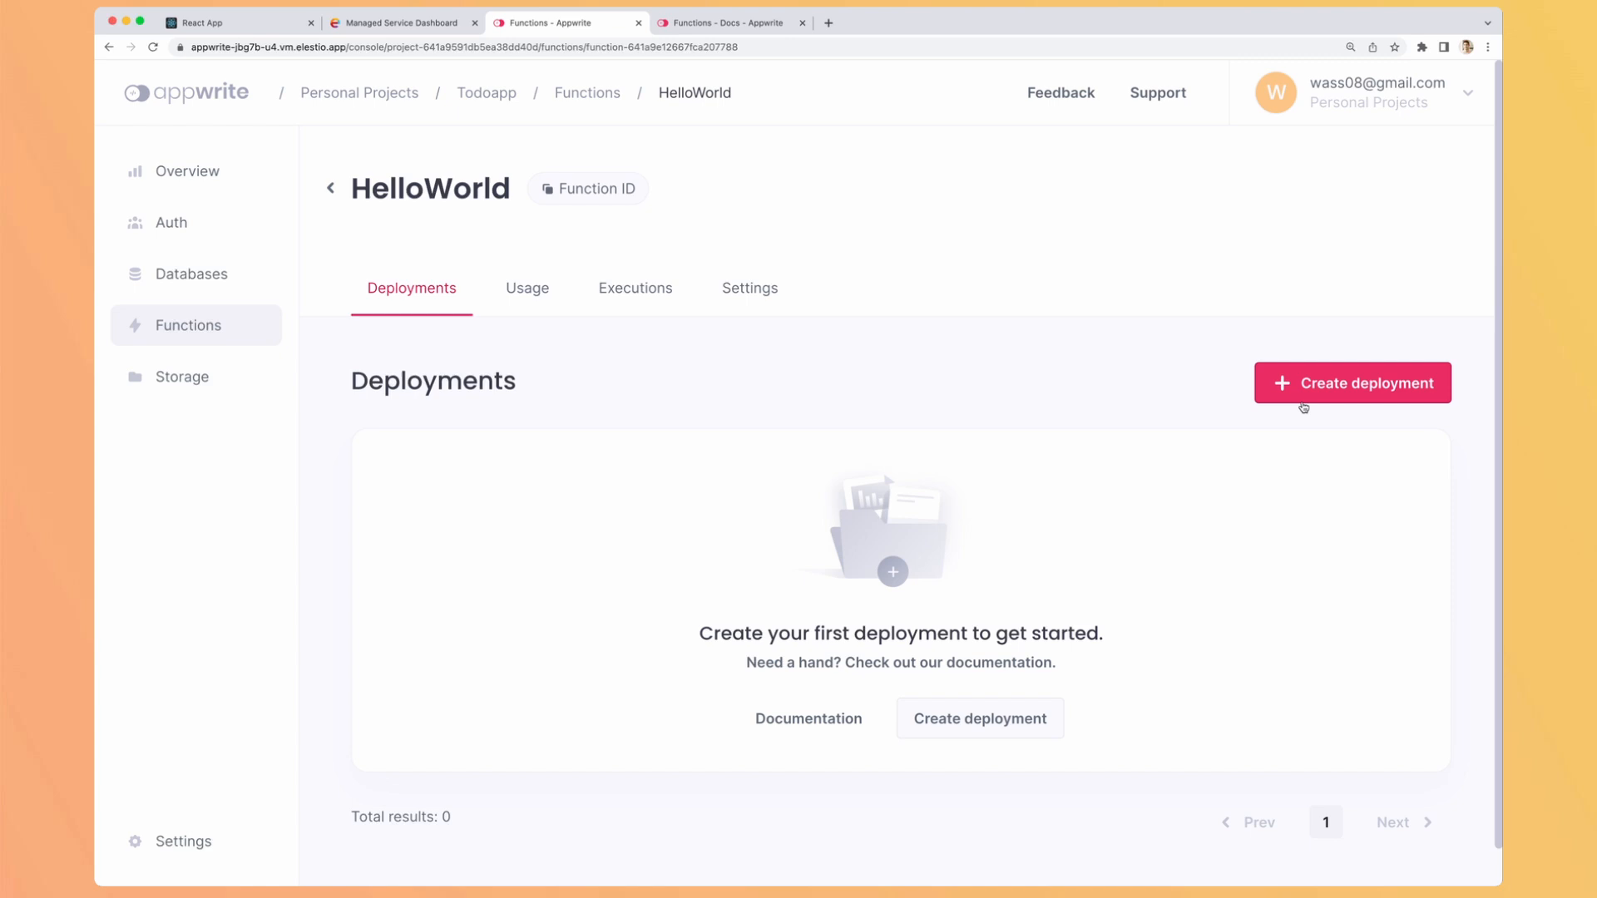
click(1351, 382)
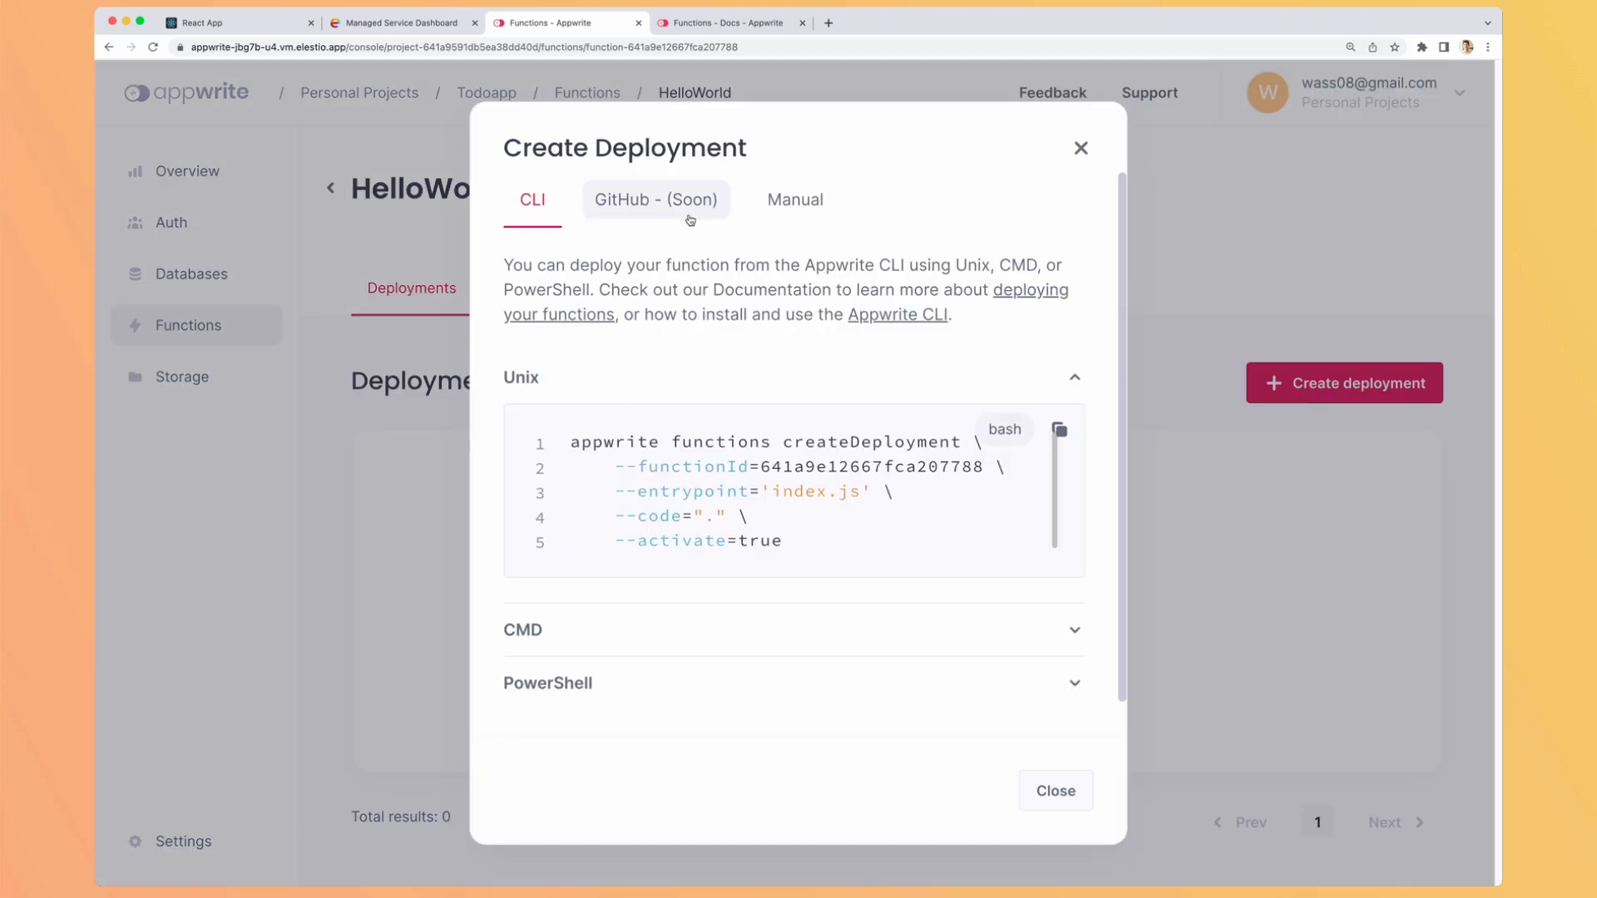
click(795, 198)
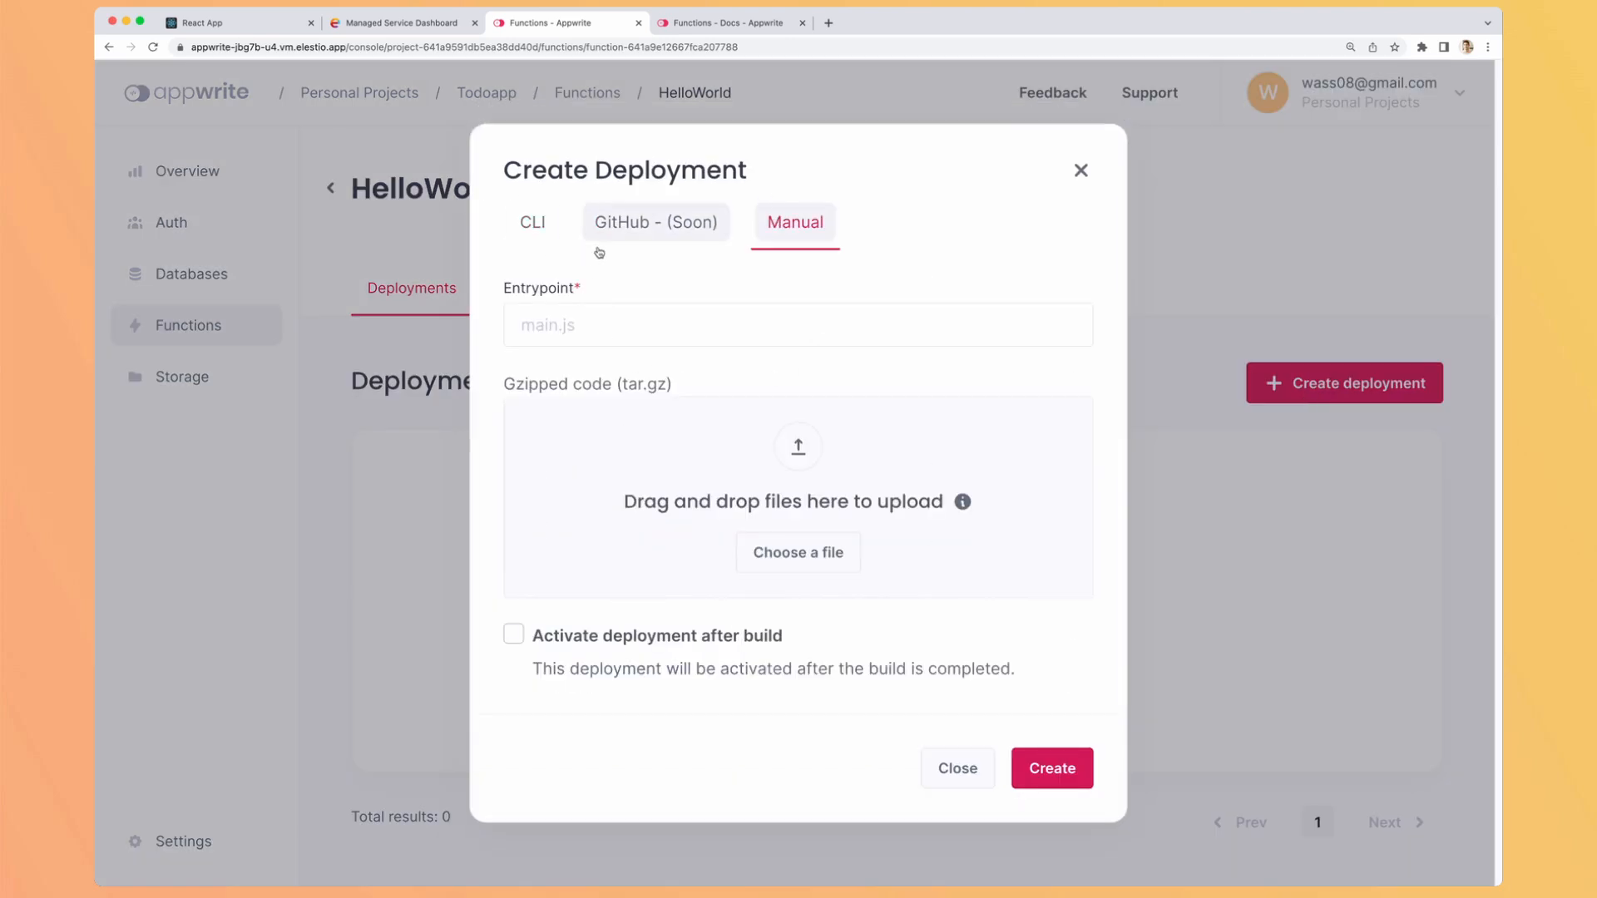
click(655, 221)
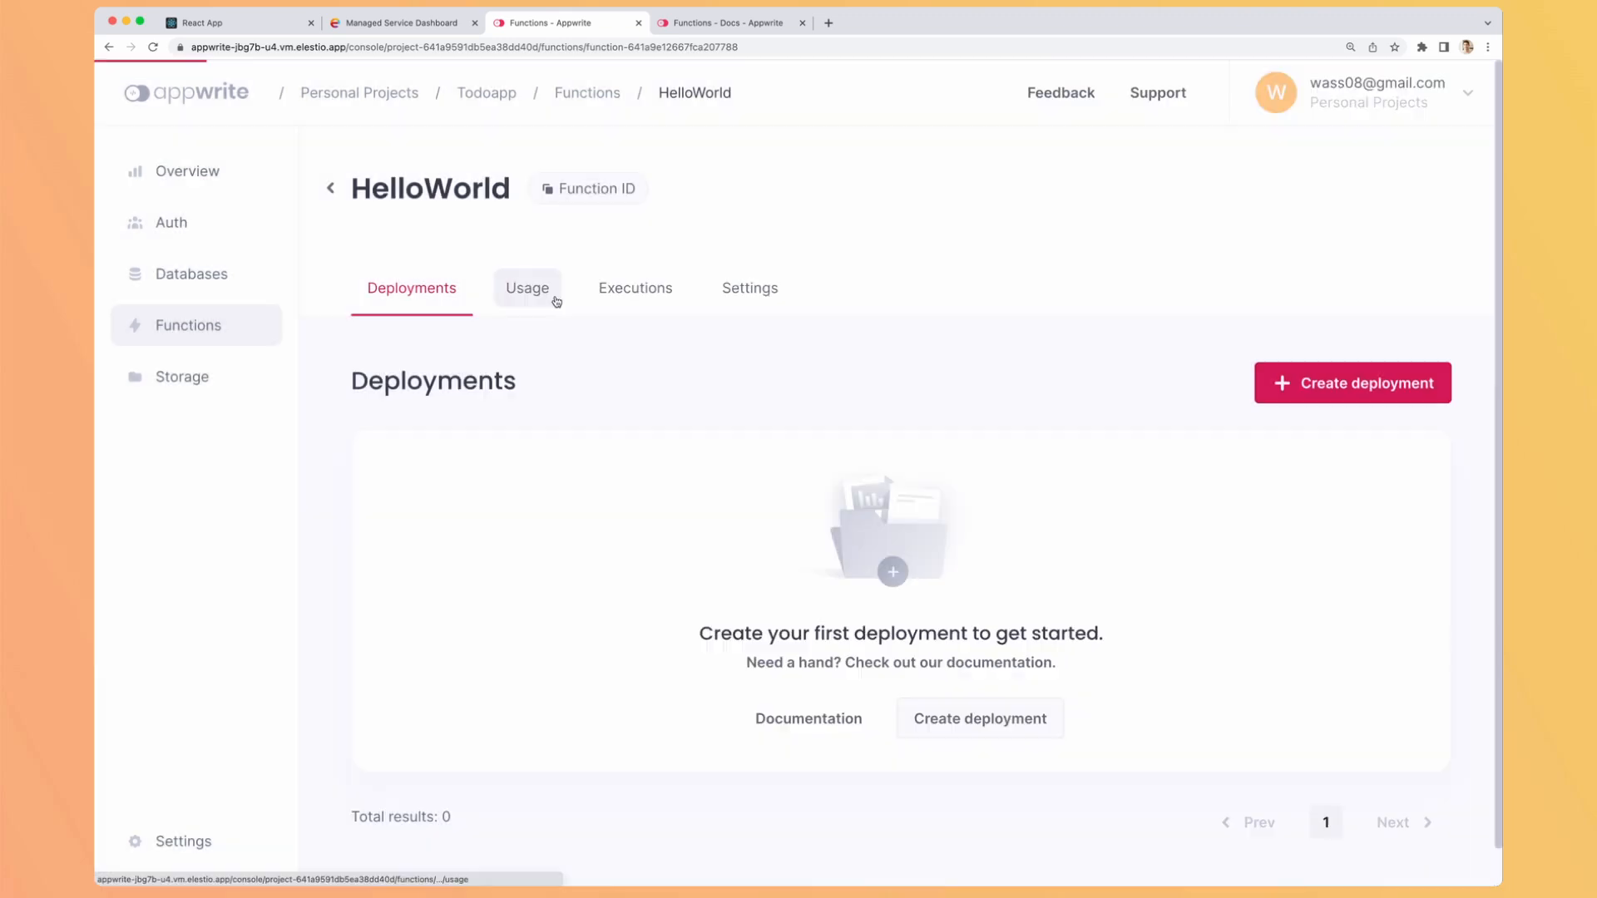
Step: Check the empty execution logs and the Settings showing the Node-18.0 runtime
click(633, 288)
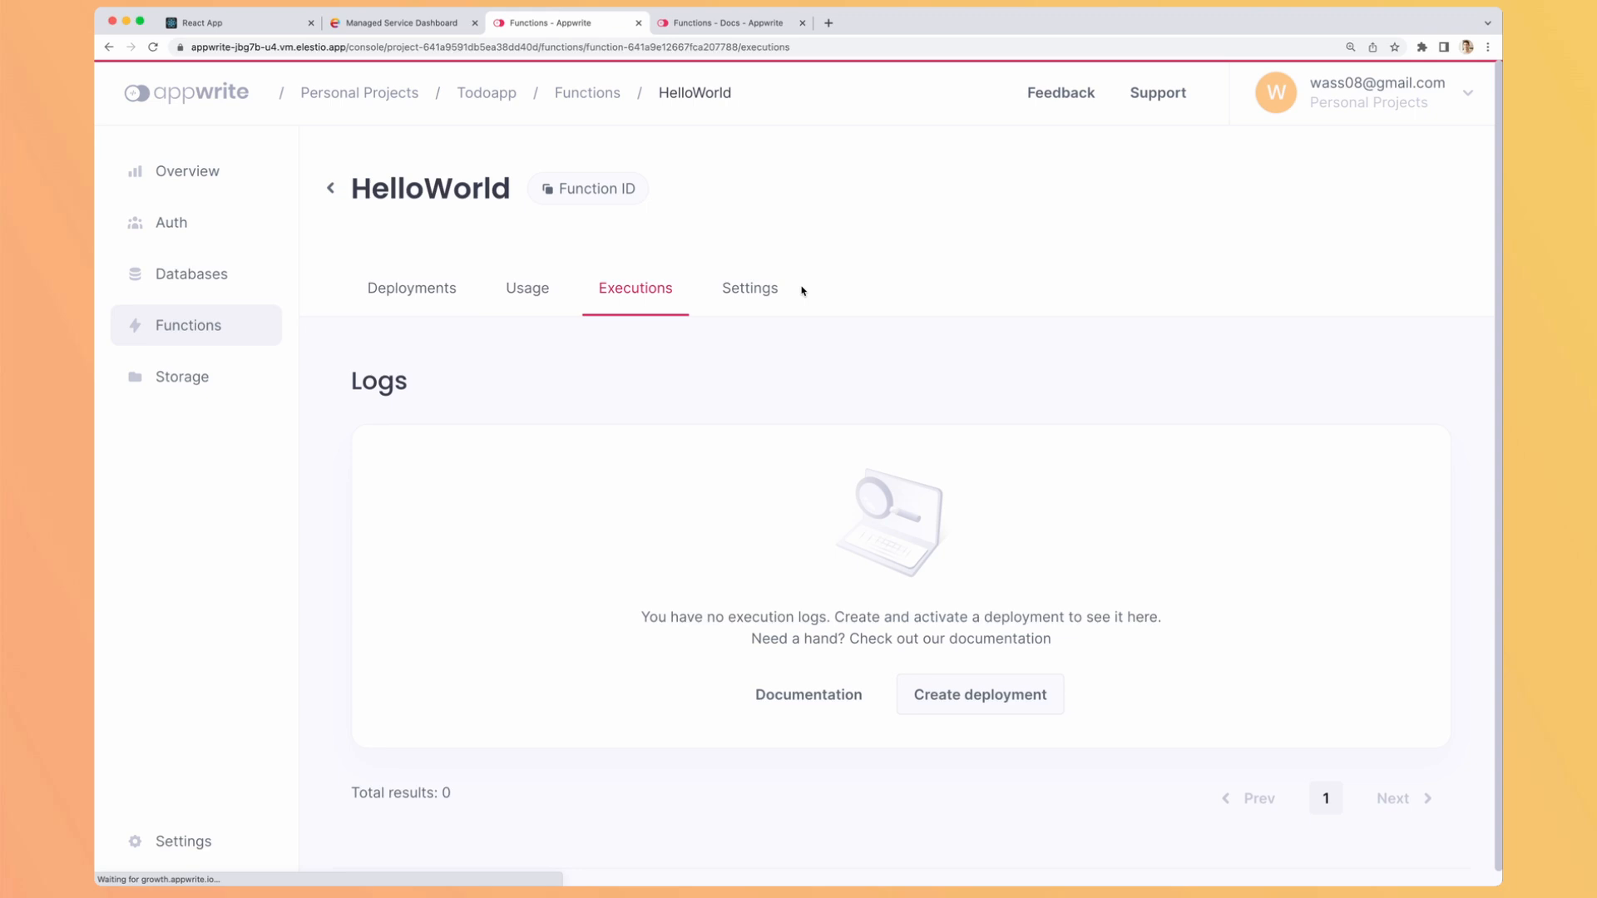
mouse_move(1000, 489)
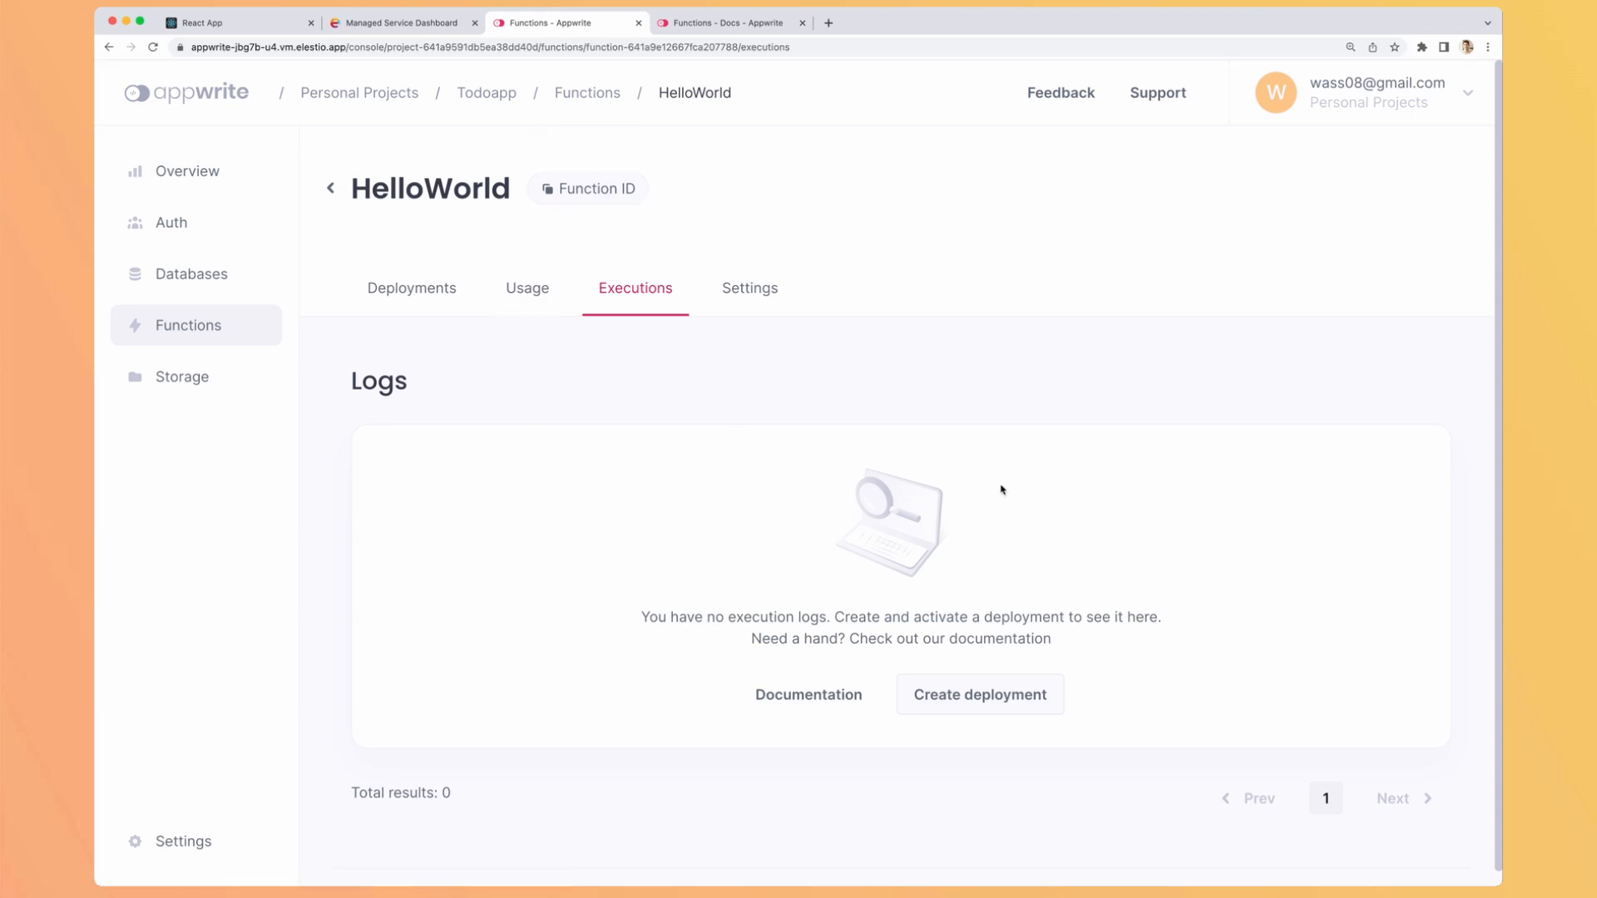
click(751, 288)
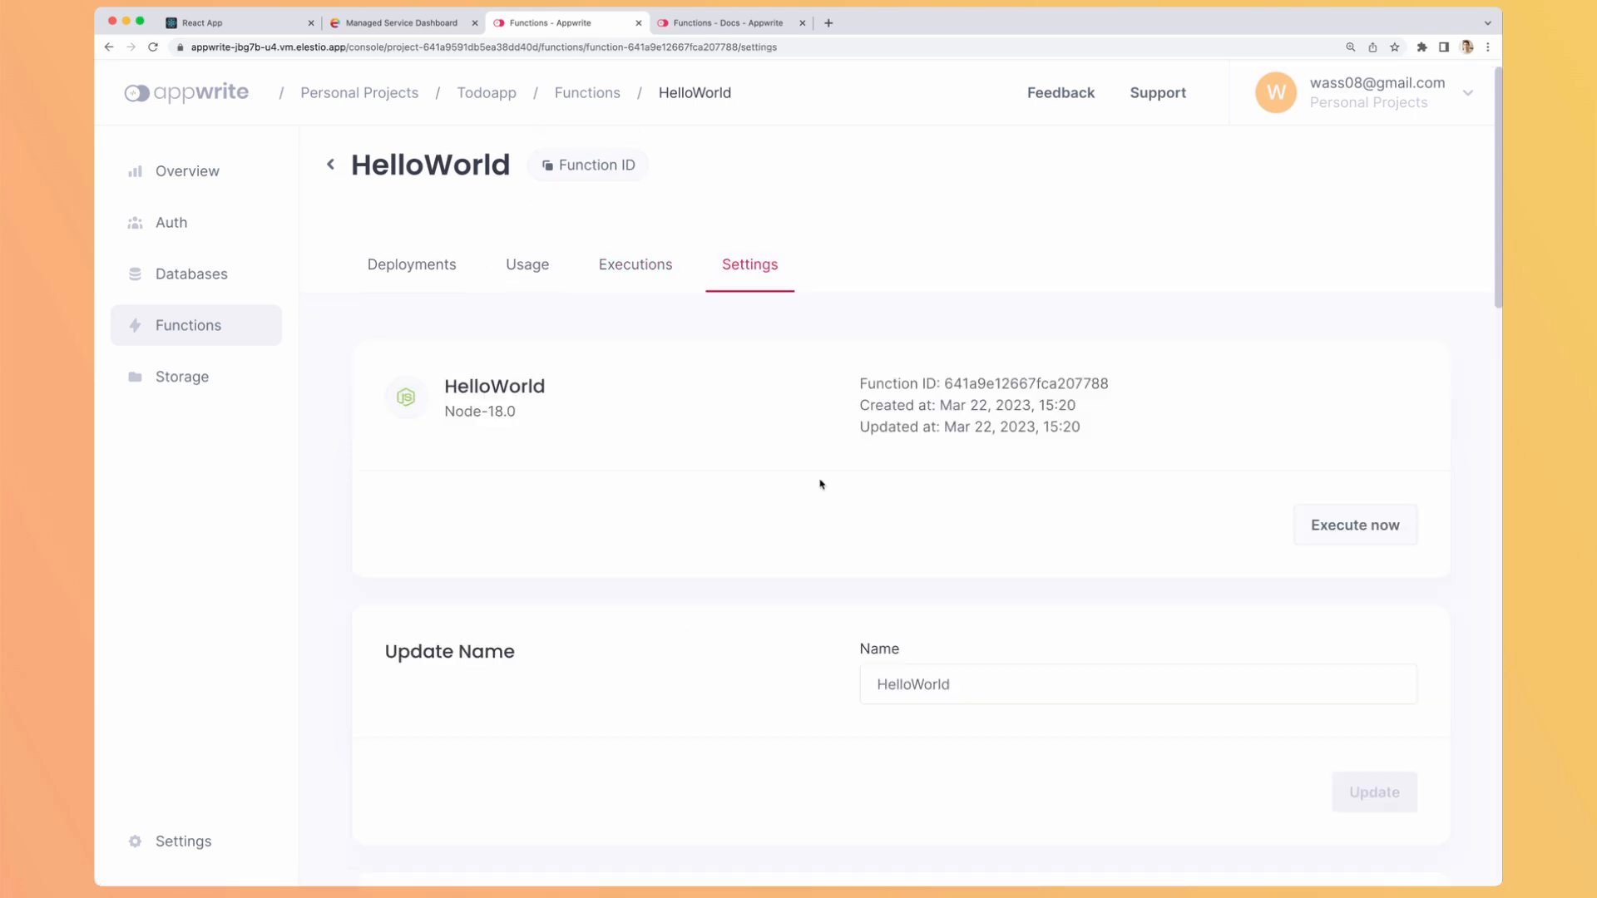
scroll(down, 3)
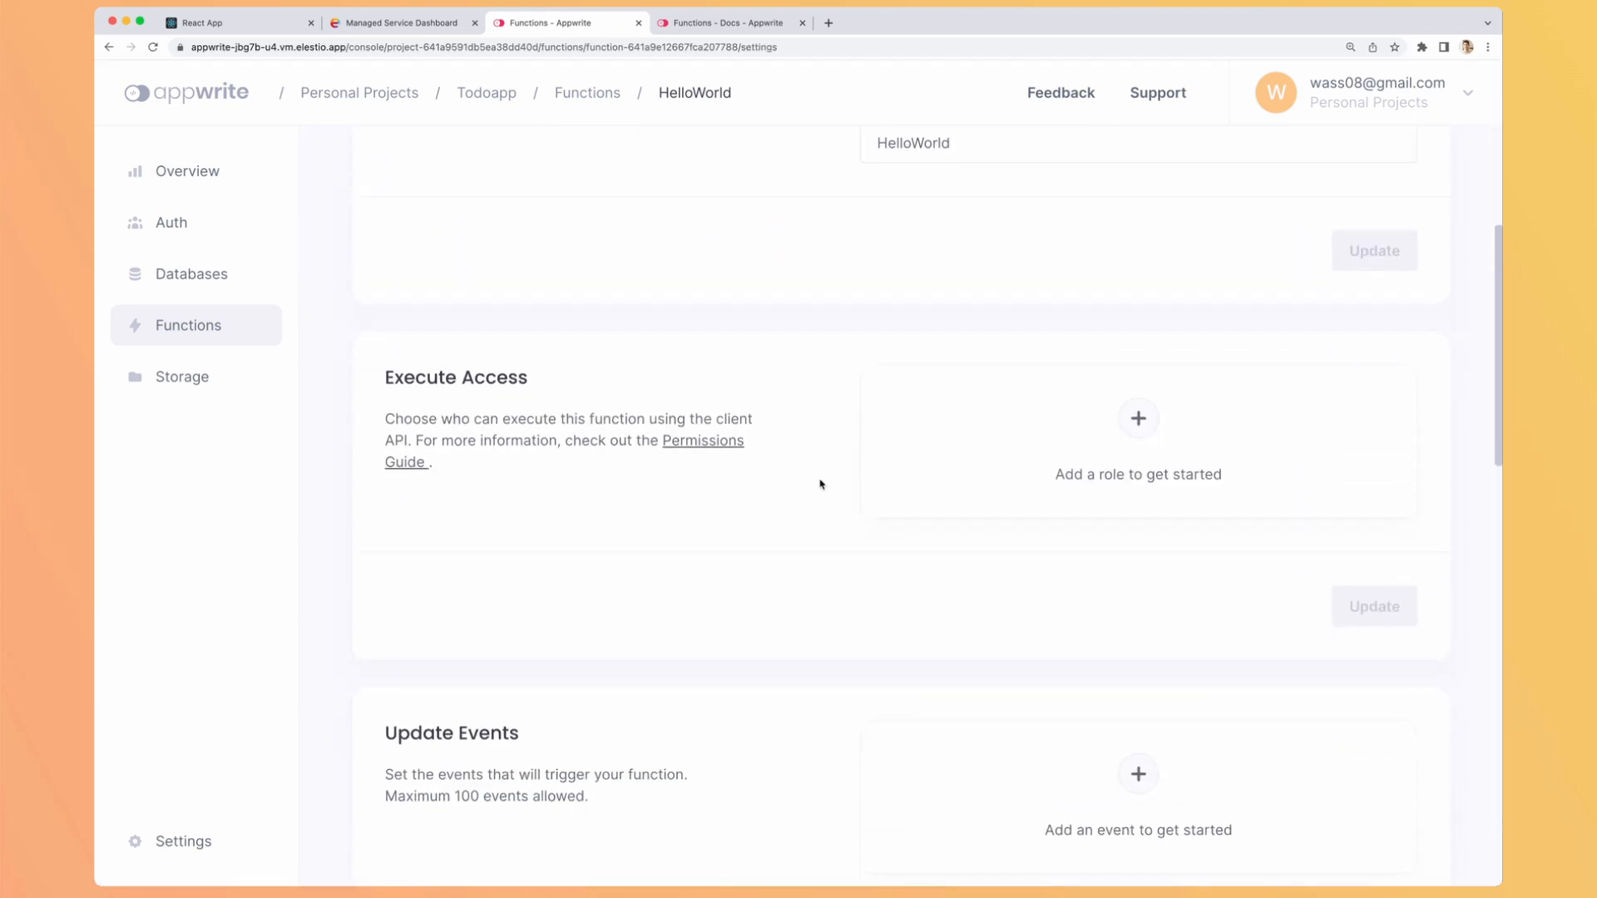